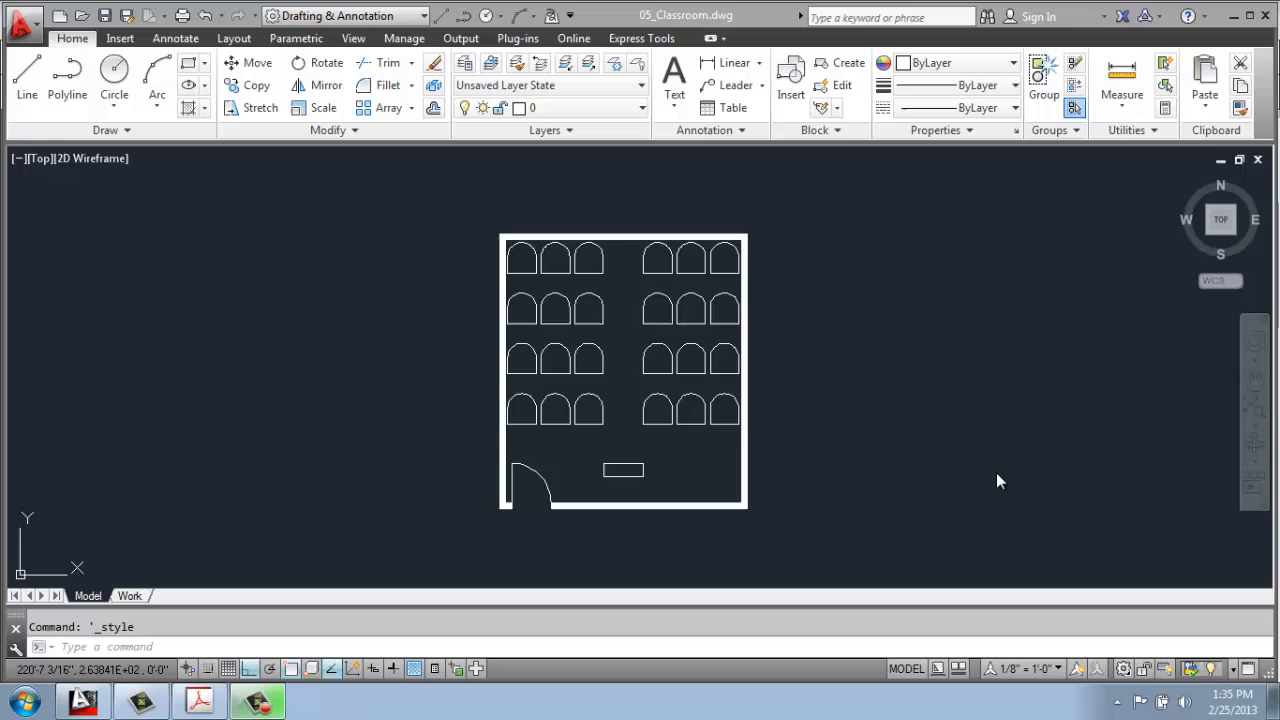
mouse_move(548, 194)
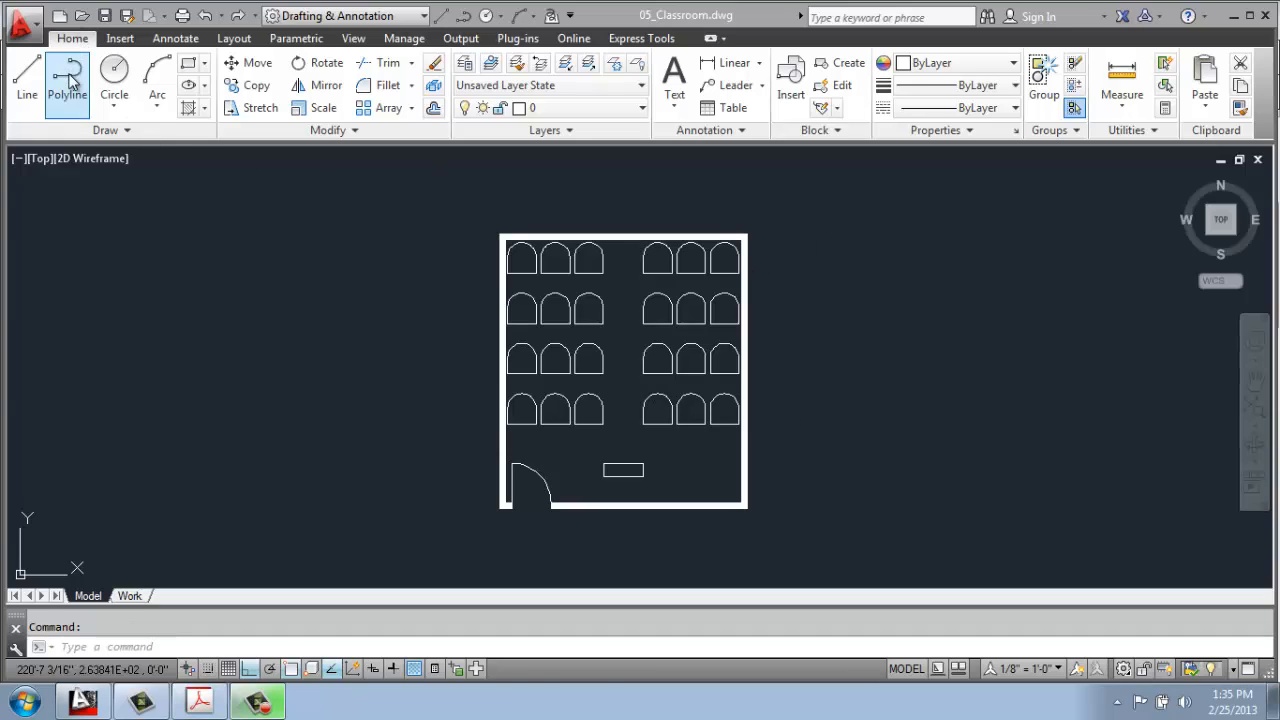
mouse_move(674, 80)
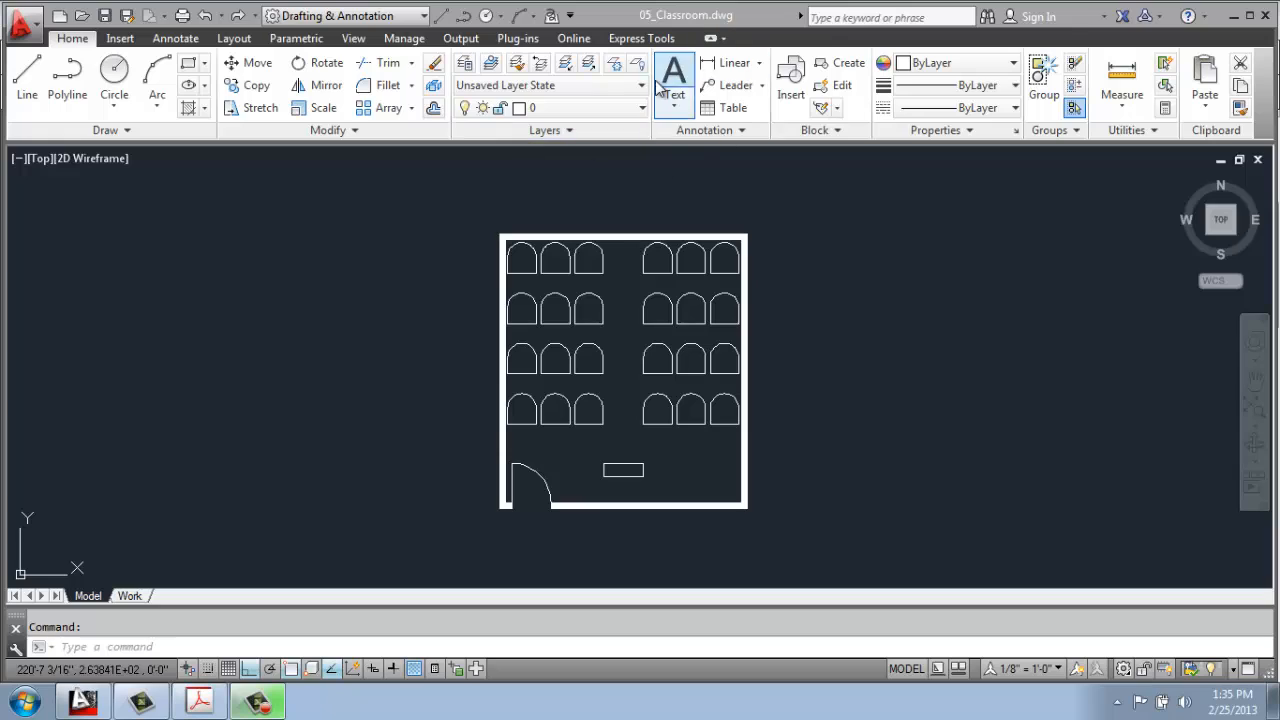
mouse_move(736, 84)
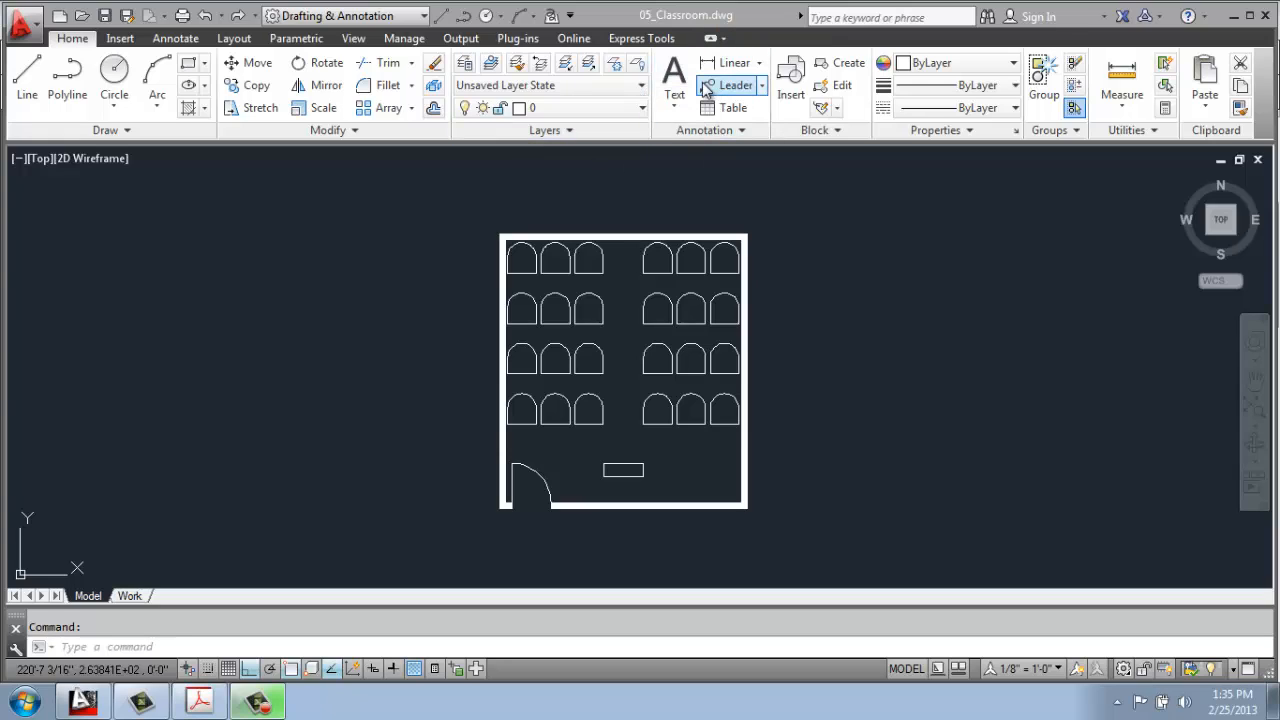
mouse_move(696, 136)
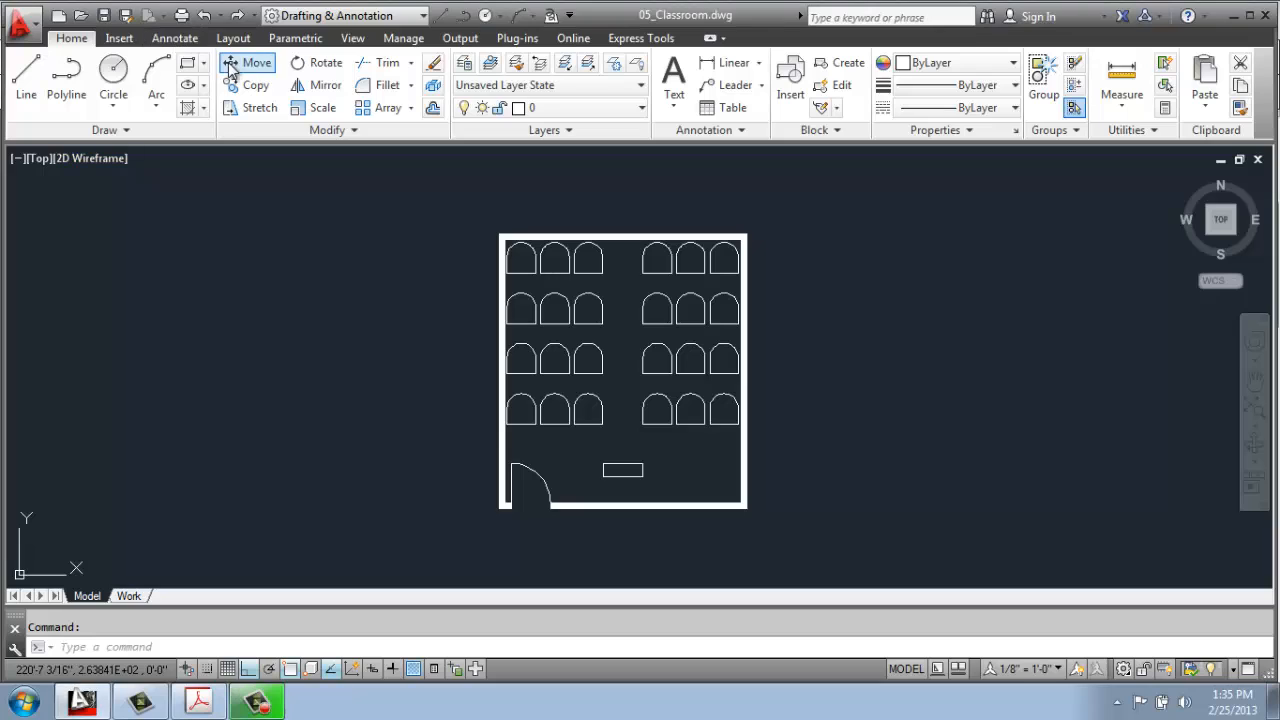
Step: Show the Annotate ribbon and review the Text panel's style and height settings
left_click(174, 38)
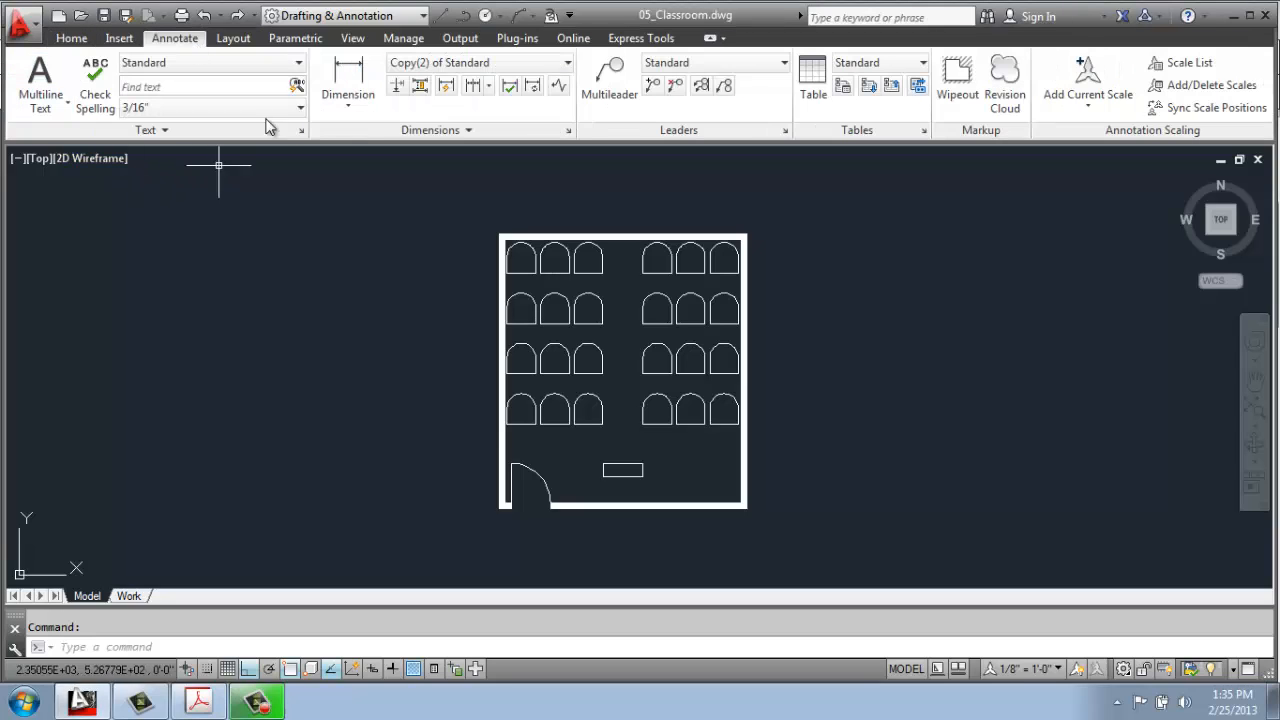
mouse_move(222, 178)
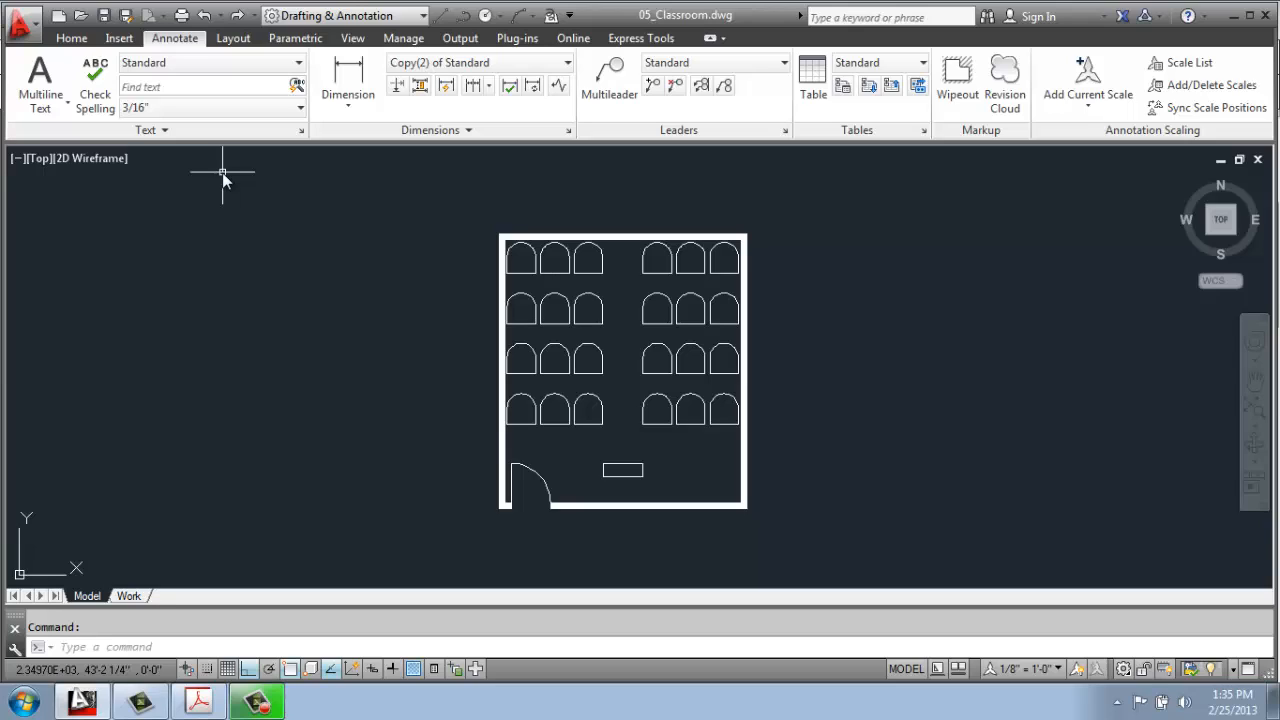
mouse_move(216, 174)
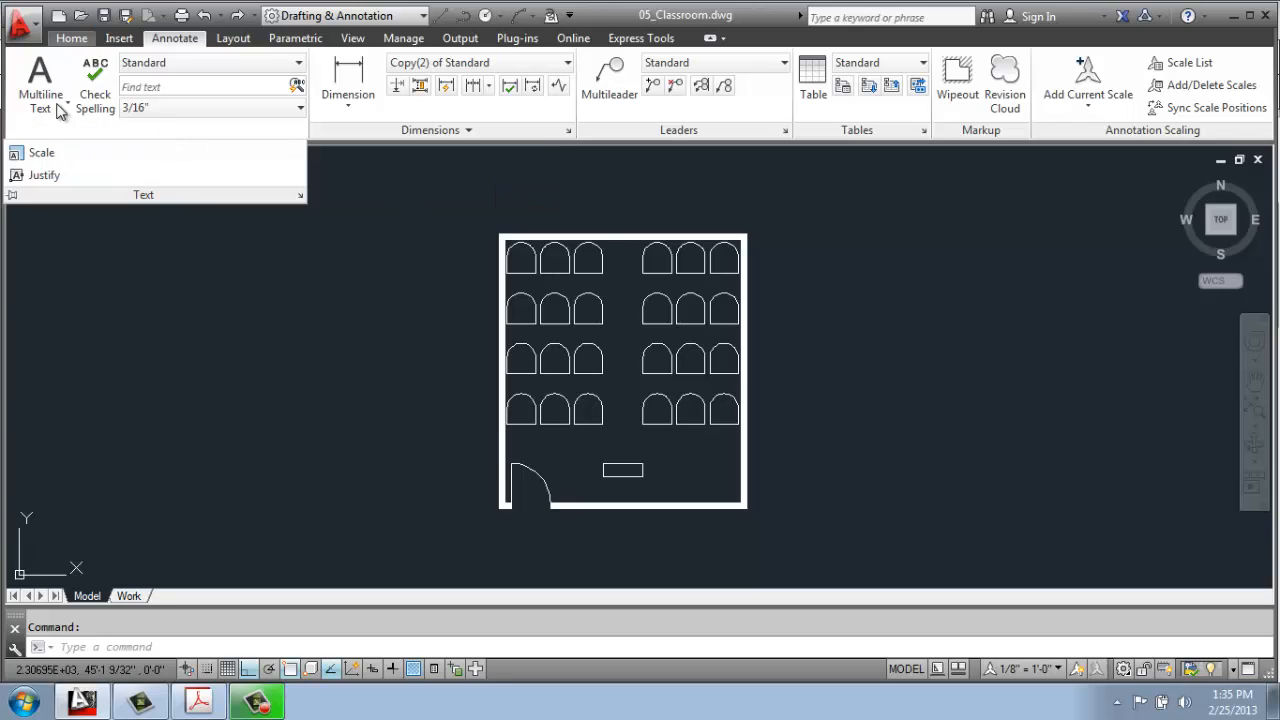
left_click(344, 176)
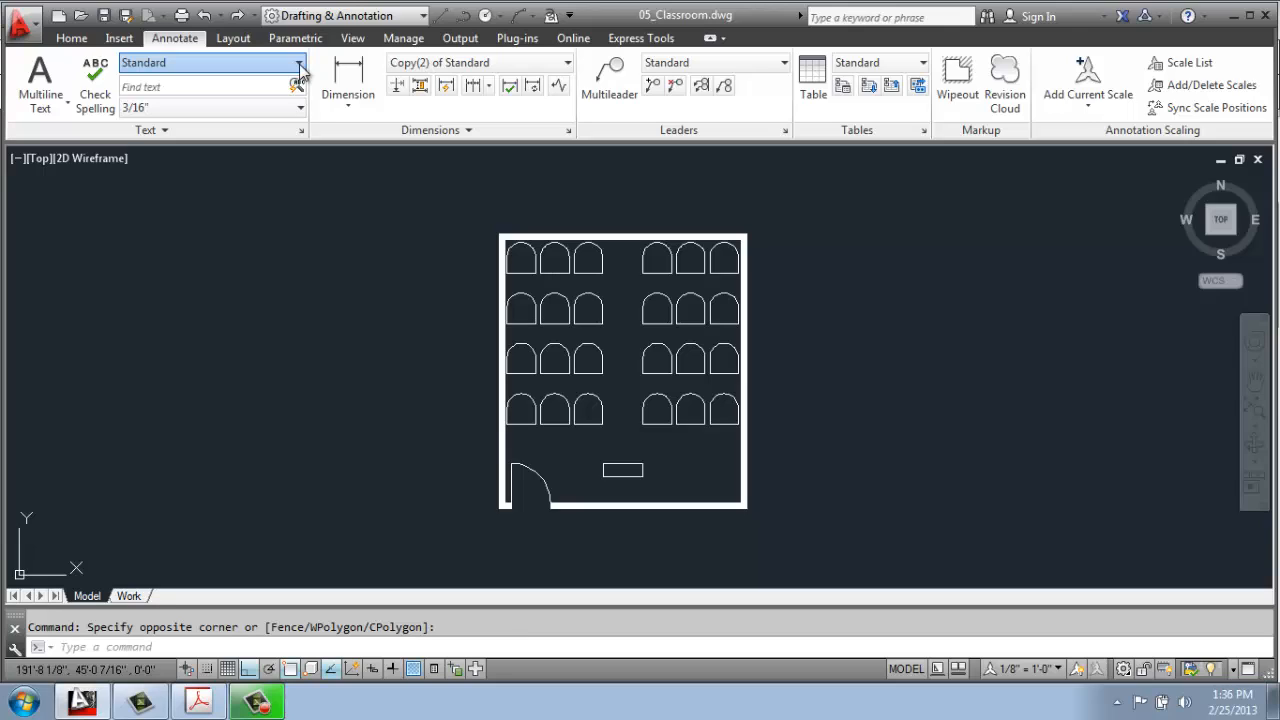
mouse_move(110, 122)
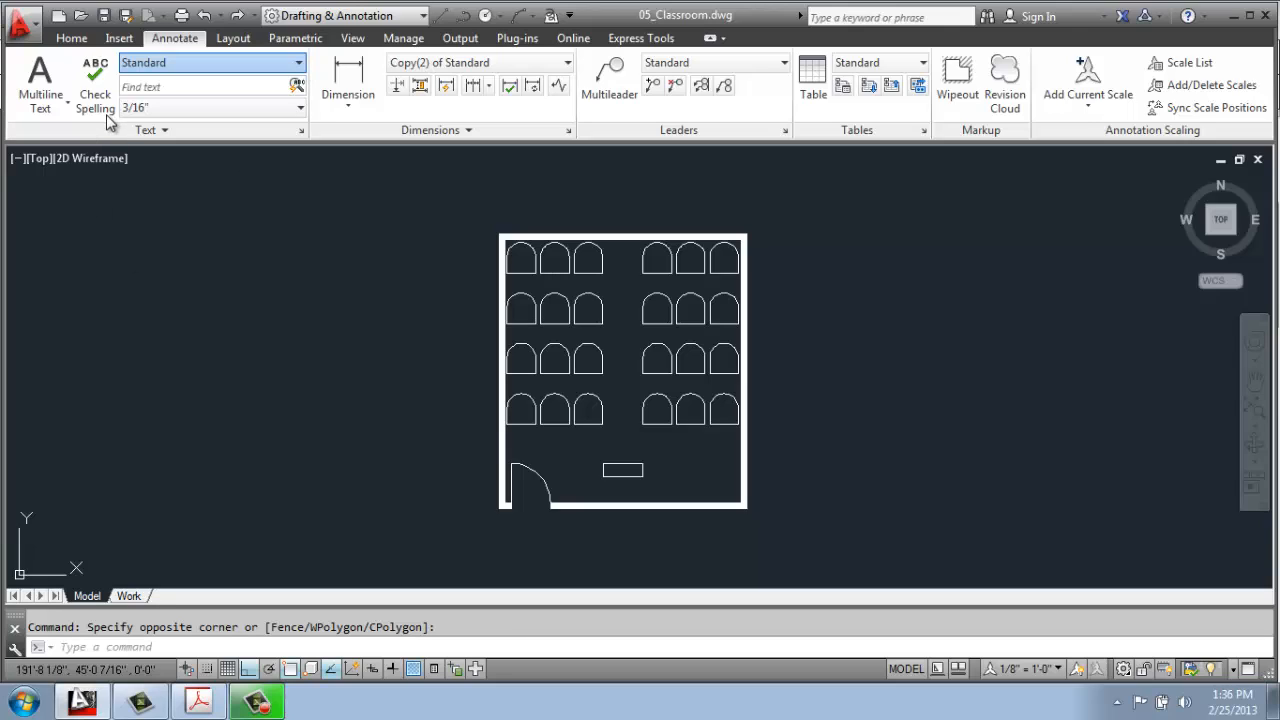
mouse_move(256, 138)
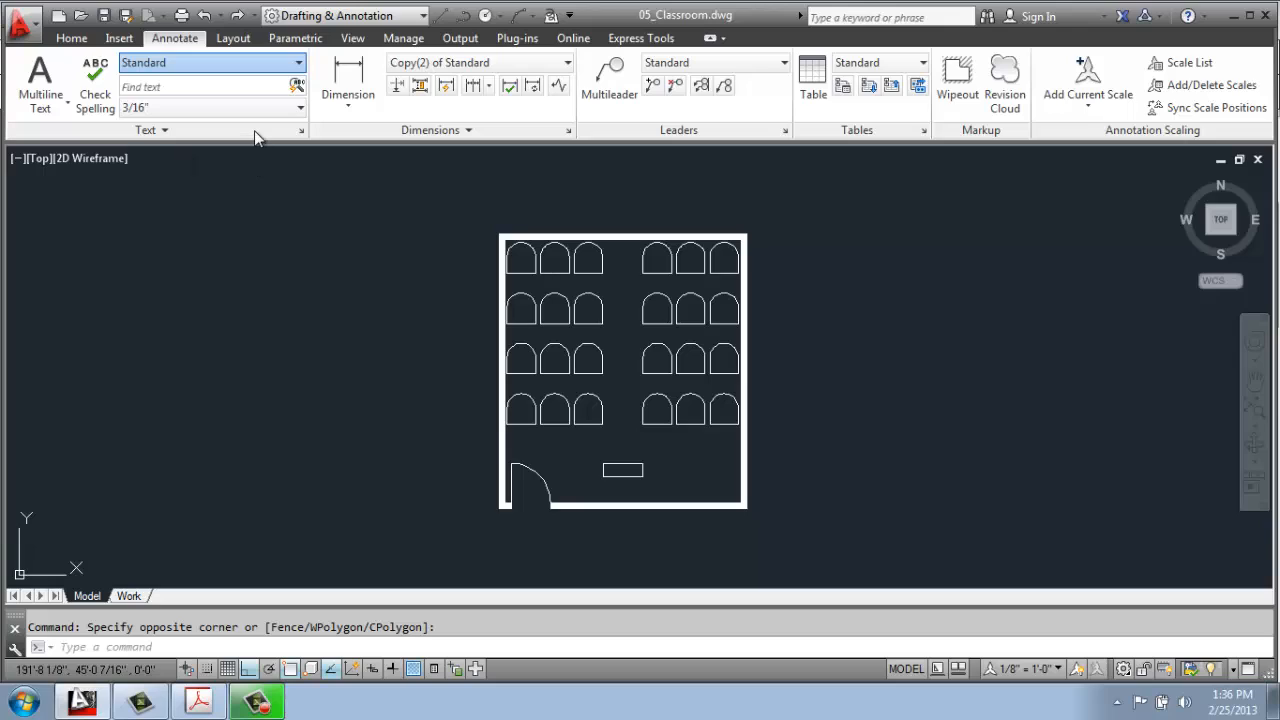
mouse_move(258, 152)
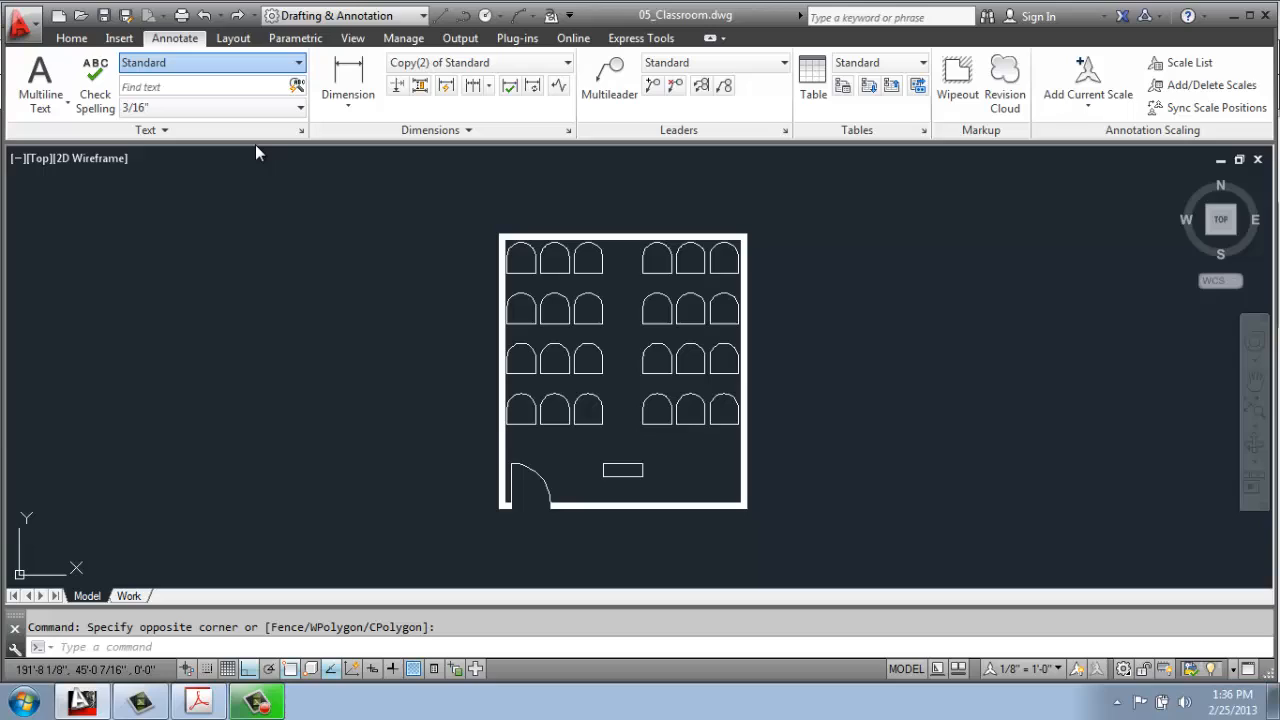
mouse_move(270, 140)
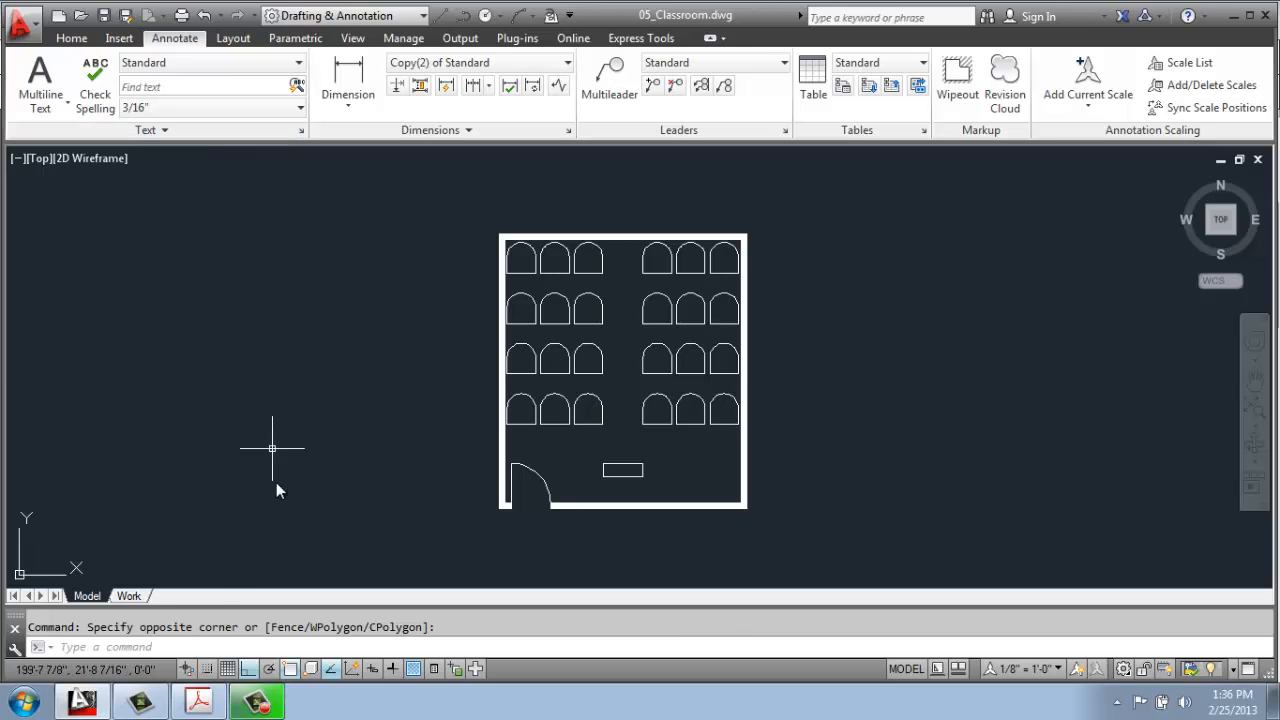
left_click(196, 700)
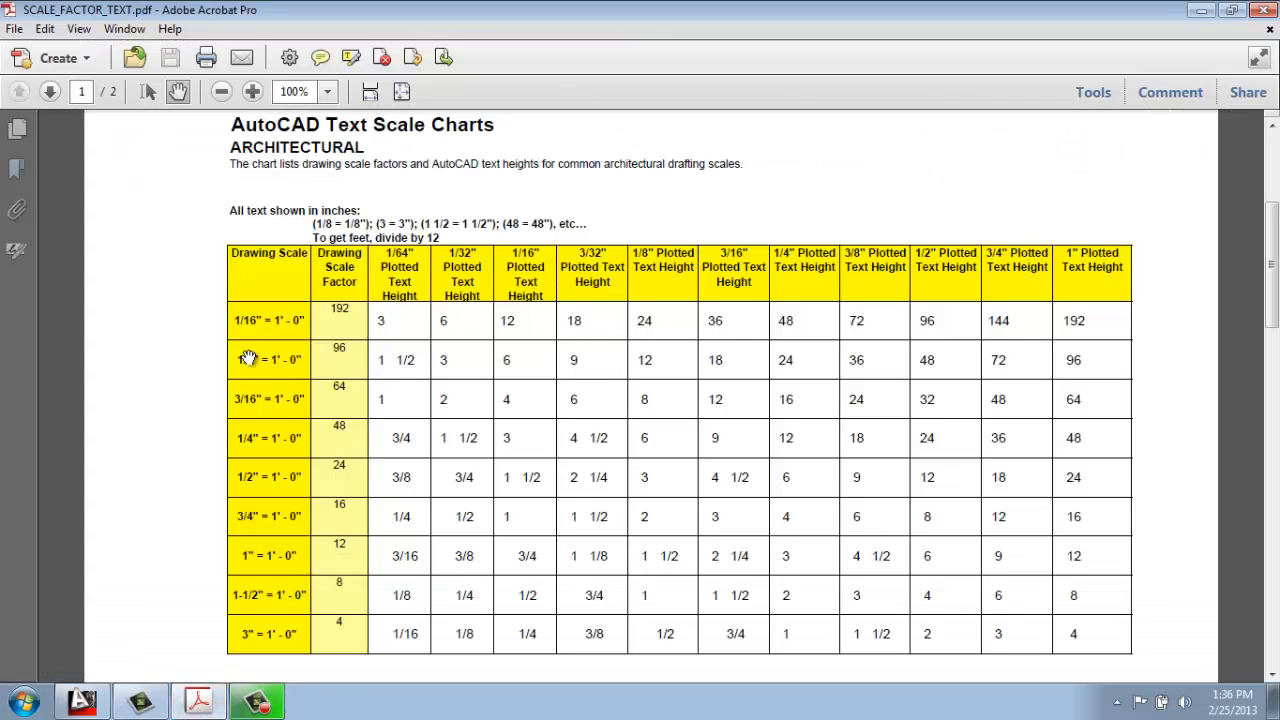
mouse_move(544, 404)
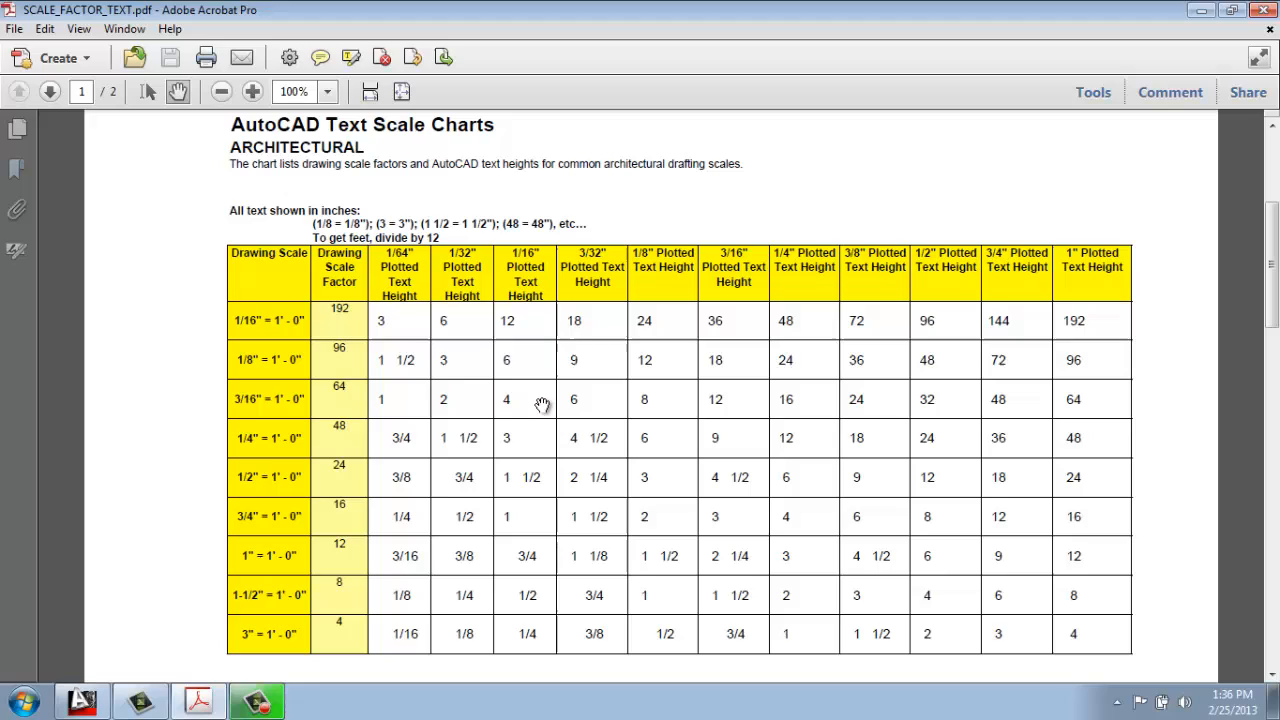
mouse_move(284, 516)
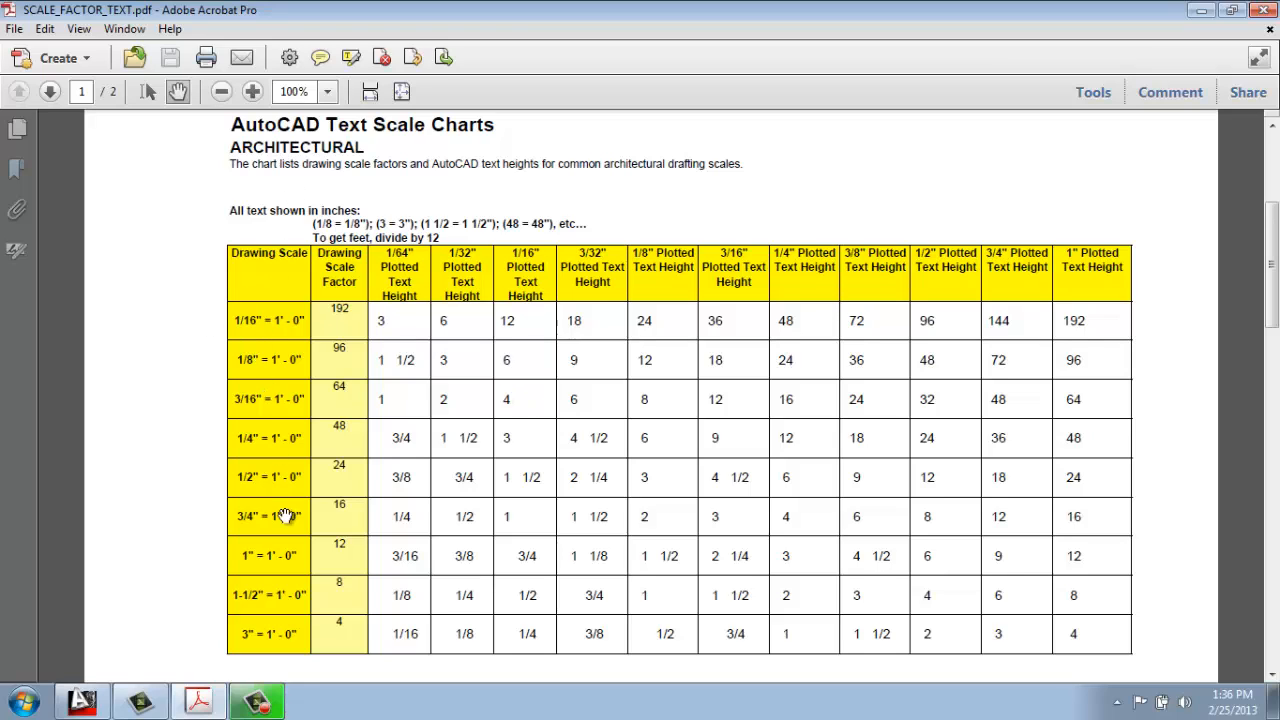
mouse_move(266, 308)
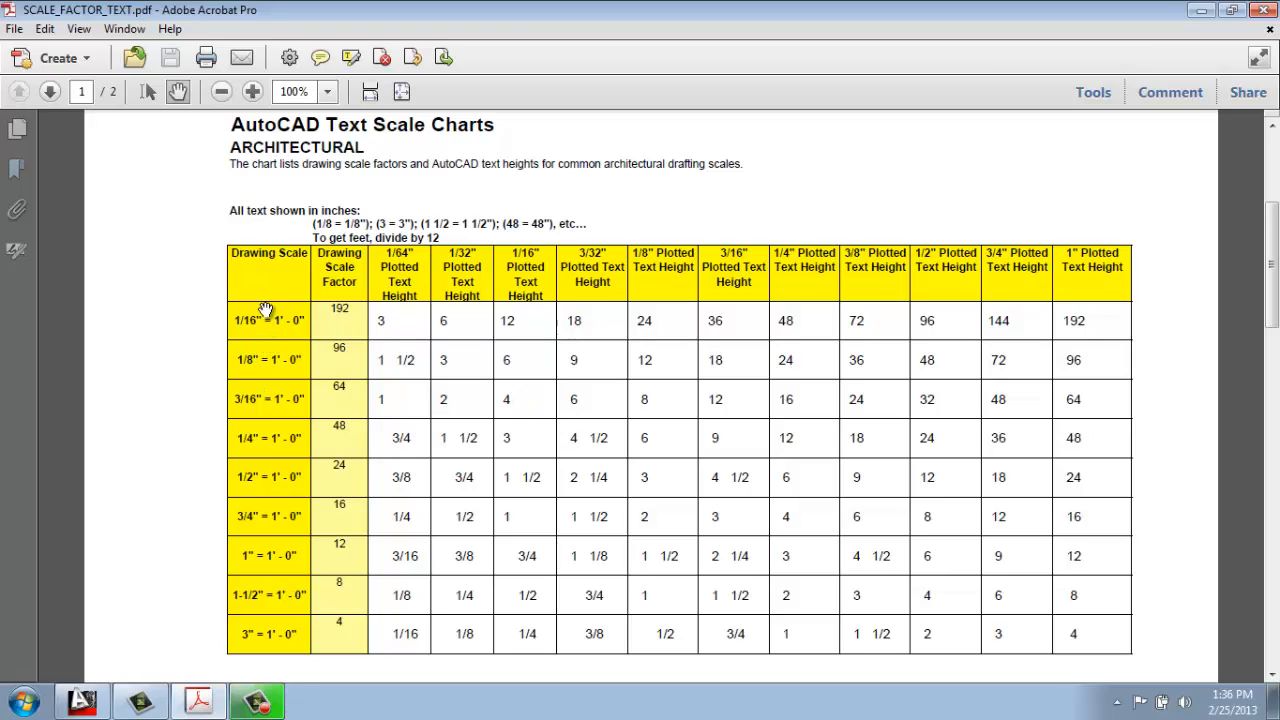
mouse_move(272, 374)
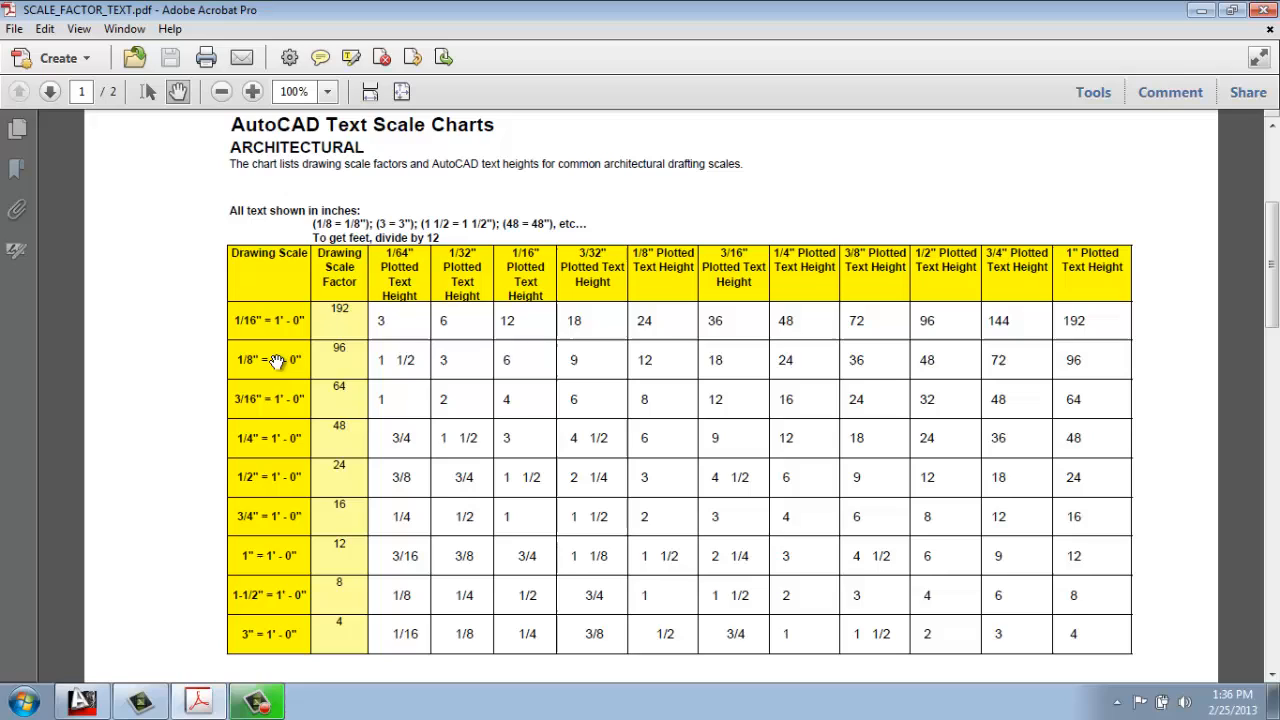
mouse_move(244, 378)
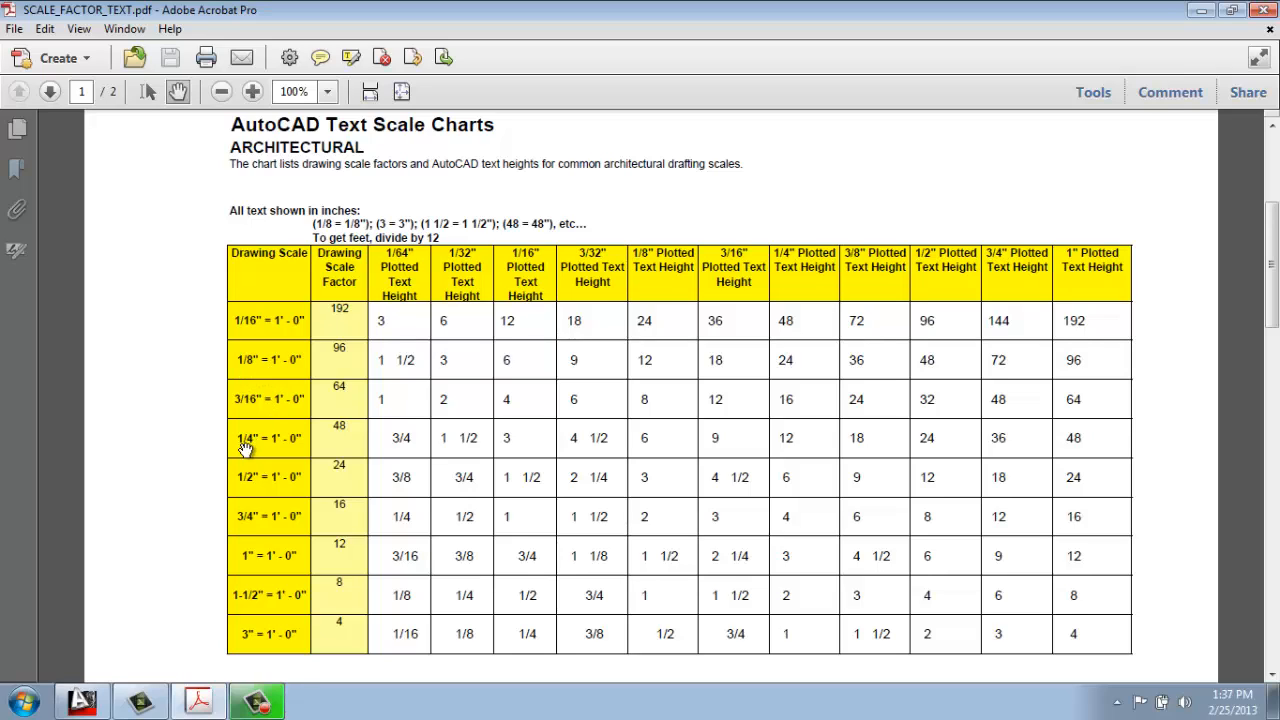
mouse_move(240, 592)
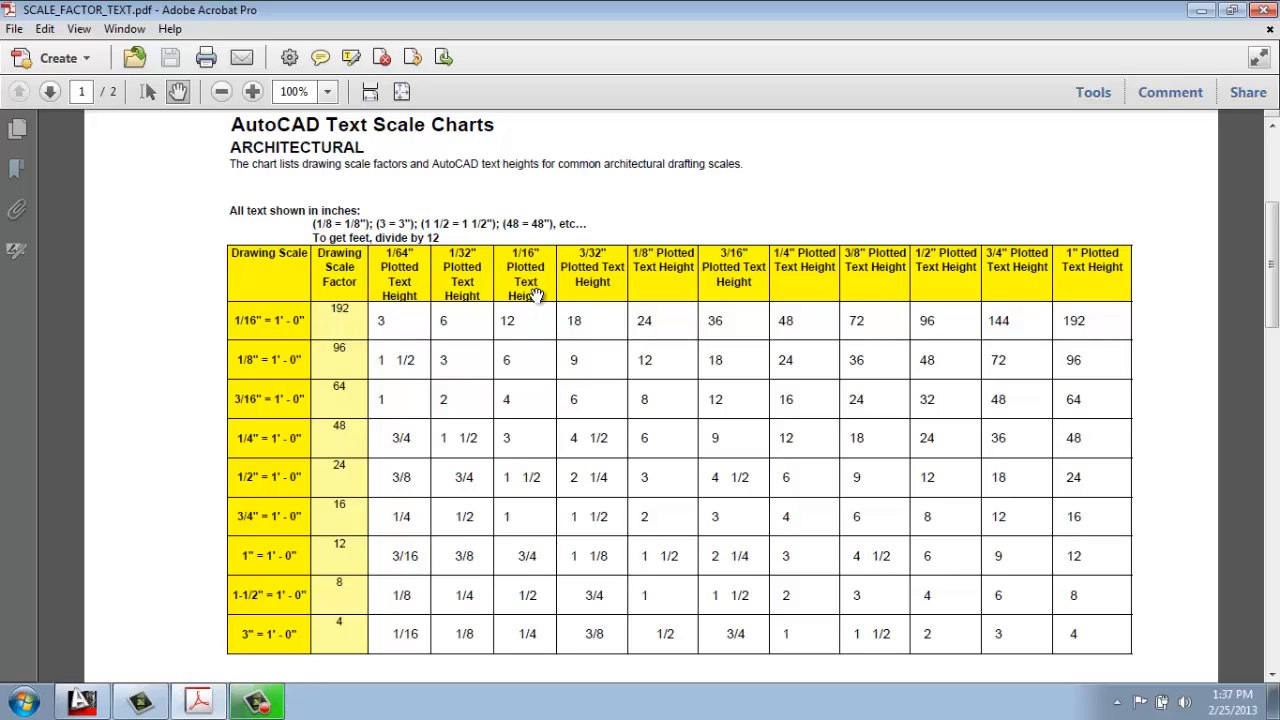
mouse_move(528, 288)
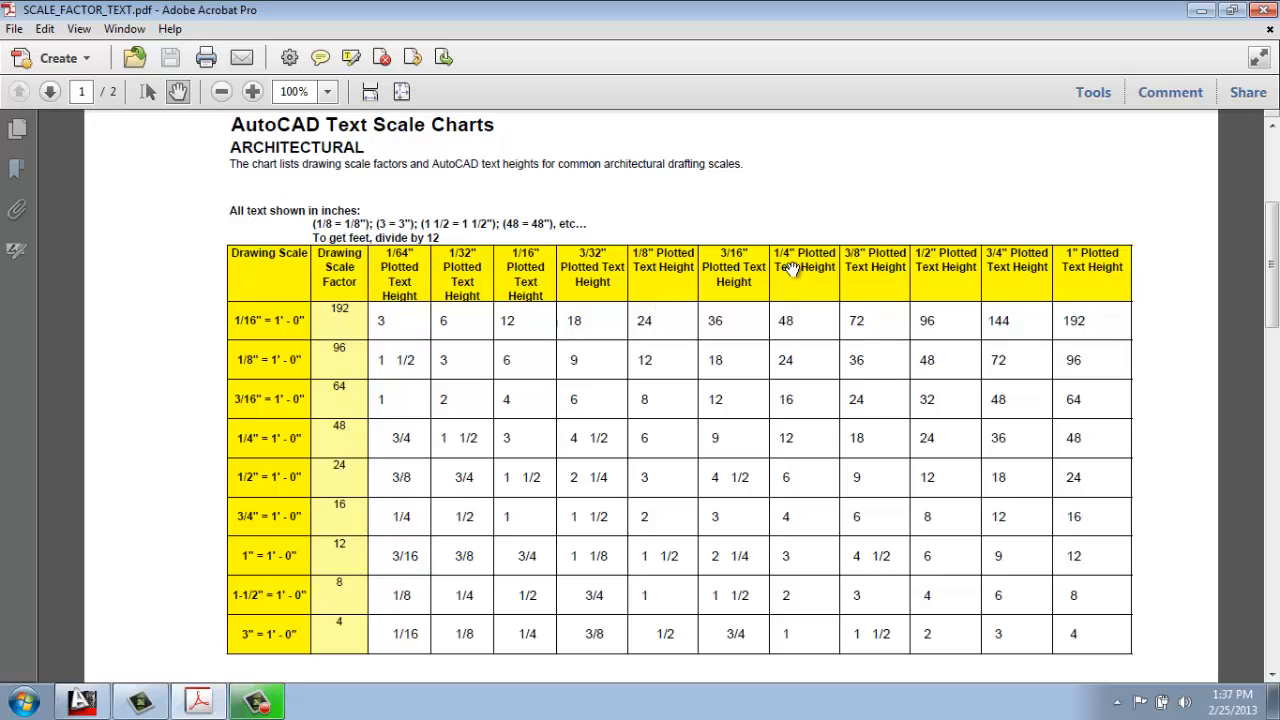
mouse_move(782, 296)
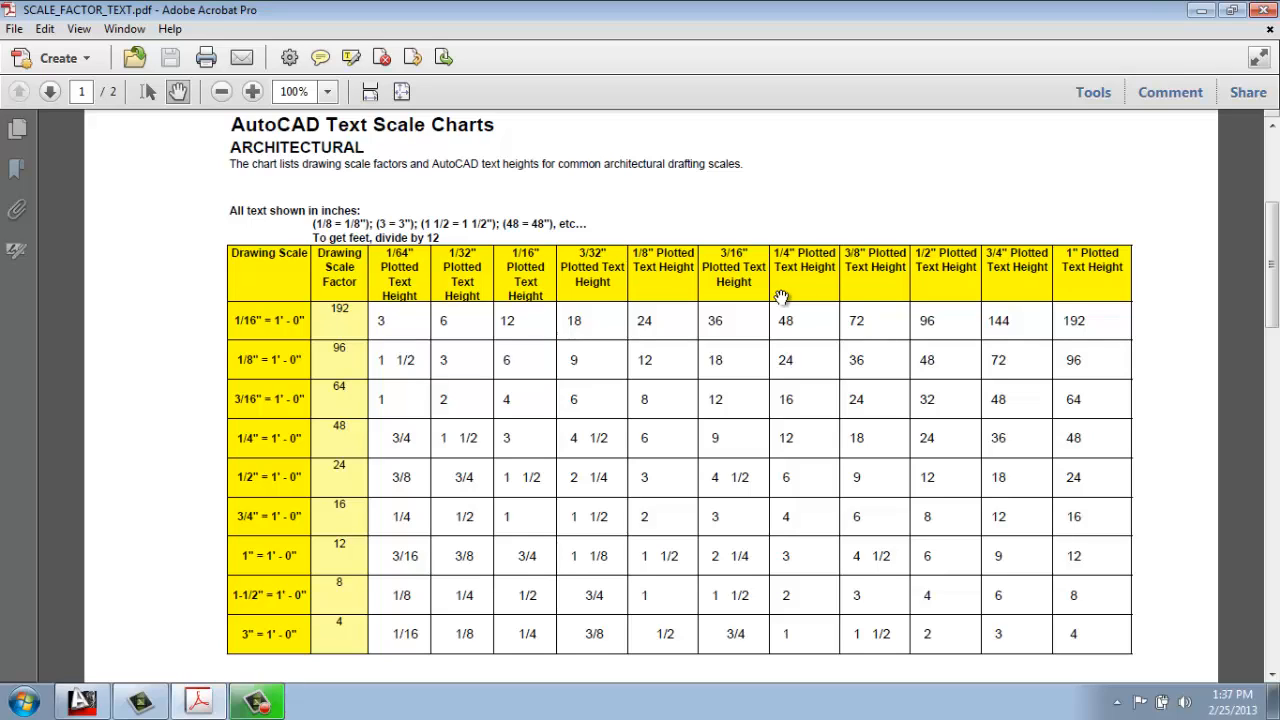
mouse_move(716, 290)
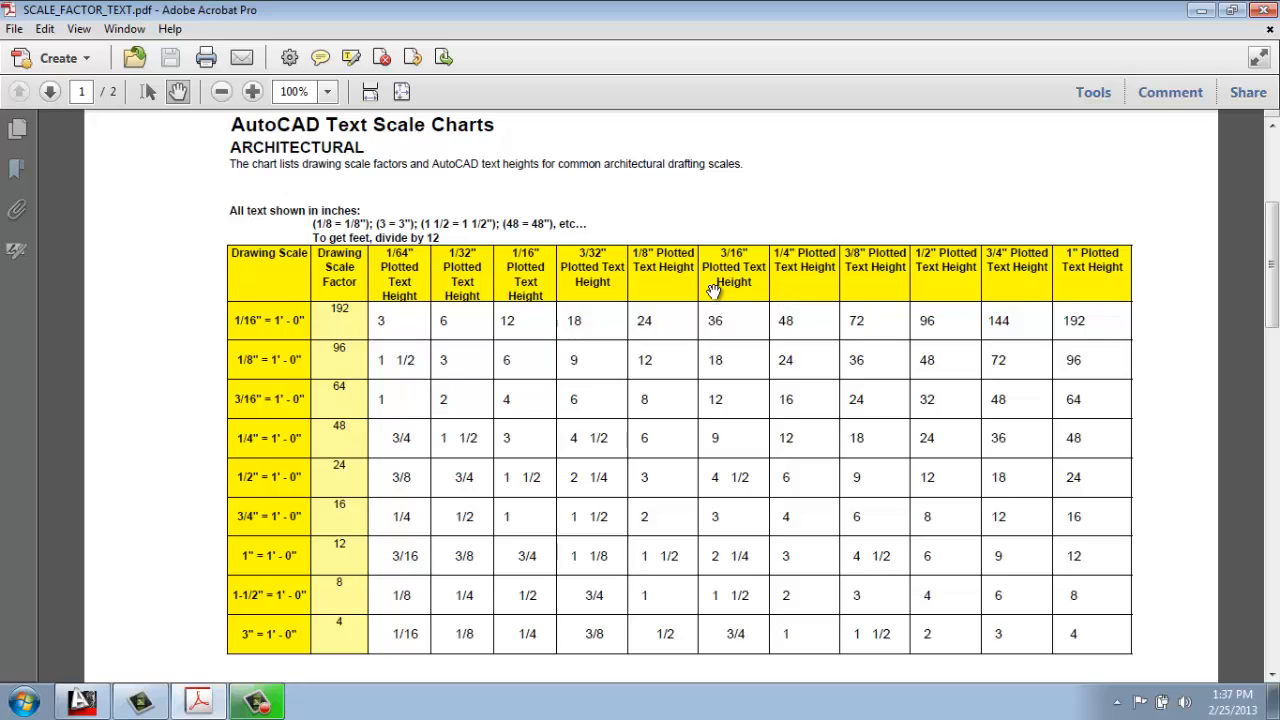
mouse_move(258, 230)
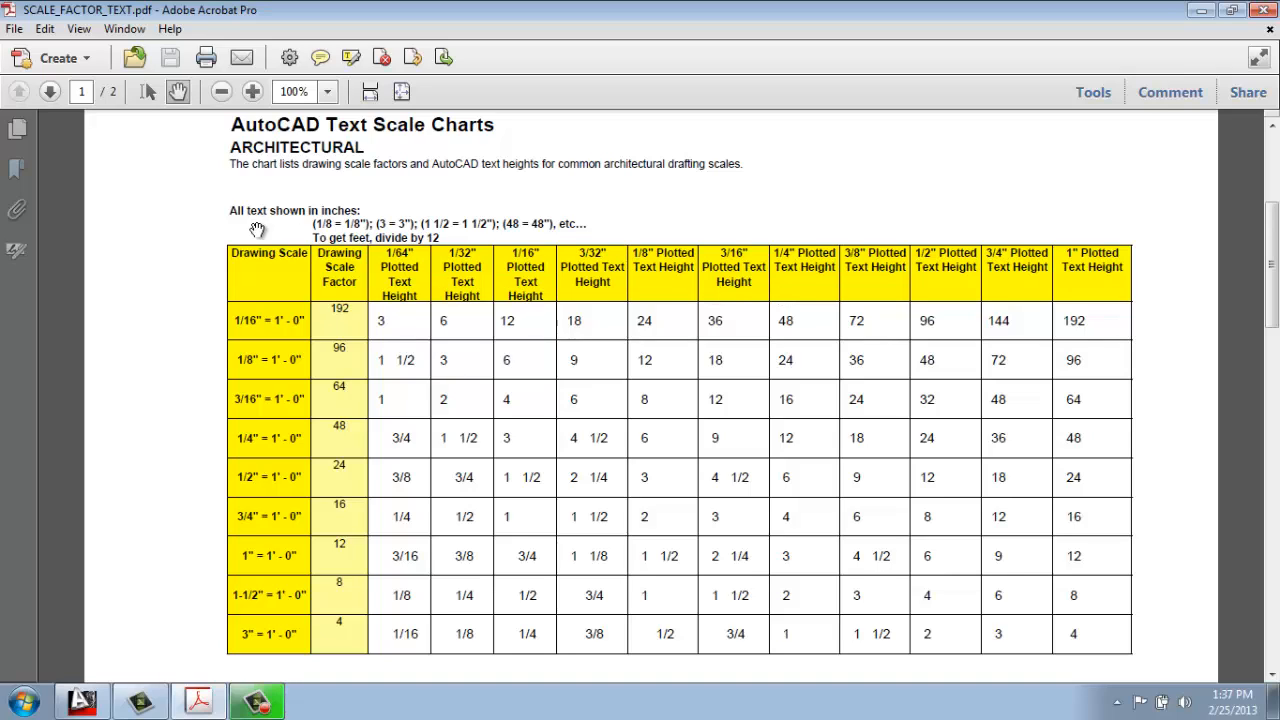
mouse_move(258, 364)
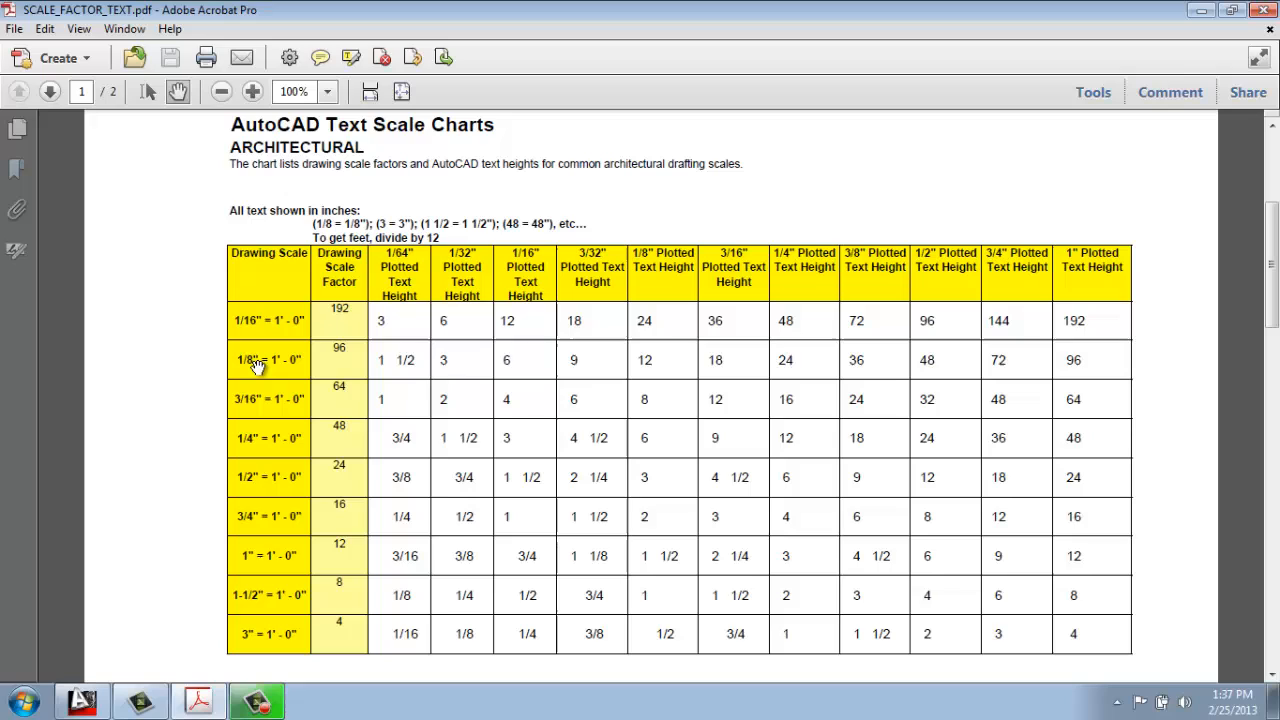
mouse_move(284, 372)
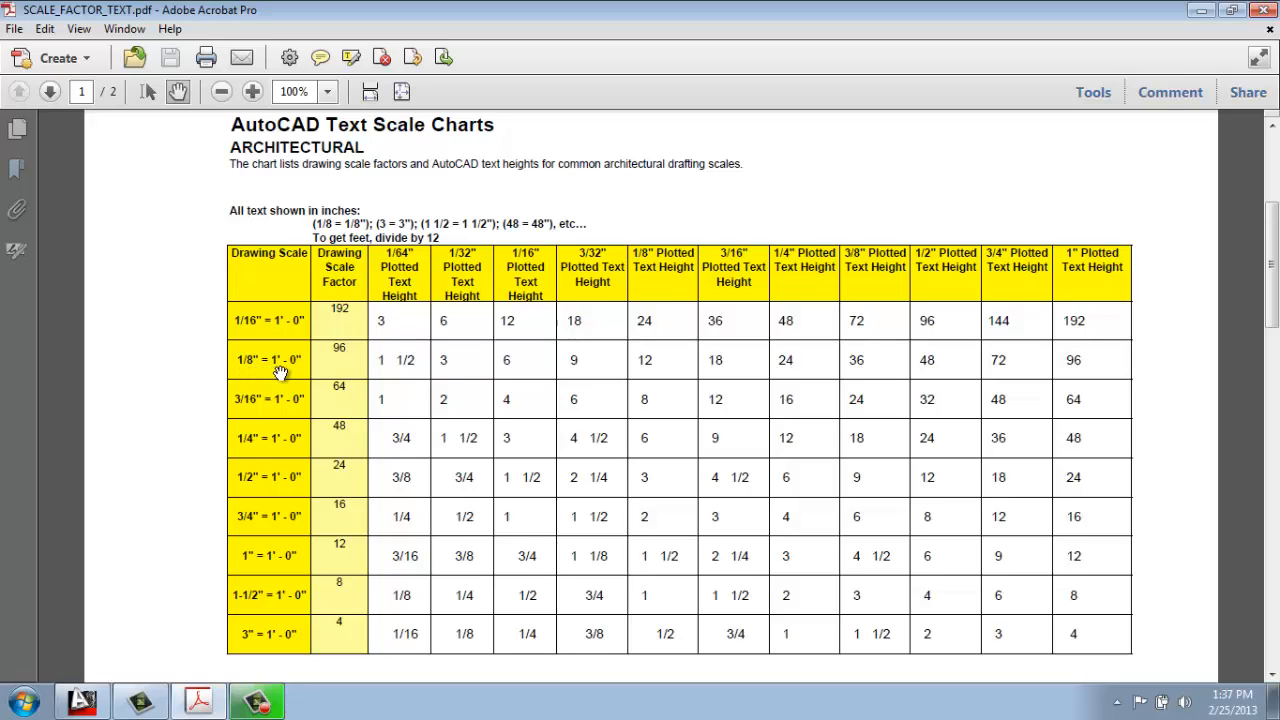
mouse_move(528, 284)
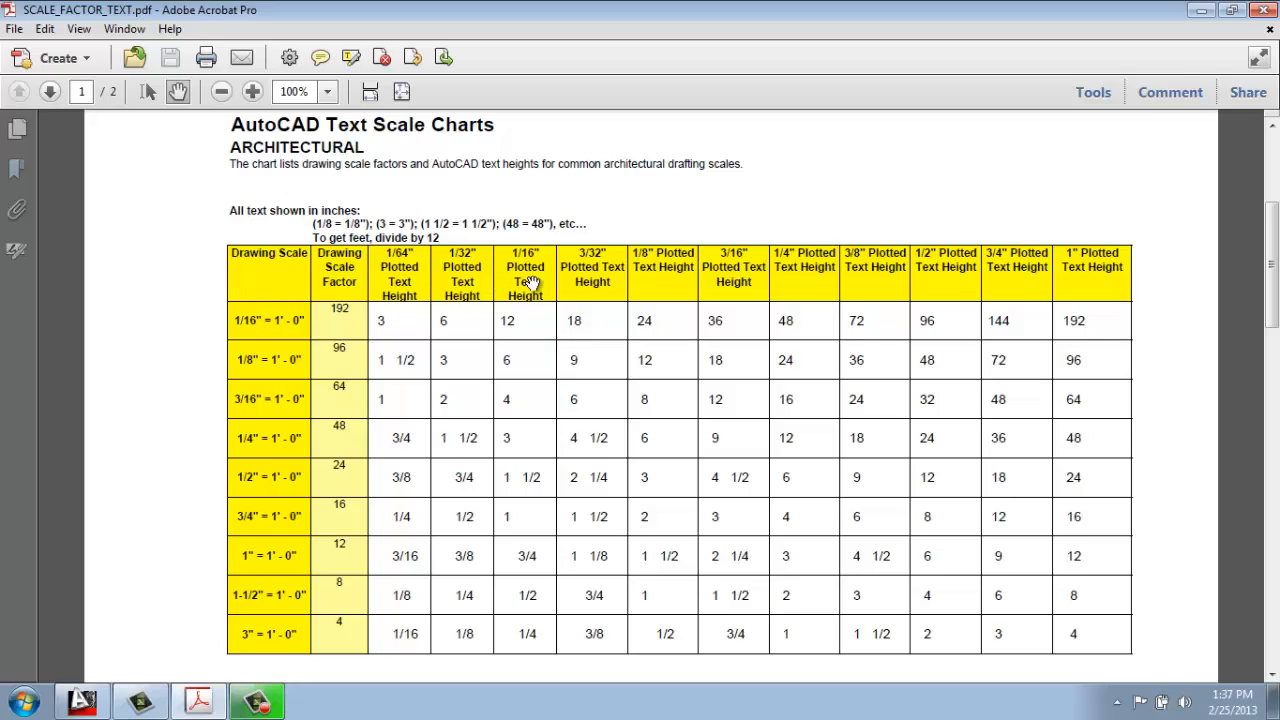
mouse_move(604, 272)
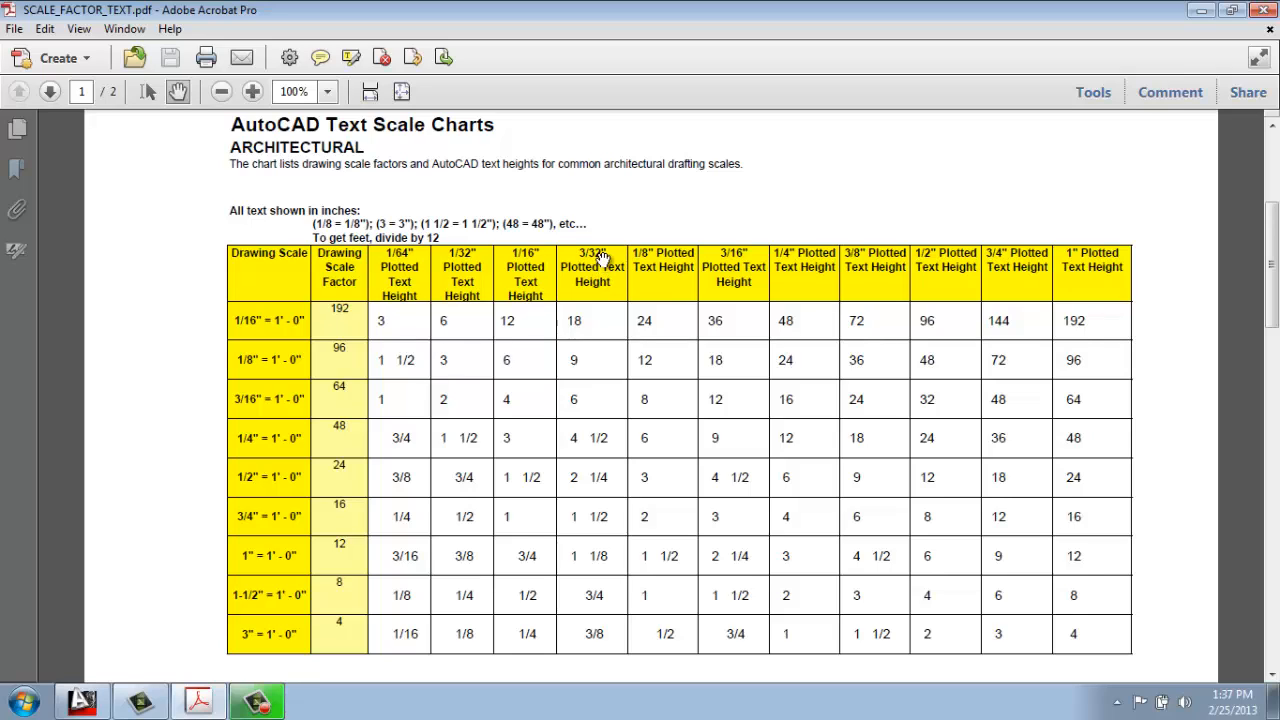
mouse_move(570, 364)
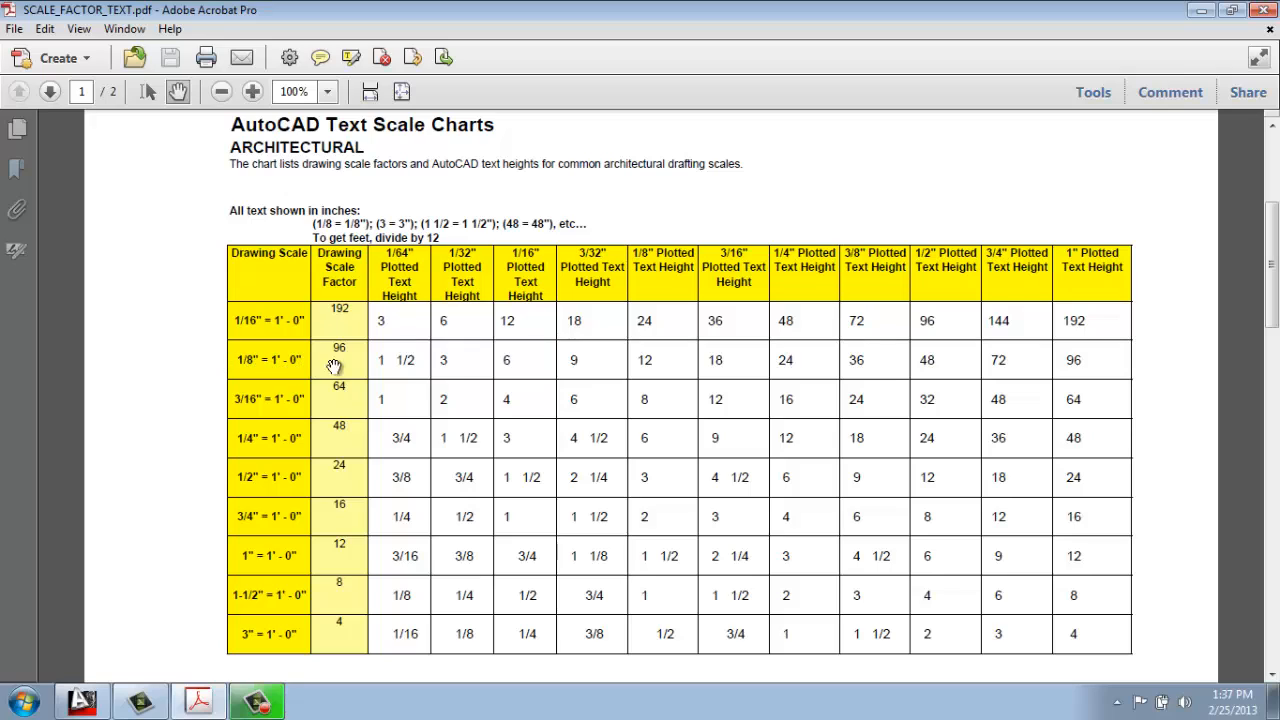
mouse_move(580, 362)
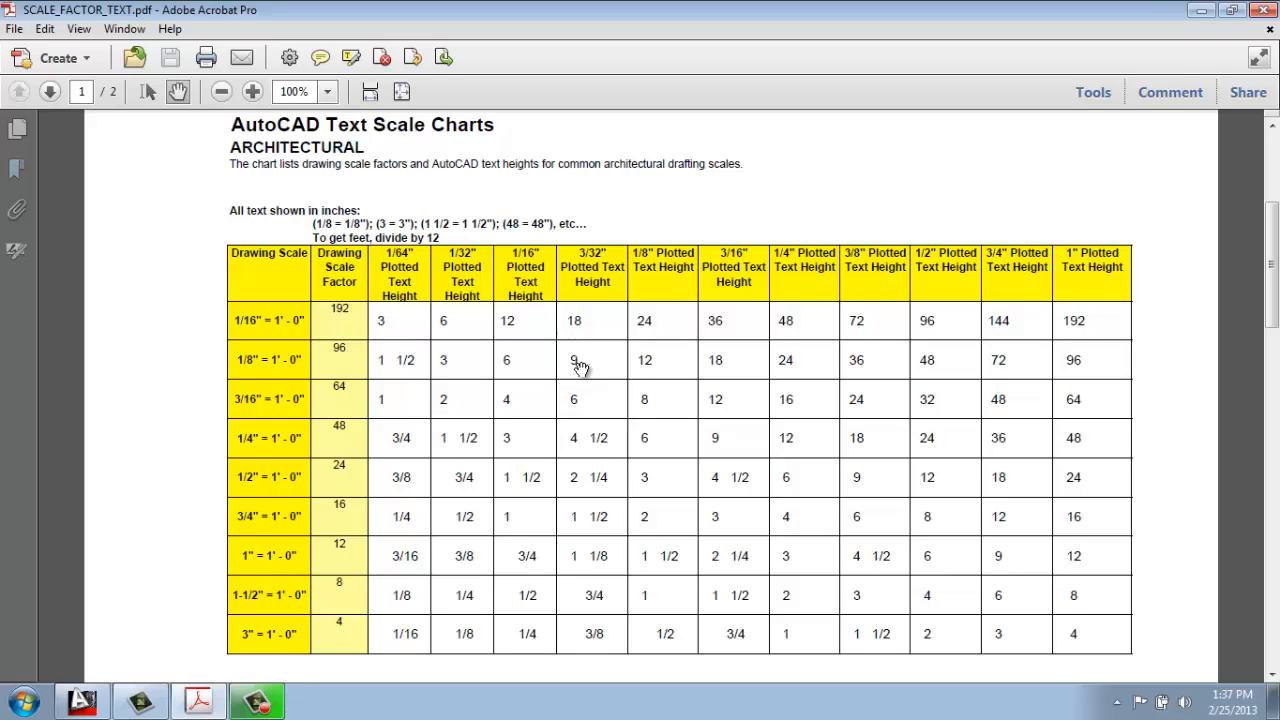
mouse_move(504, 378)
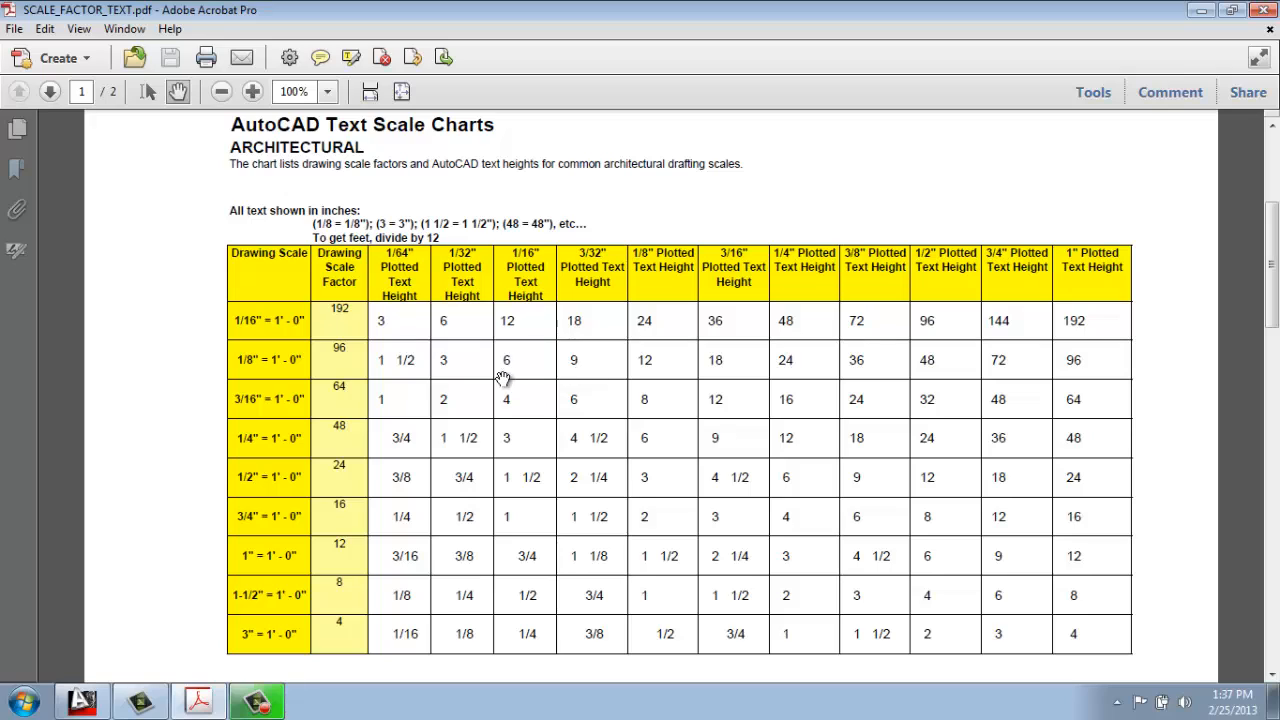
mouse_move(412, 362)
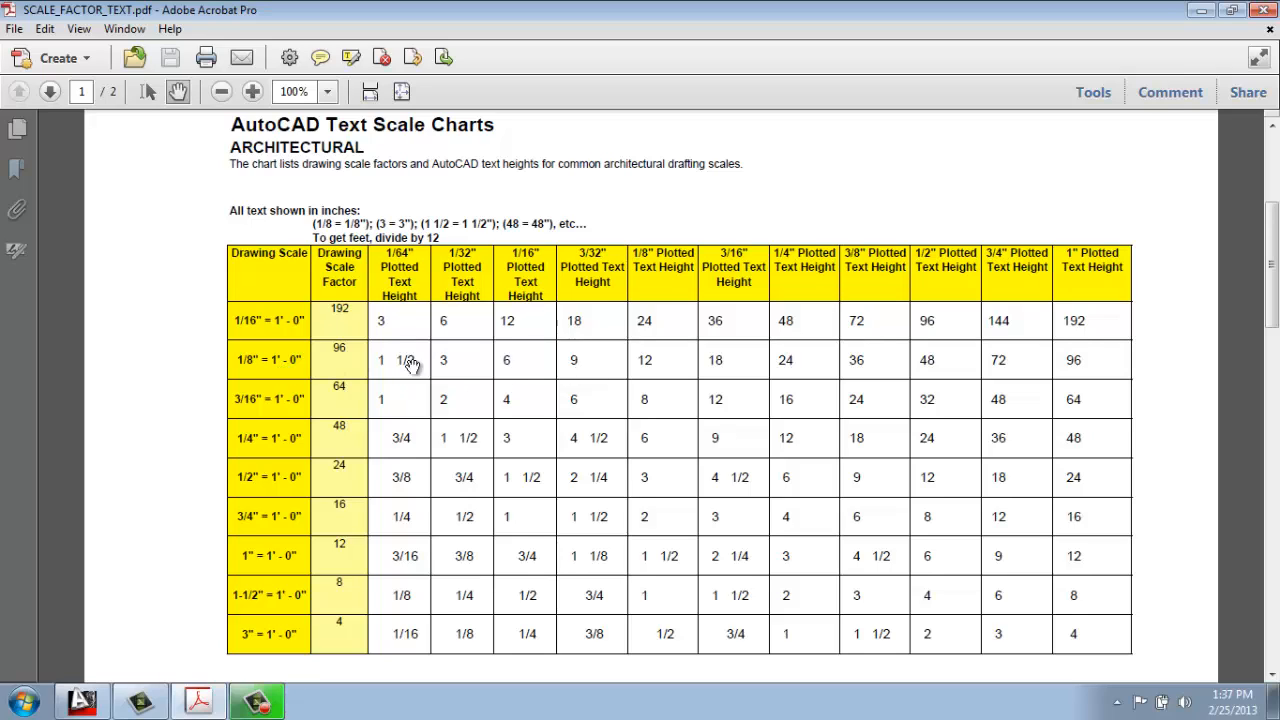
mouse_move(596, 264)
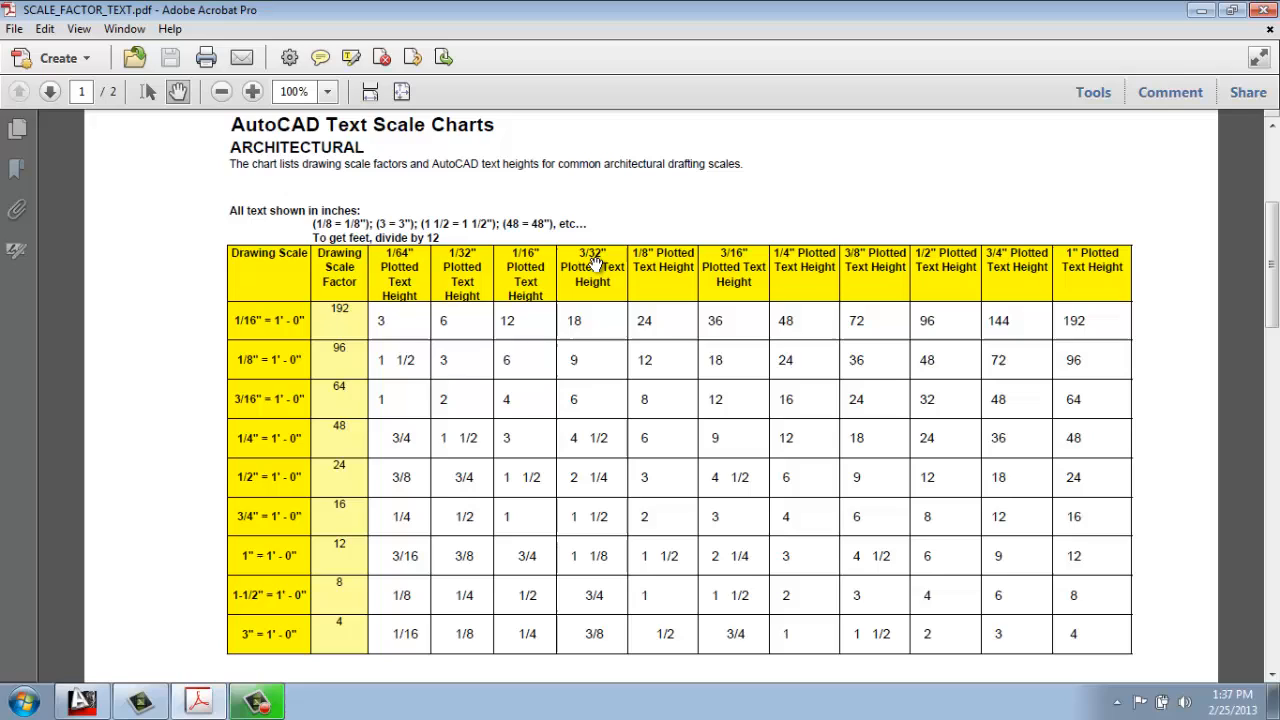
mouse_move(590, 362)
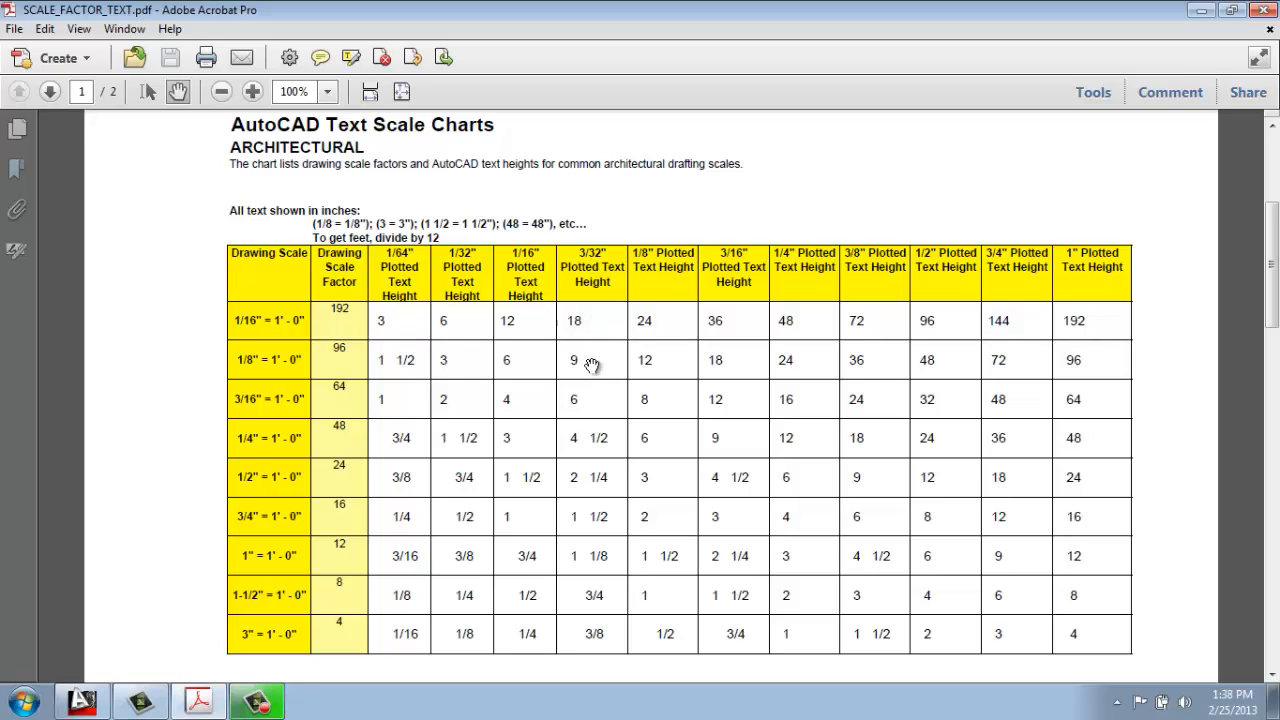
mouse_move(588, 356)
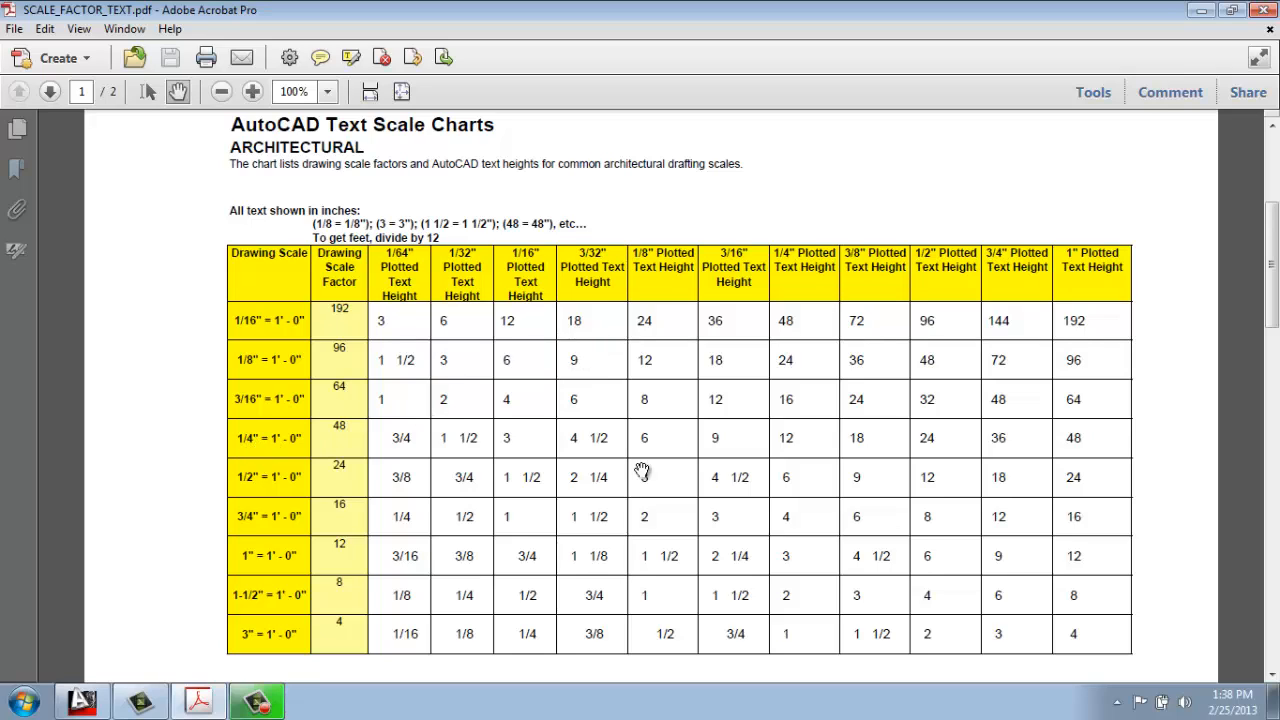
mouse_move(150, 696)
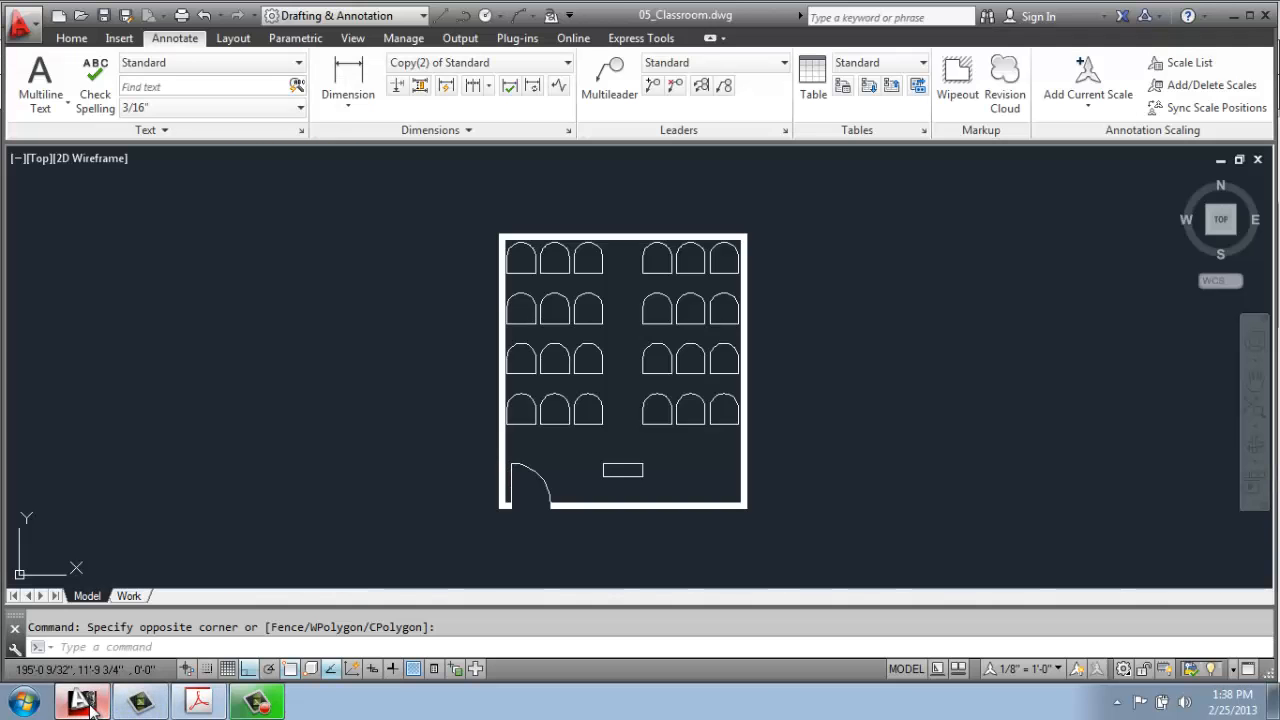
mouse_move(716, 452)
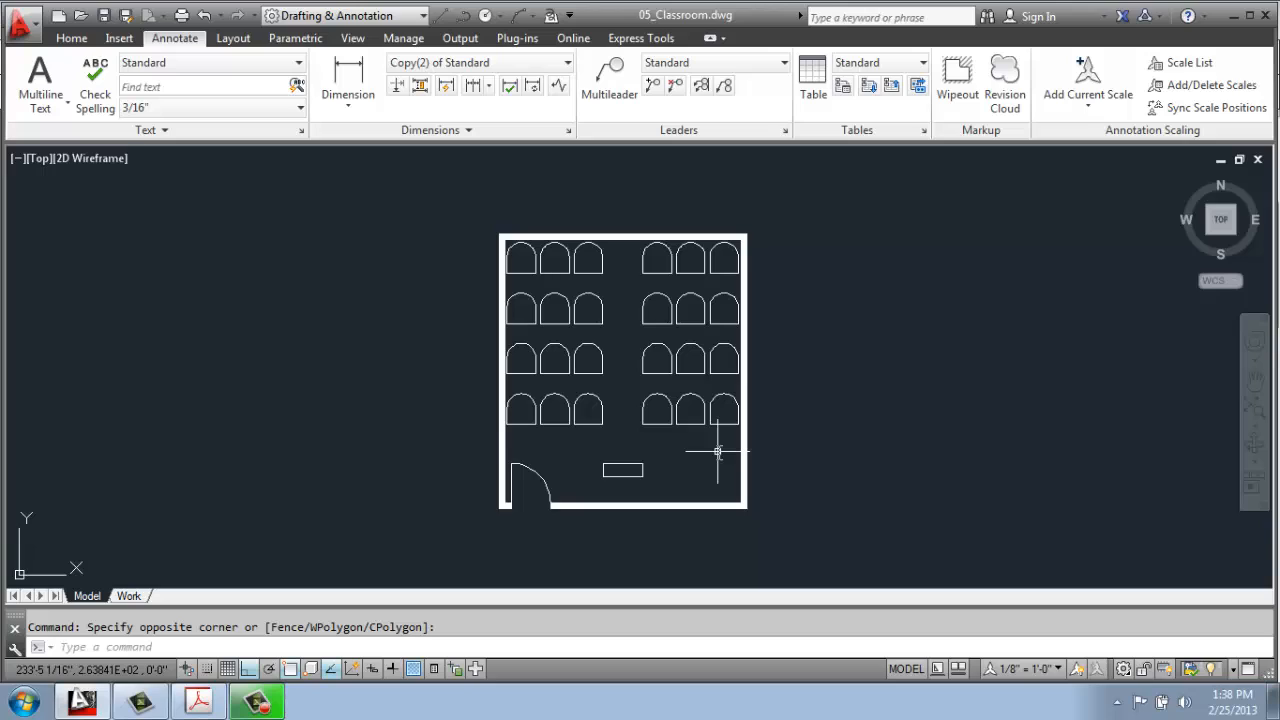
mouse_move(810, 296)
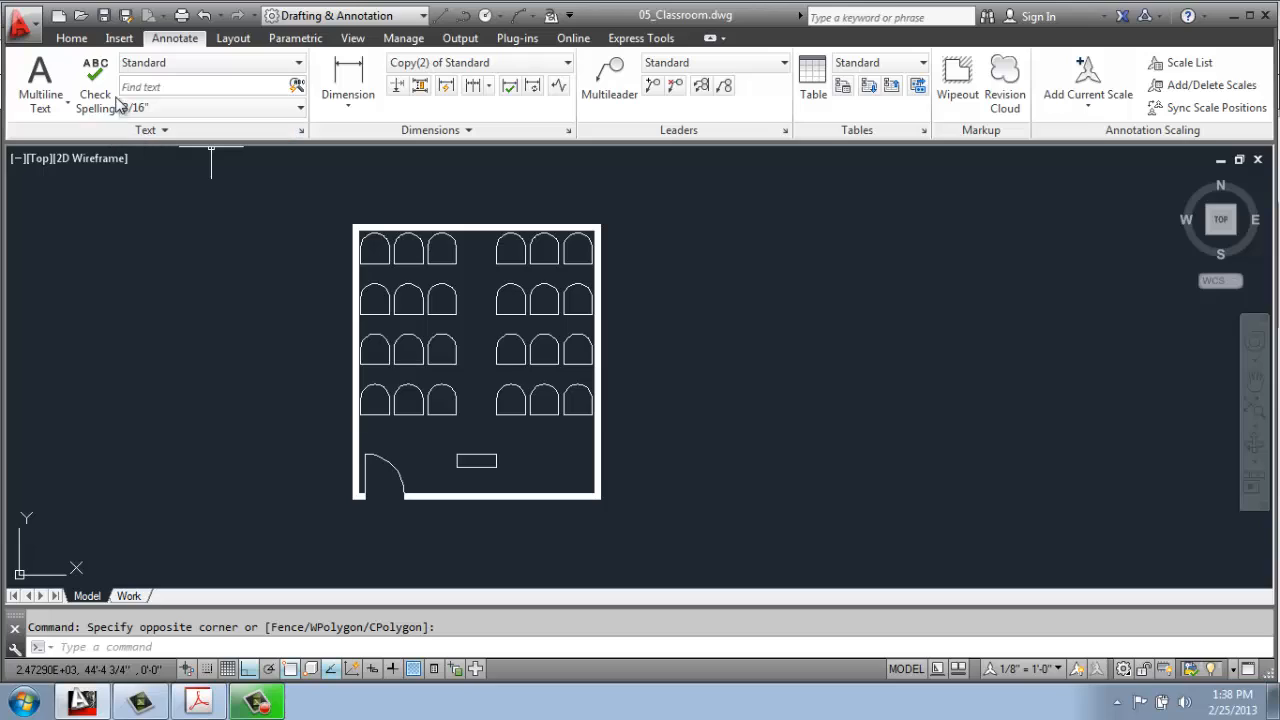
mouse_move(210, 62)
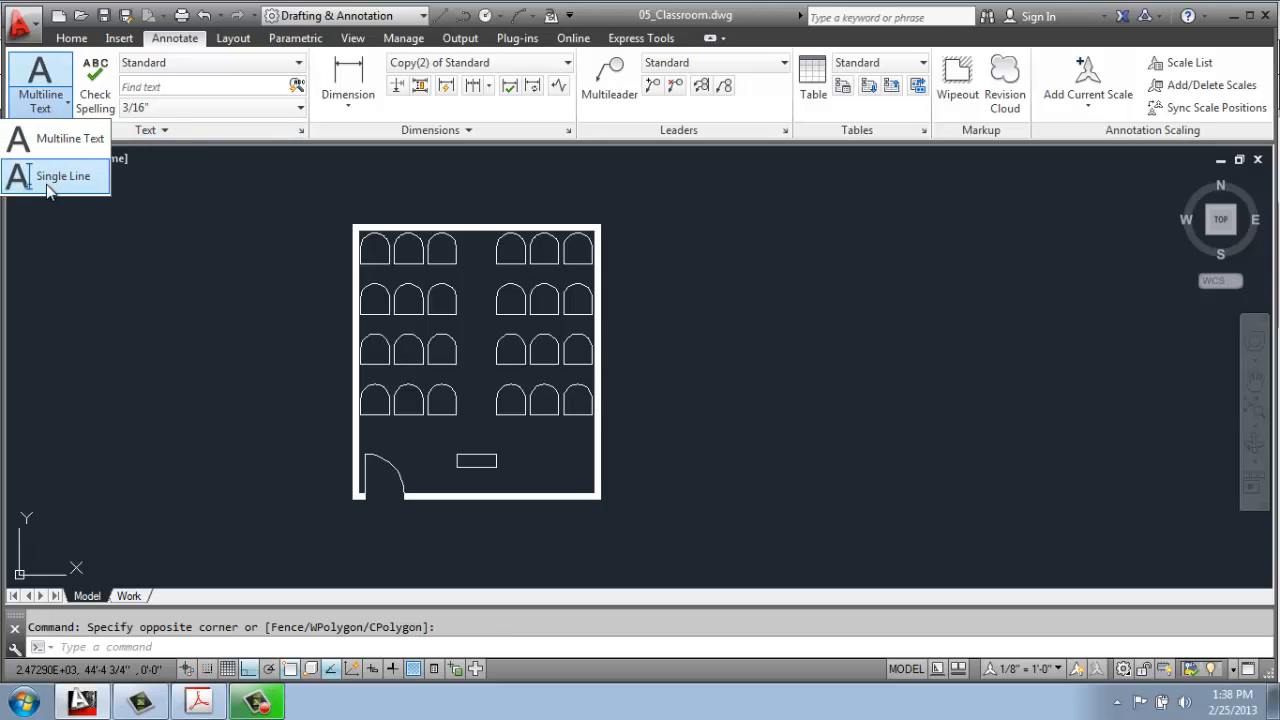
mouse_move(64, 138)
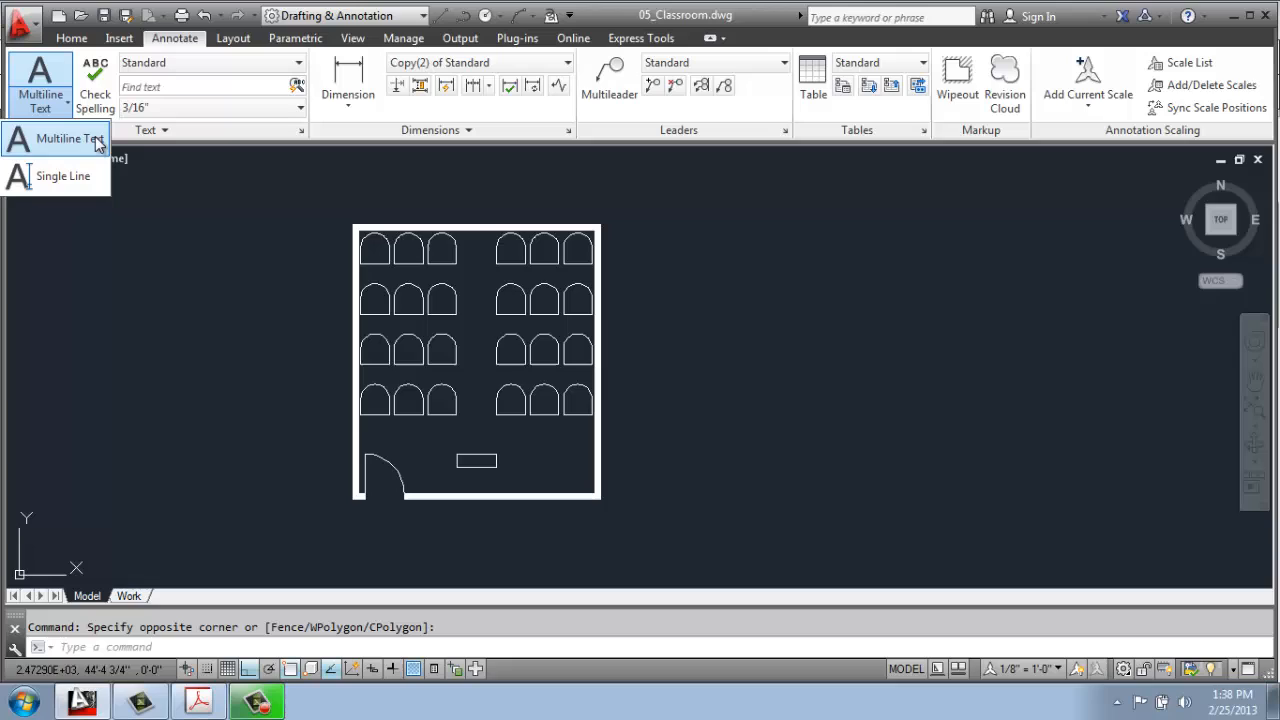
mouse_move(64, 176)
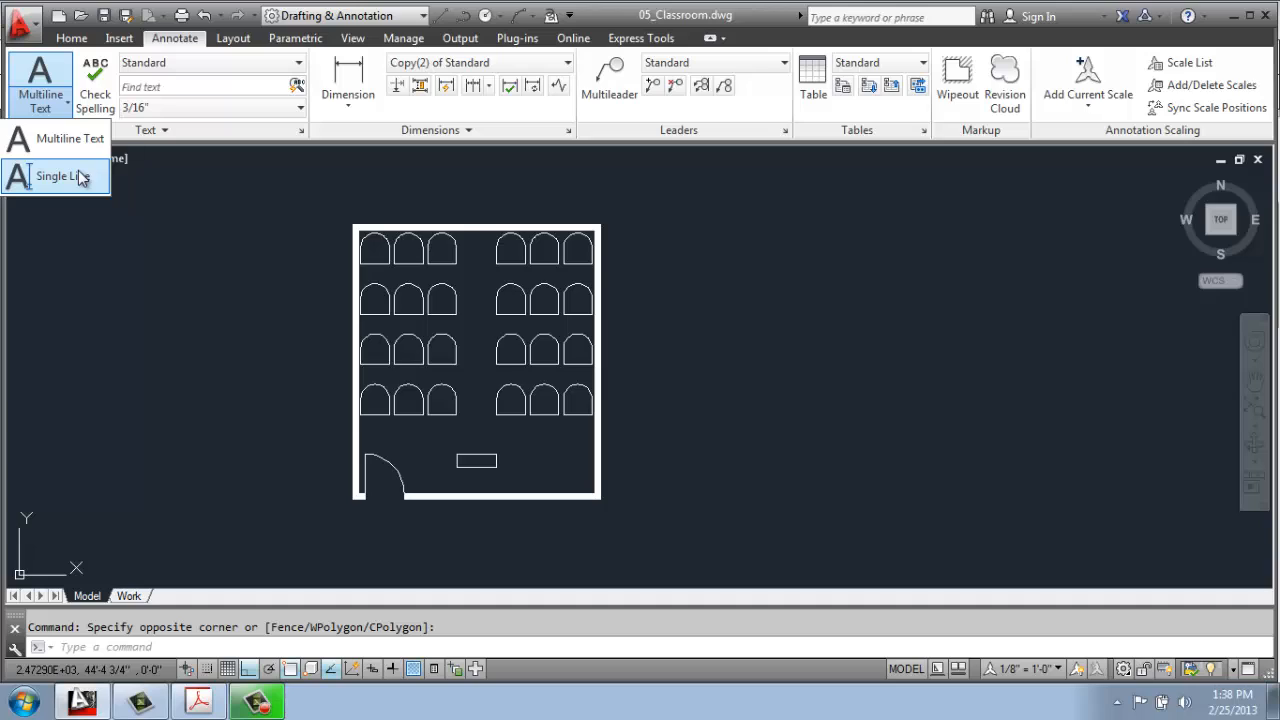
mouse_move(144, 188)
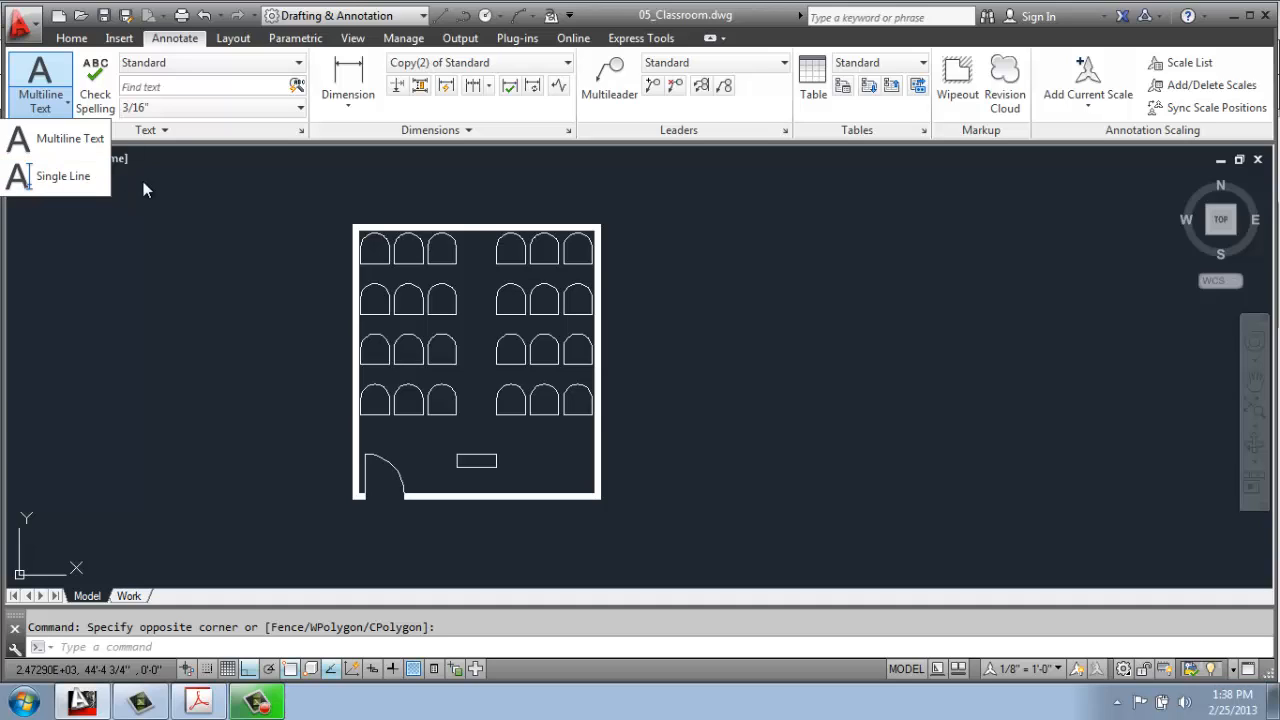
mouse_move(268, 136)
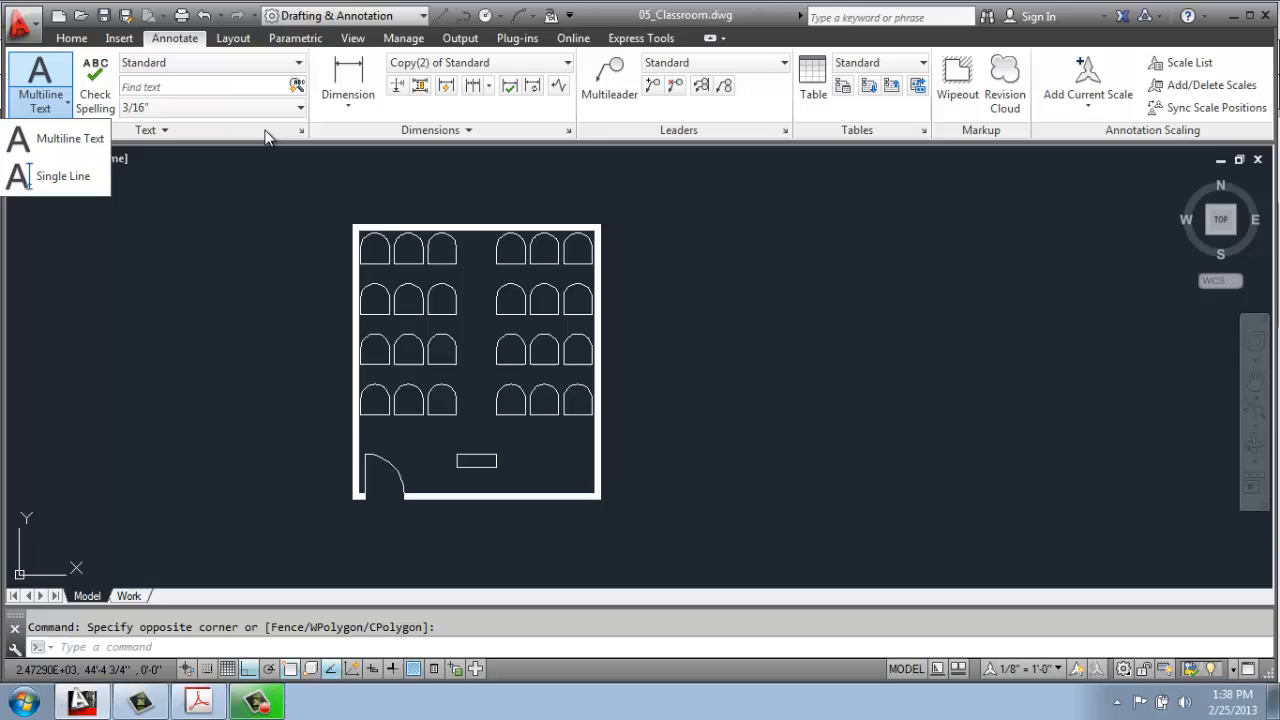
mouse_move(268, 190)
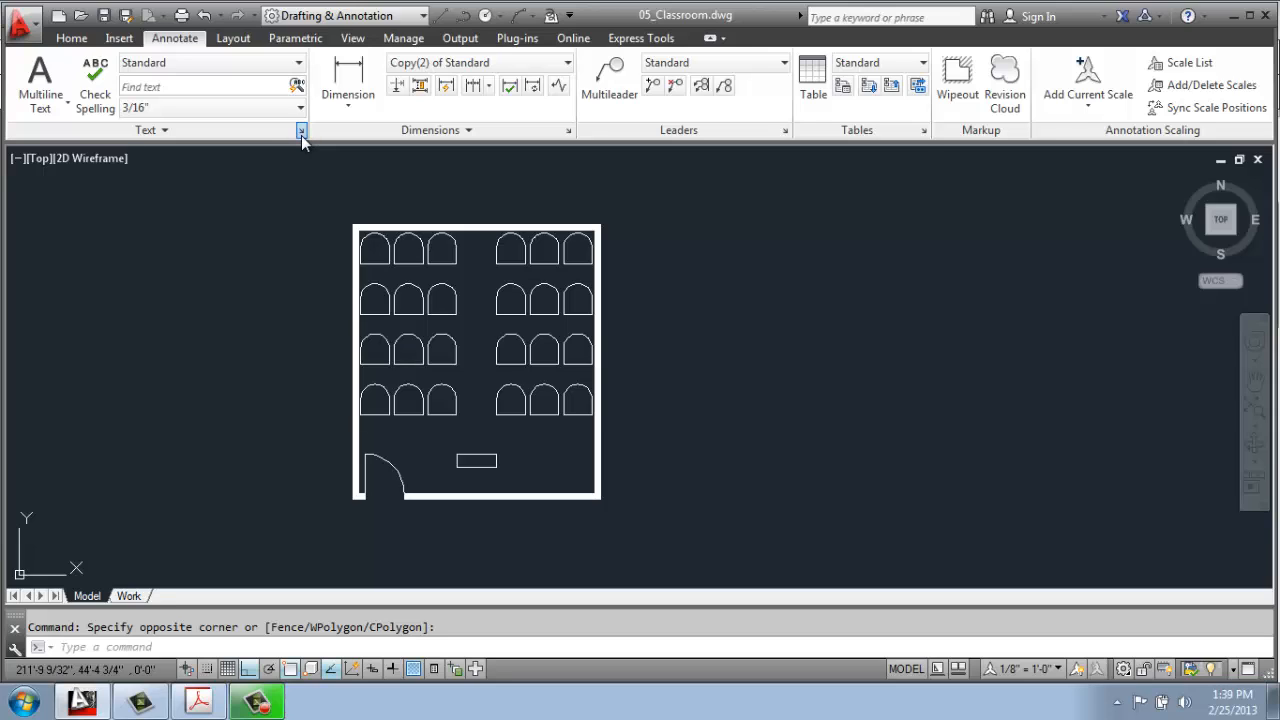
Step: Create a new text style named 'Standard 9' based on Standard in the Text Style dialog
left_click(300, 130)
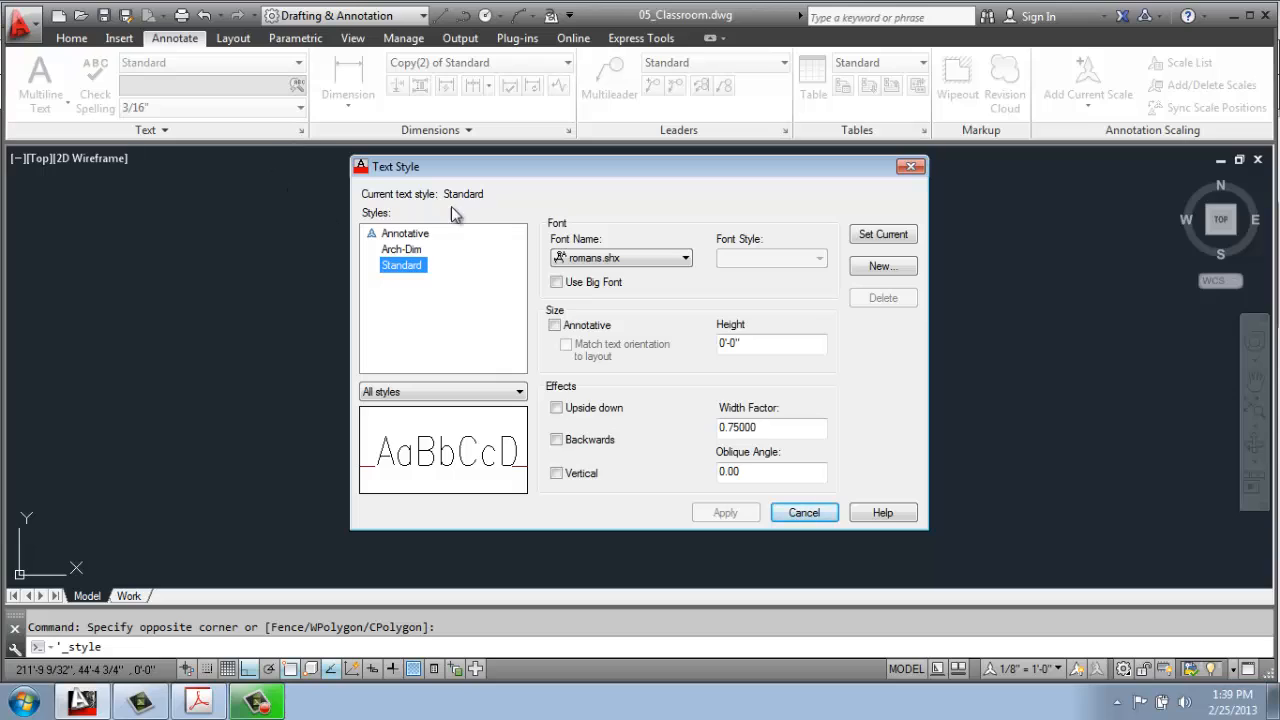
mouse_move(388, 244)
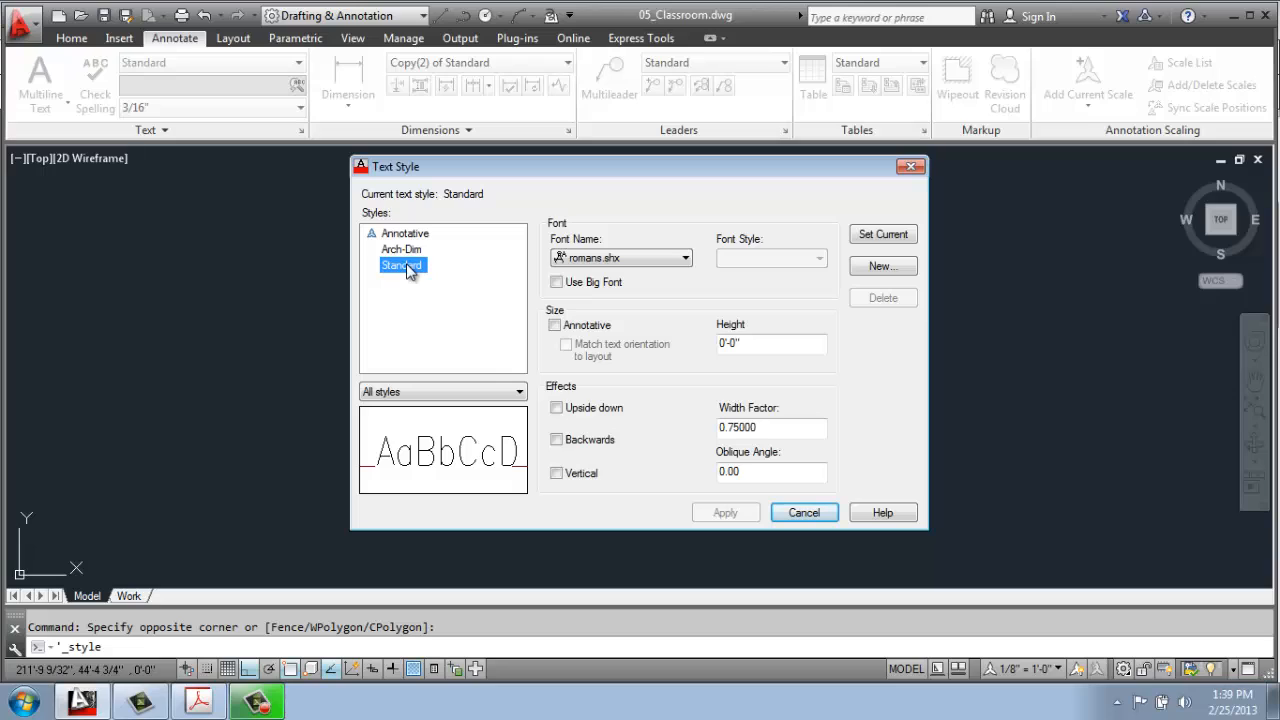
mouse_move(470, 284)
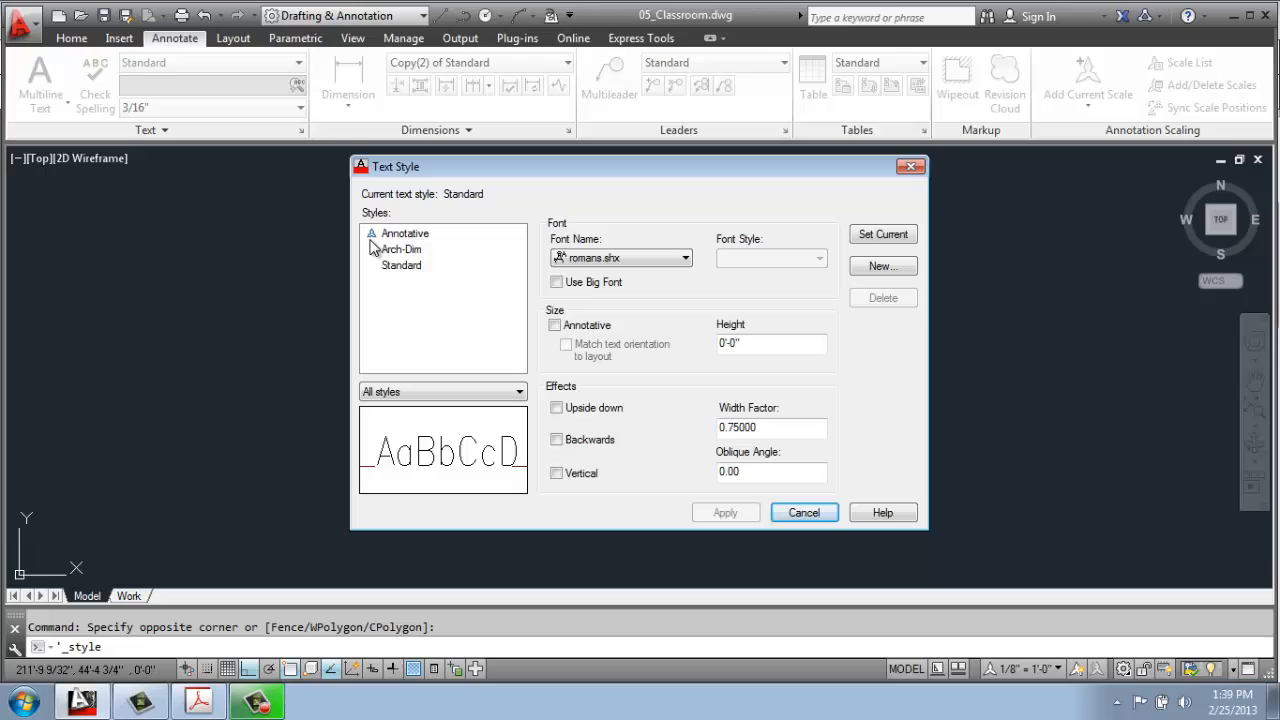
left_click(400, 264)
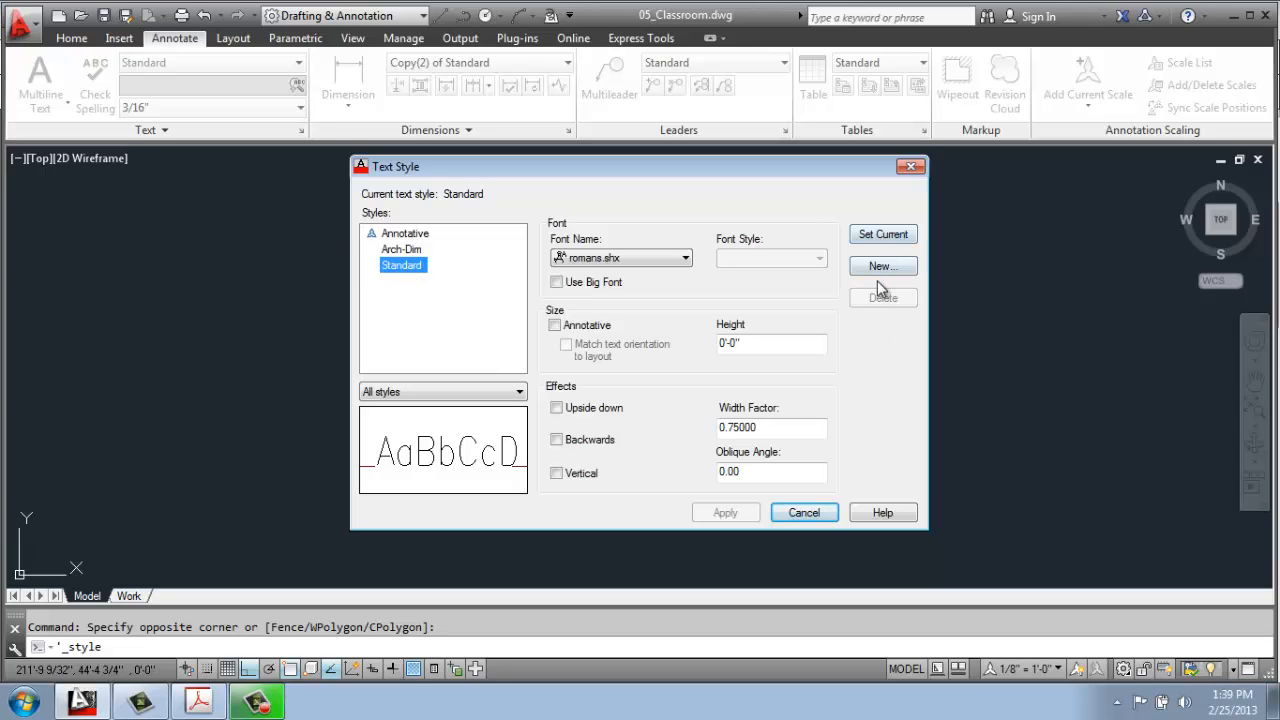
left_click(880, 264)
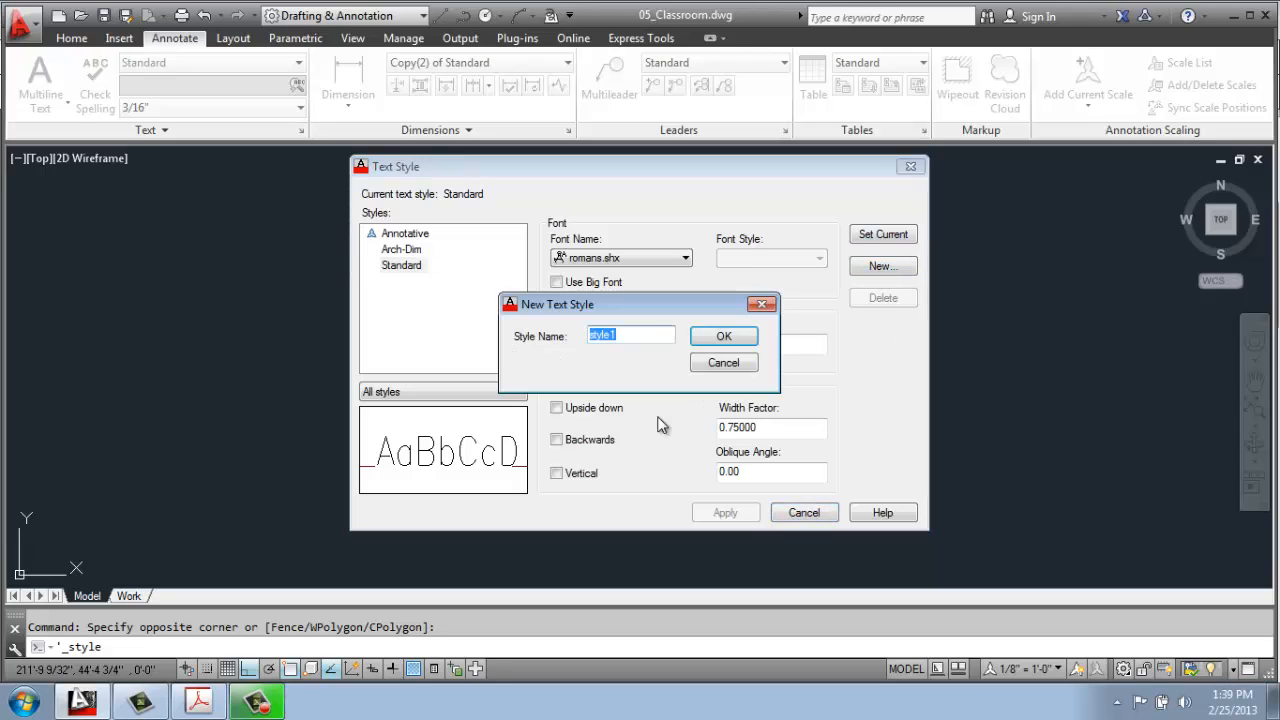
mouse_move(662, 412)
type("Standard")
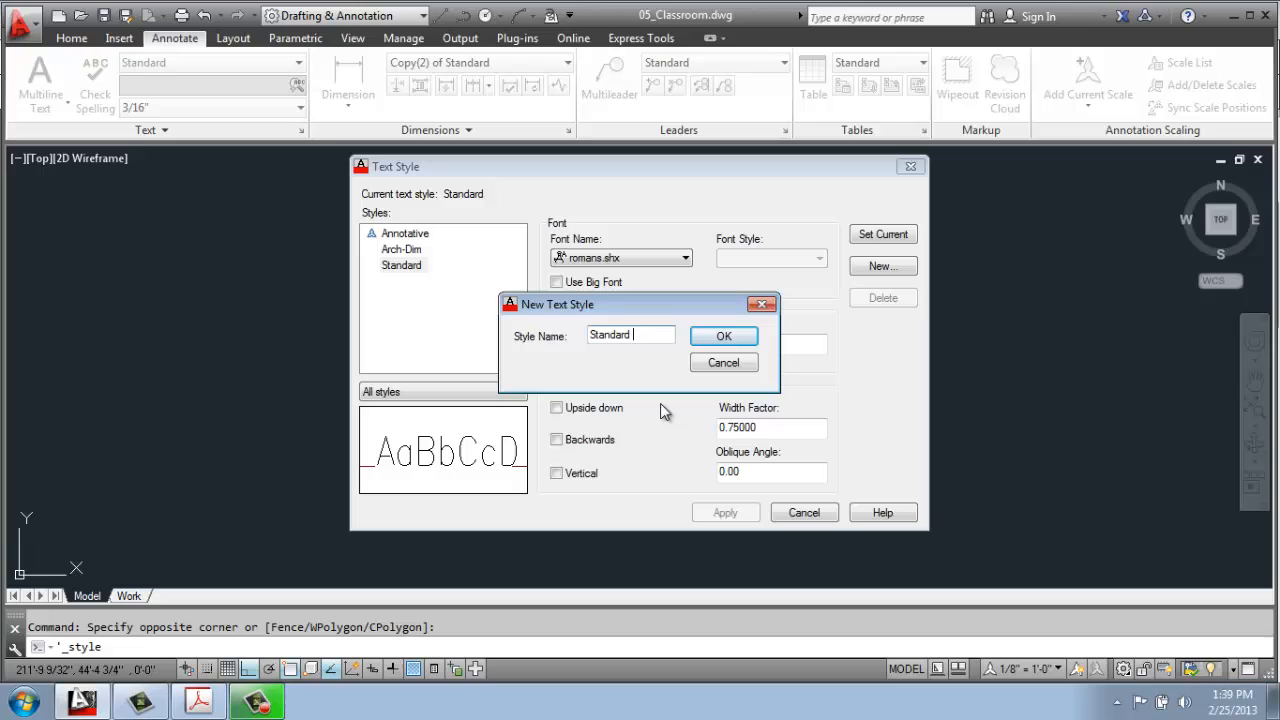
type("9")
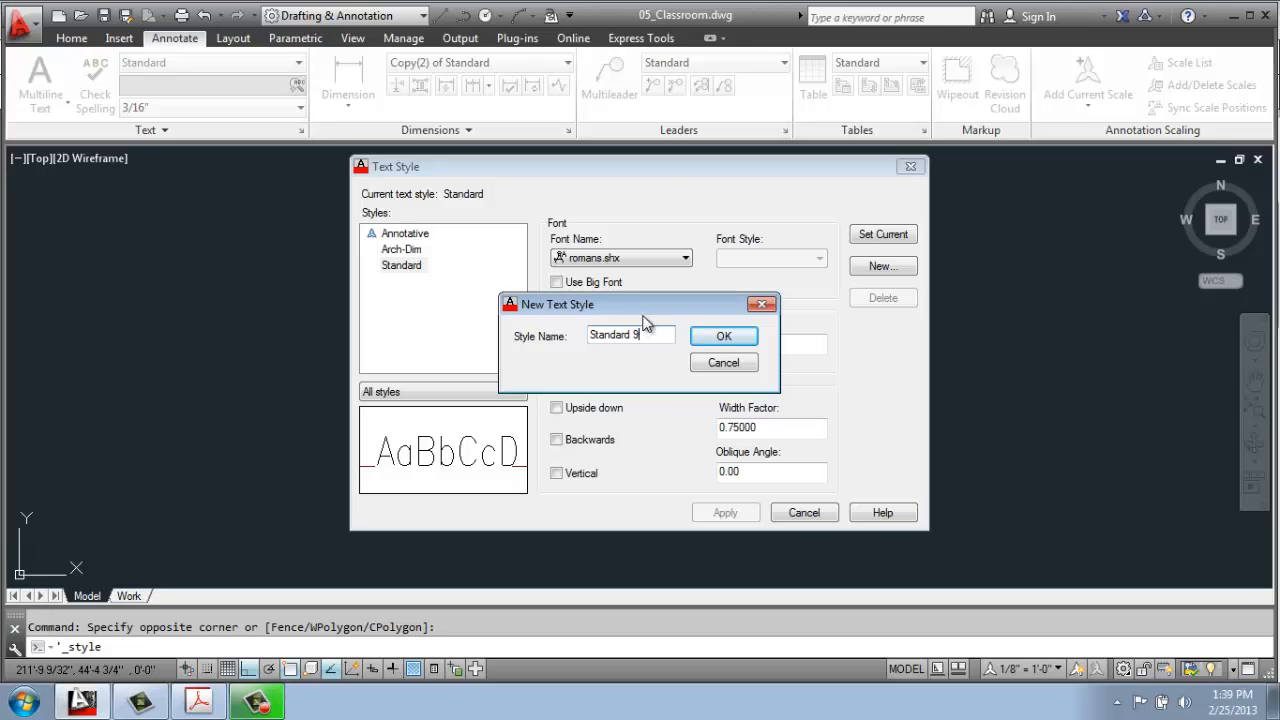
left_click(724, 336)
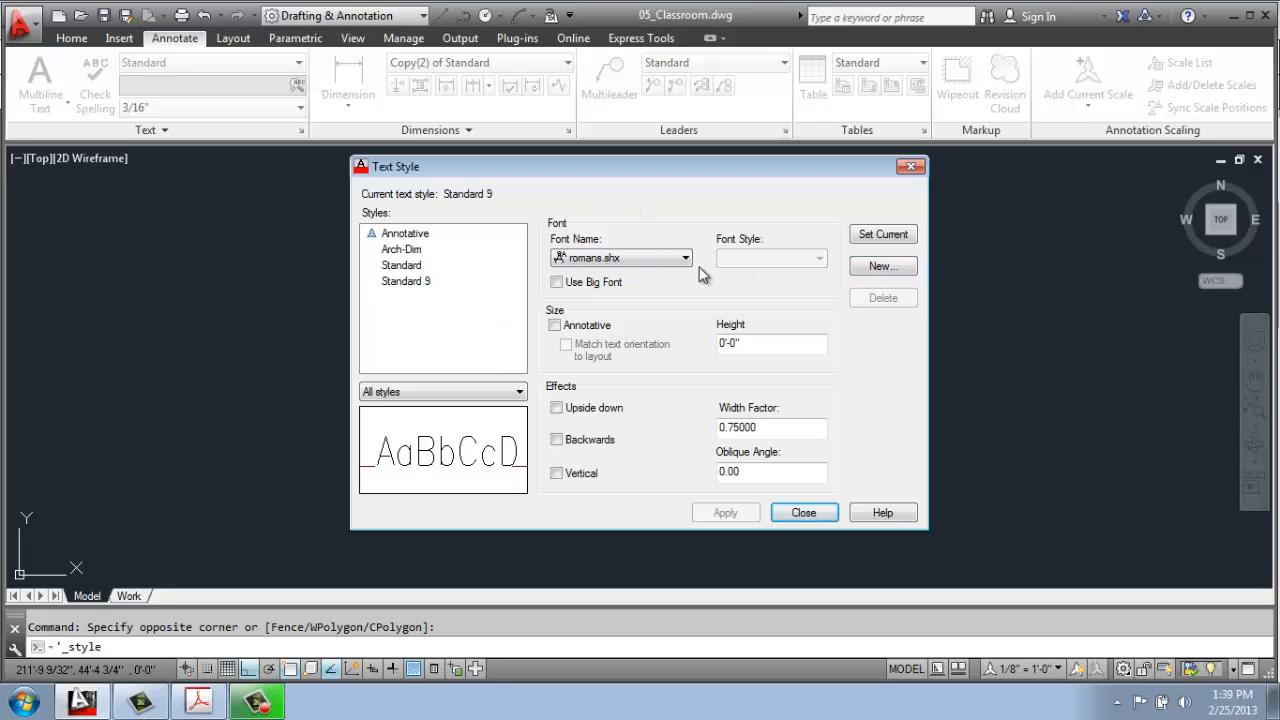
Step: Set the Standard 9 style's font to Arial with the Regular font style
left_click(684, 256)
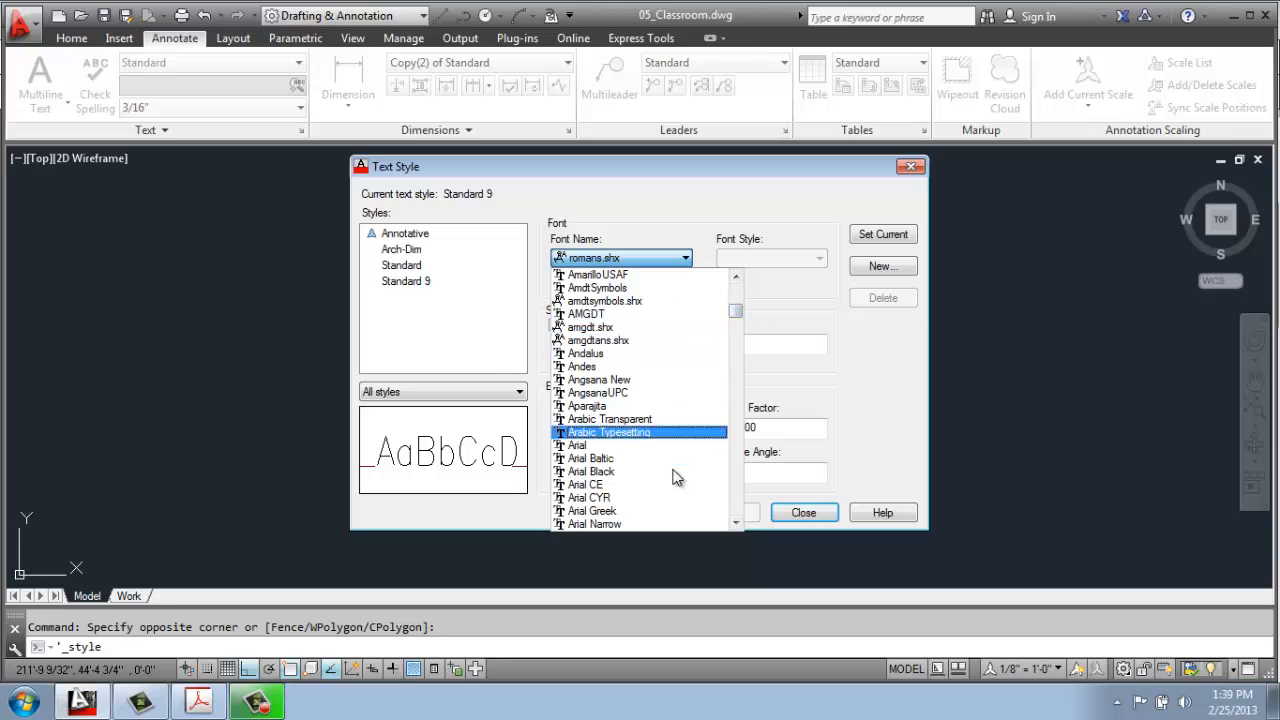
left_click(578, 444)
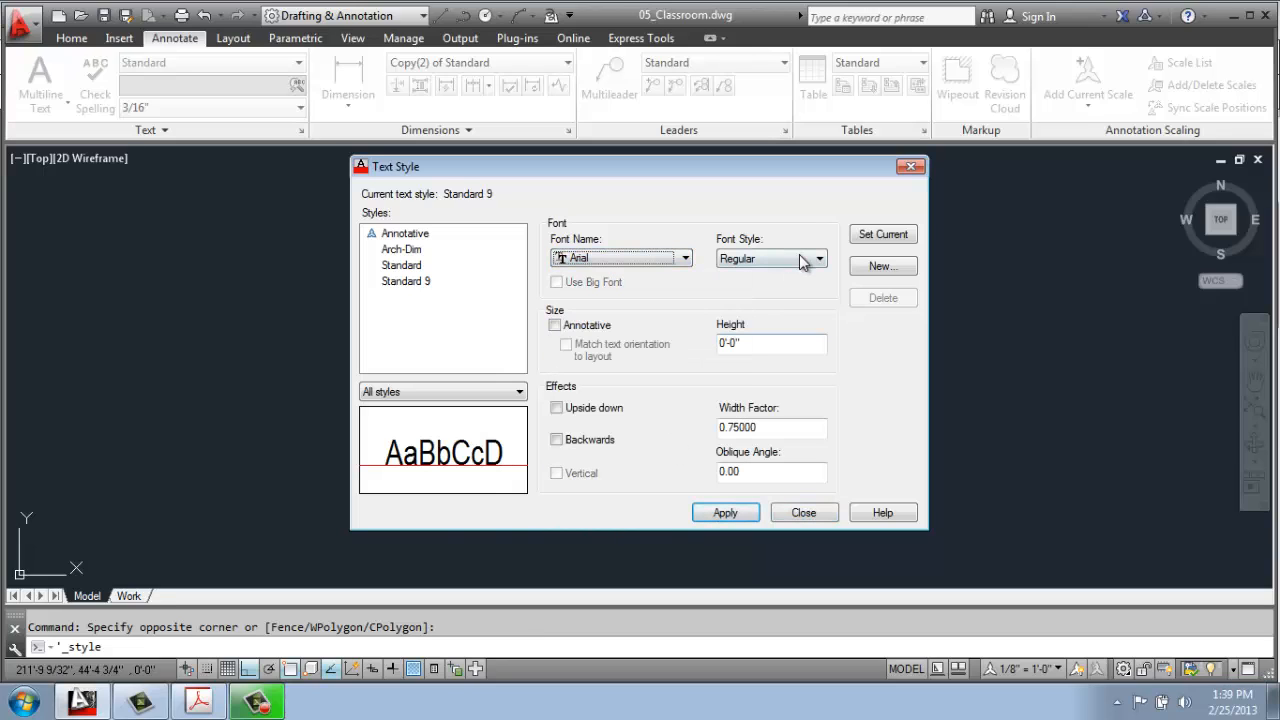
left_click(820, 258)
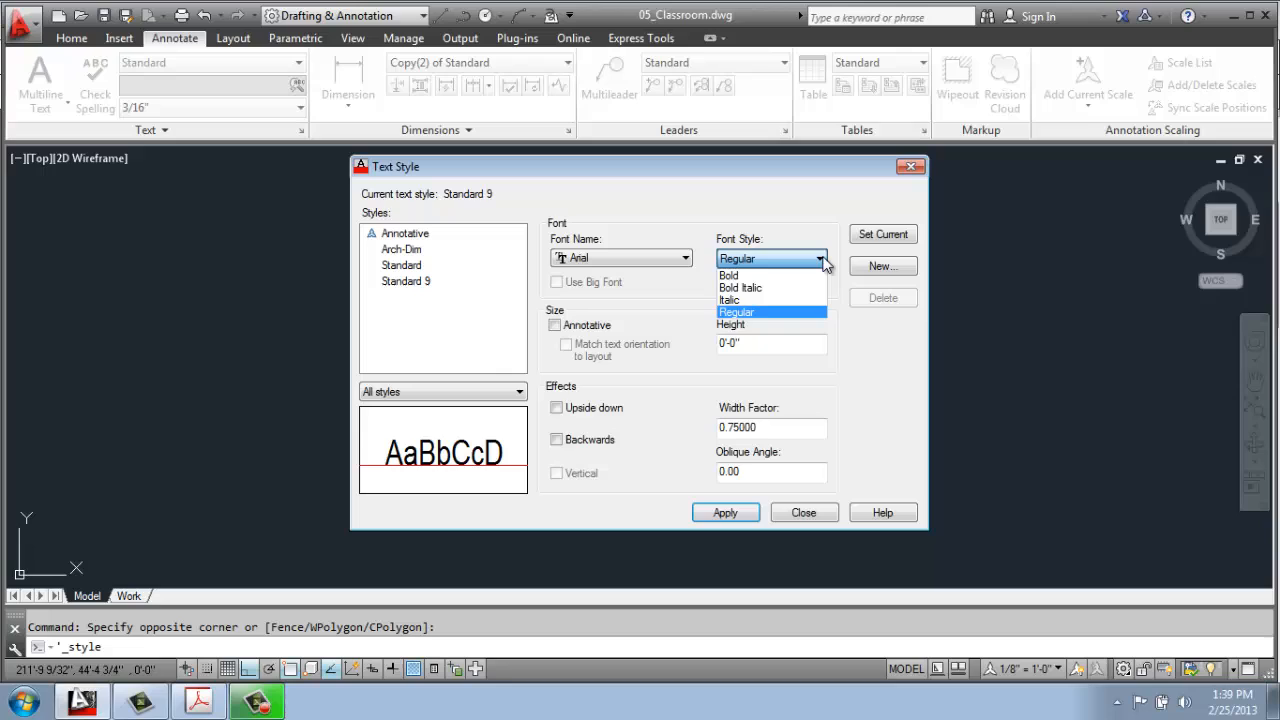
mouse_move(800, 318)
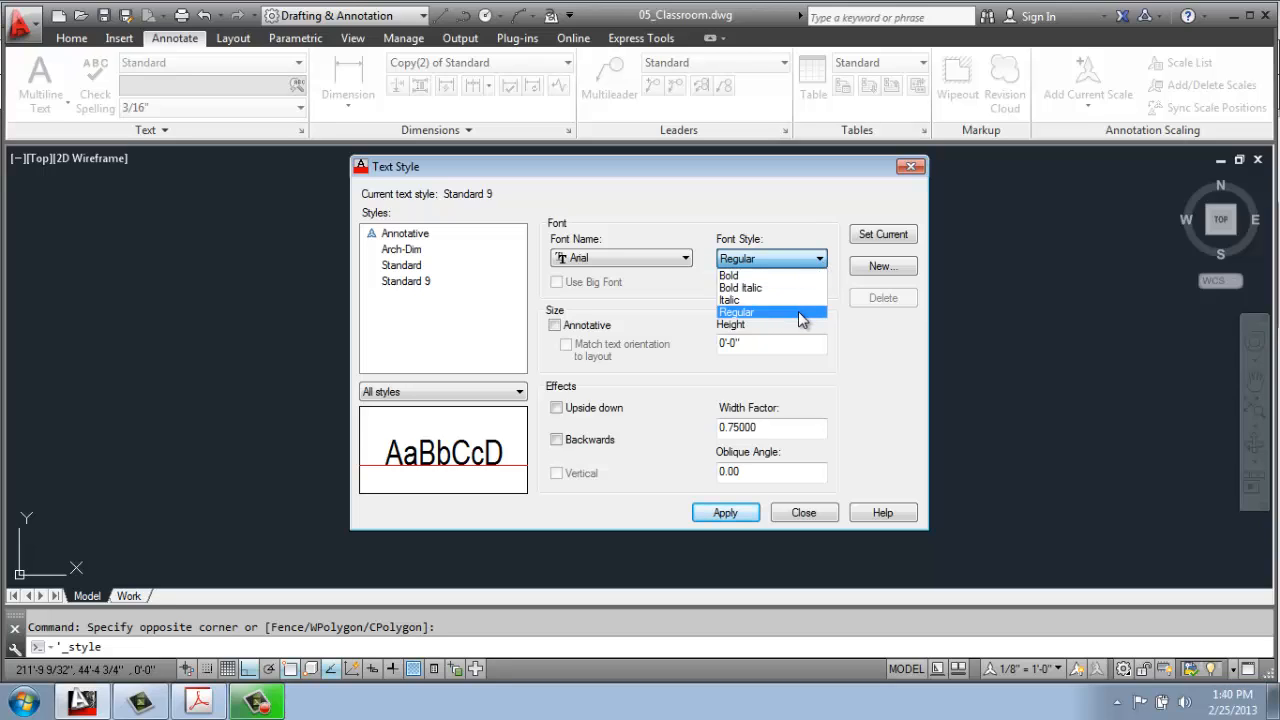
mouse_move(864, 344)
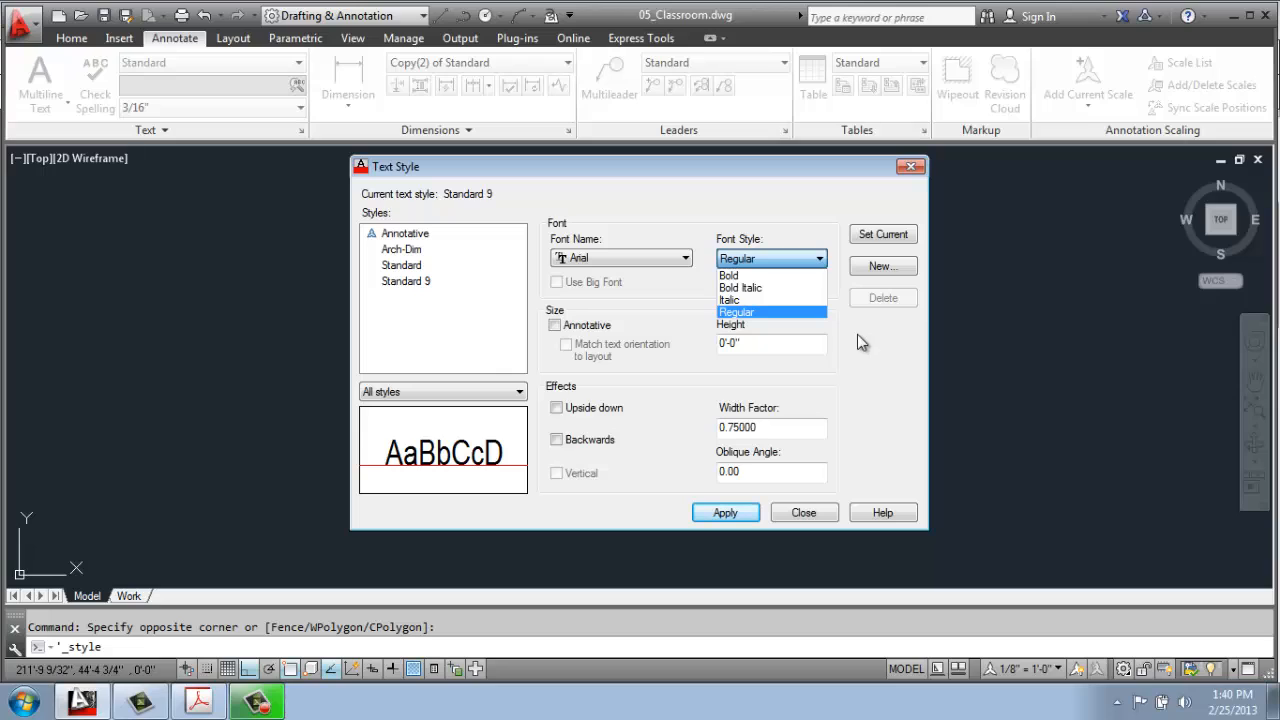
left_click(736, 312)
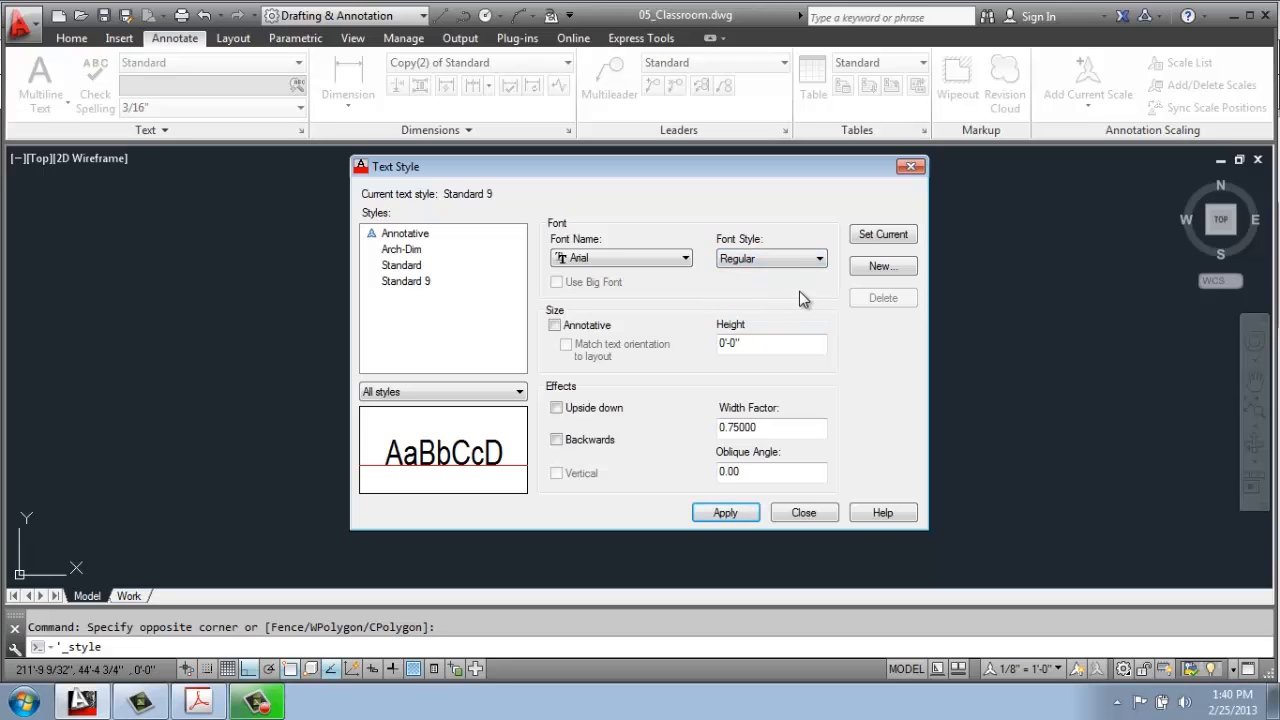
mouse_move(576, 308)
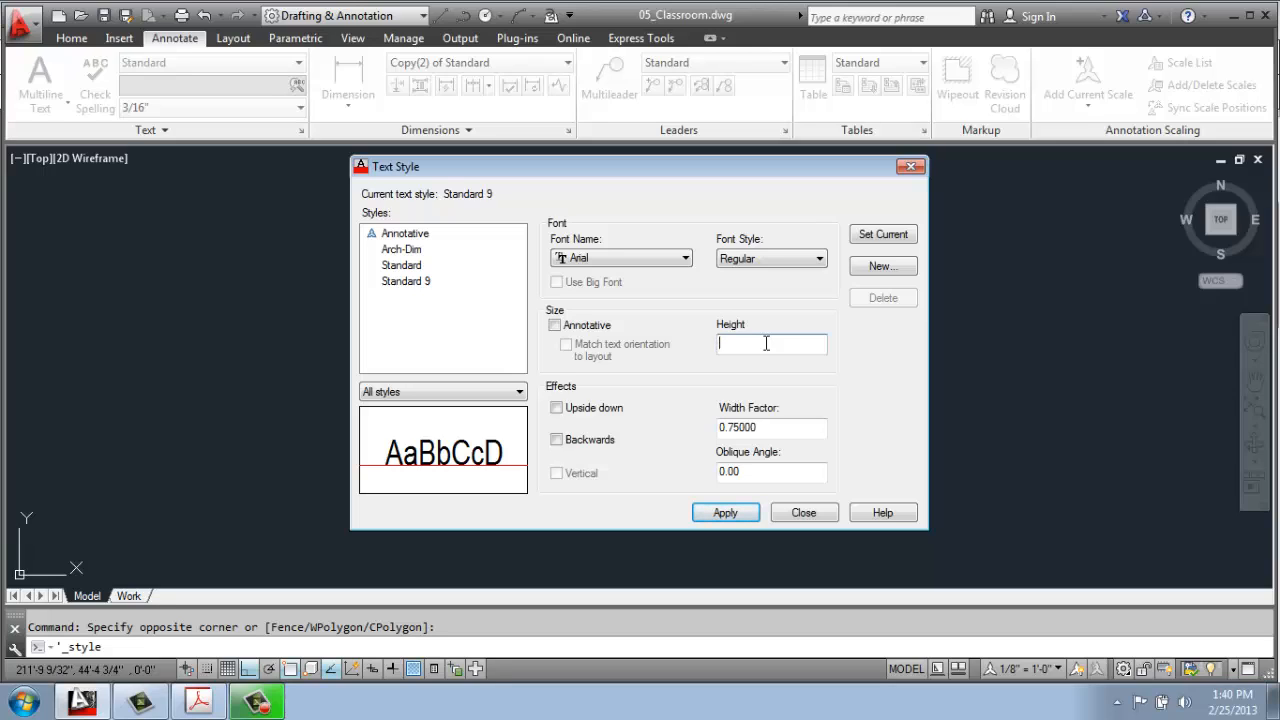
Step: Give Standard 9 a 0'-9" height and 0.75 width factor, apply it and set it current
type("9'")
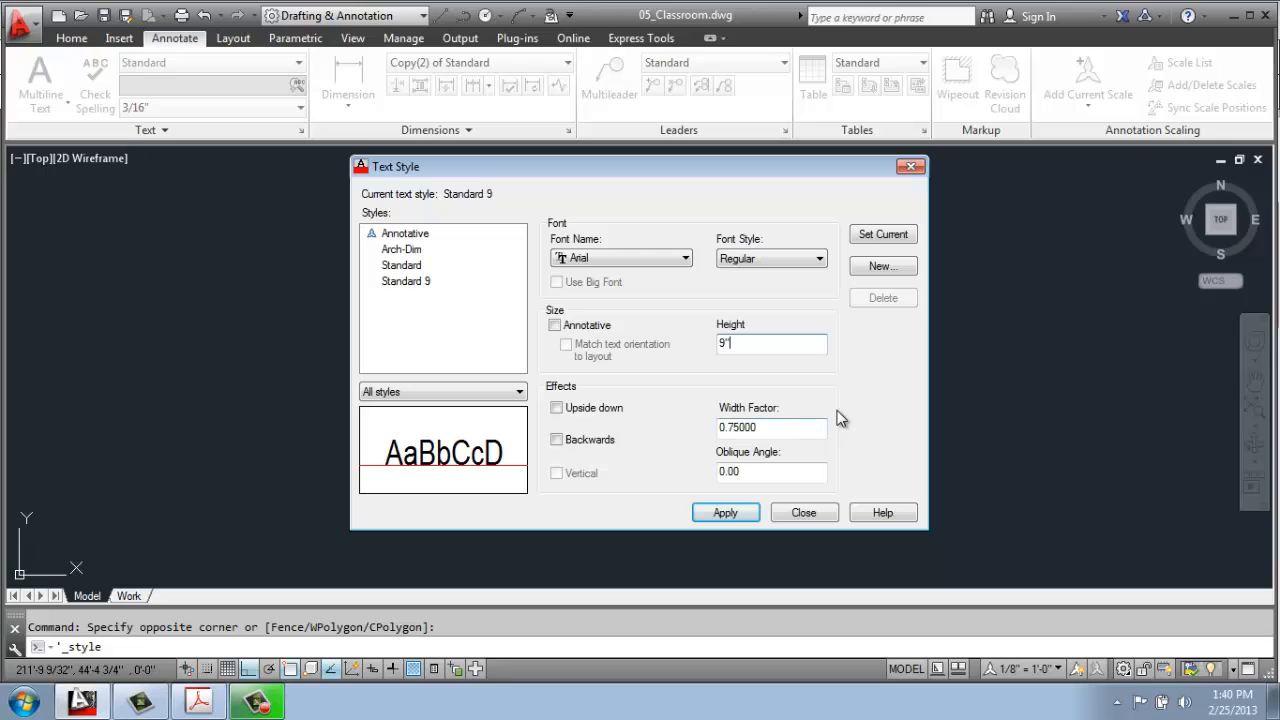
mouse_move(612, 420)
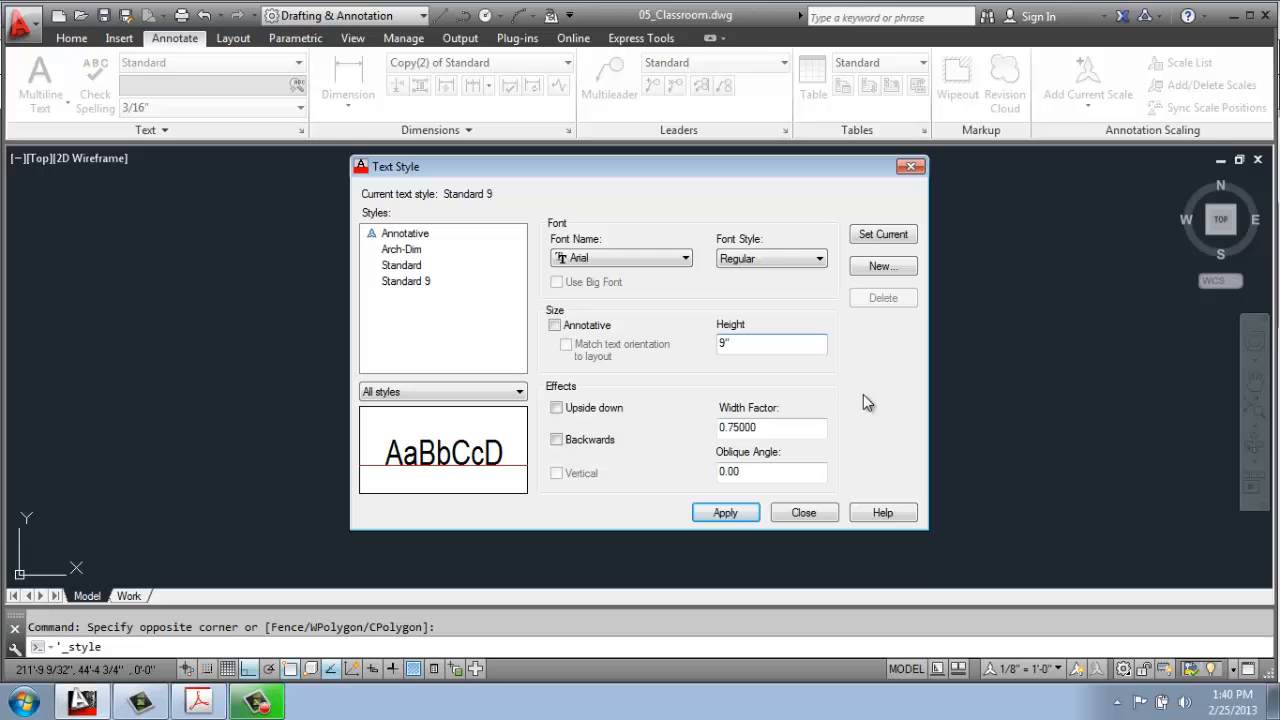
left_click(556, 408)
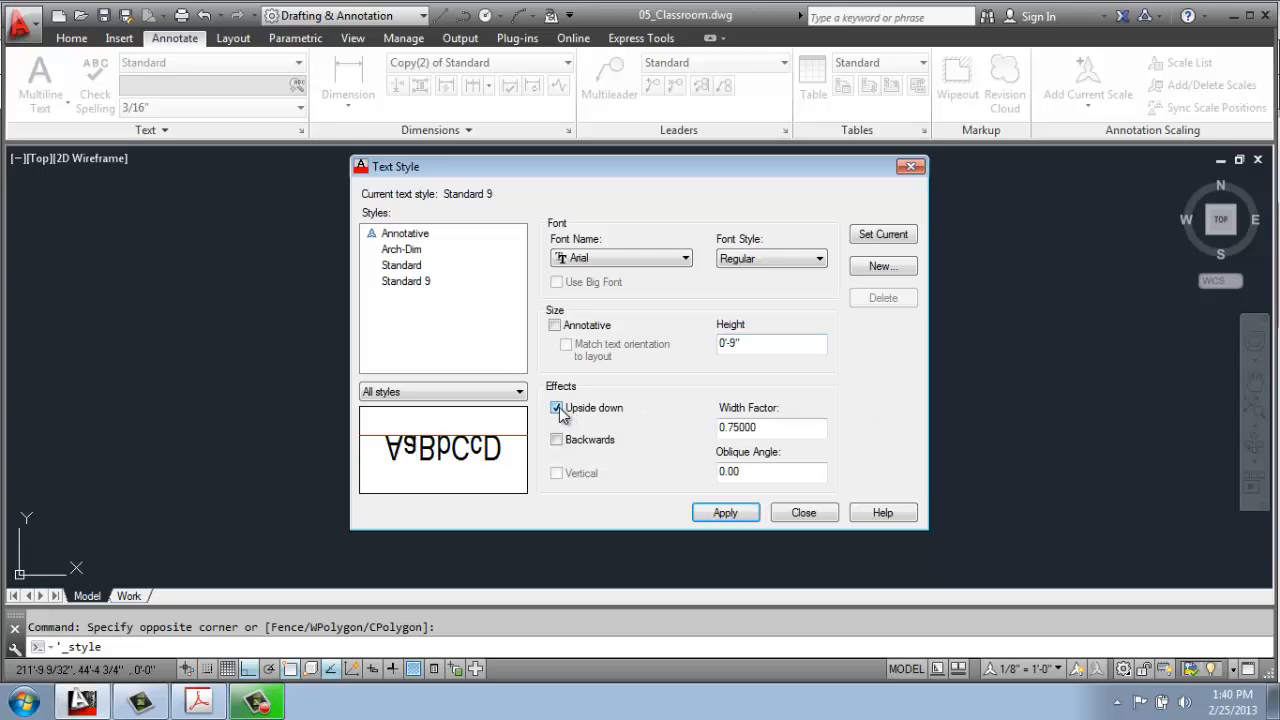
left_click(556, 408)
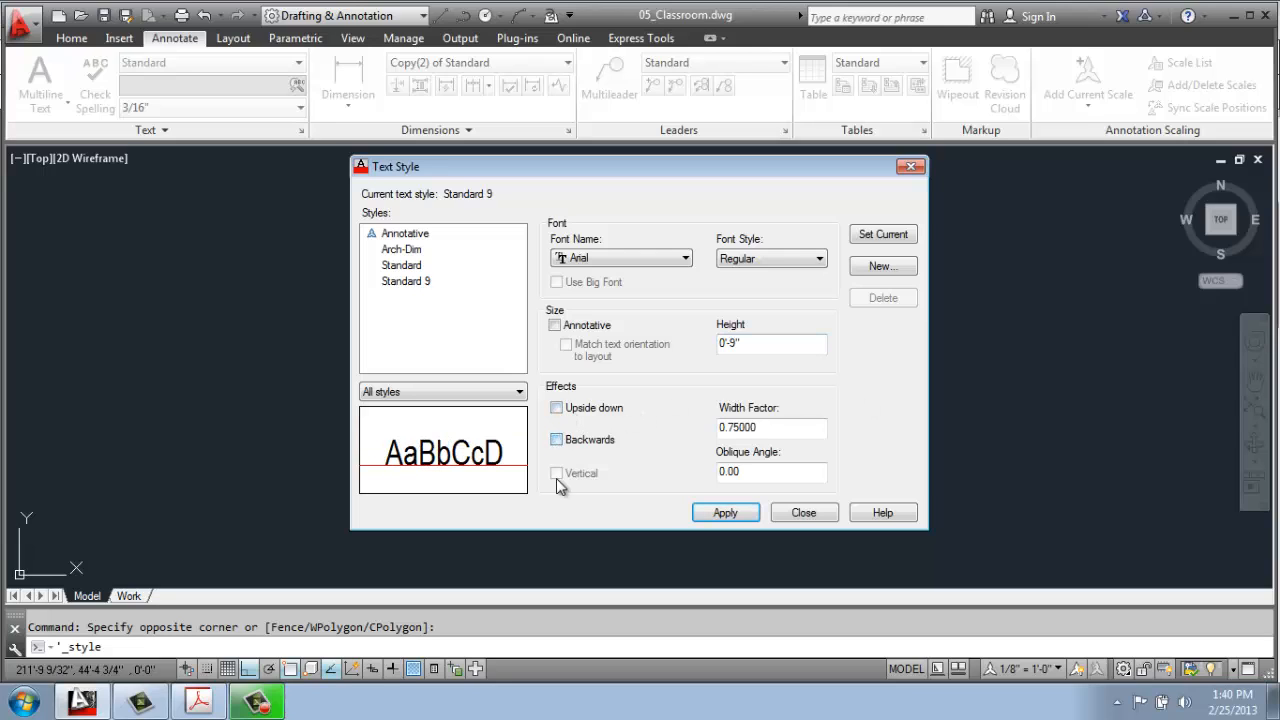
mouse_move(588, 490)
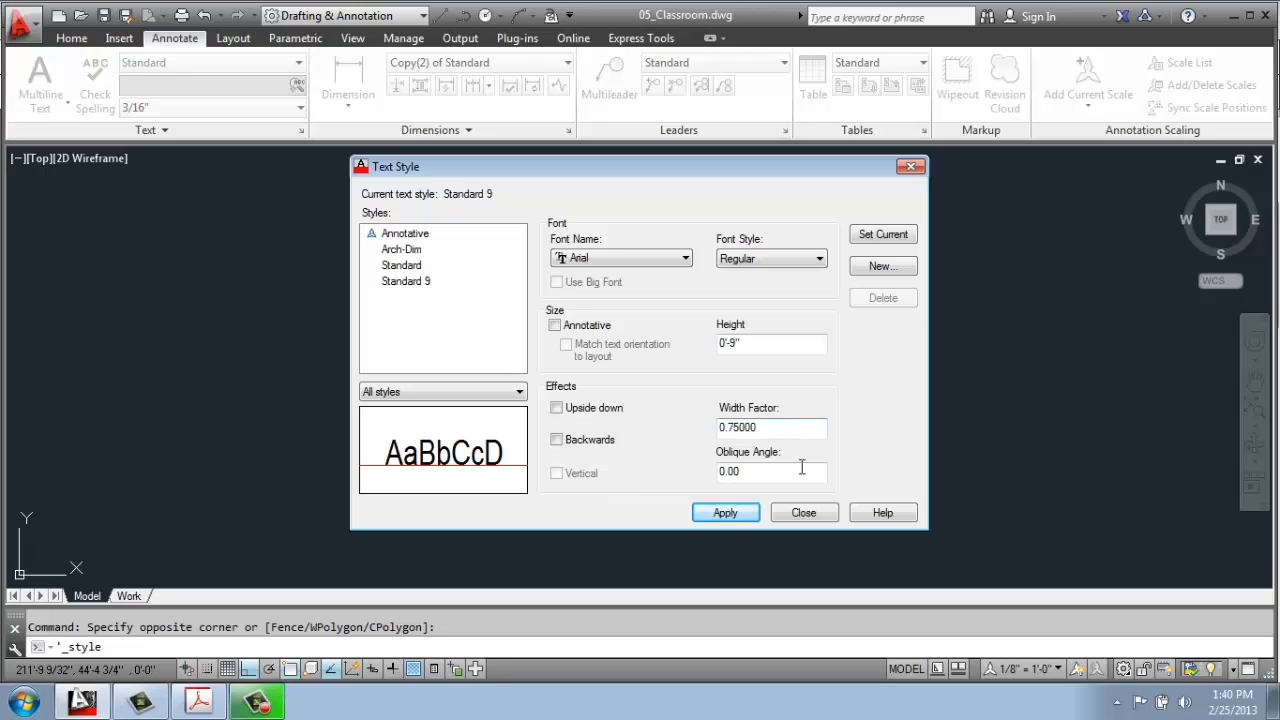
mouse_move(844, 468)
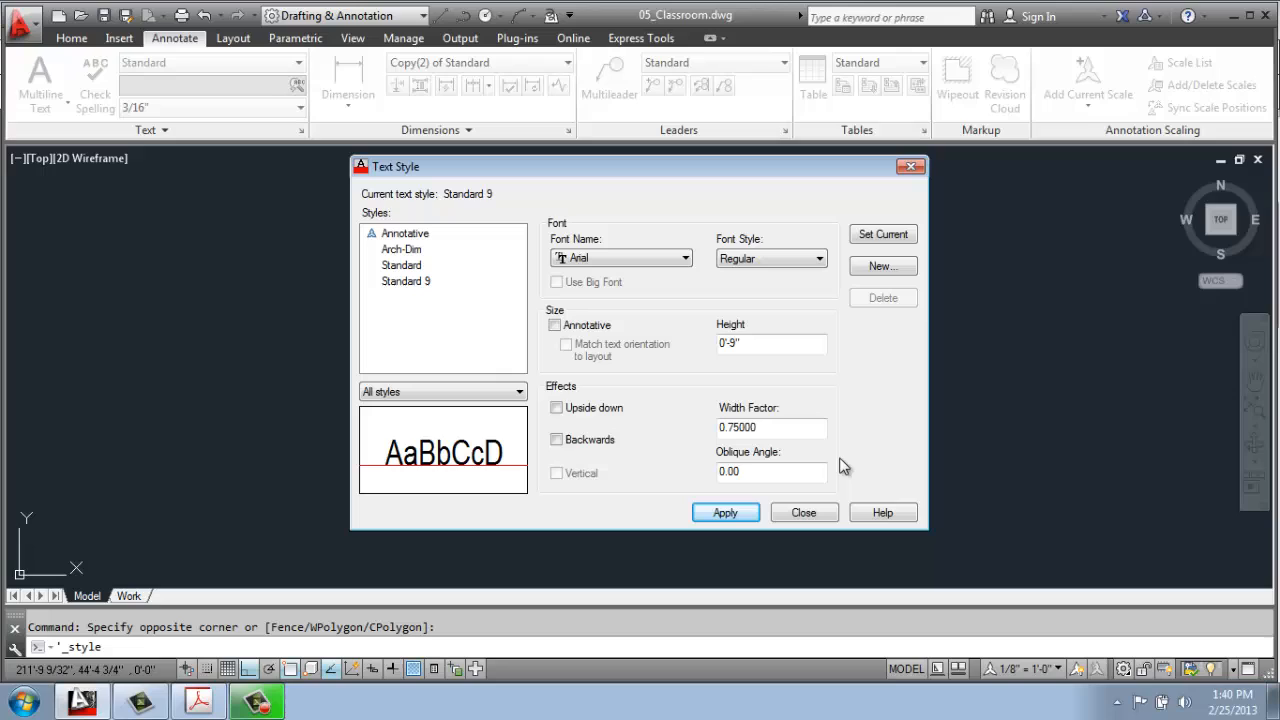
mouse_move(792, 432)
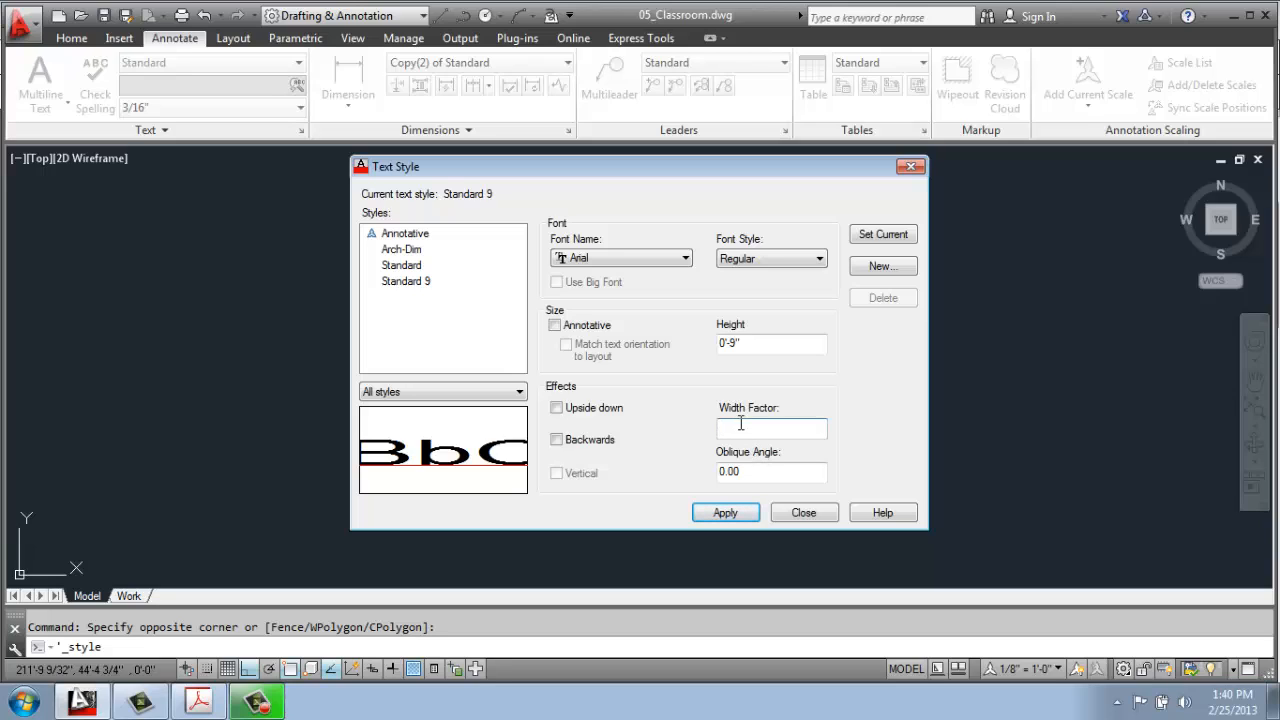
type(".74")
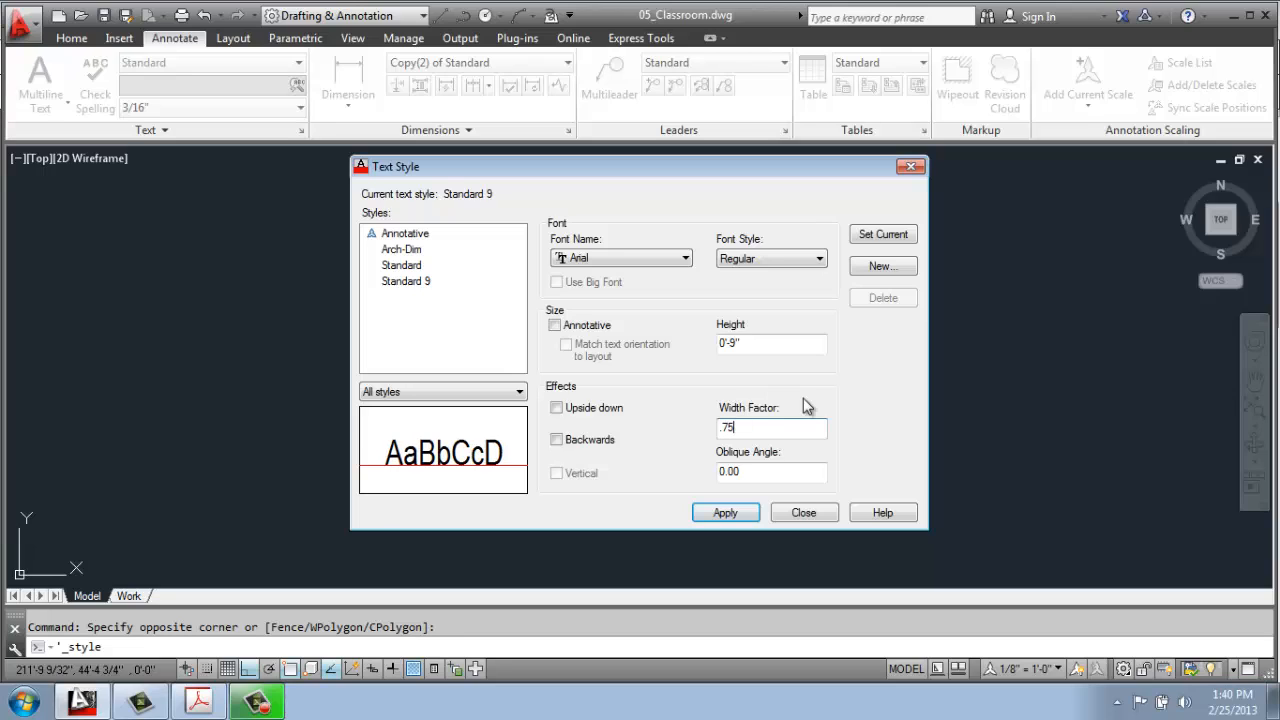
mouse_move(844, 428)
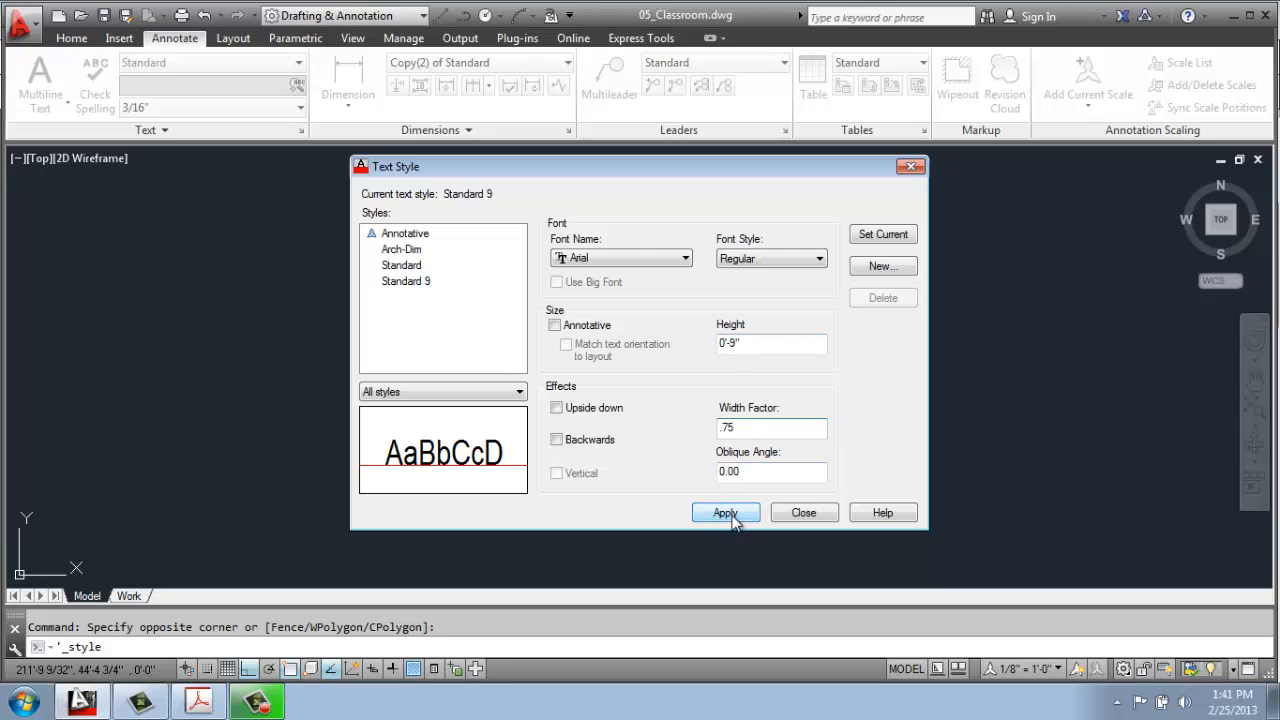
left_click(726, 512)
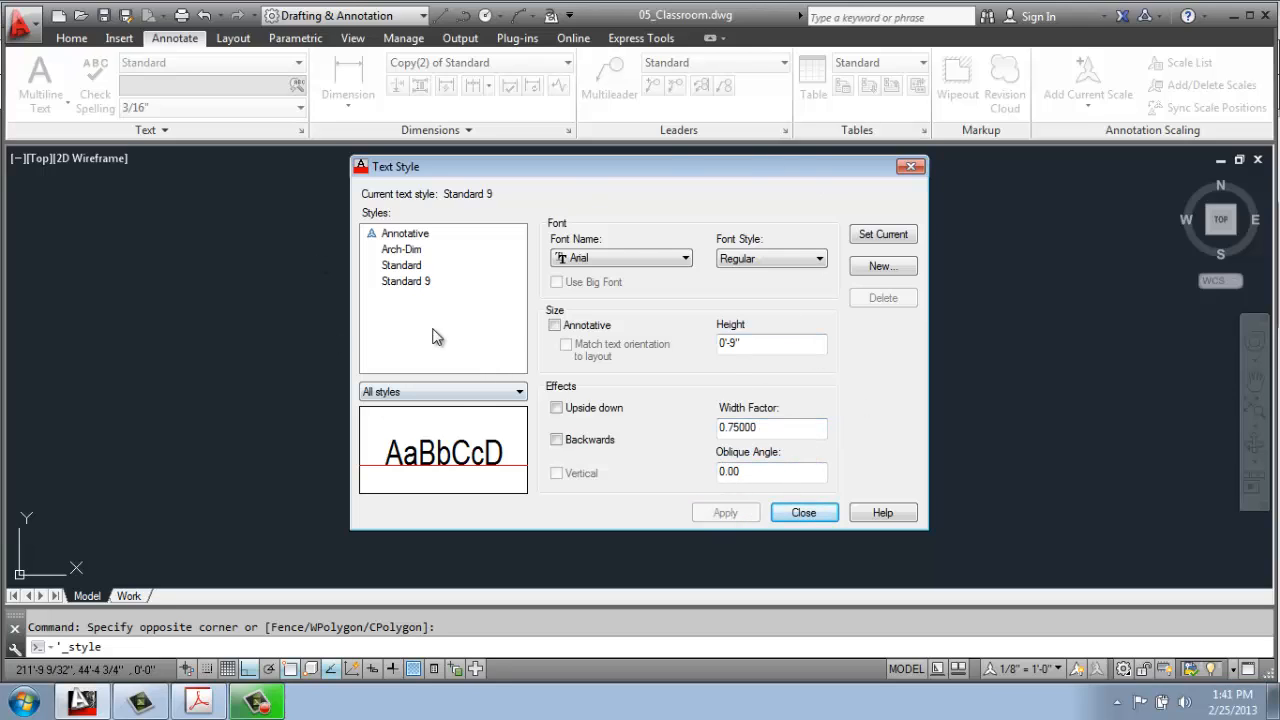
left_click(406, 280)
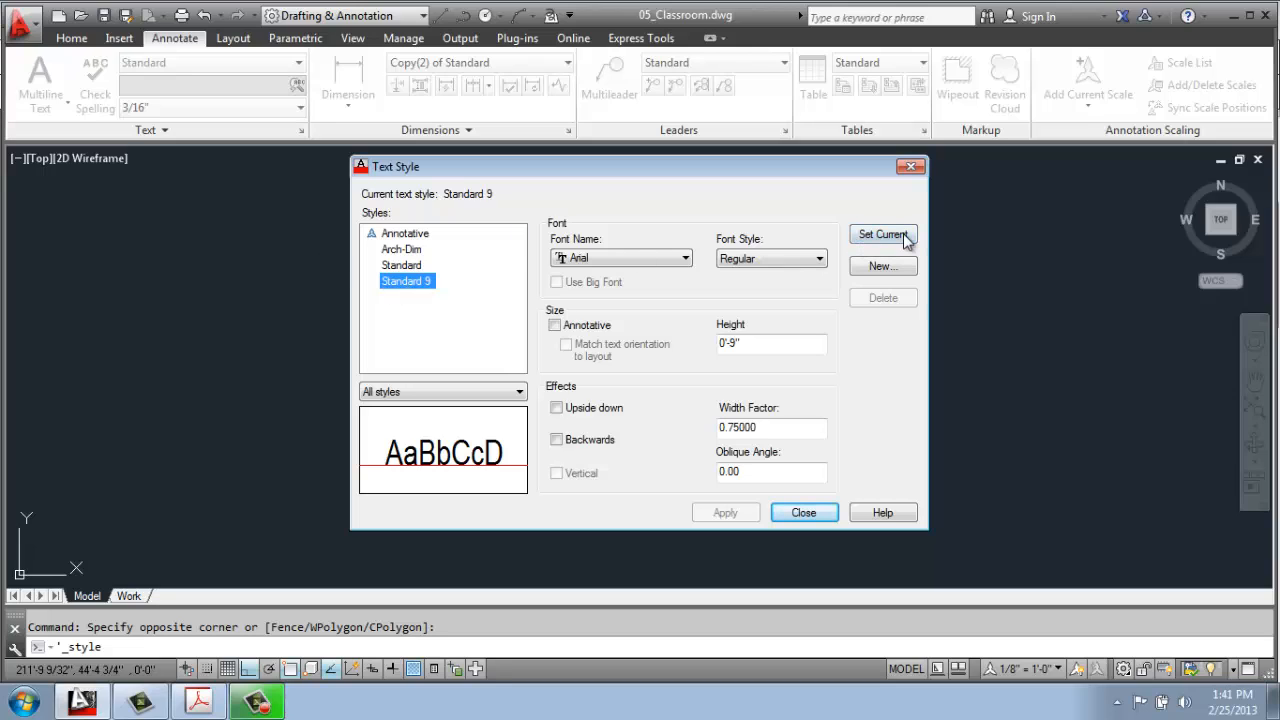
left_click(882, 234)
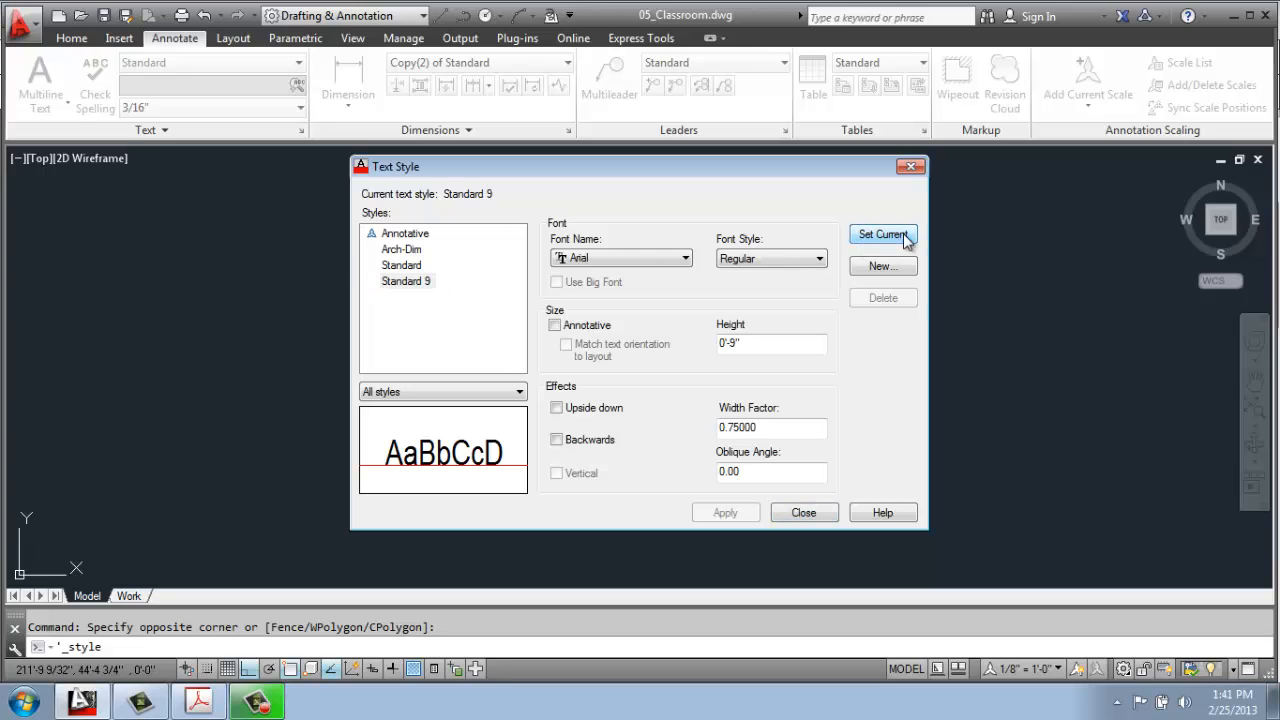
mouse_move(804, 512)
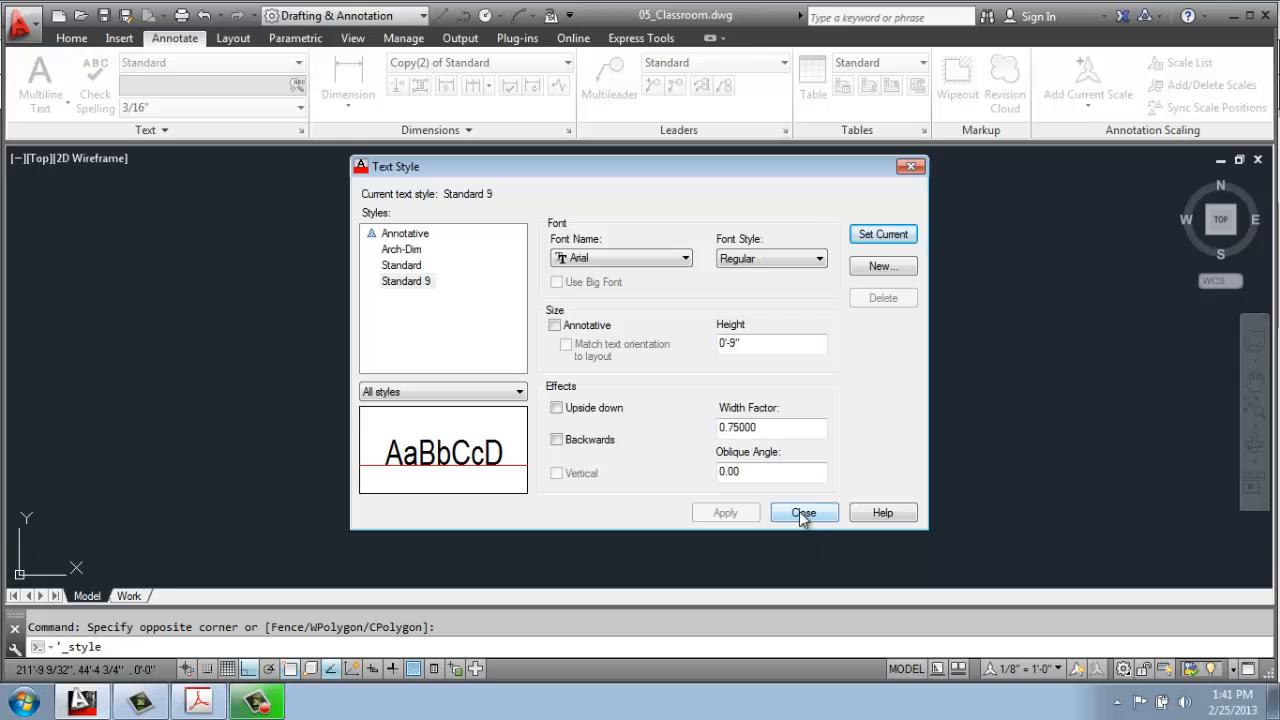
Step: Close the Text Style dialog and zoom in on the classroom plan
left_click(802, 512)
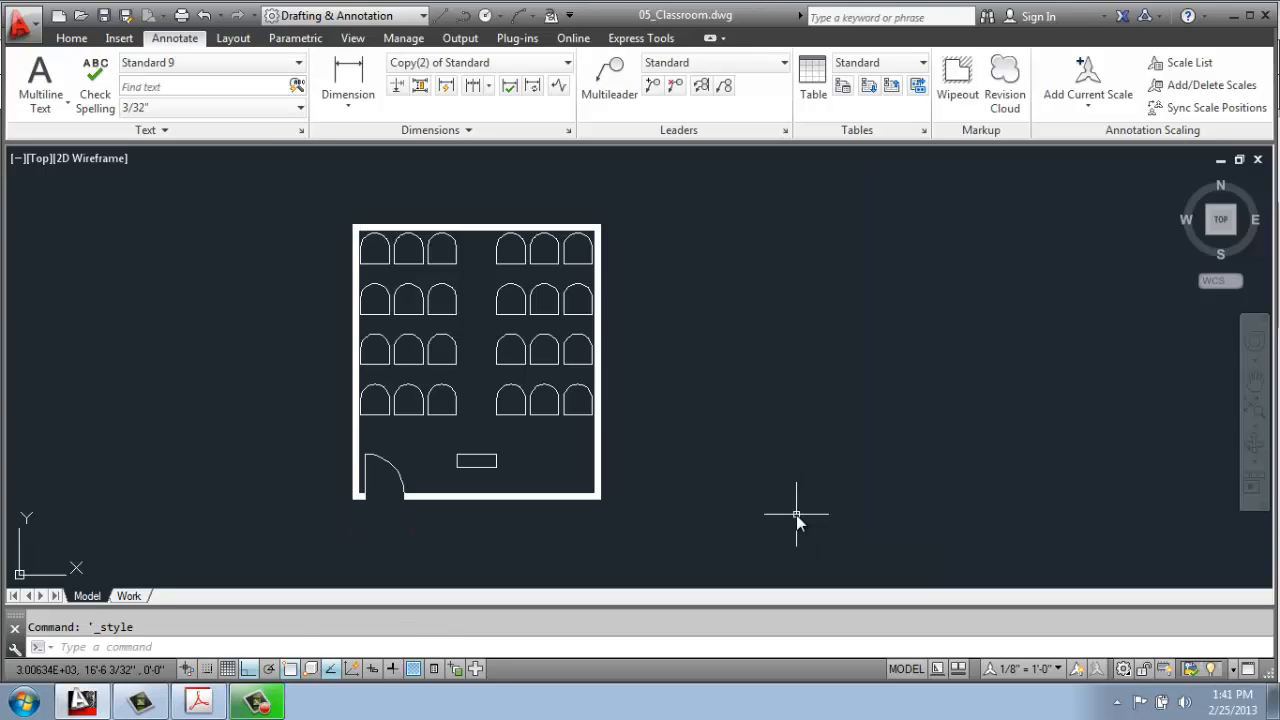
mouse_move(248, 160)
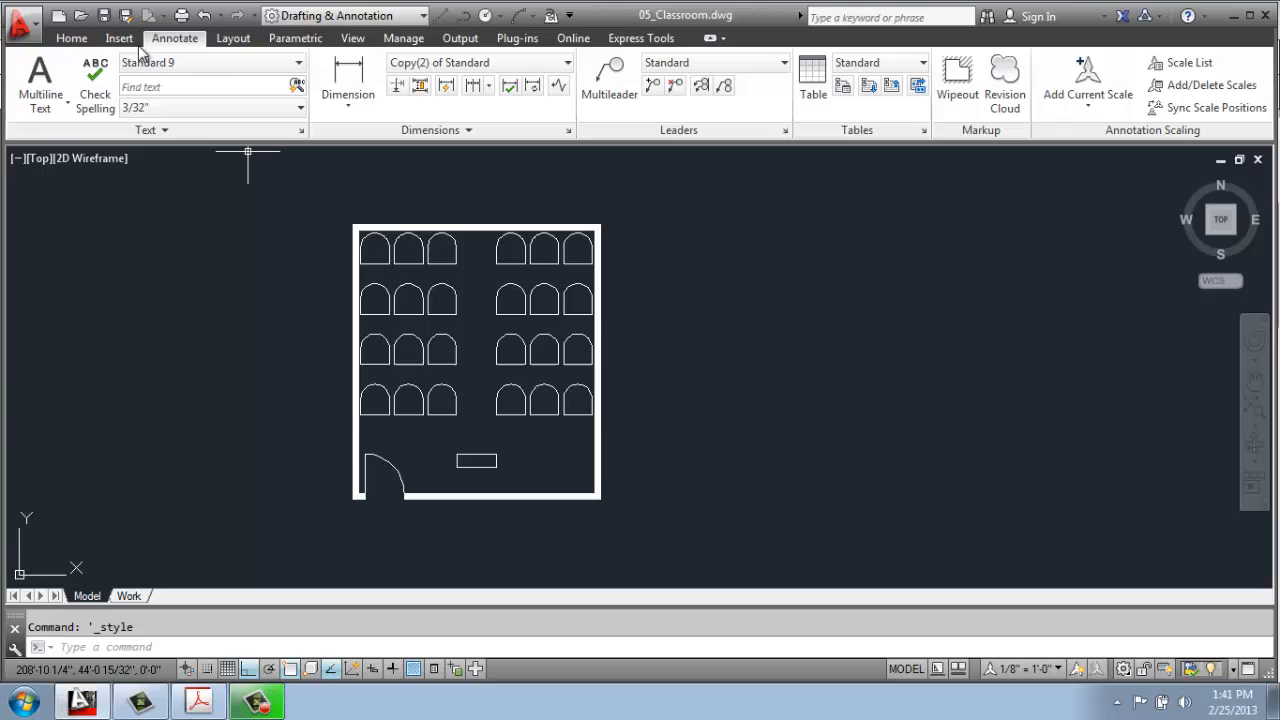
mouse_move(590, 156)
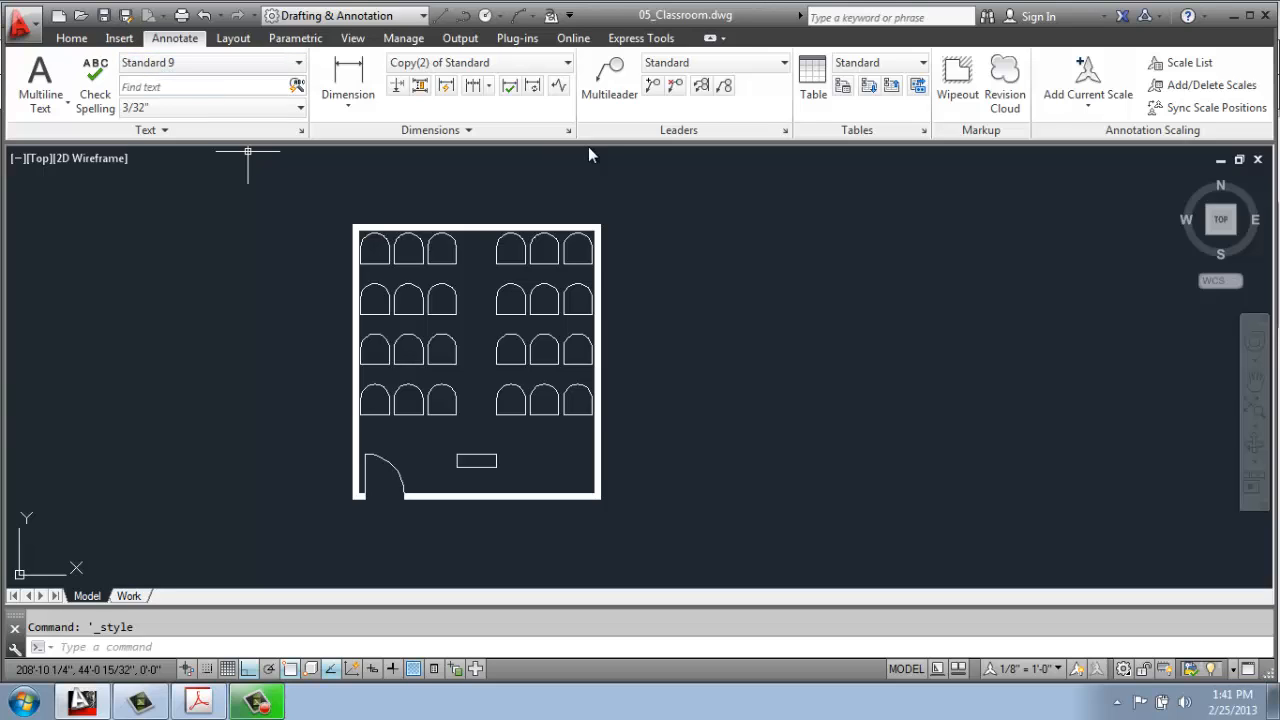
scroll("up", 3)
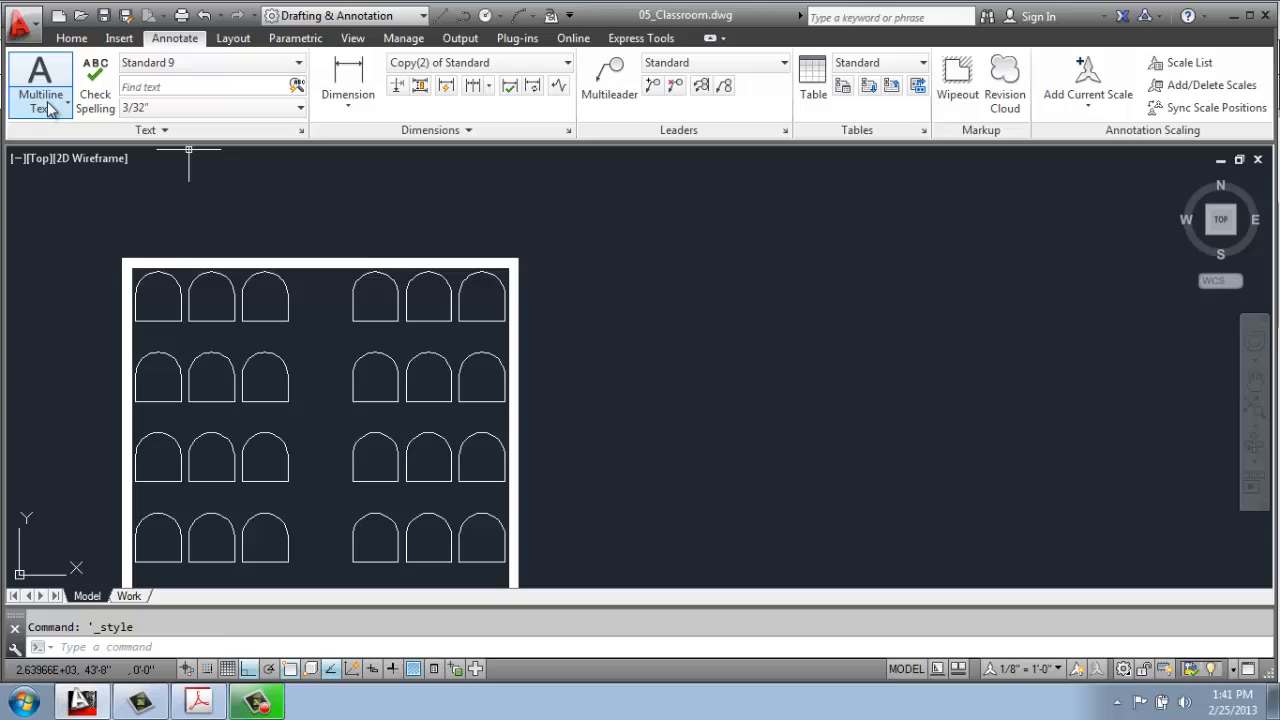
Step: Start a Multiline Text paragraph to the right of the classroom plan
left_click(40, 84)
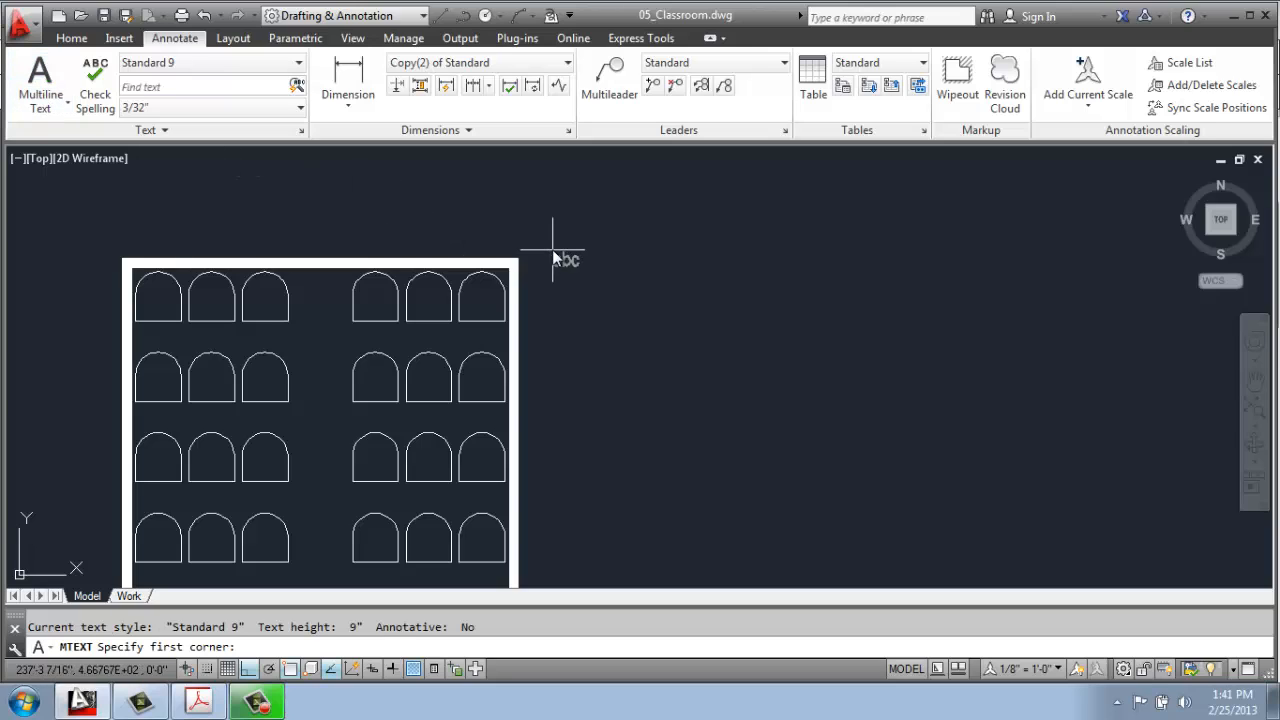
mouse_move(570, 240)
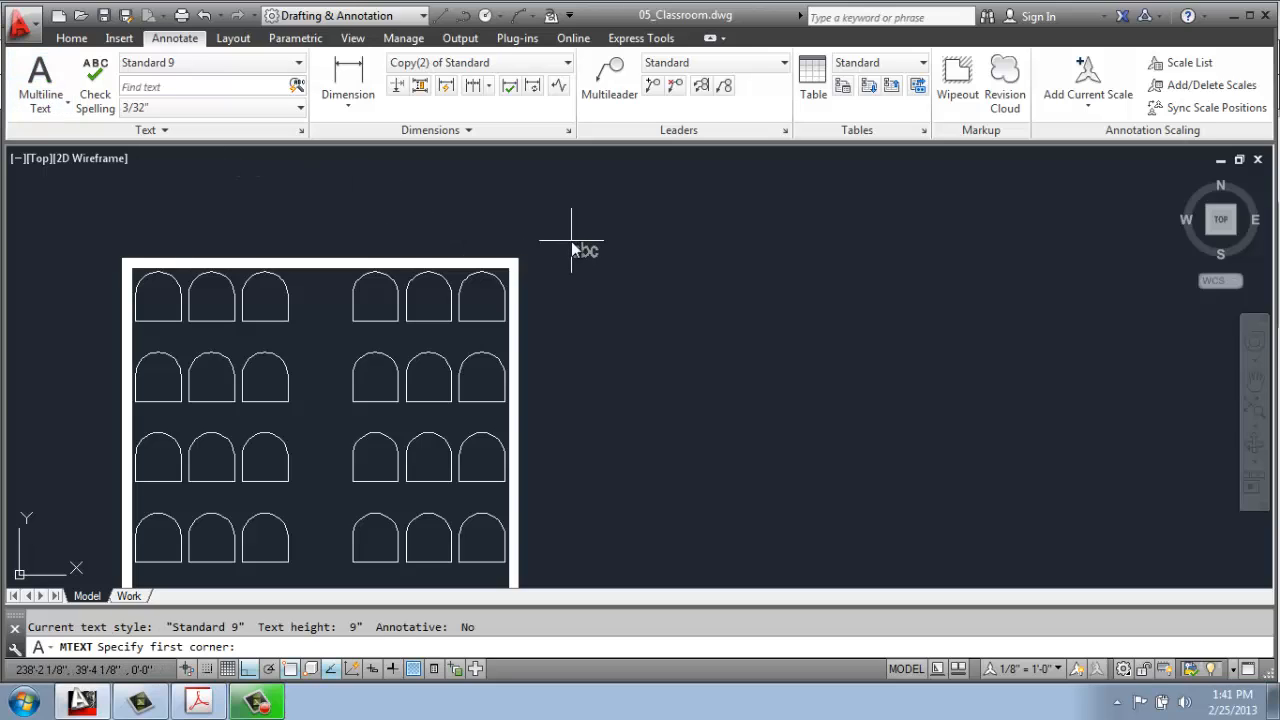
mouse_move(550, 270)
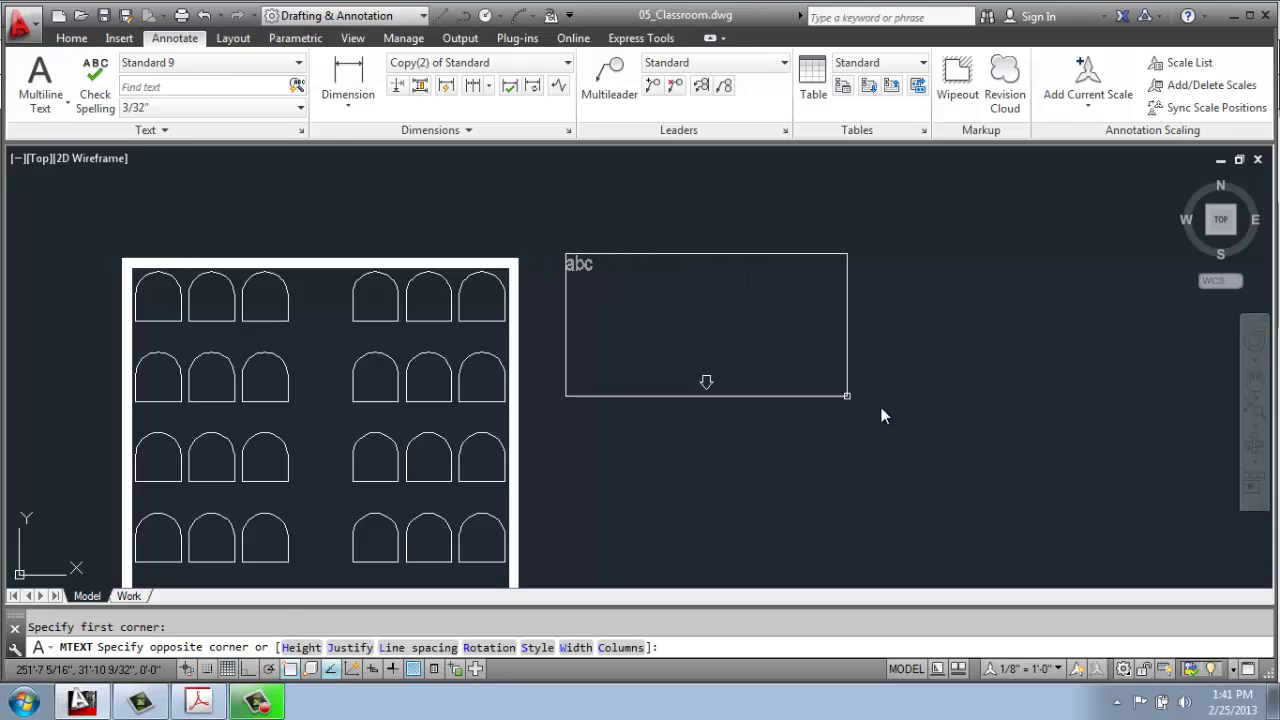
mouse_move(1172, 440)
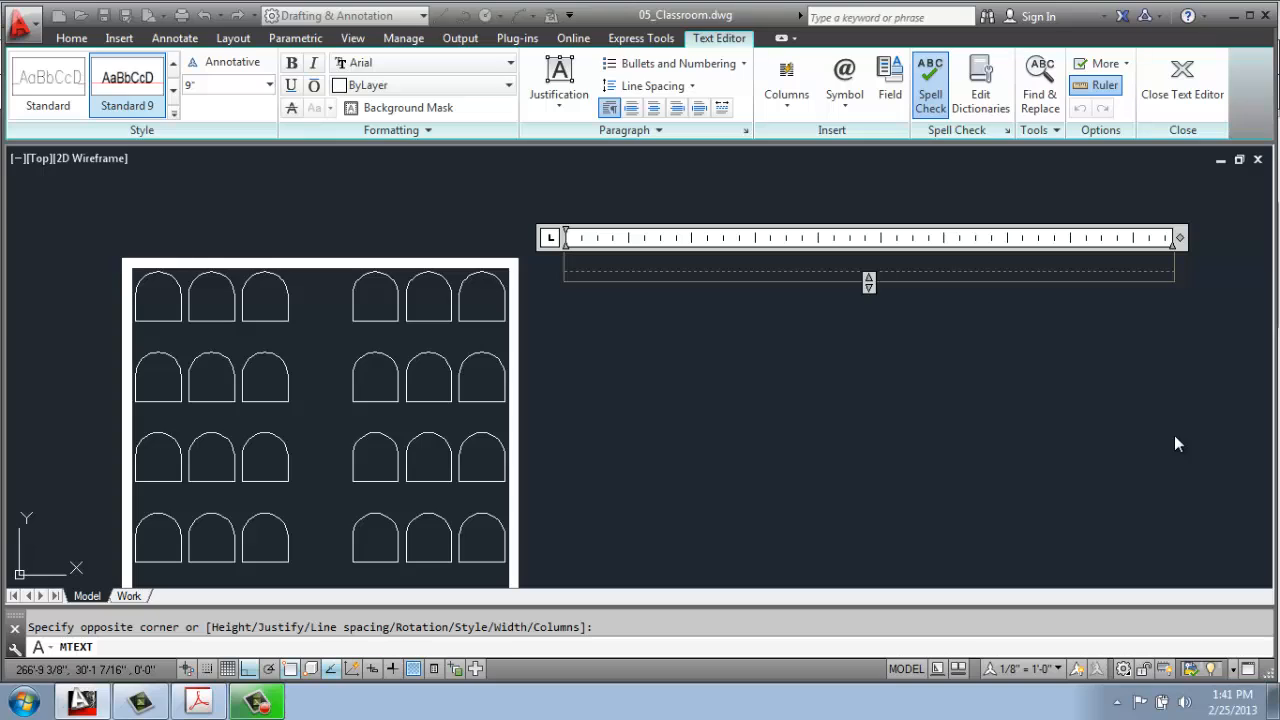
Step: Enter three sentences about the new text and multiline paragraphs, a blank line, then 'There is a space.'
type("This i")
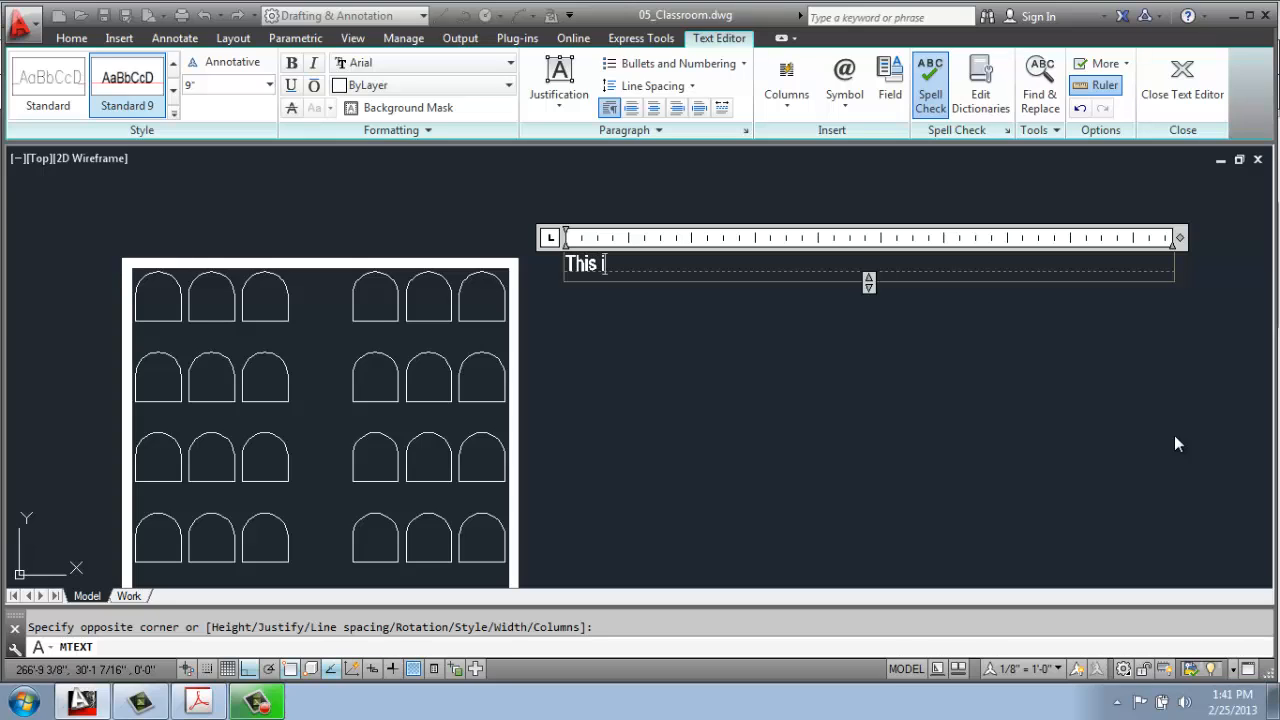
type("s my new te")
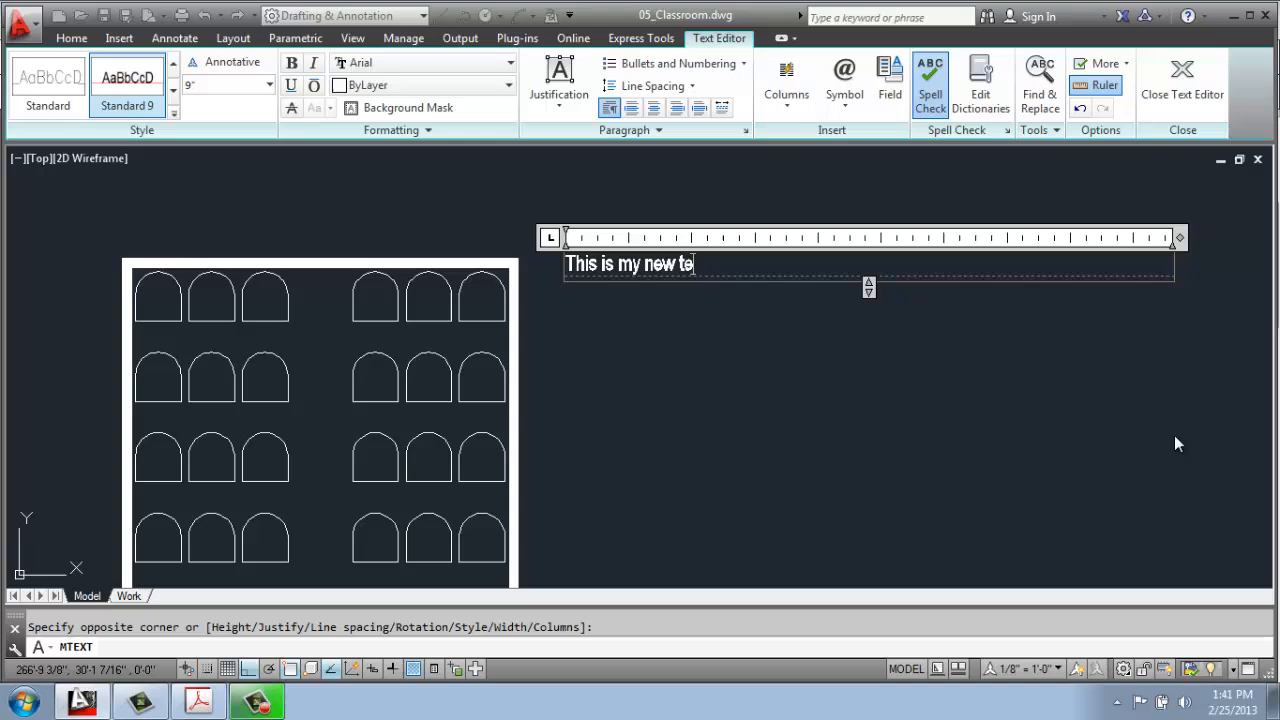
type("xt.")
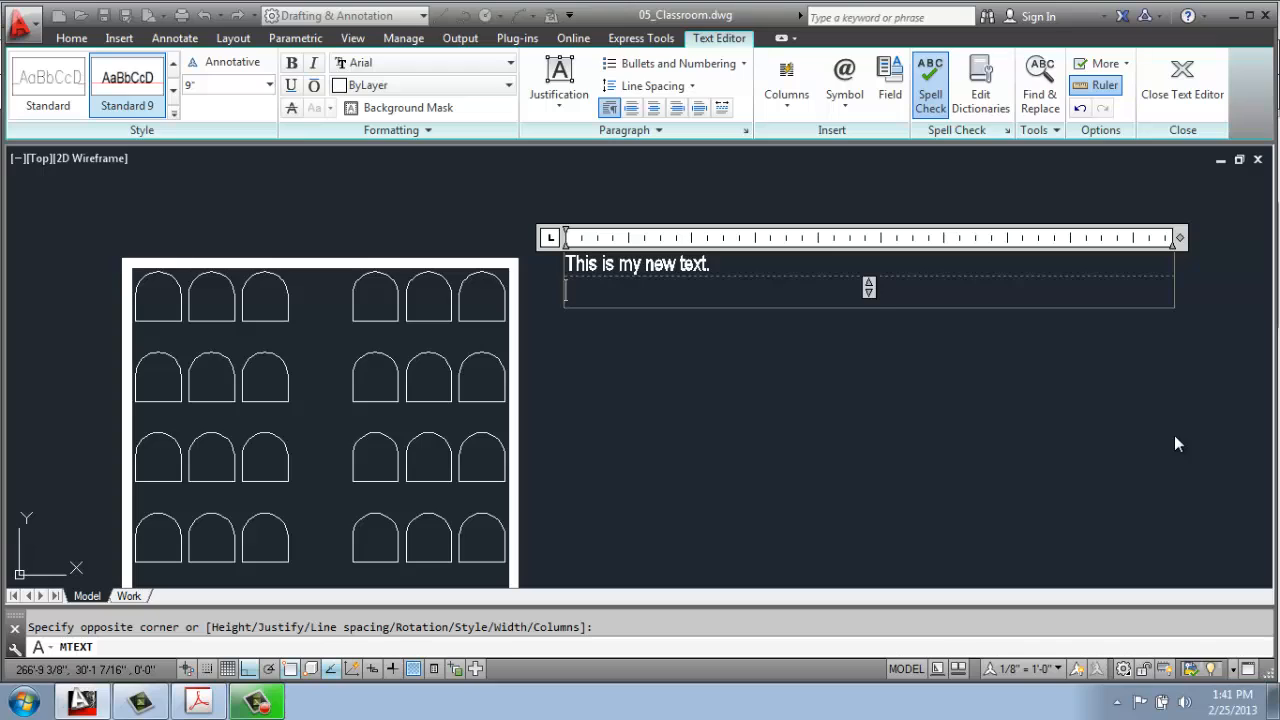
type("This is the seco")
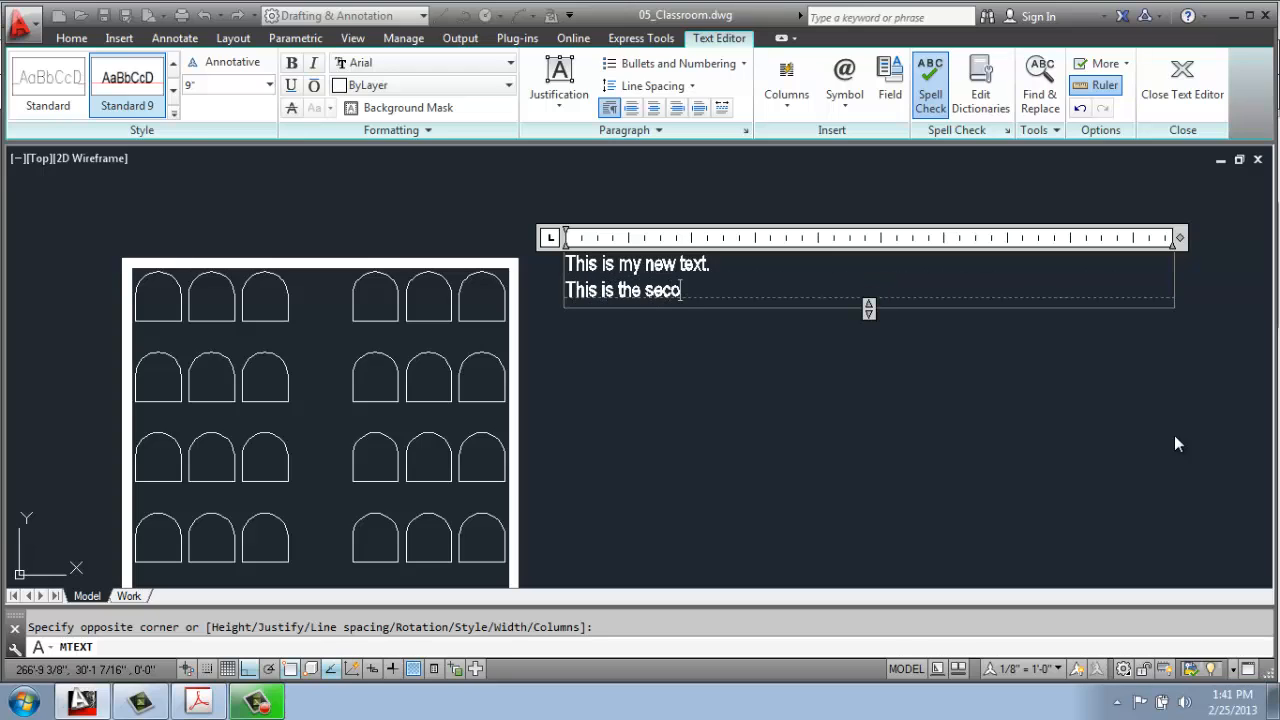
type("nd line of my")
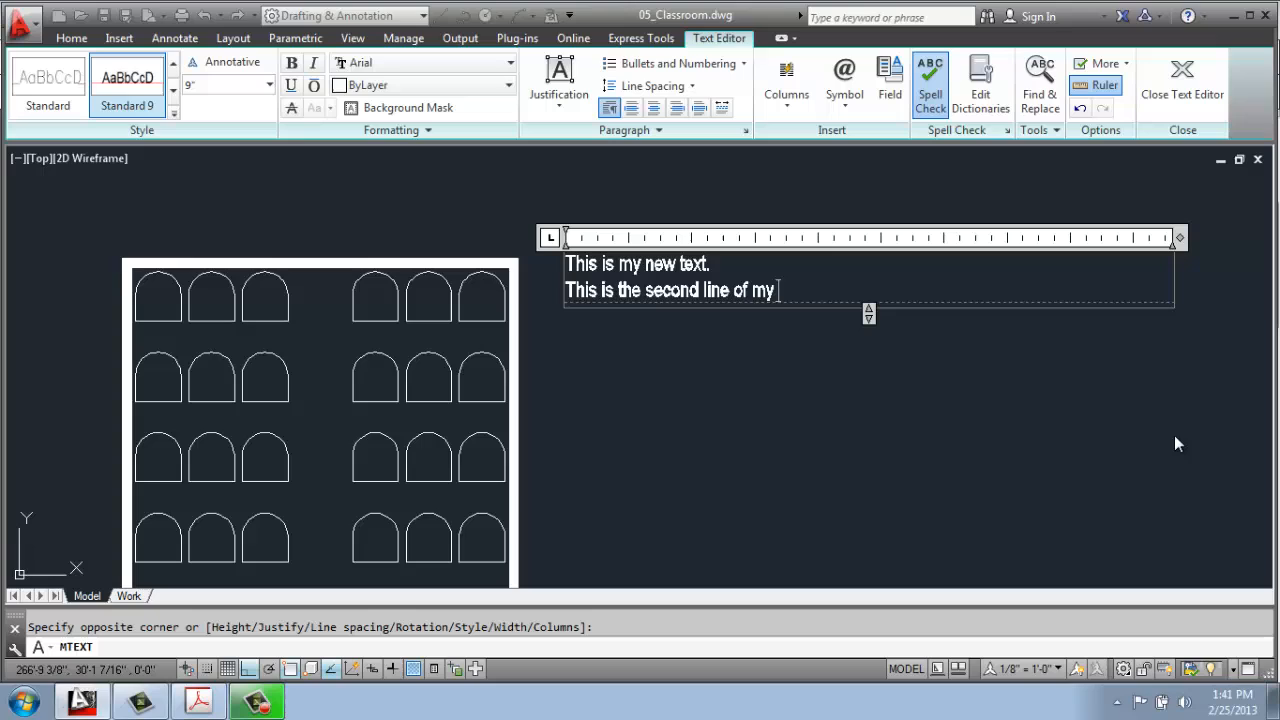
type("new text.")
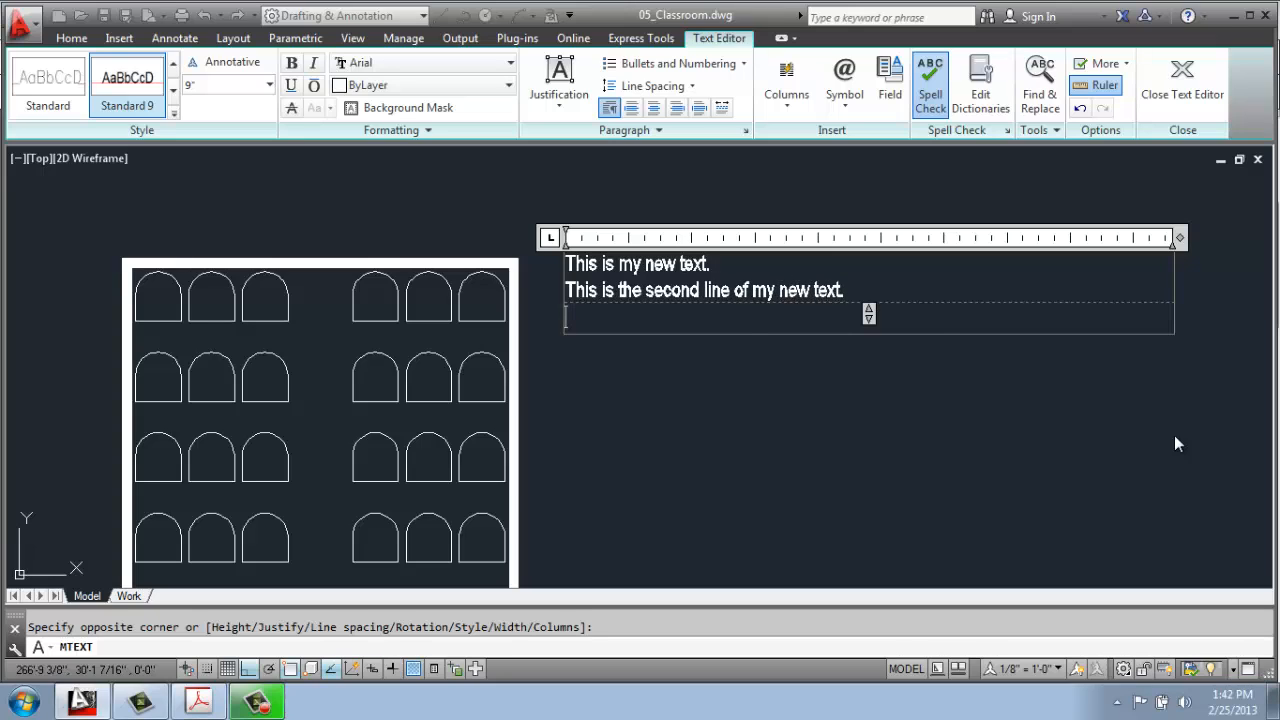
type("Mult")
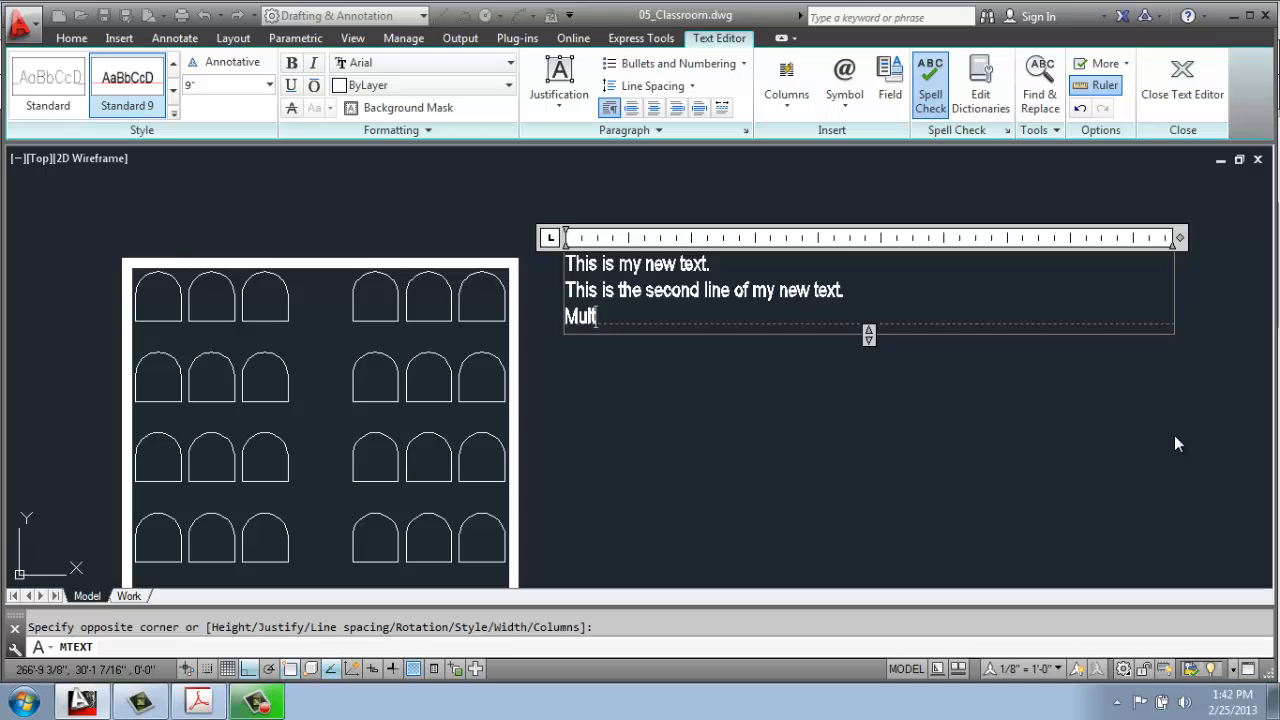
type("iline text")
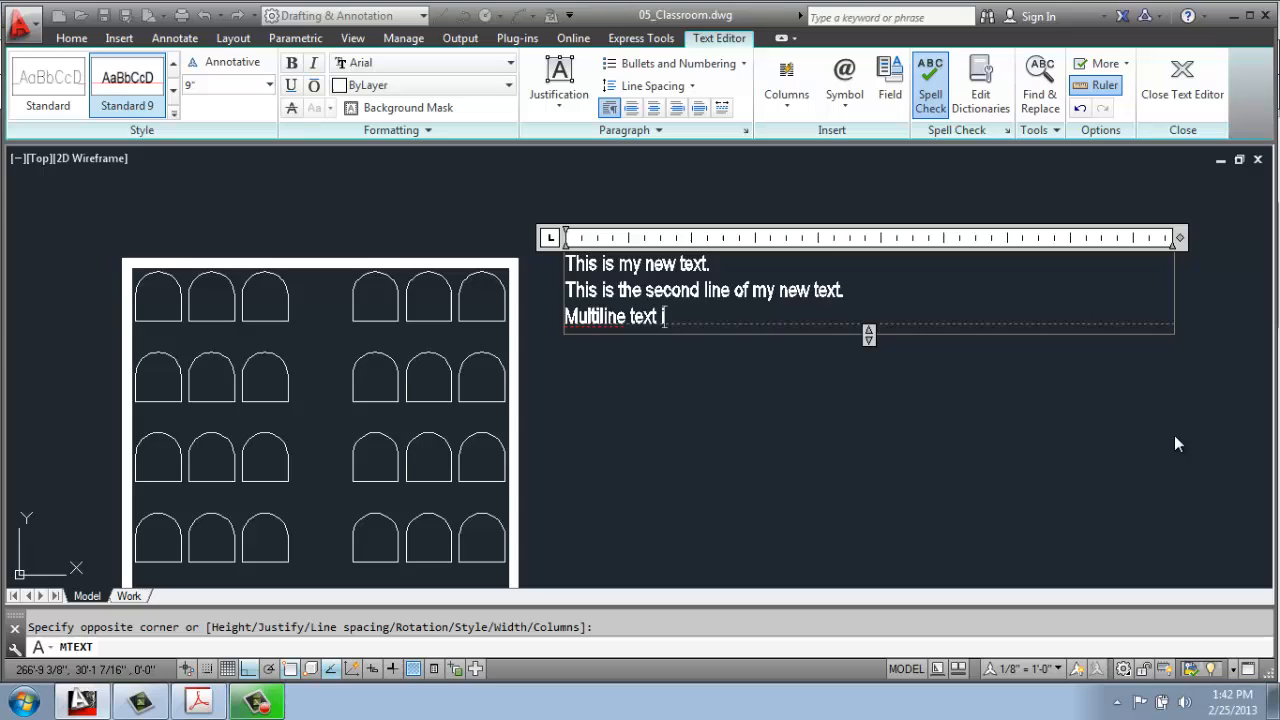
type("s good")
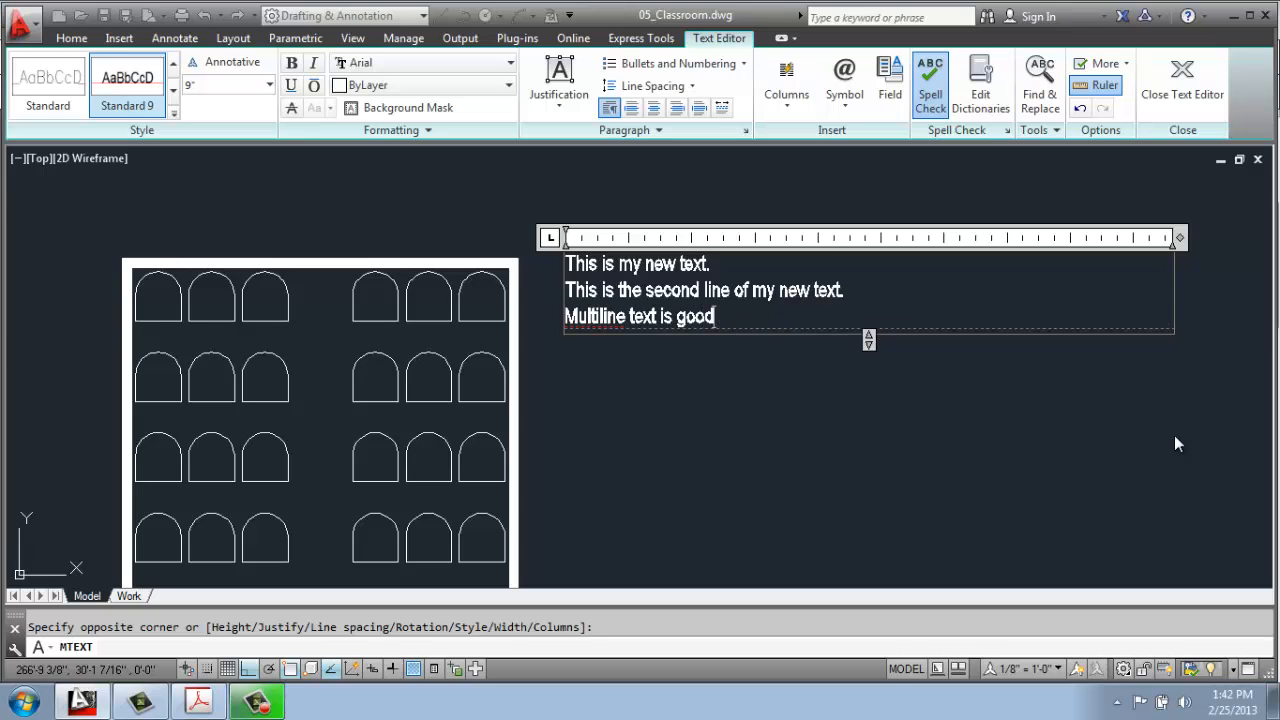
type("for para")
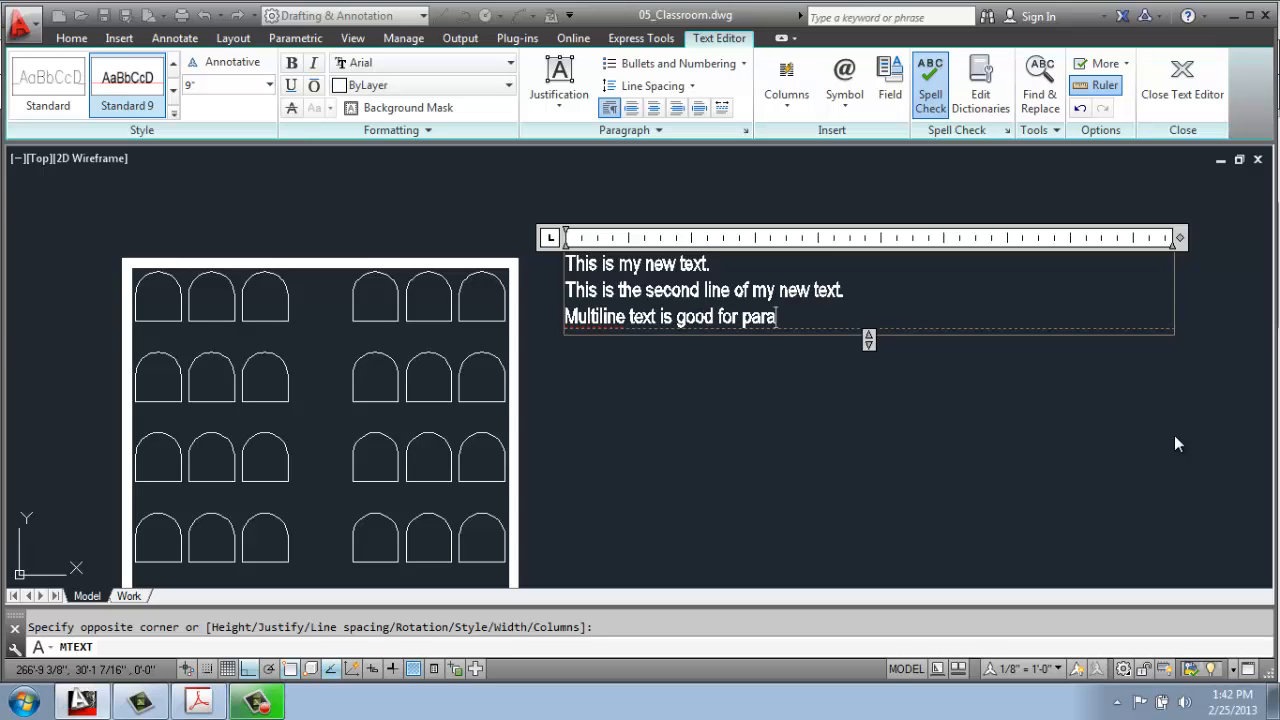
type("graphs")
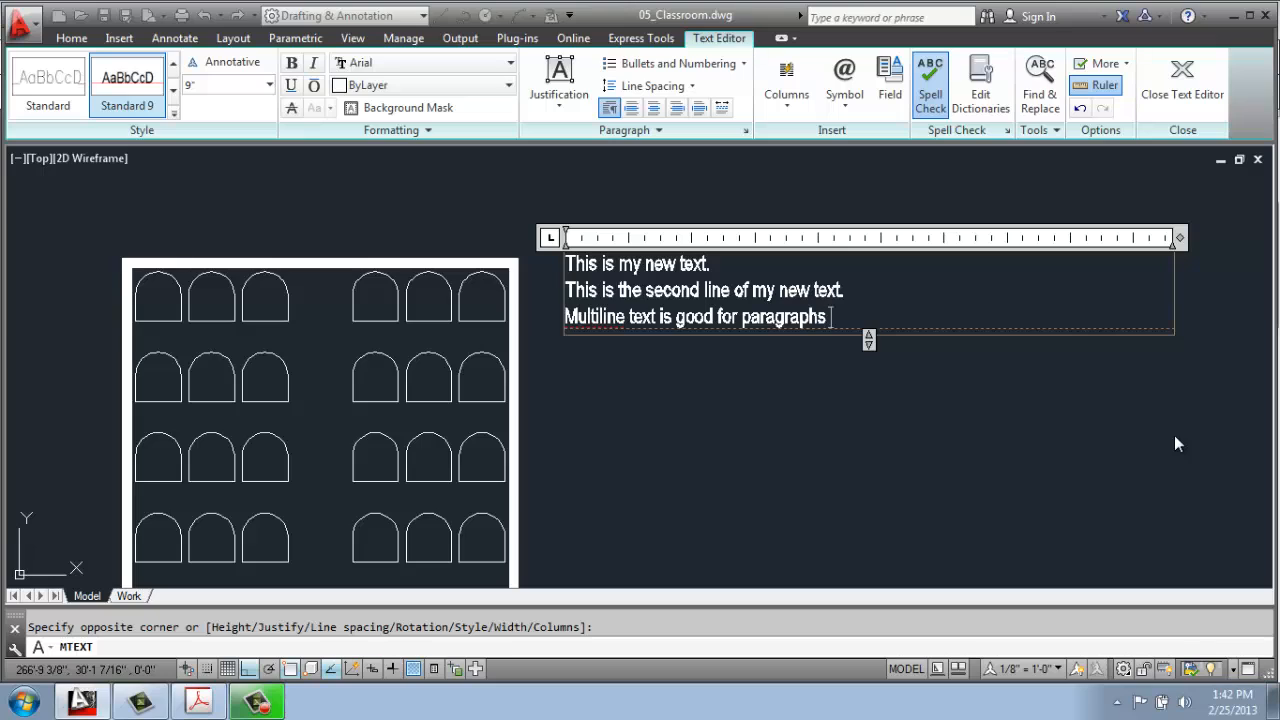
type("and bullet po")
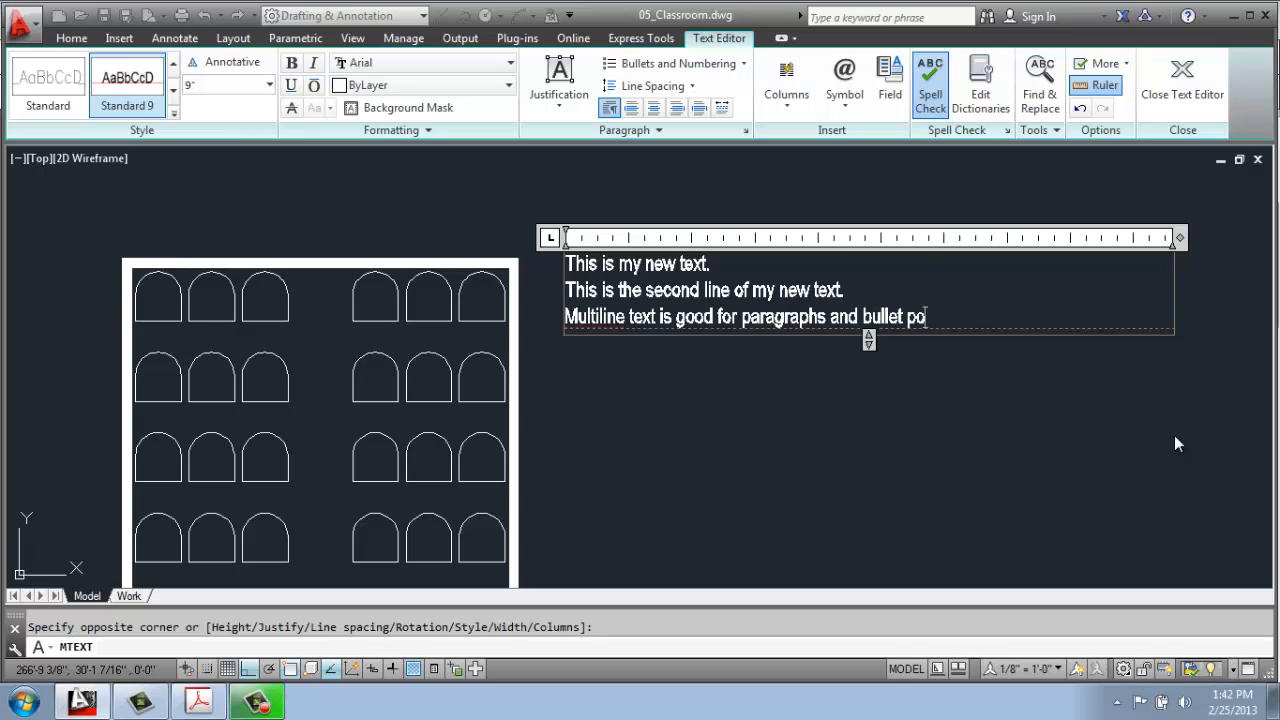
type("ints")
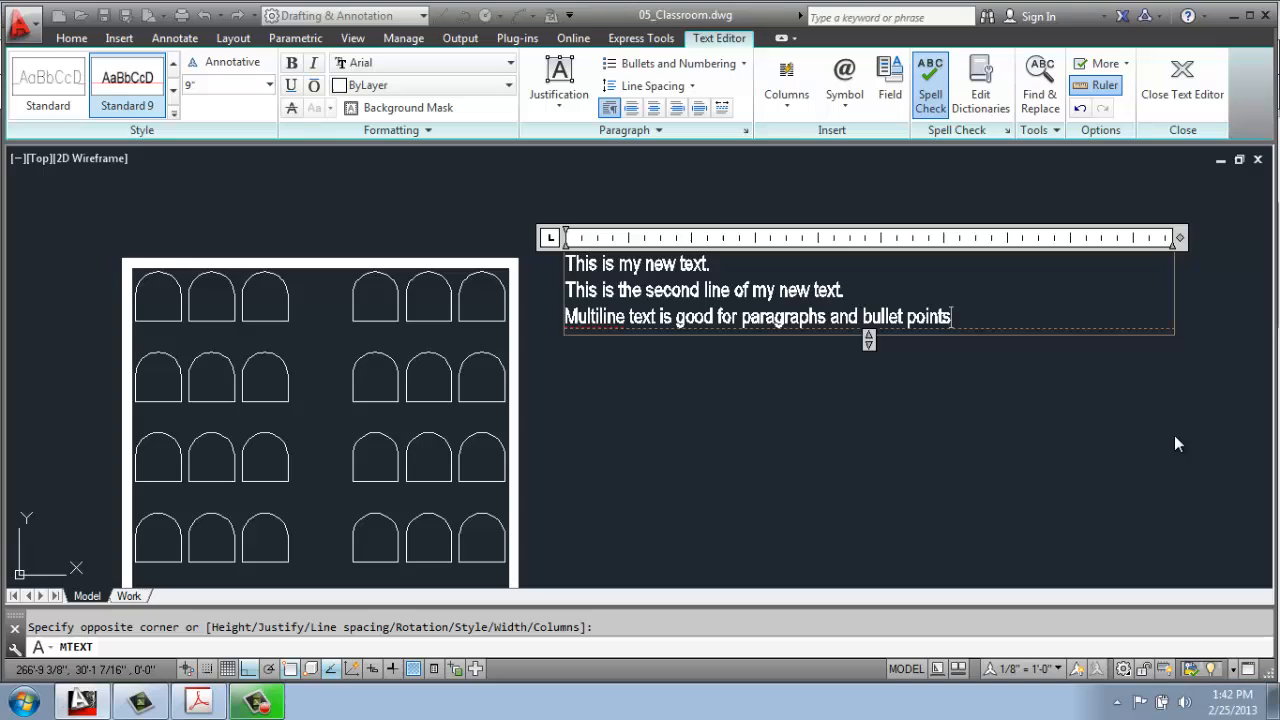
type(".")
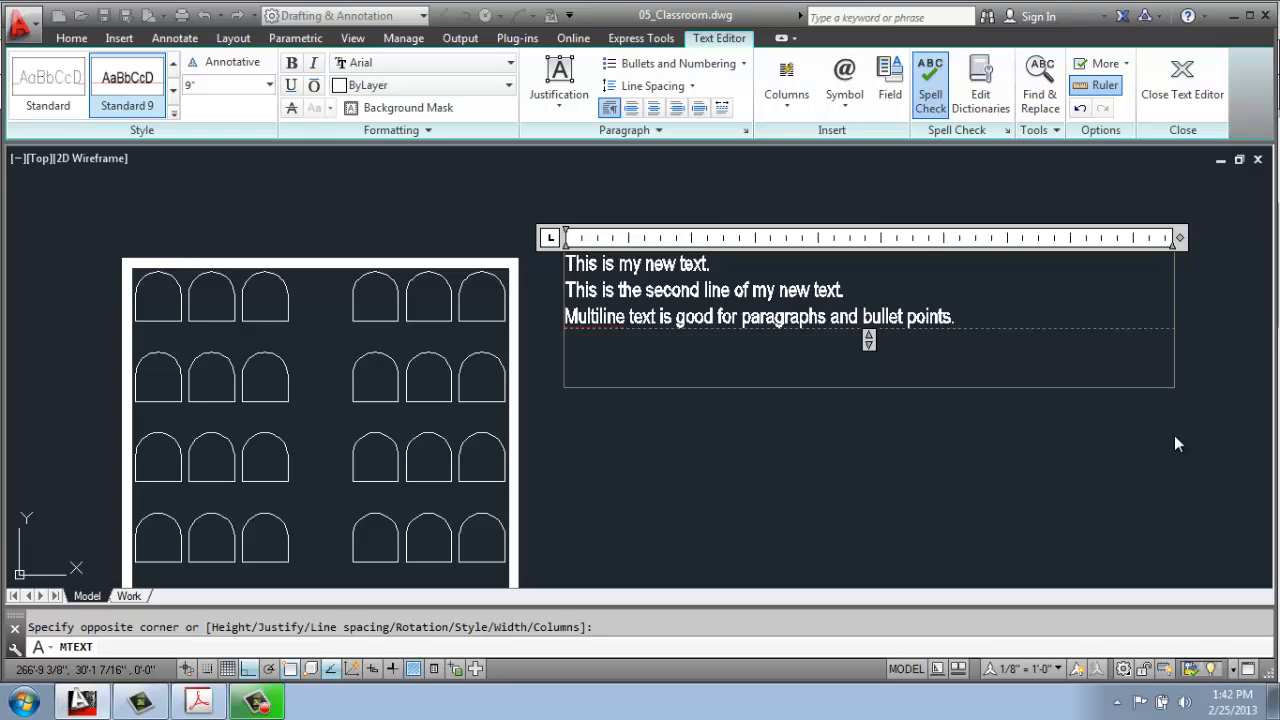
type("There is a space.")
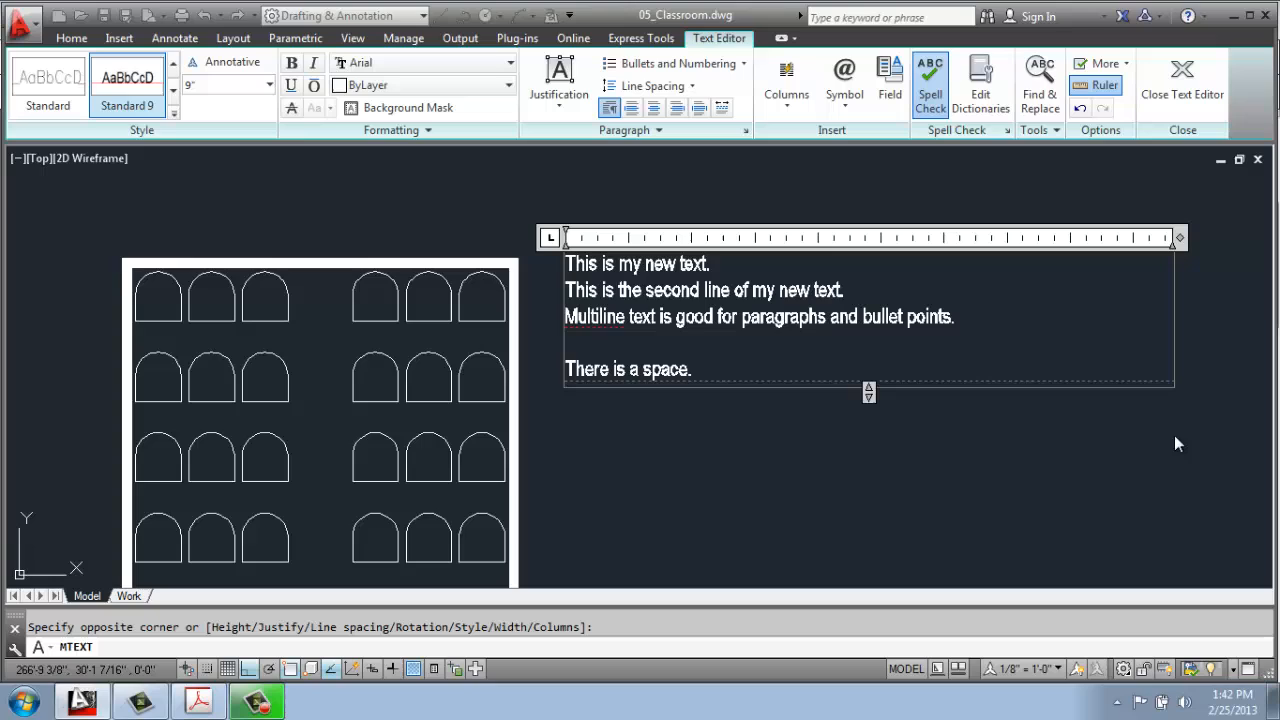
mouse_move(796, 452)
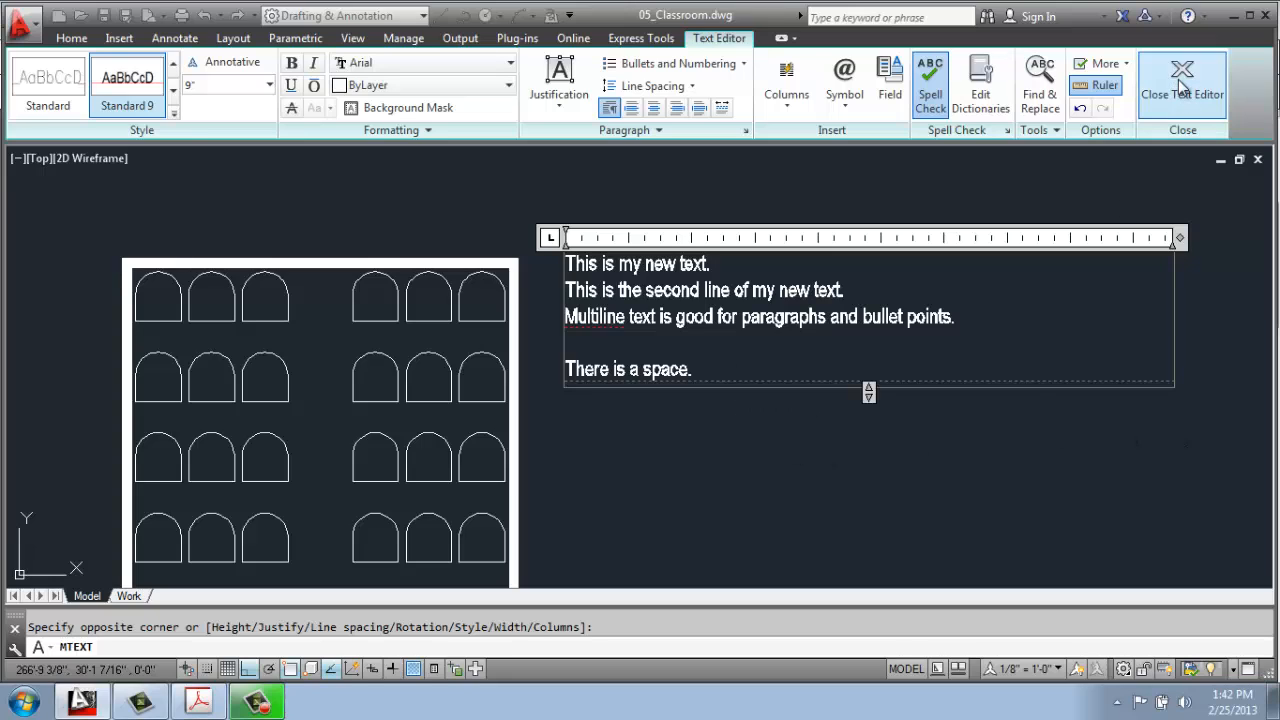
Step: Commit the four-line multiline text and zoom around to inspect it
left_click(1182, 84)
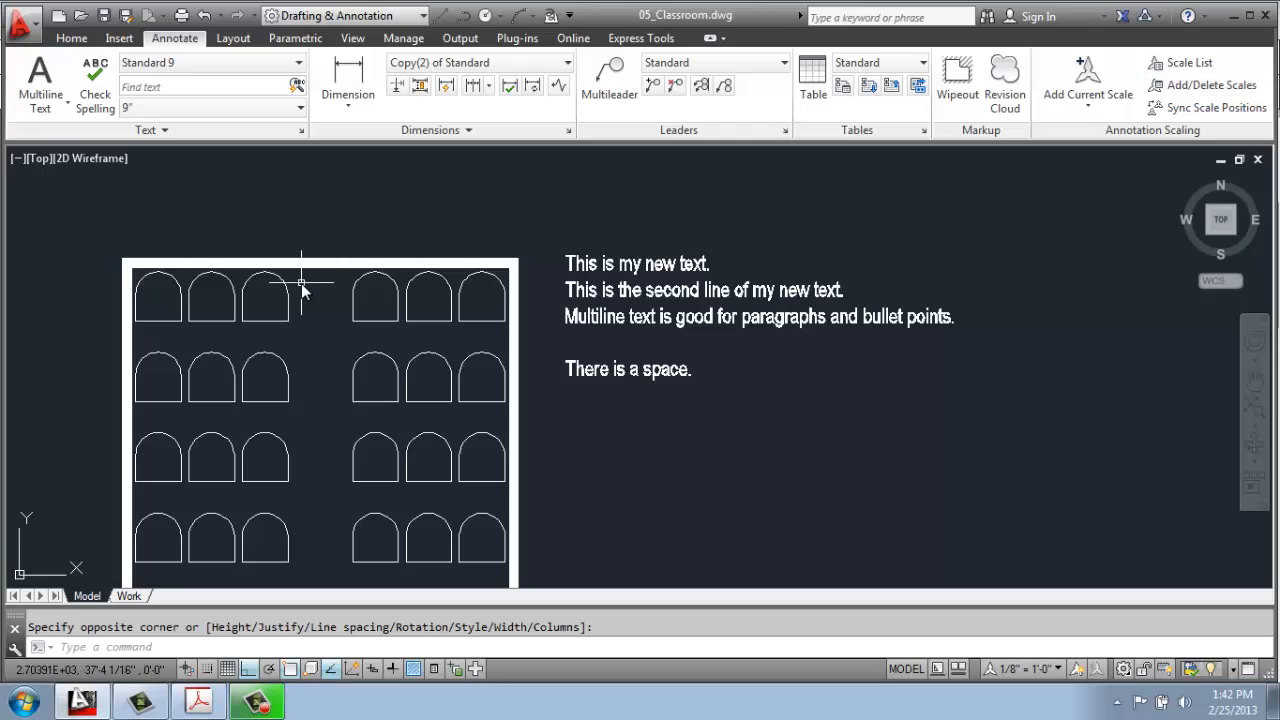
scroll("down", 3)
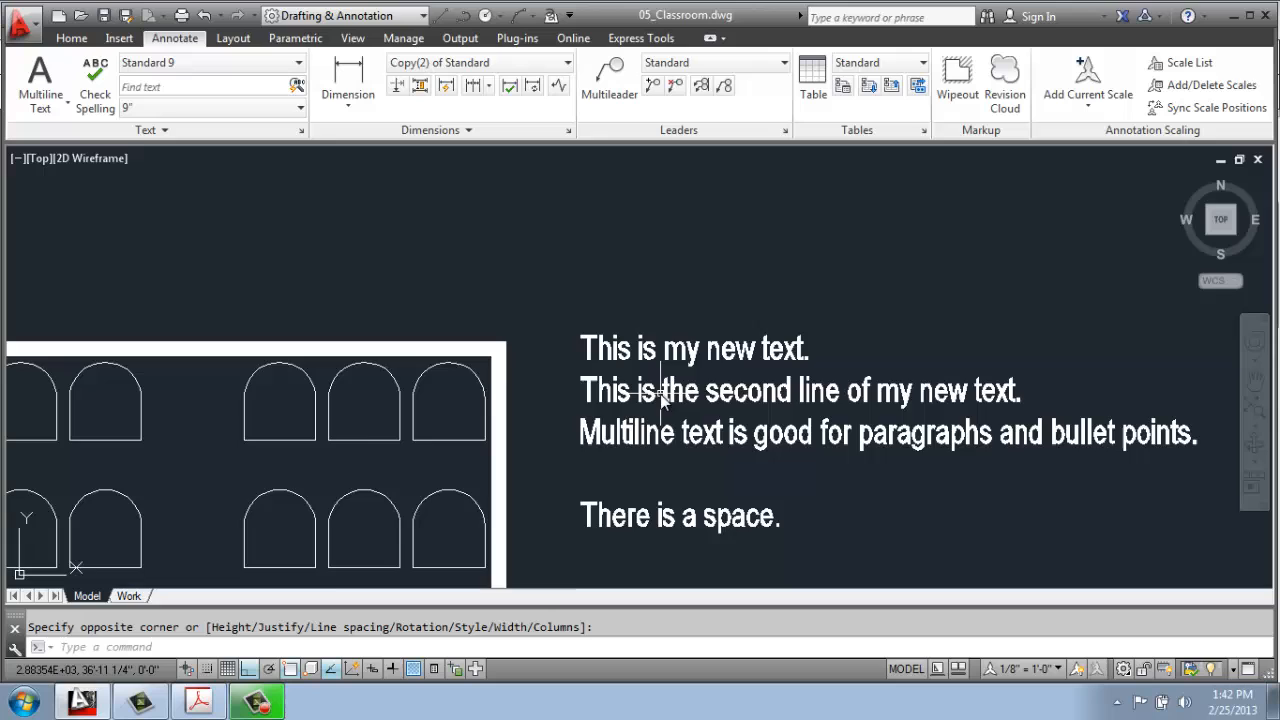
scroll("down", 3)
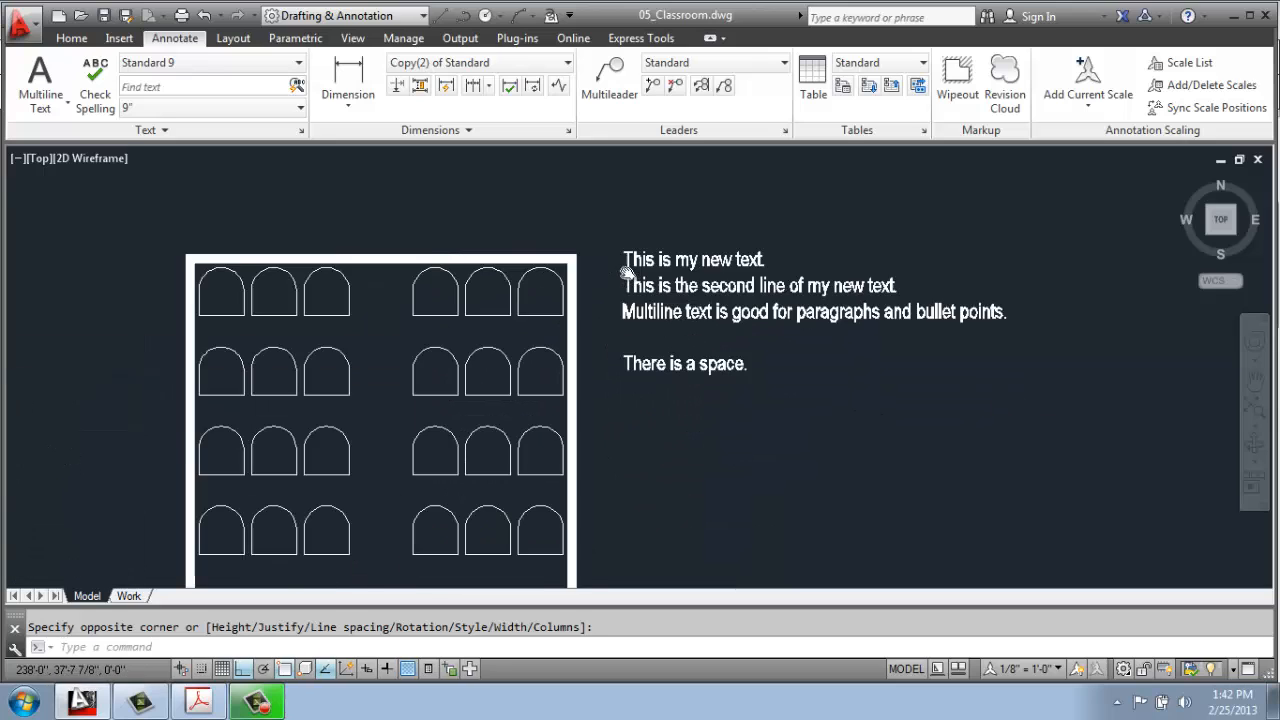
scroll("up", 3)
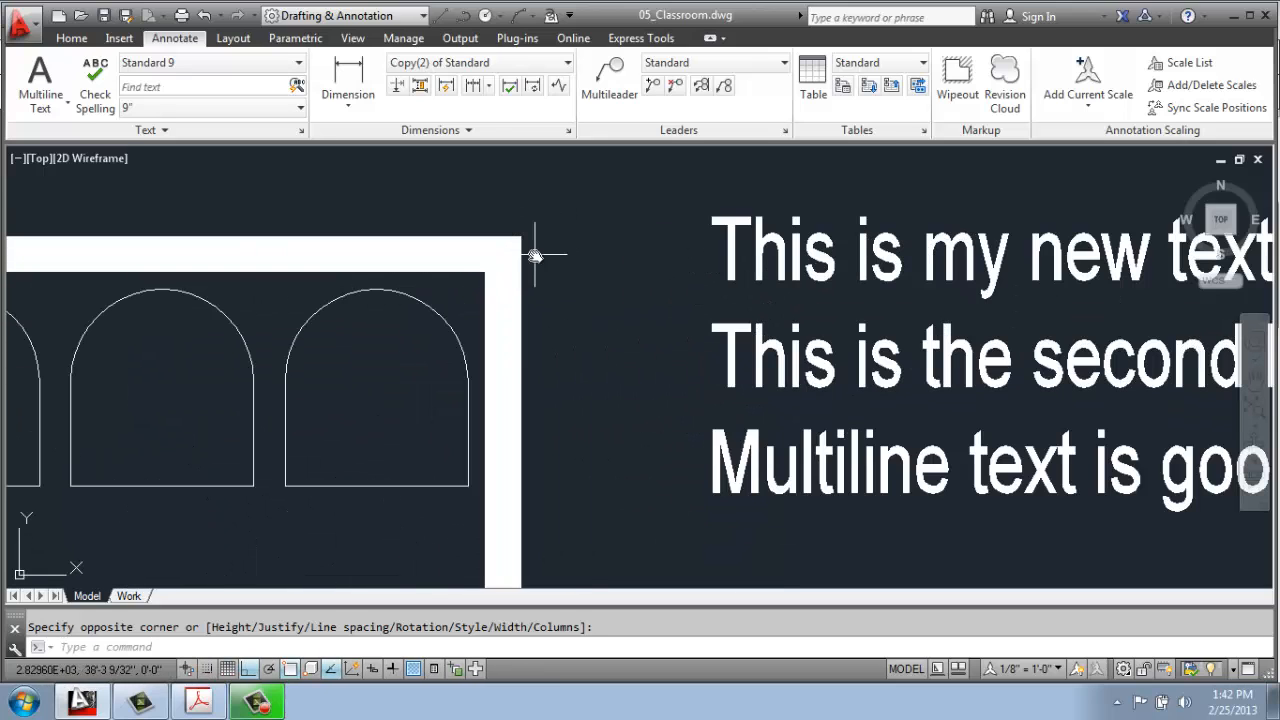
mouse_move(468, 280)
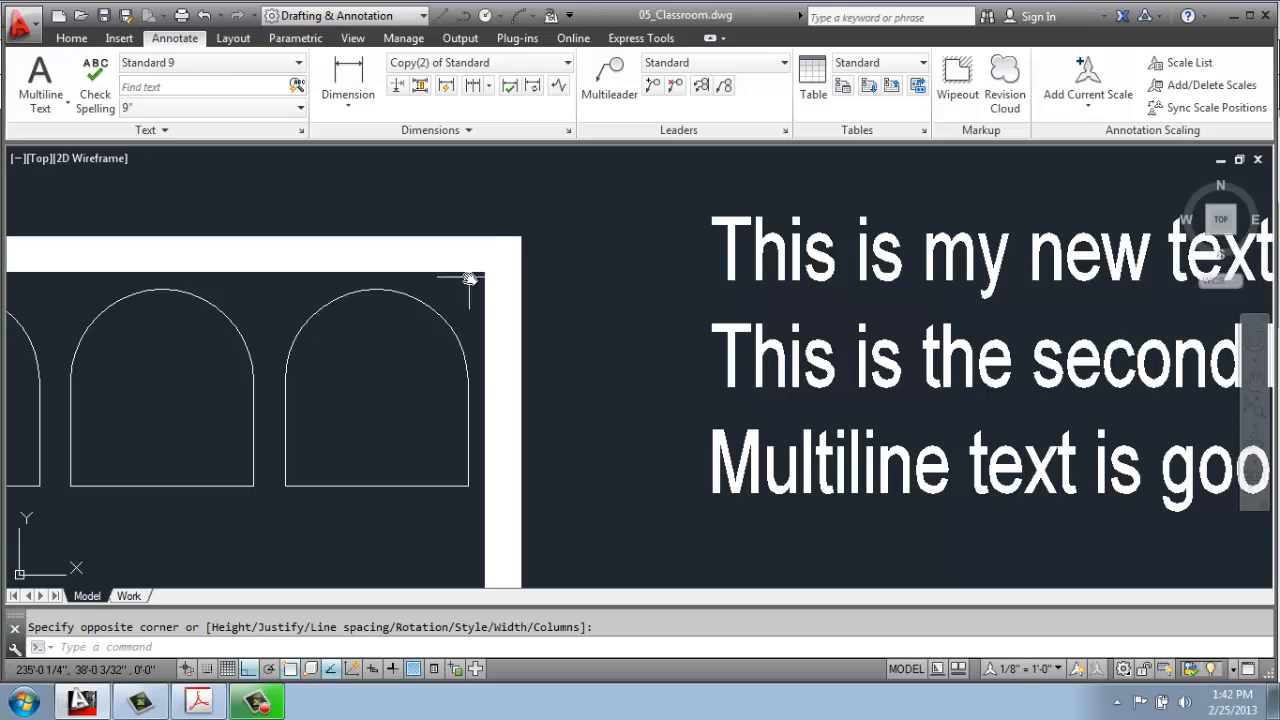
mouse_move(468, 280)
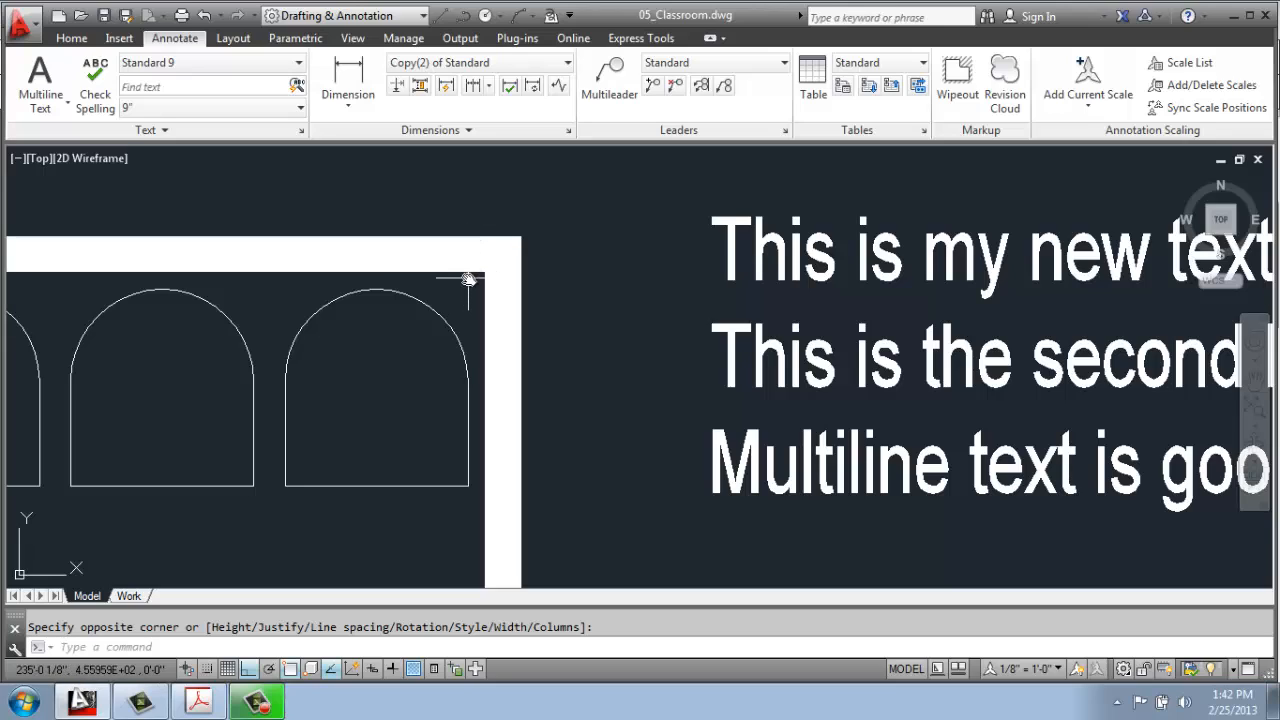
mouse_move(510, 244)
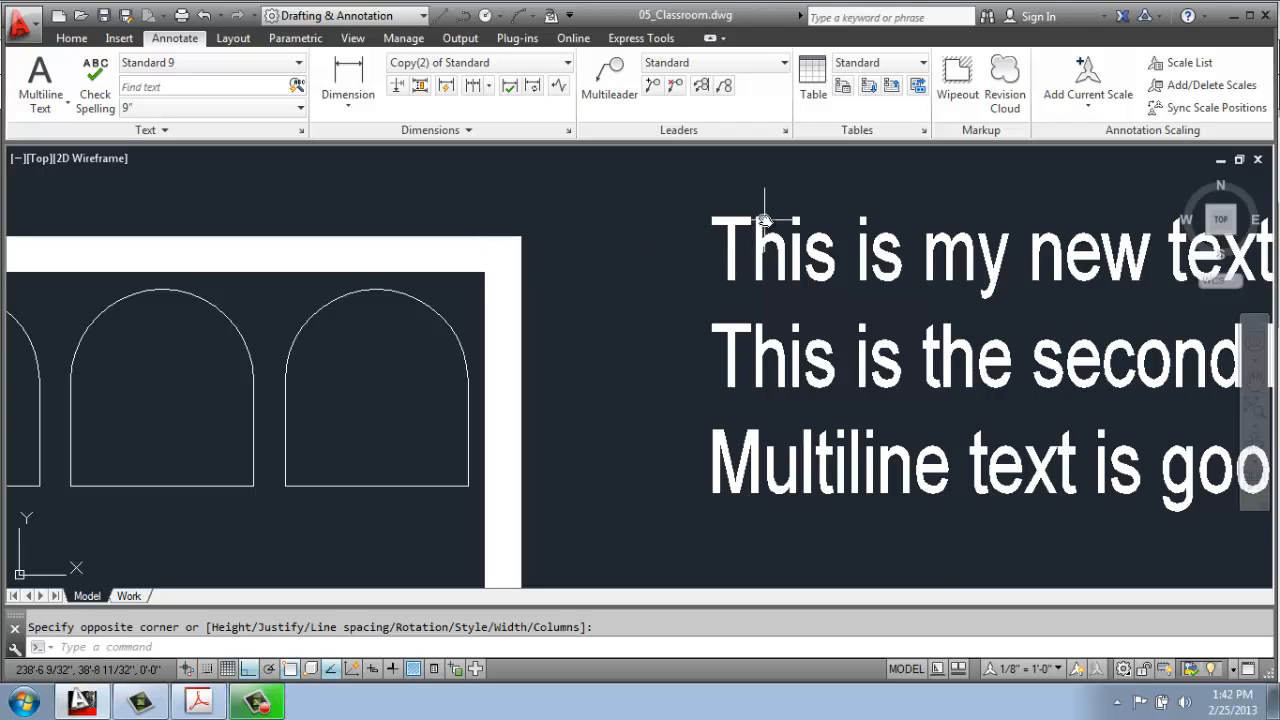
mouse_move(744, 296)
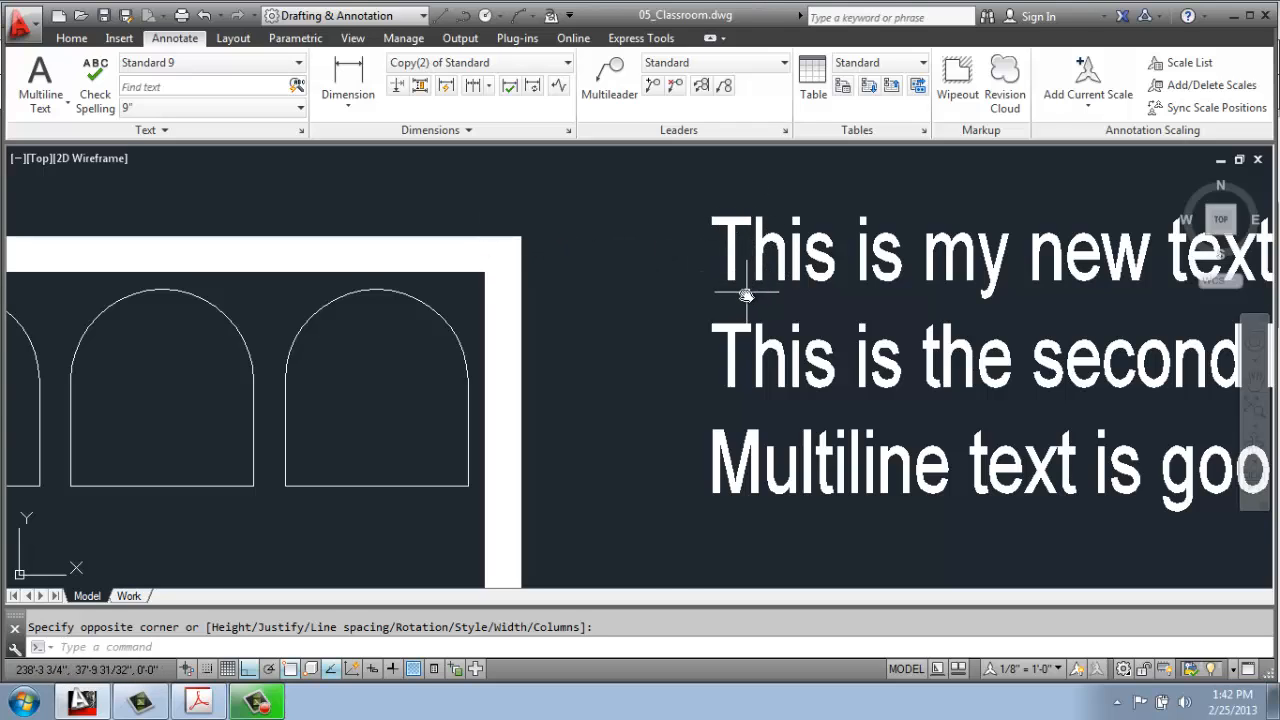
scroll("down", 3)
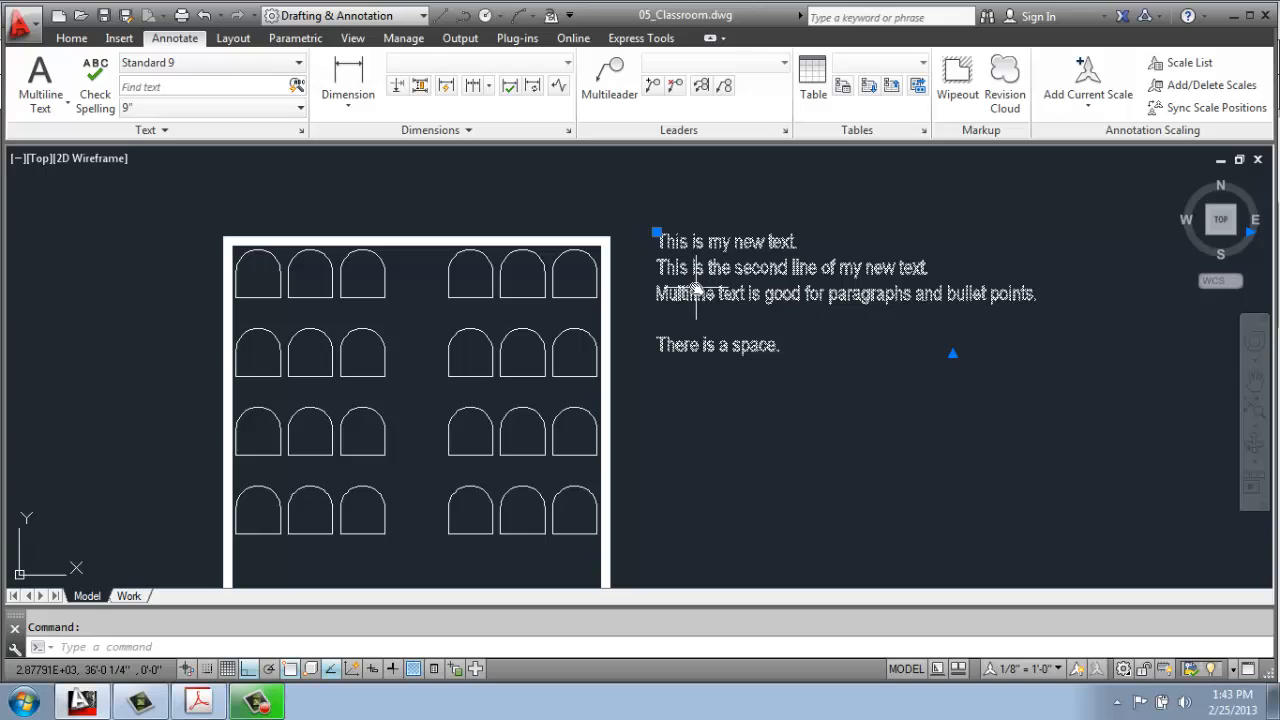
mouse_move(700, 280)
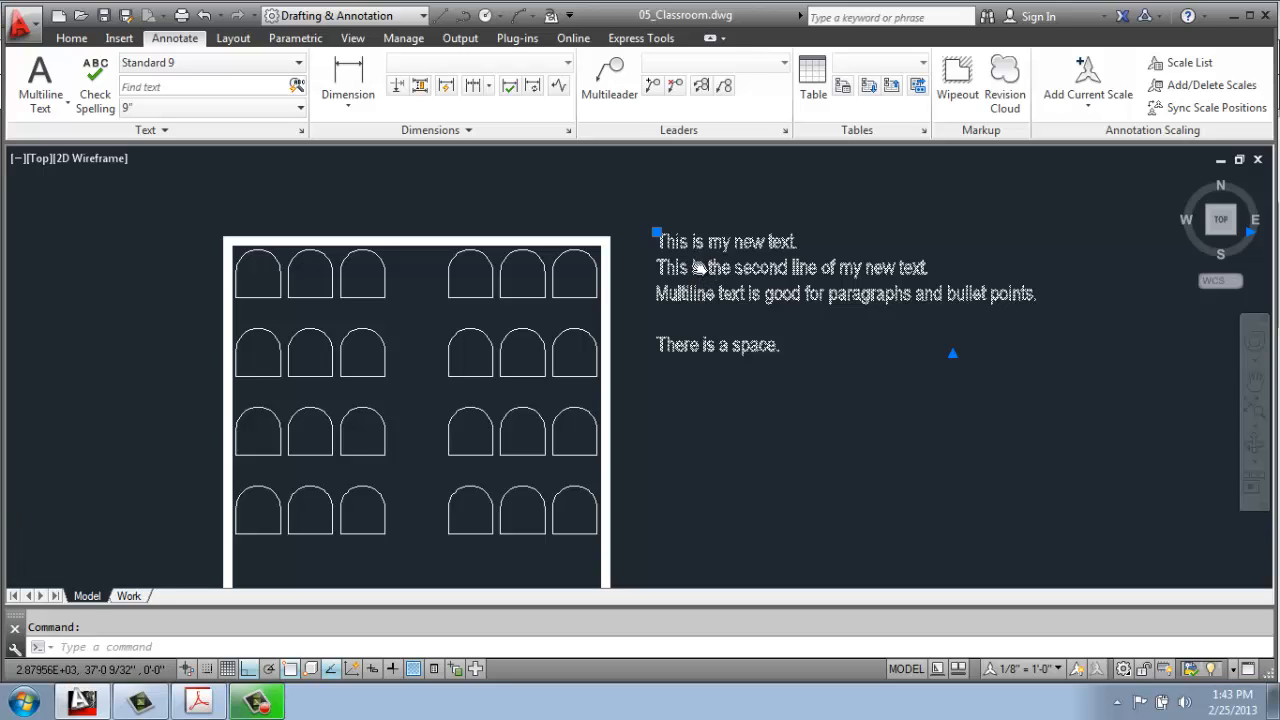
Step: Reopen the mtext and append 'I really like it.' to the second line
double_click(790, 268)
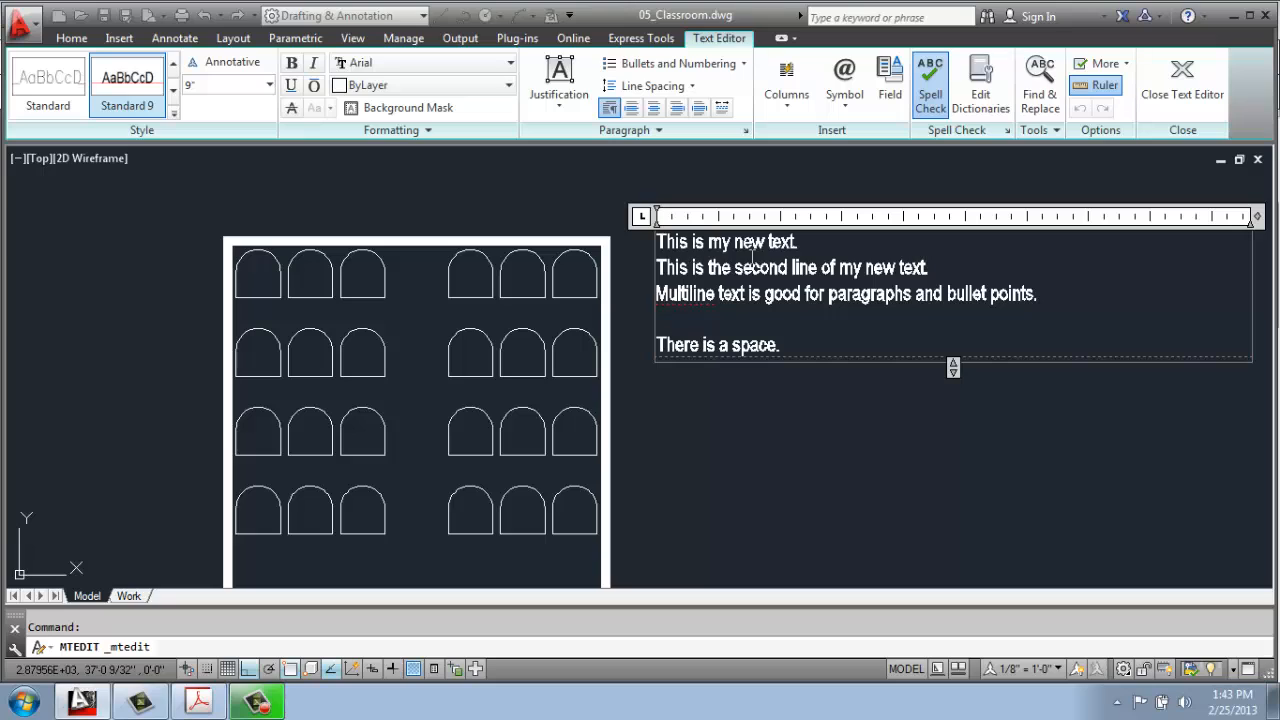
mouse_move(912, 252)
type(", I really ")
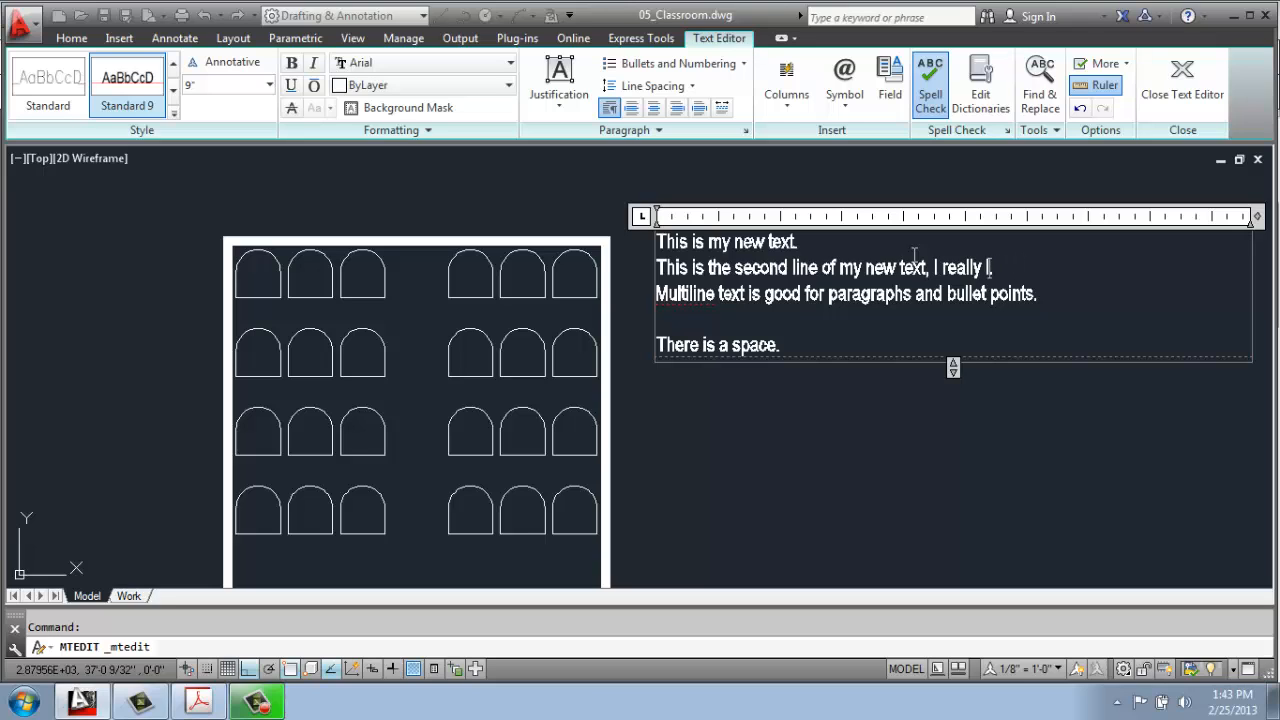
type("like it.")
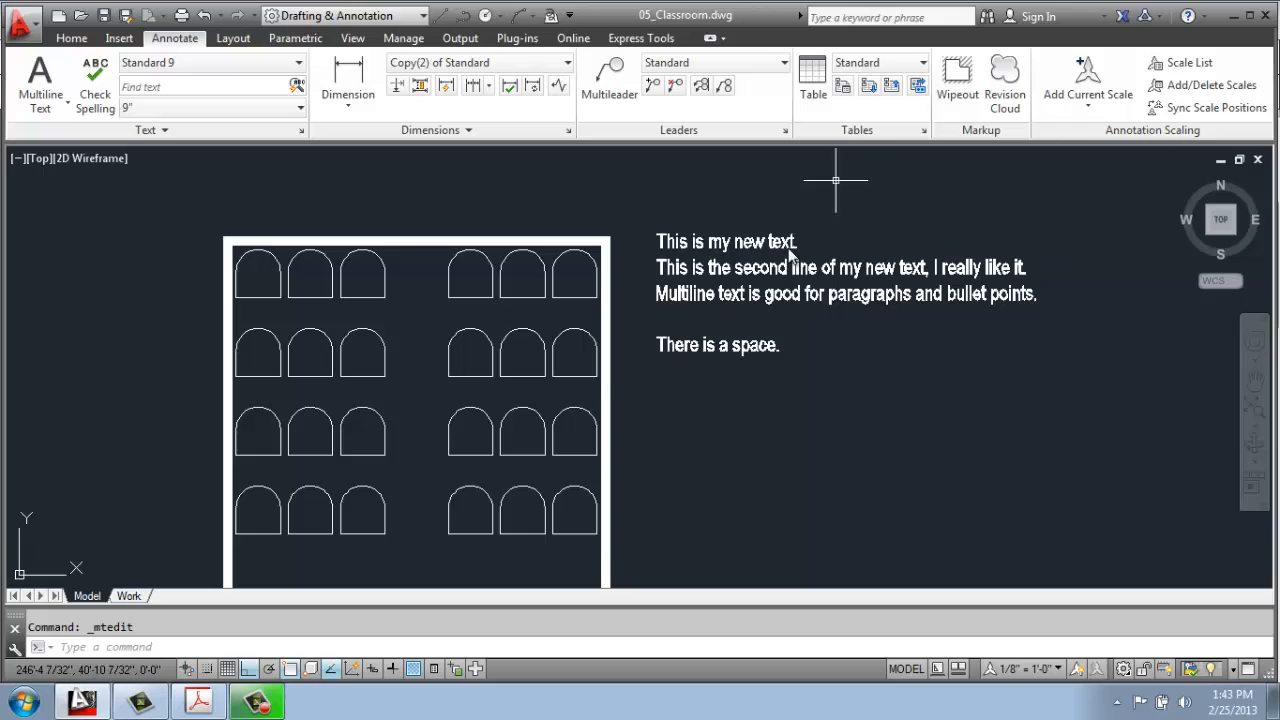
mouse_move(1208, 84)
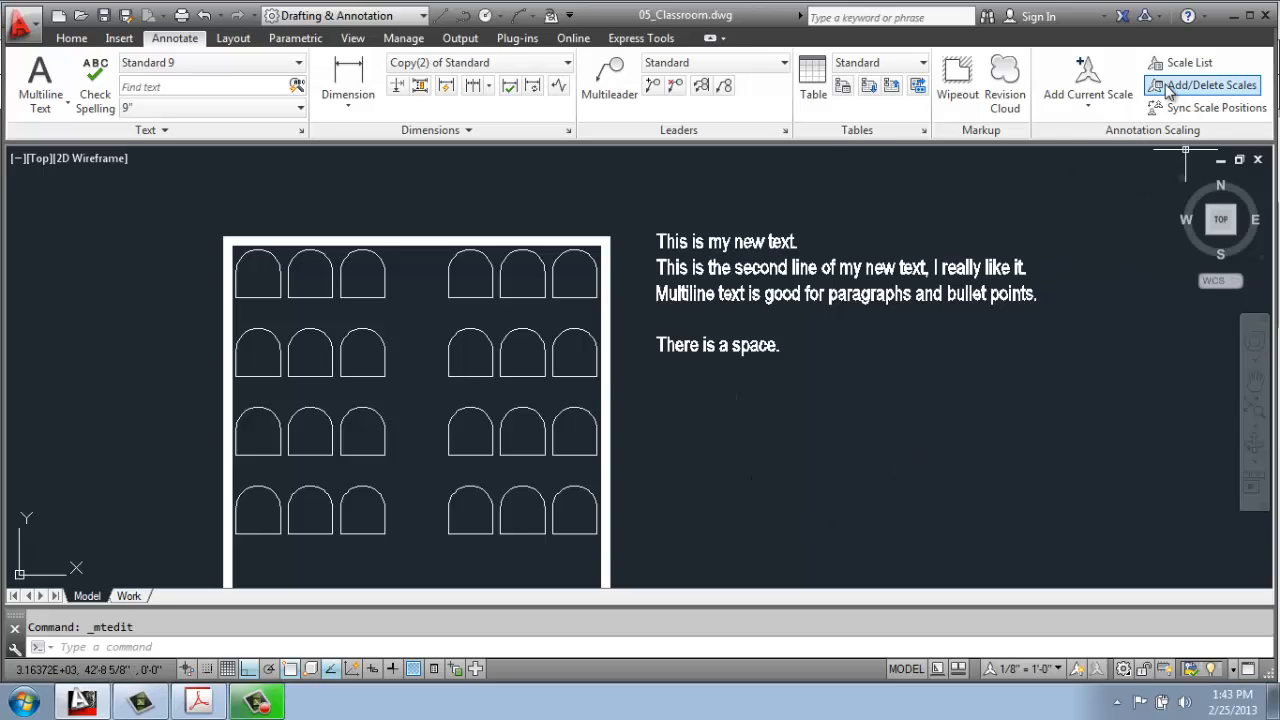
mouse_move(1084, 328)
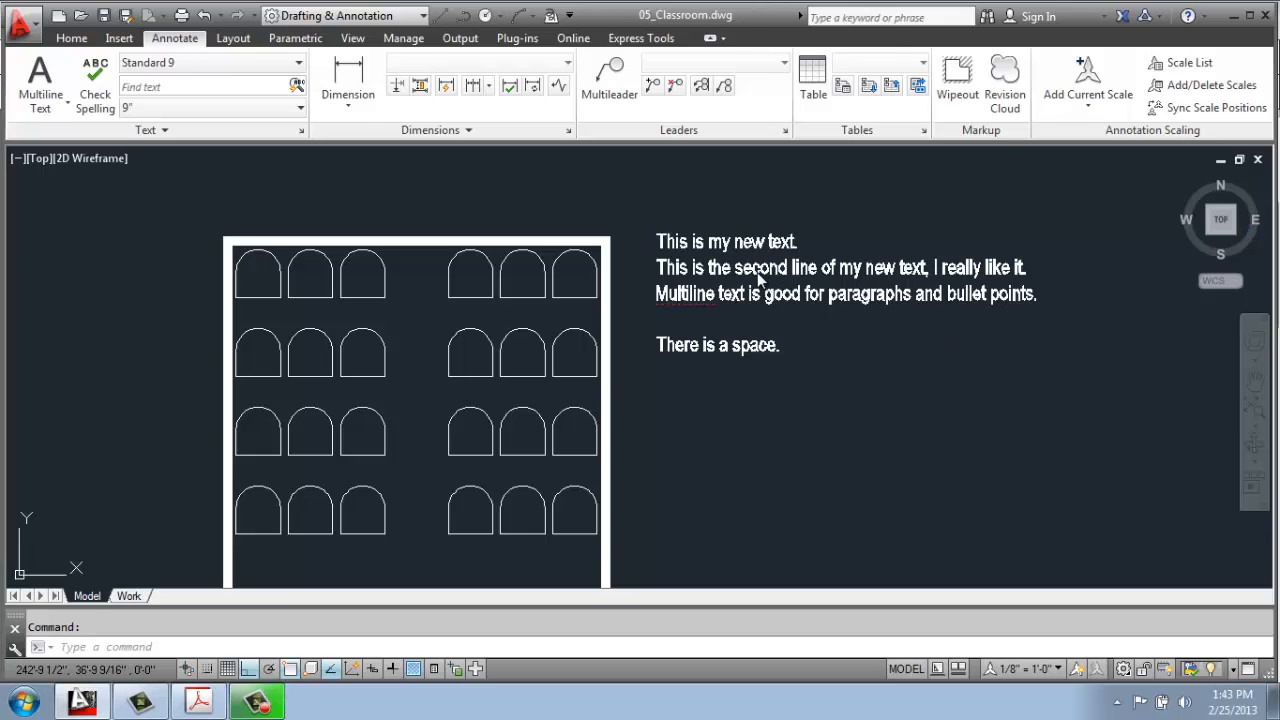
Step: Edit the mtext again to add the line 'There is another space.' and commit it
double_click(760, 280)
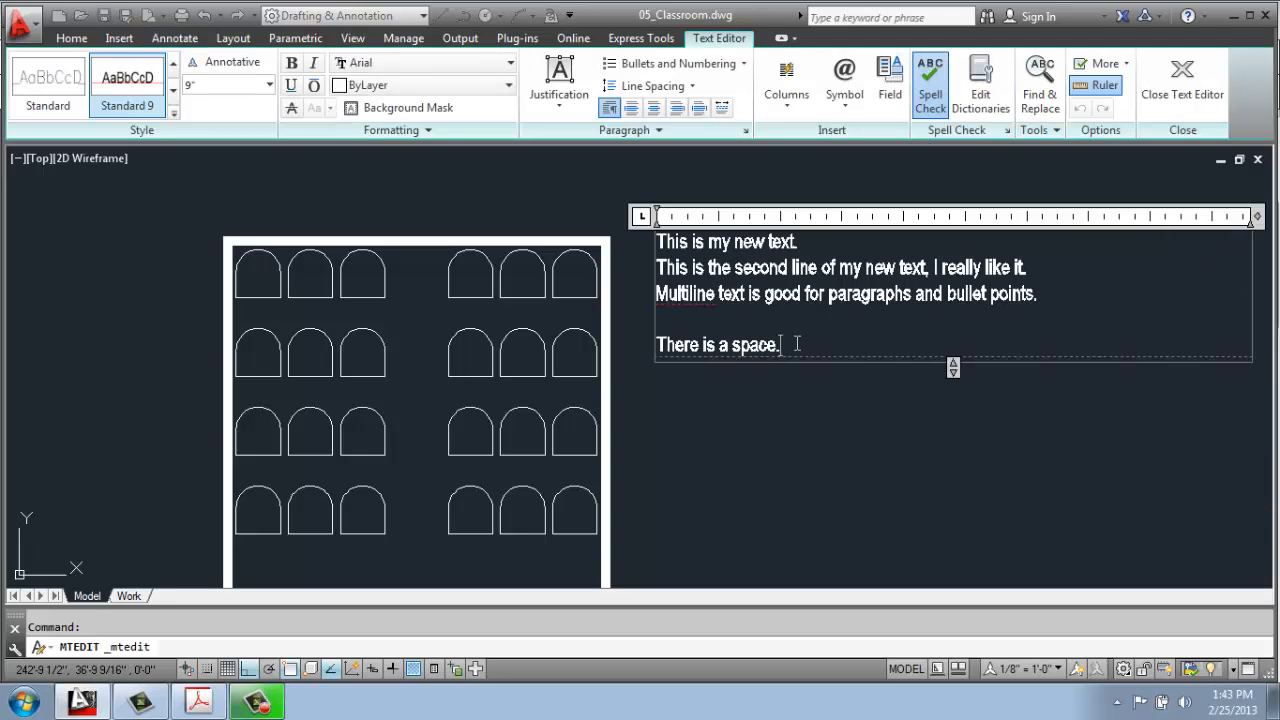
type("T")
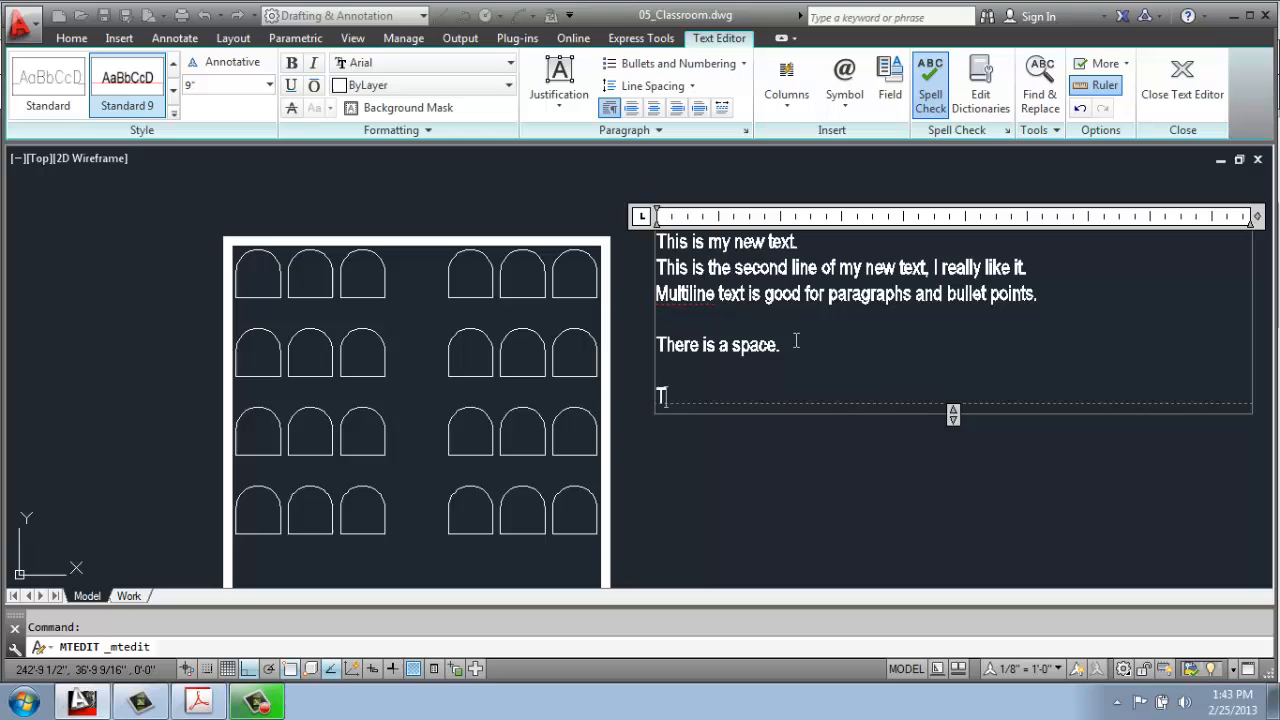
type("here is a")
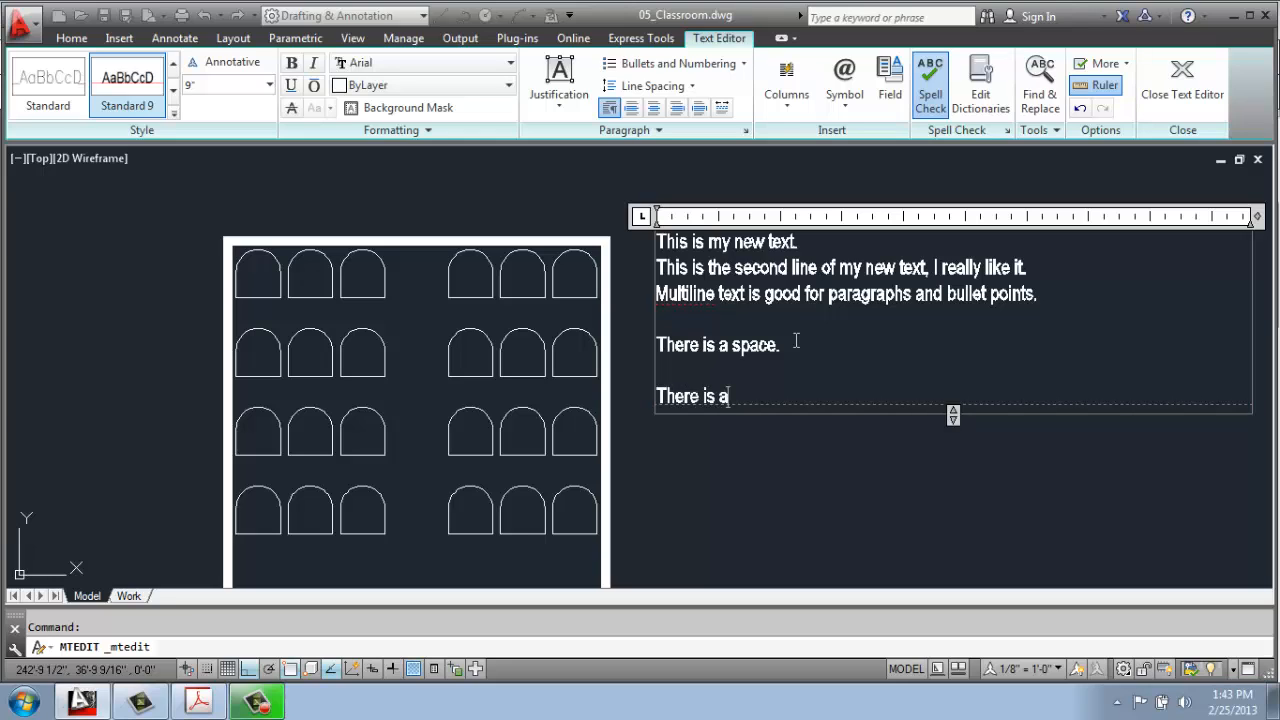
type("nother space.")
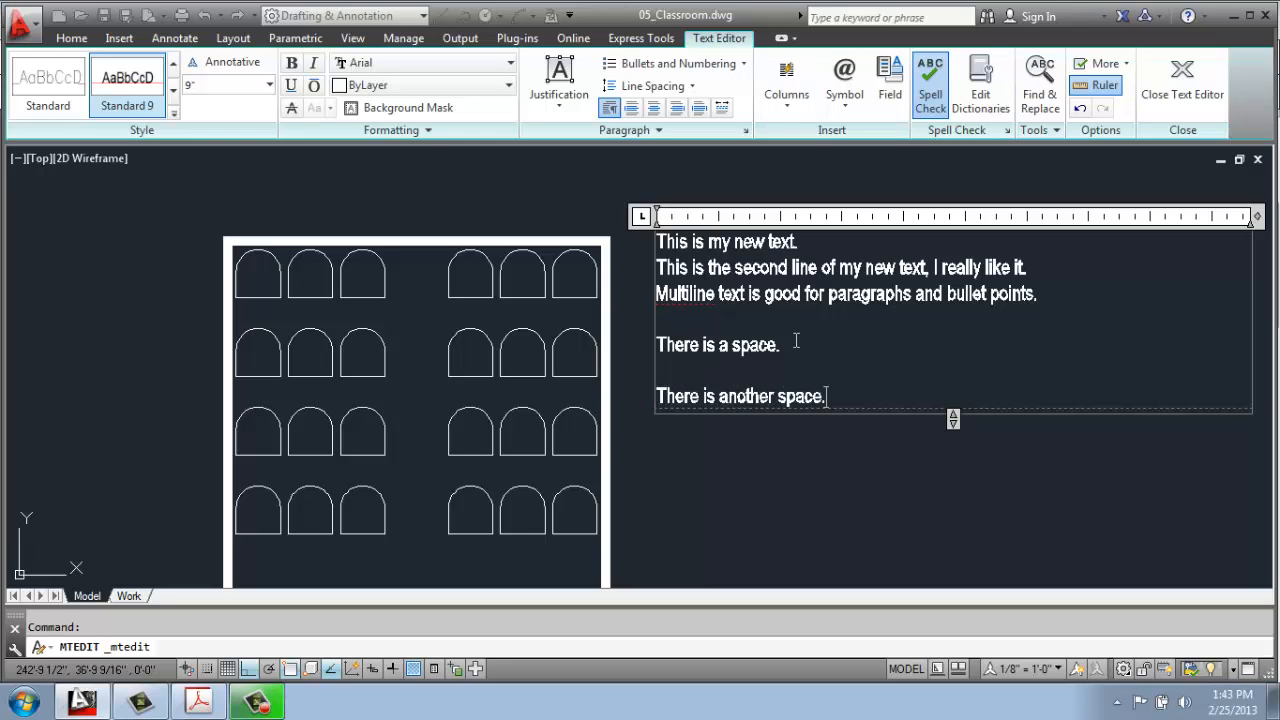
mouse_move(772, 460)
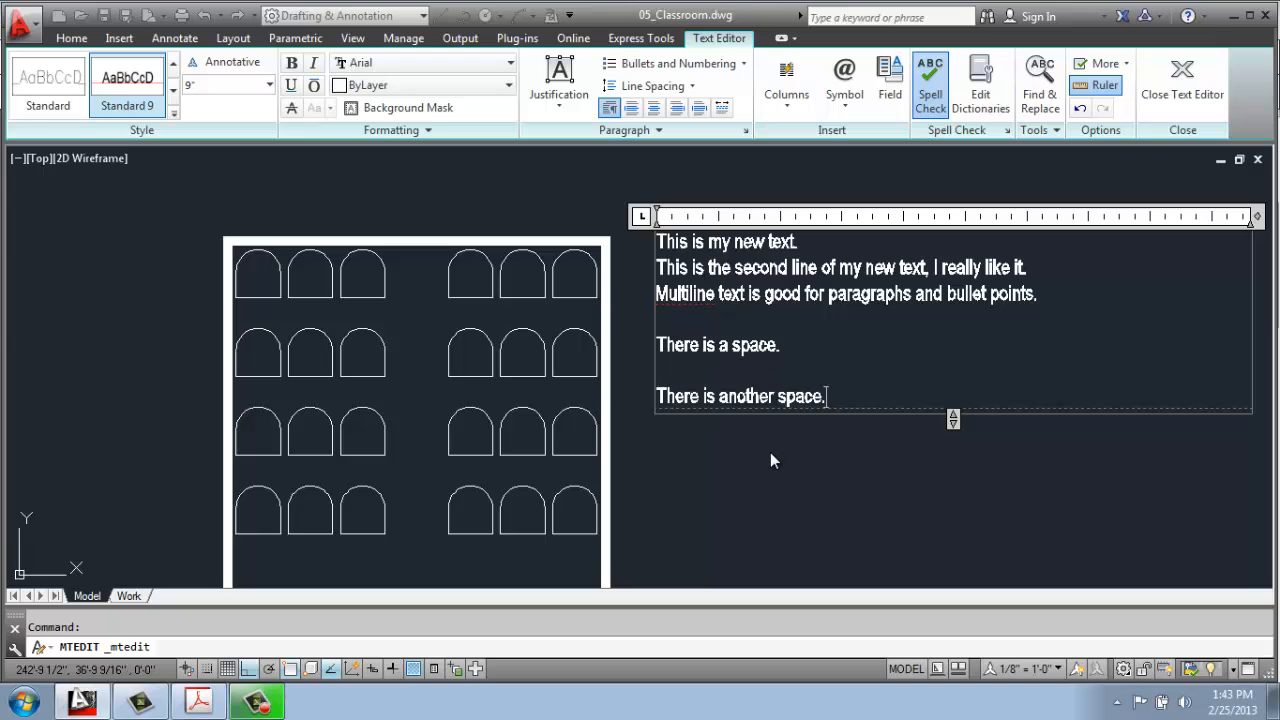
mouse_move(1182, 80)
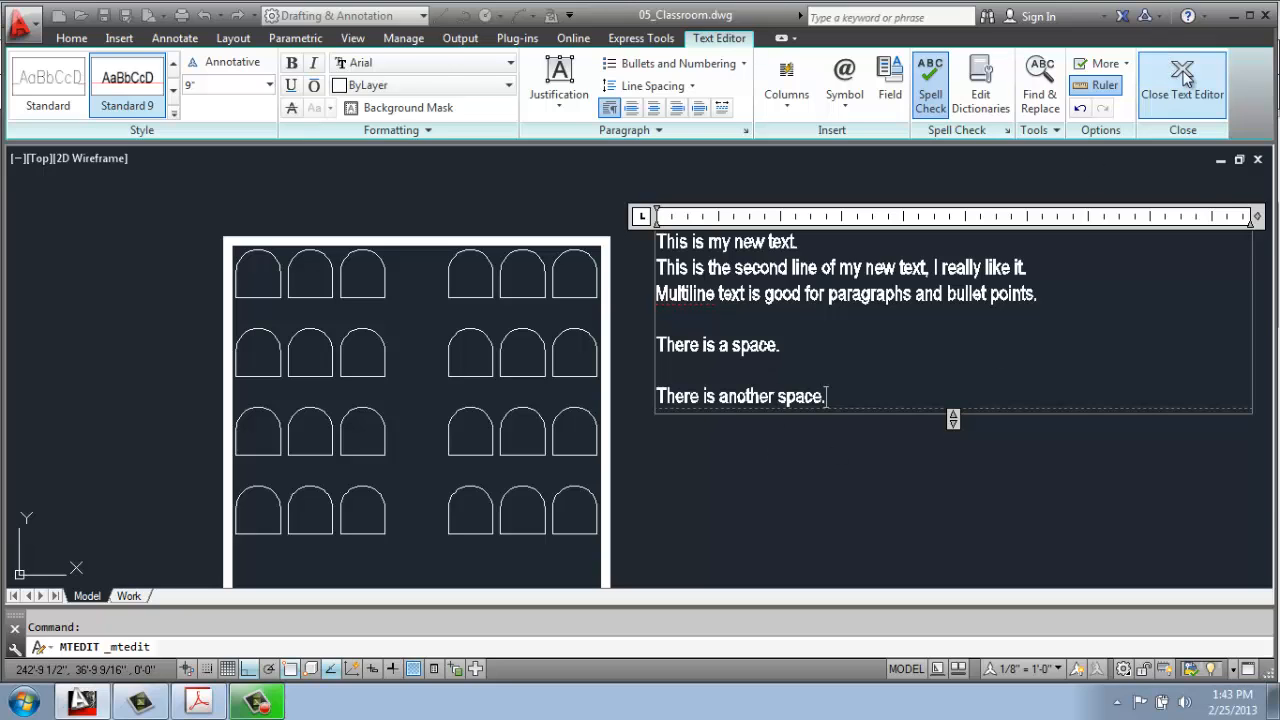
left_click(1182, 84)
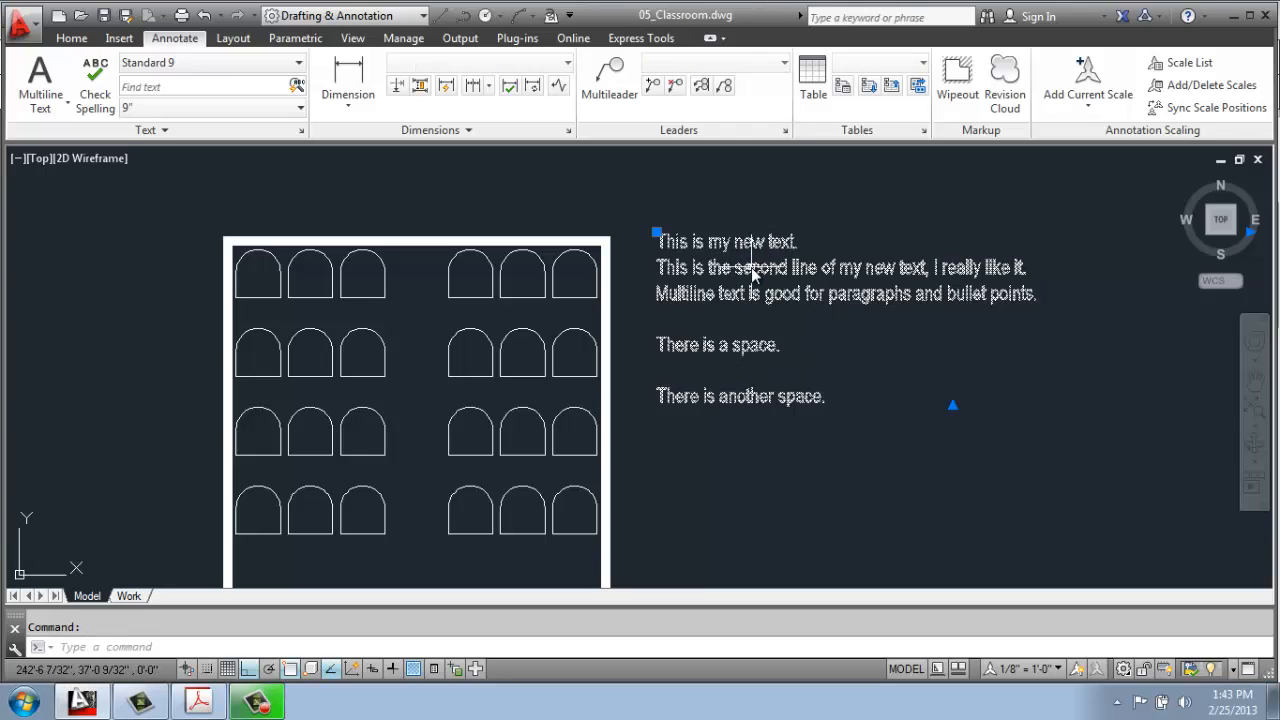
Step: Move the multiline text block lower, level with the middle of the classroom plan
left_click(72, 38)
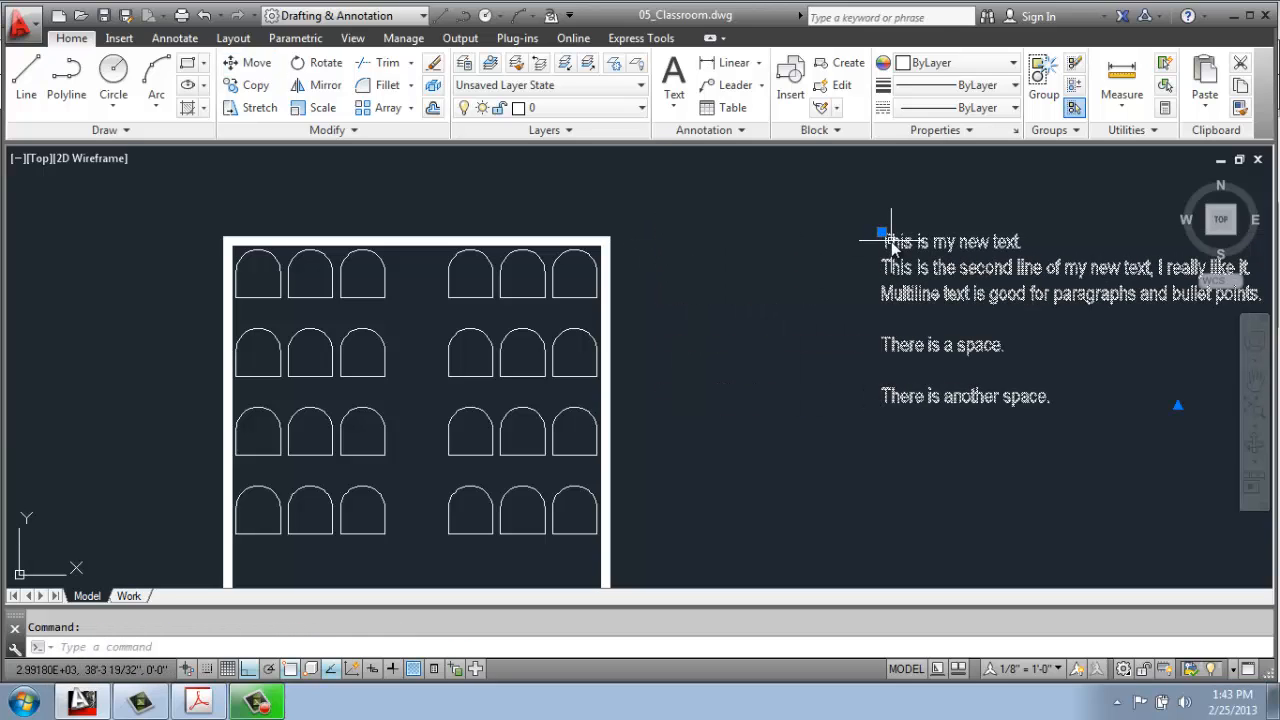
left_click(888, 232)
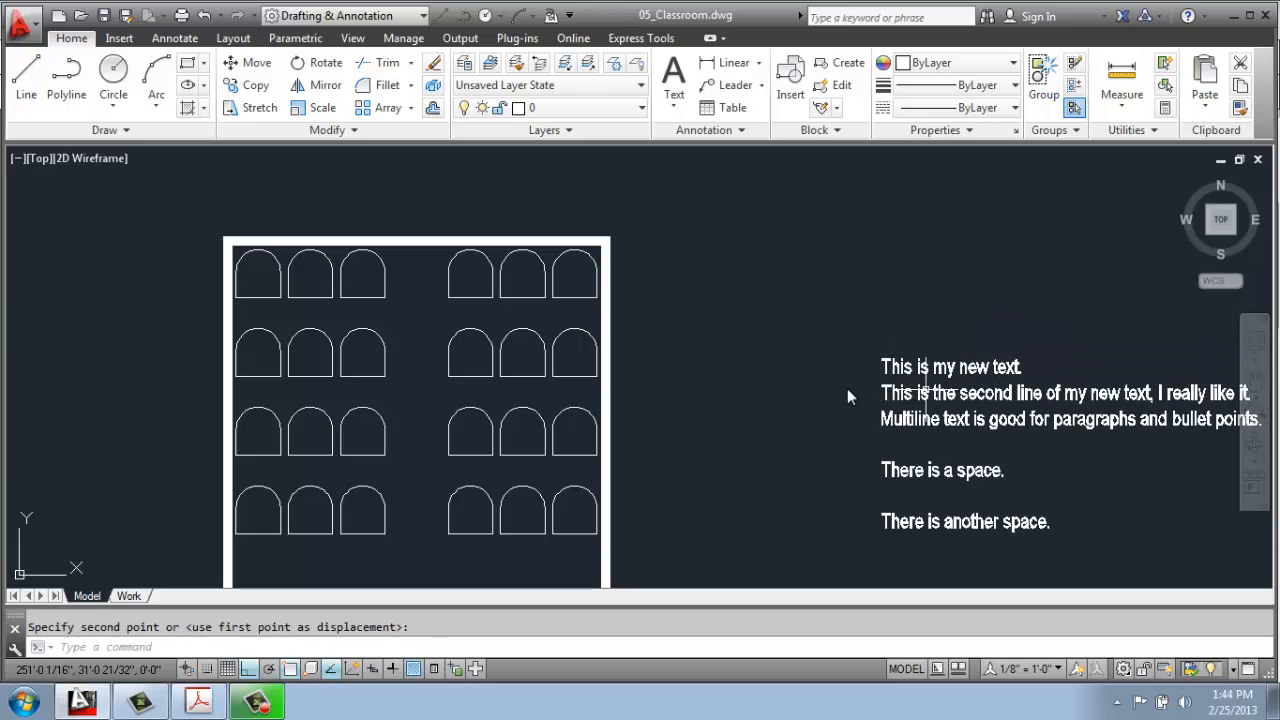
scroll("down", 3)
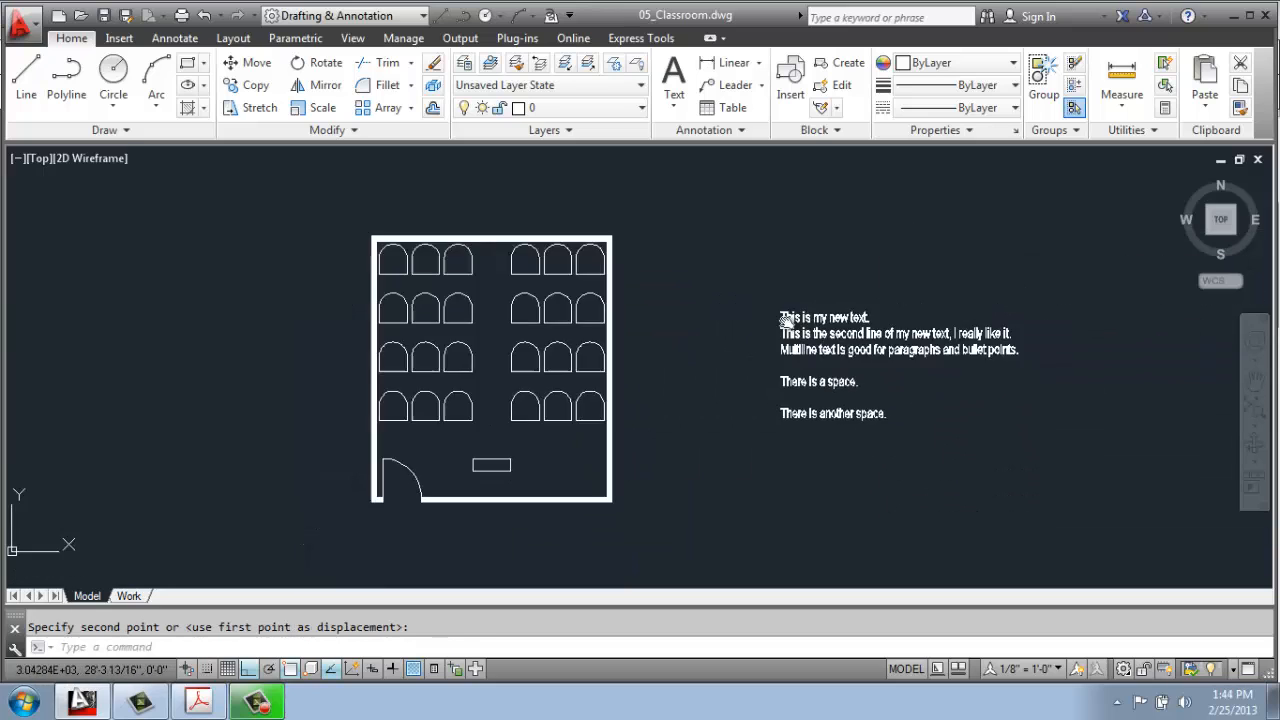
left_click(174, 38)
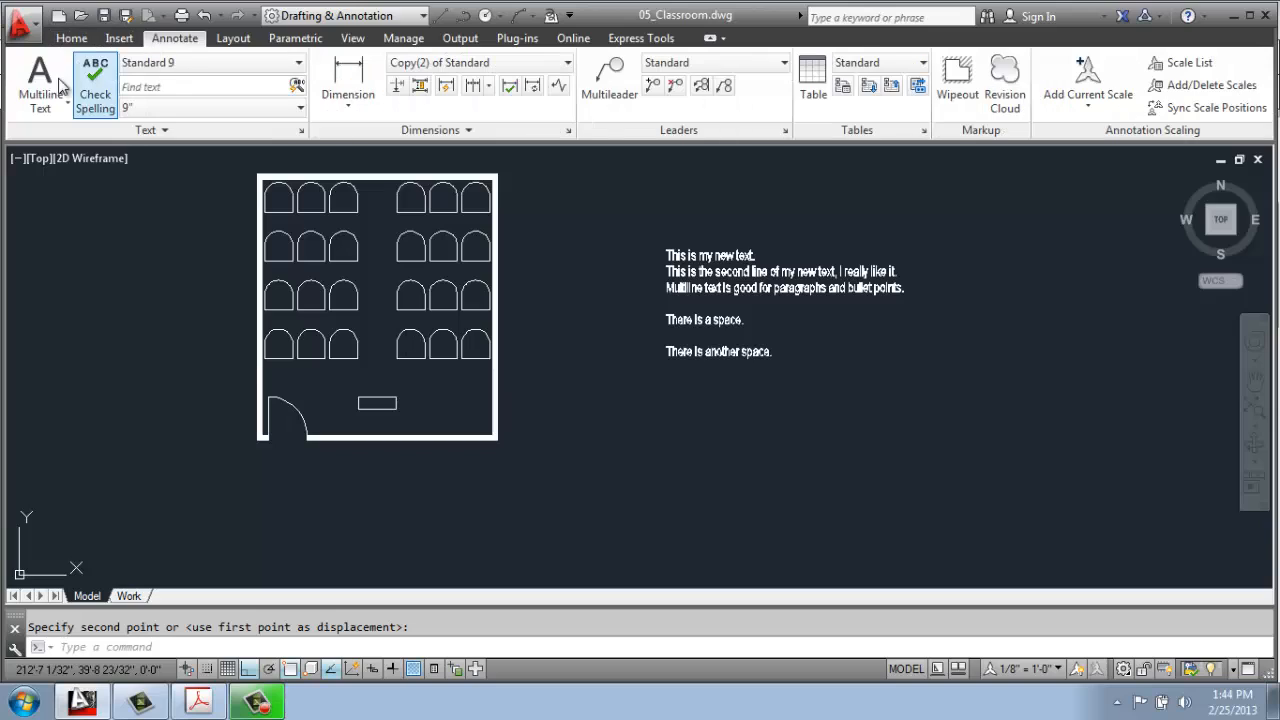
mouse_move(252, 176)
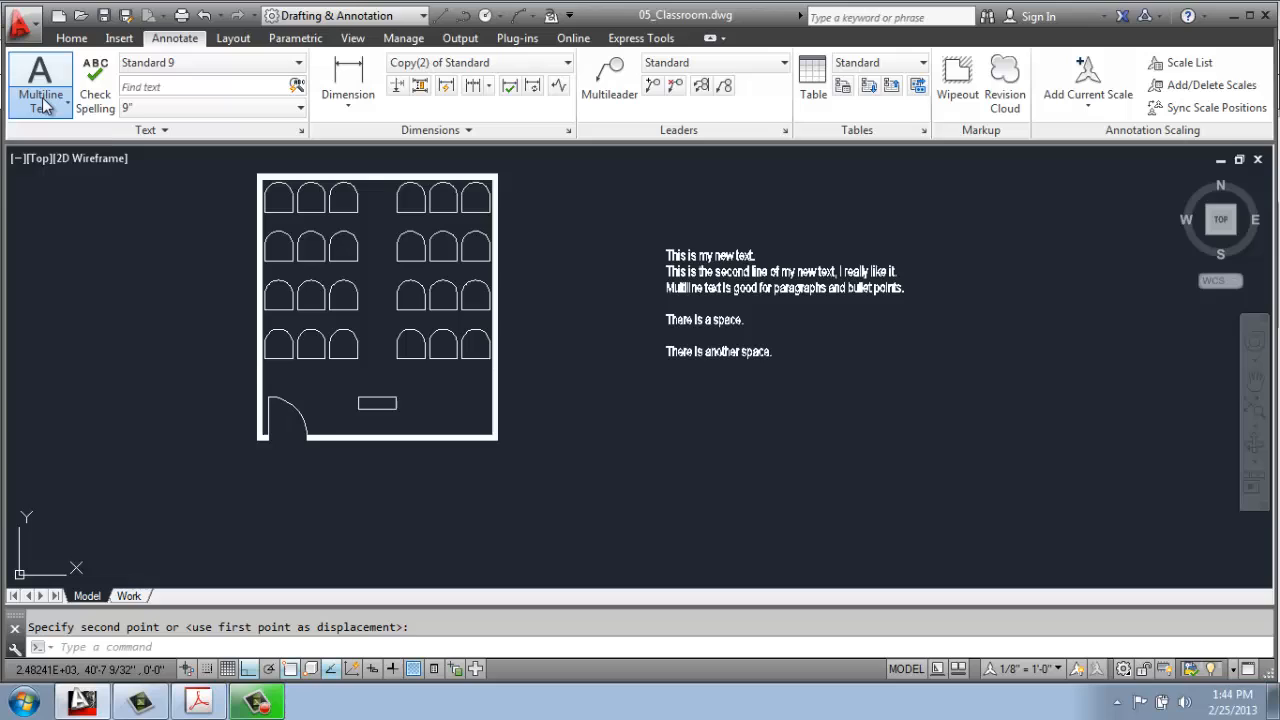
Step: Begin Single Line Text with its start point below the notes at 0° rotation
left_click(40, 84)
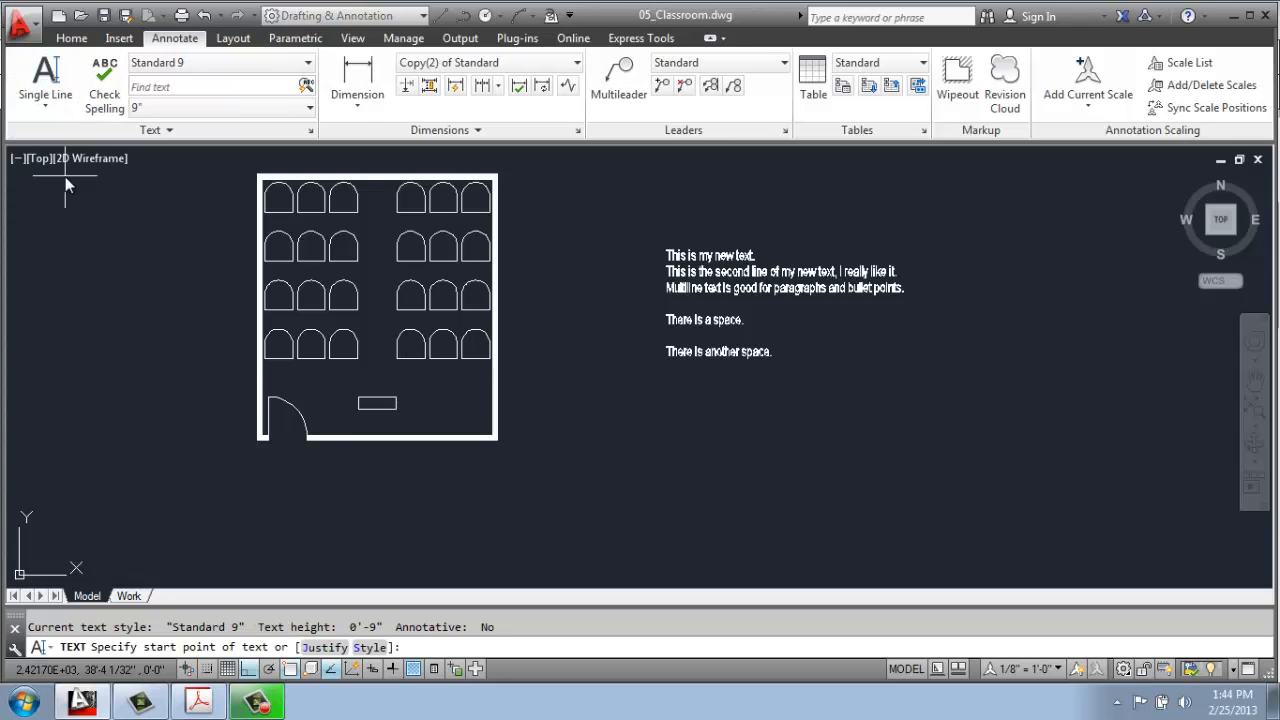
mouse_move(704, 444)
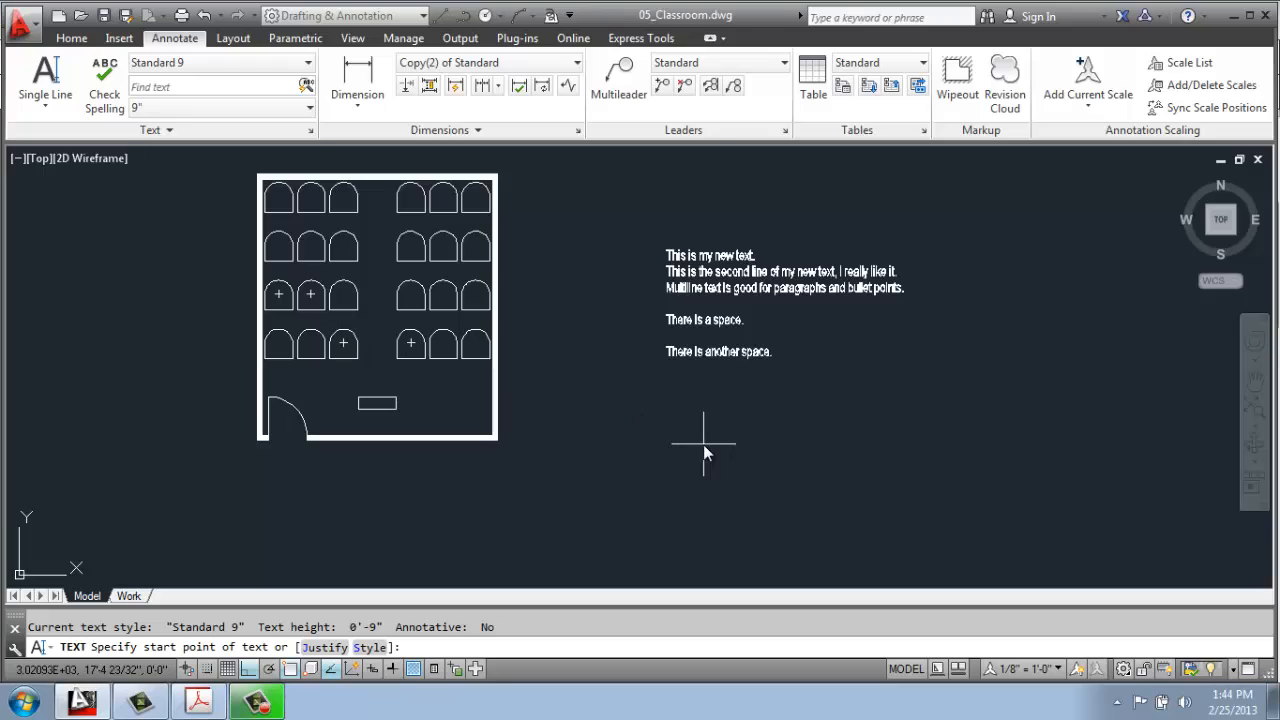
mouse_move(672, 442)
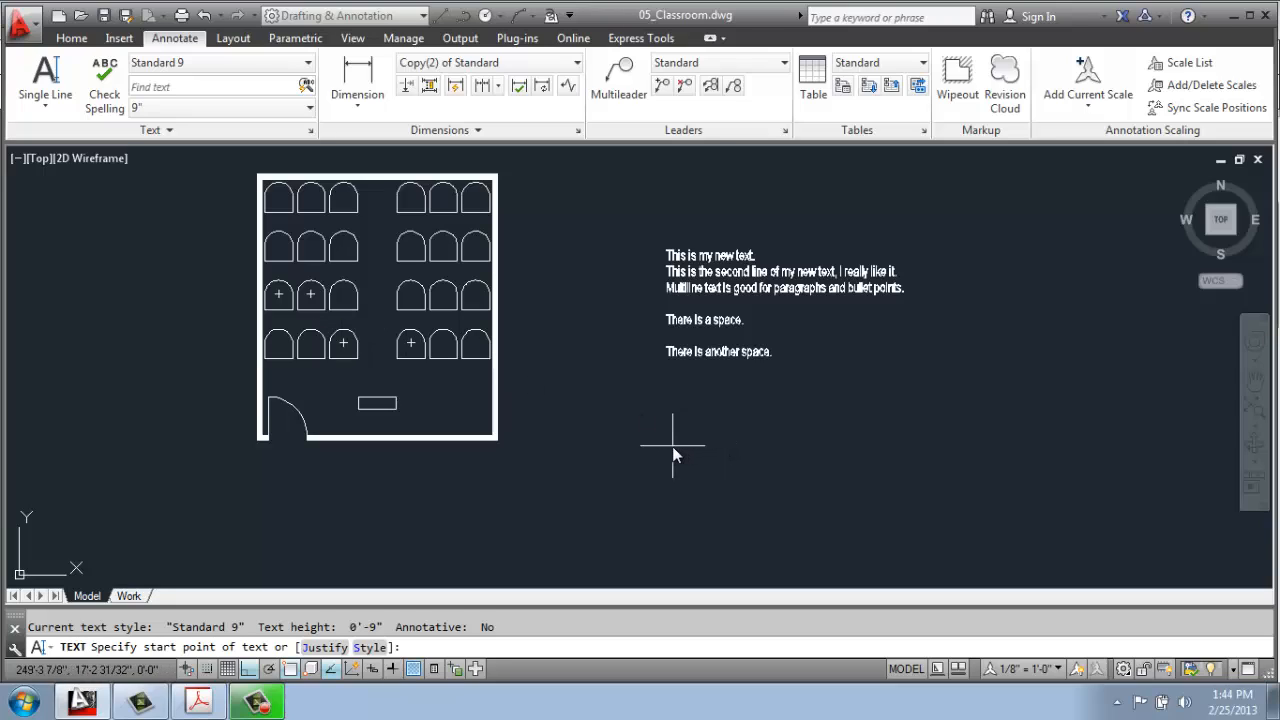
mouse_move(670, 444)
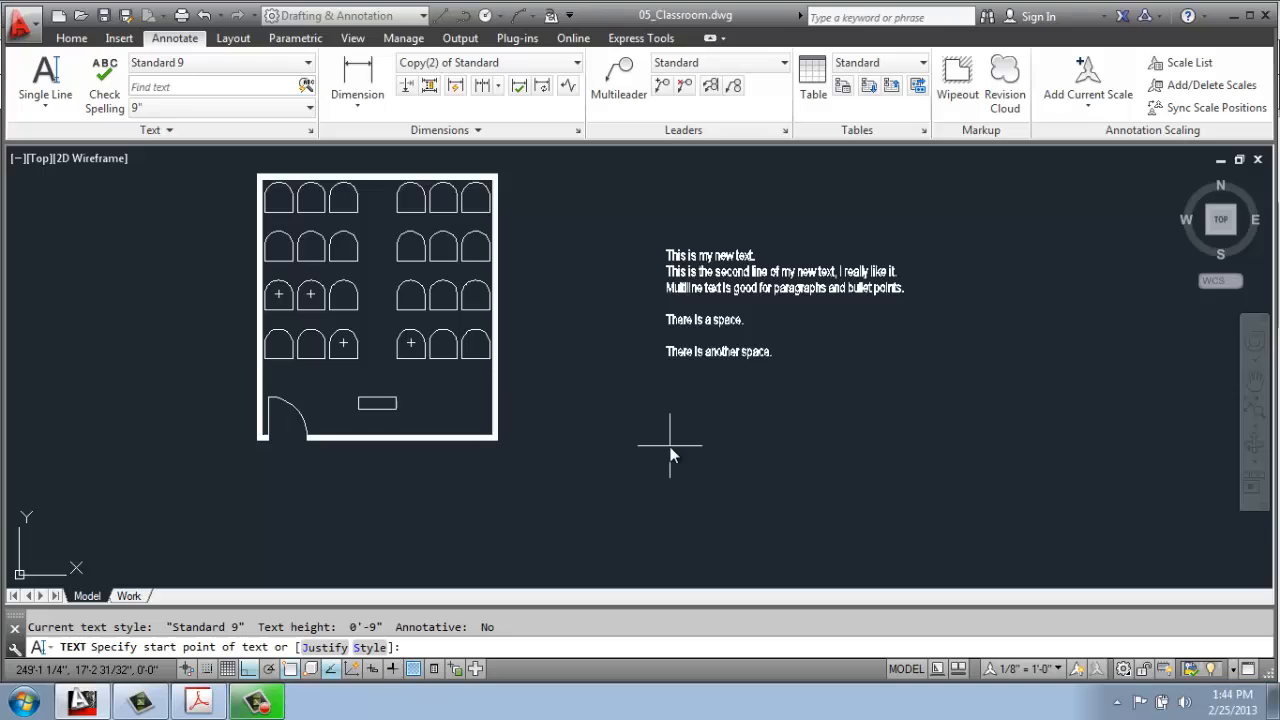
mouse_move(662, 444)
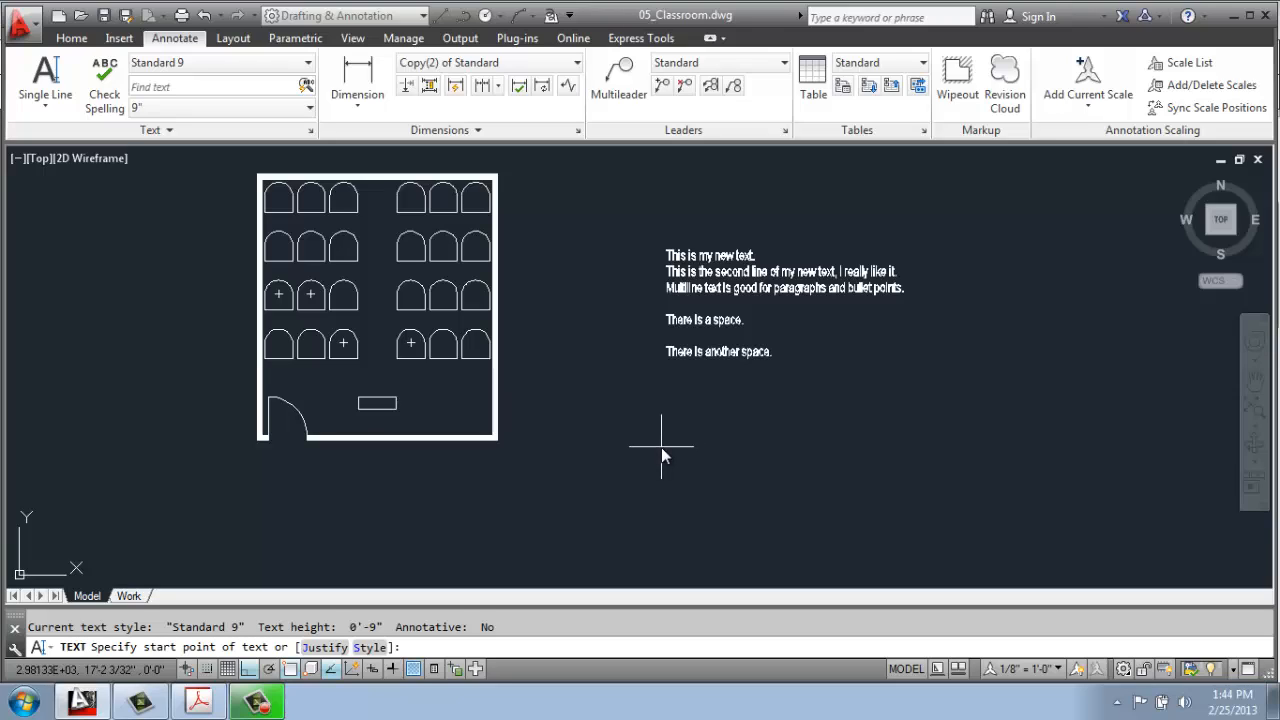
mouse_move(664, 450)
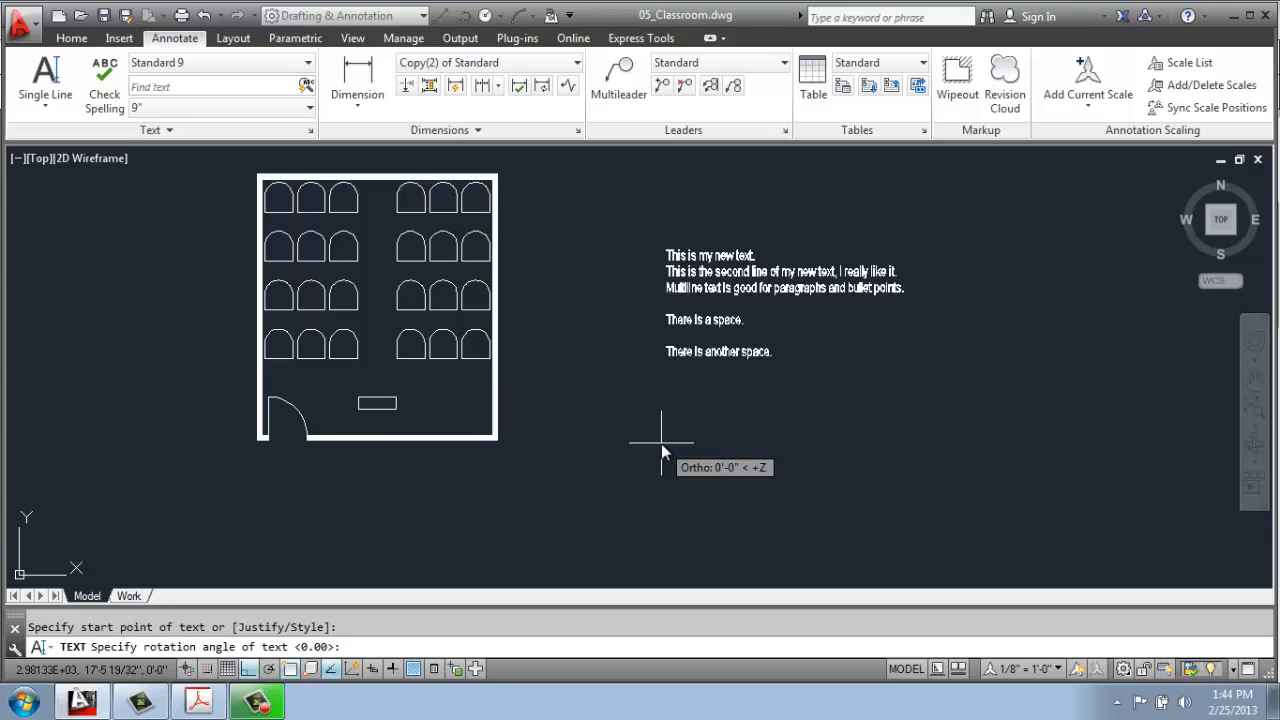
left_click(660, 442)
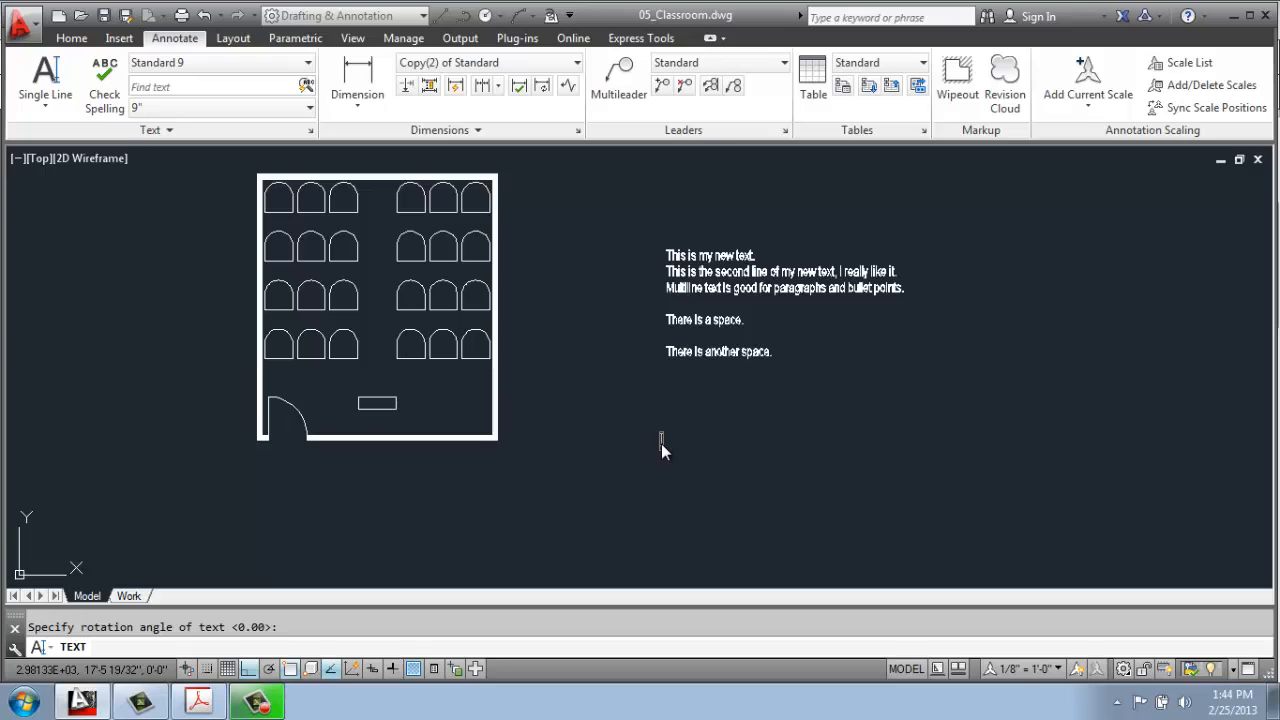
mouse_move(696, 464)
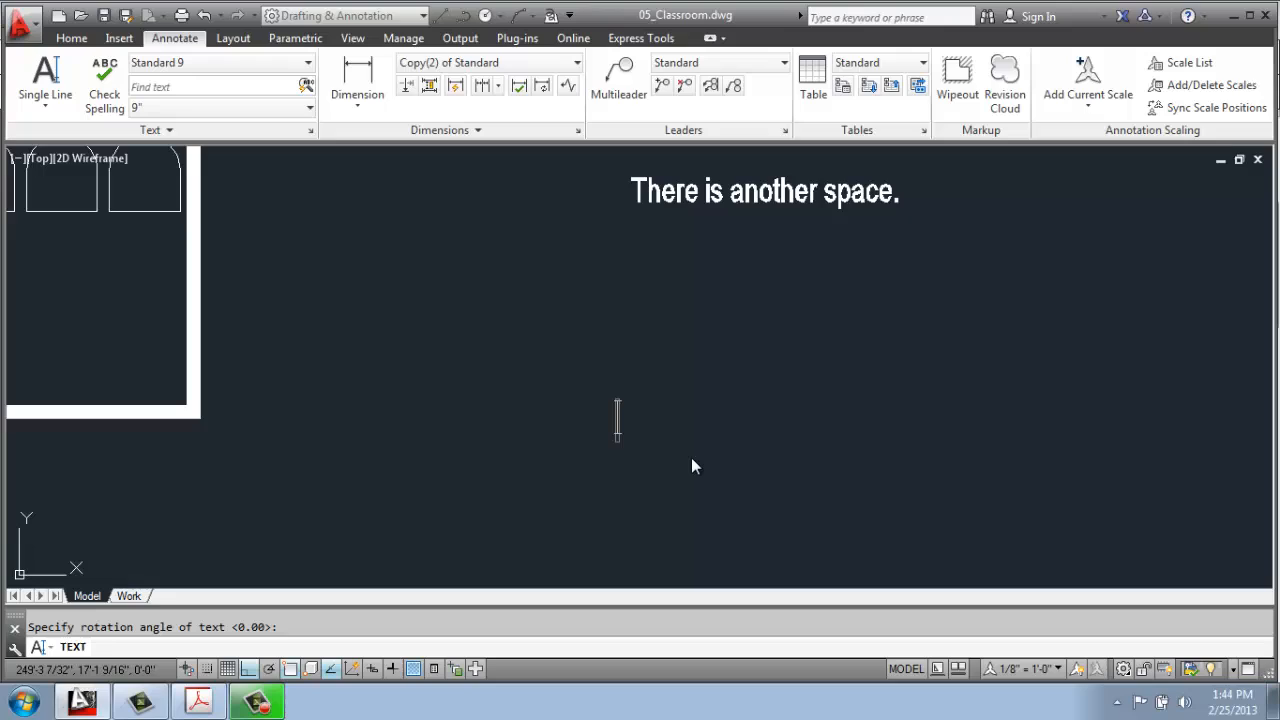
Step: Enter 'This is Single Line Text.' then 'This is my second line of Single Line Text.' as two lines
type("Th")
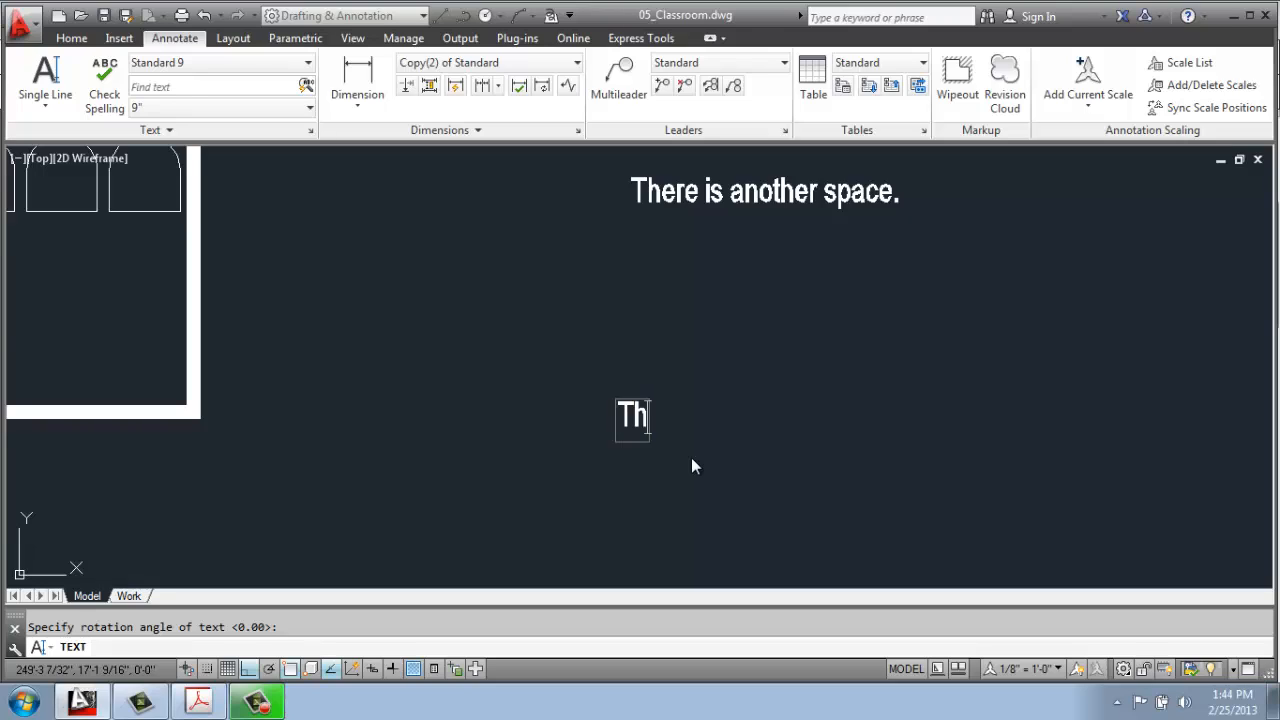
type("is")
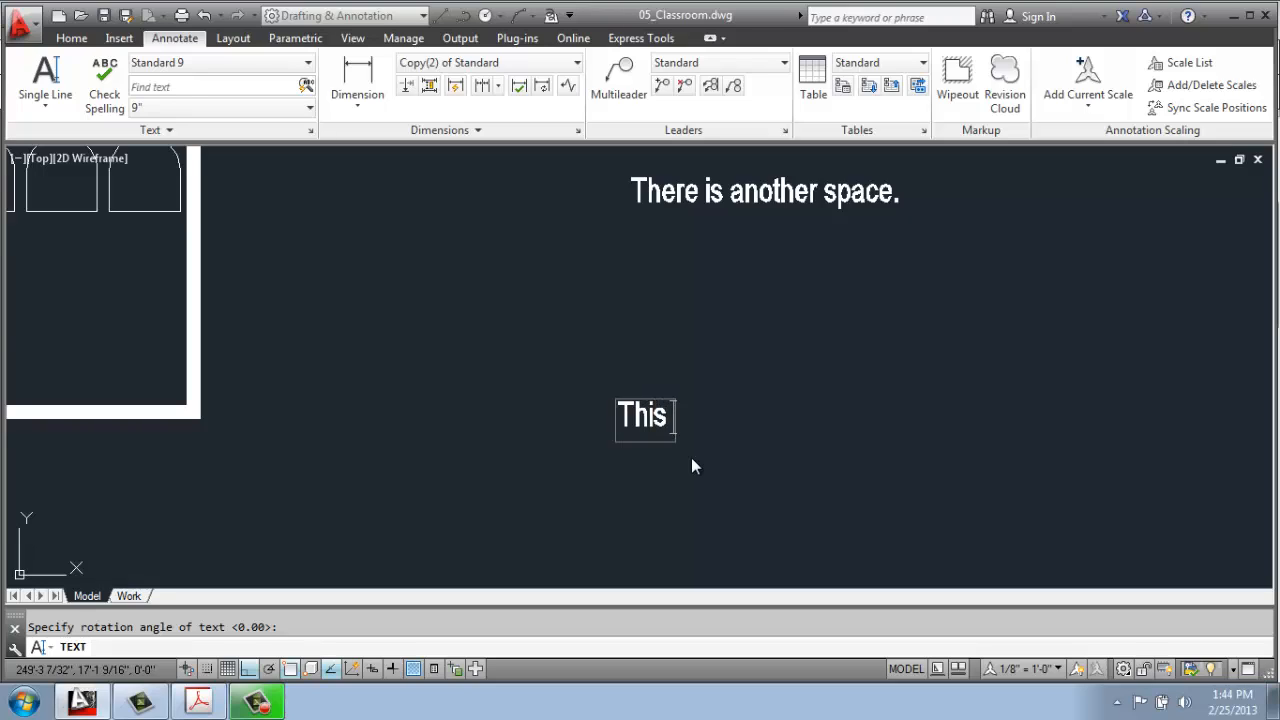
type("is Sing")
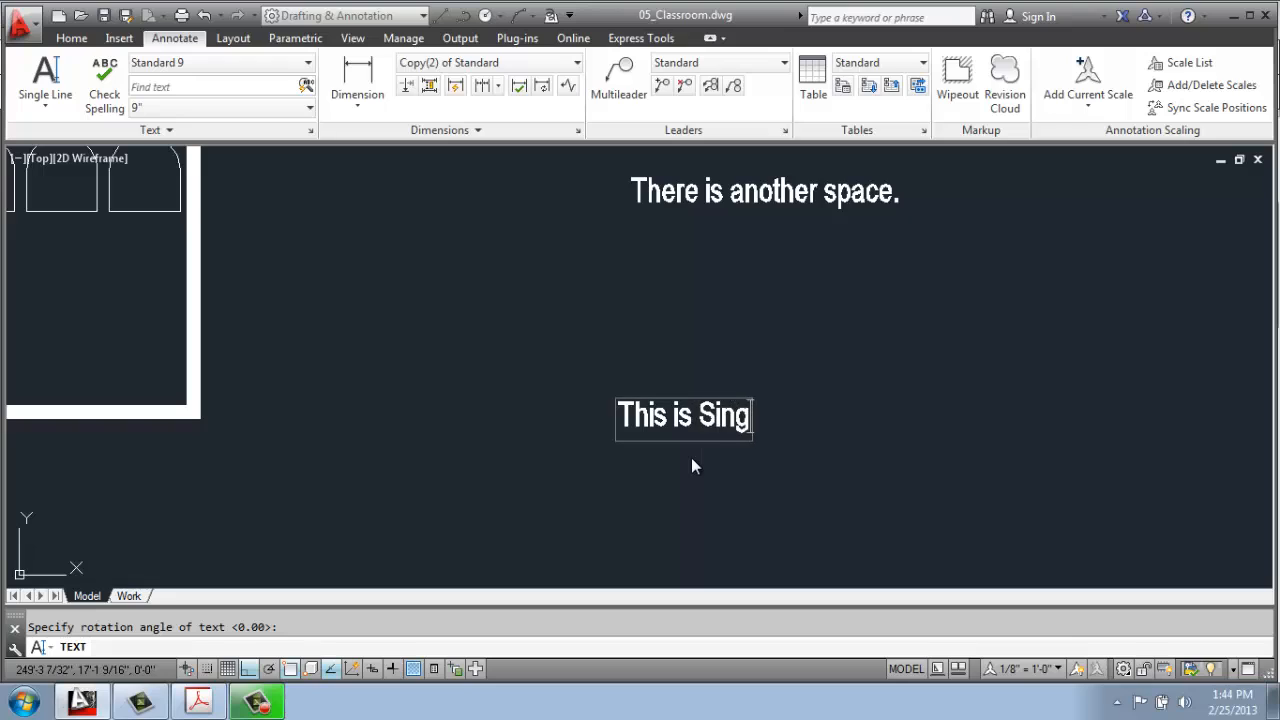
type("le Line Tex")
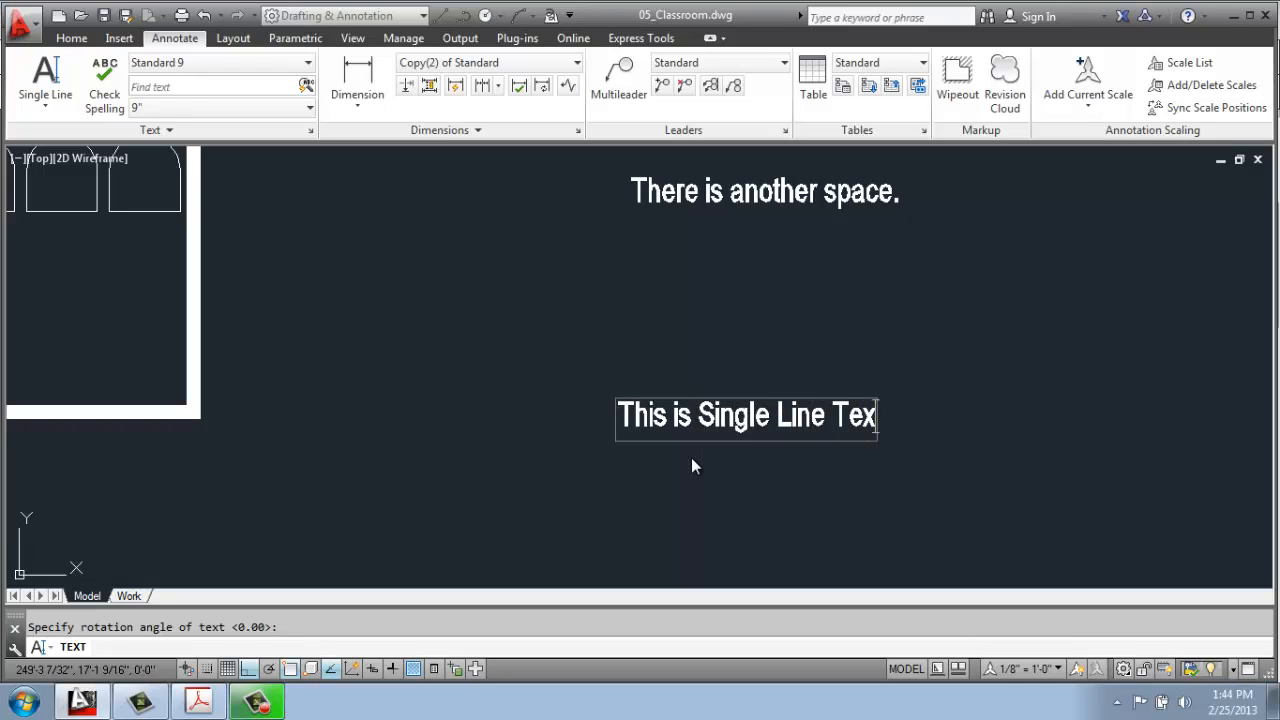
type("t.")
type("This ")
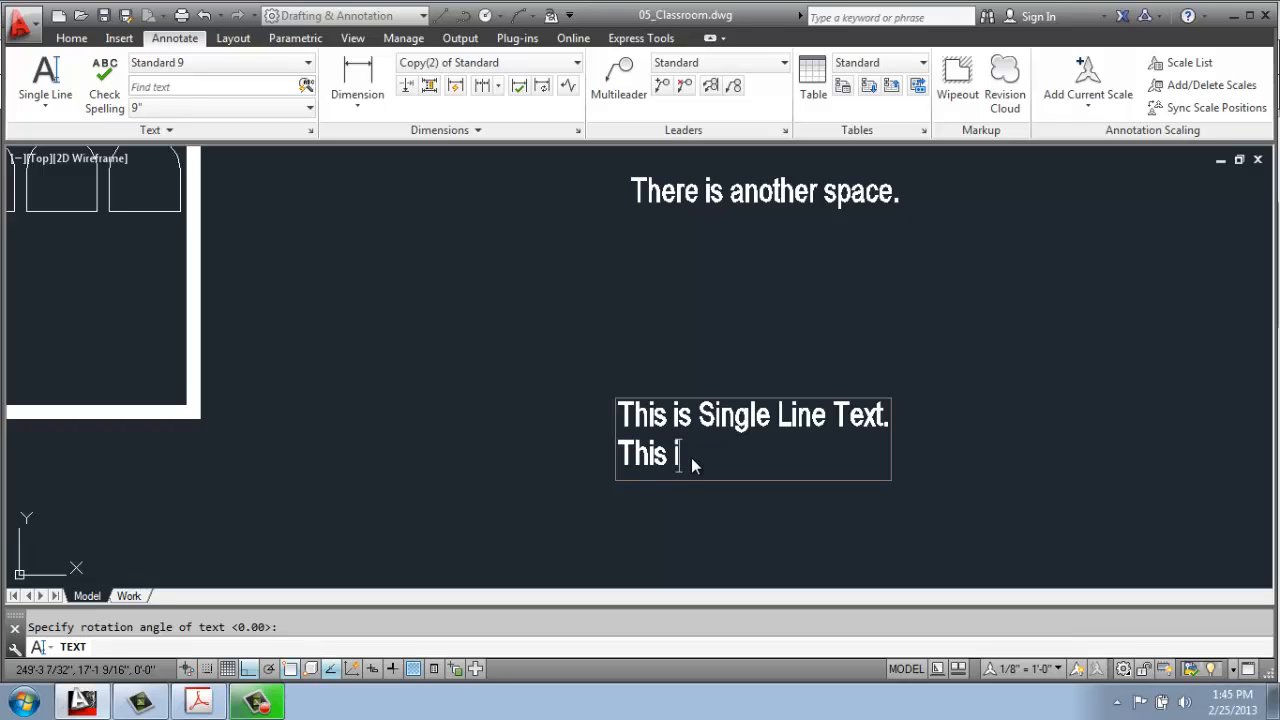
type("is my second")
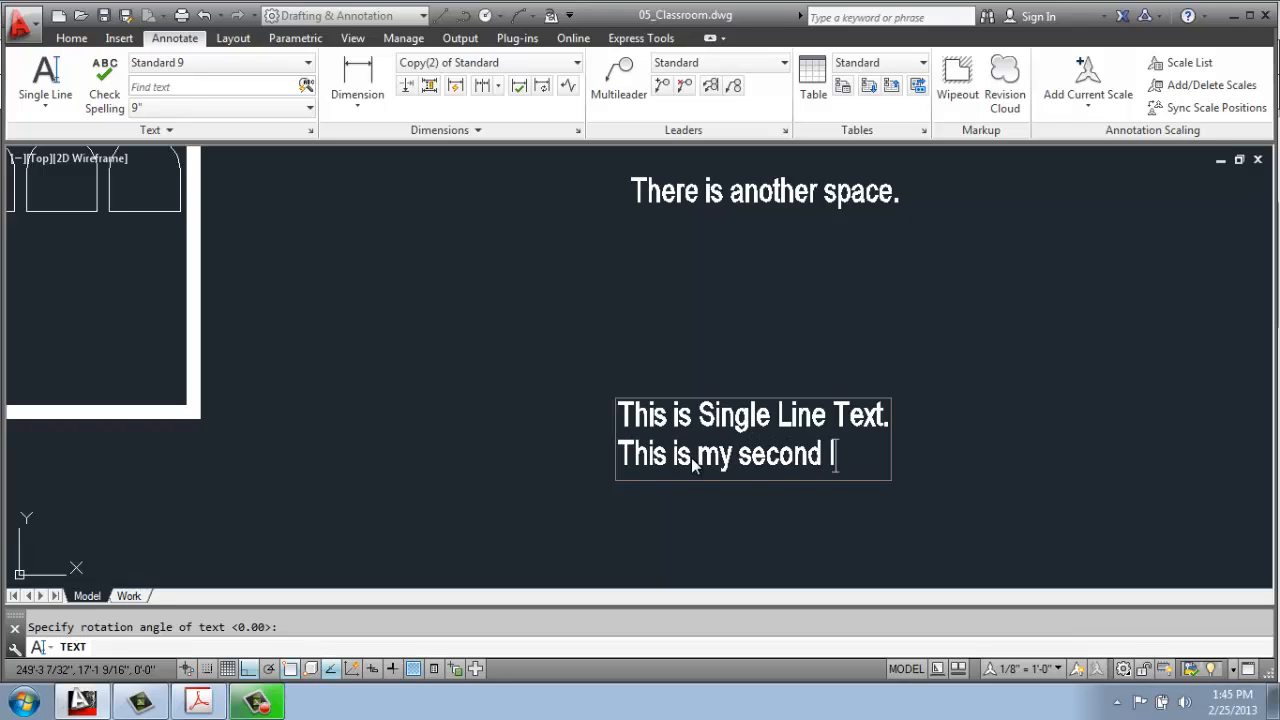
type("line of Single Line Text.")
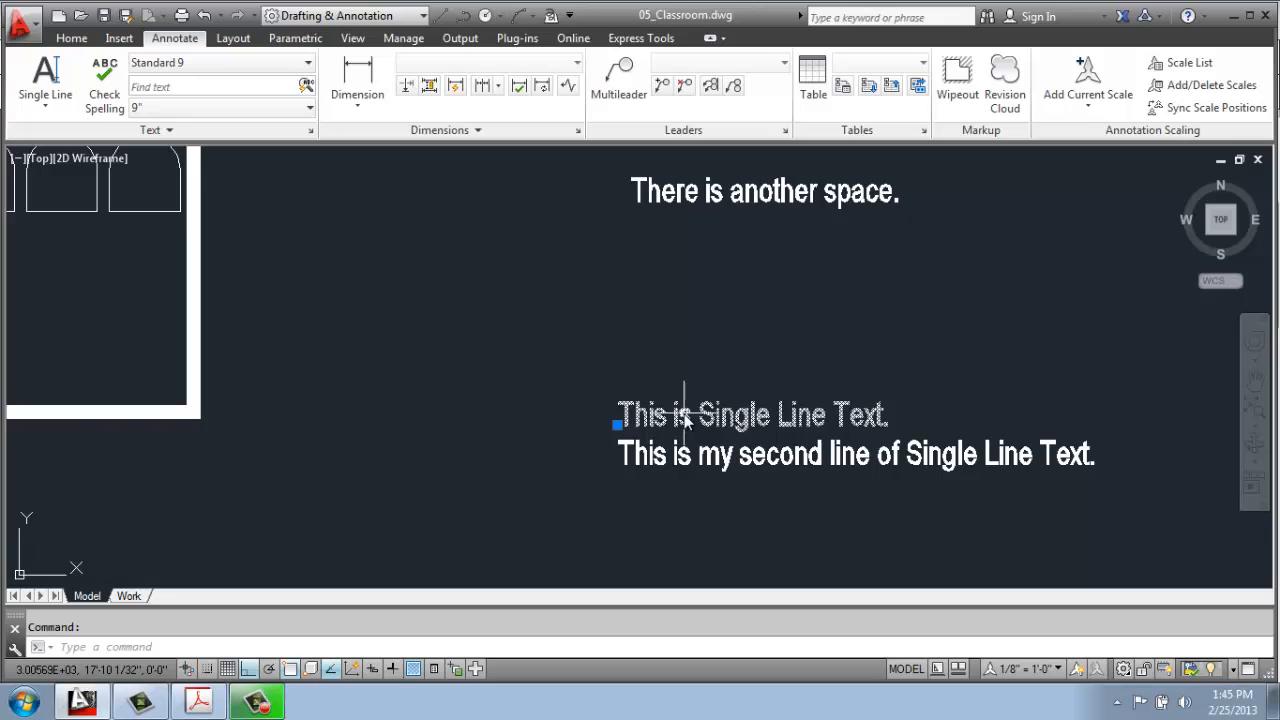
mouse_move(688, 424)
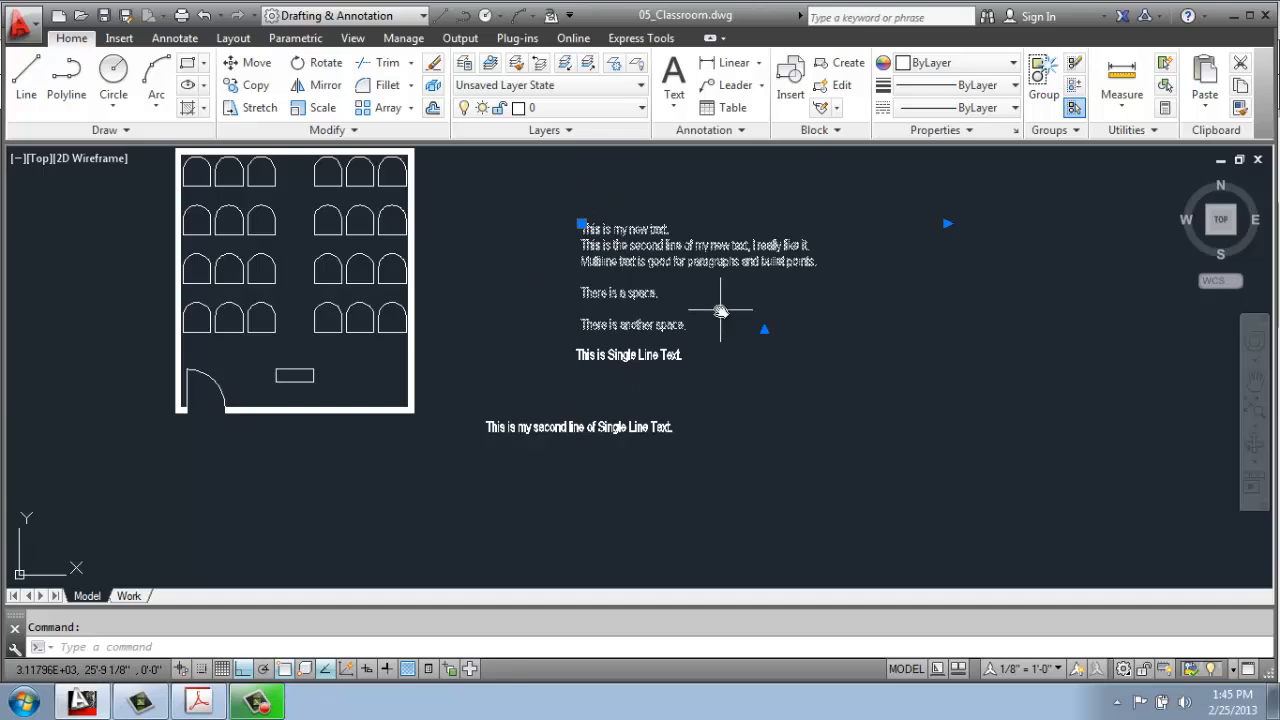
Step: Edit the first single-line text to read 'This is Single Line.'
key("Escape")
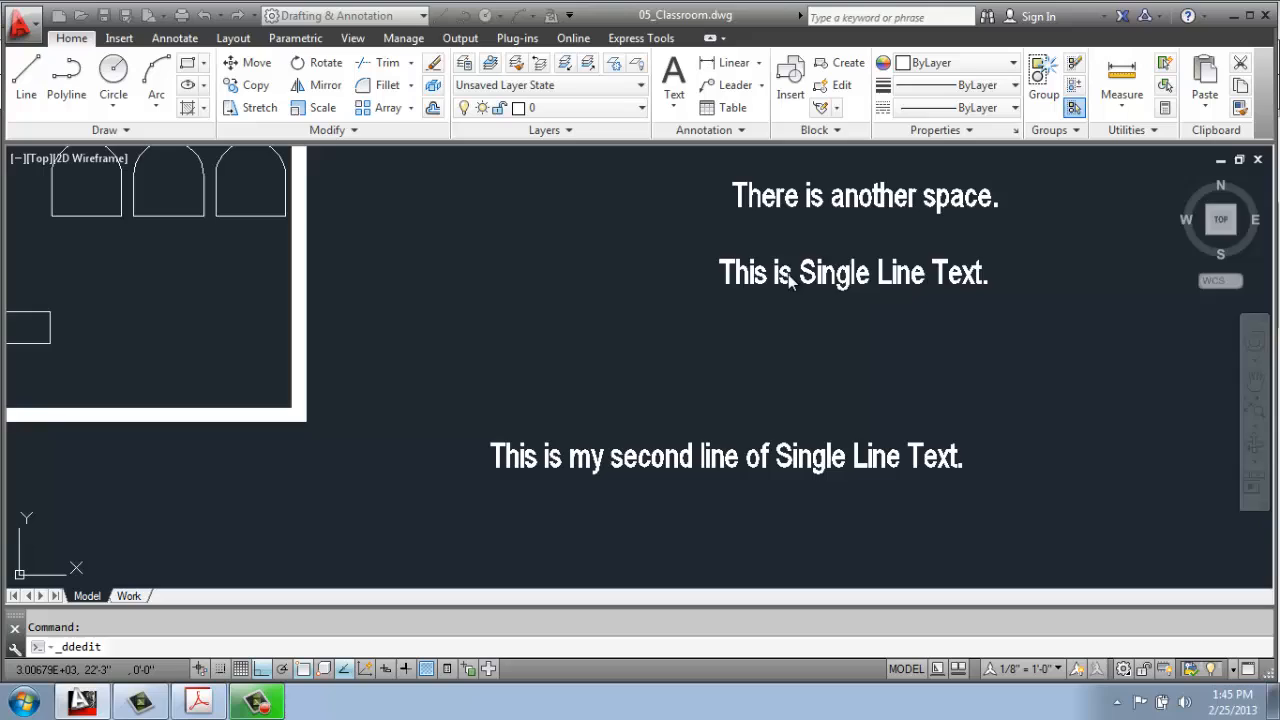
double_click(852, 272)
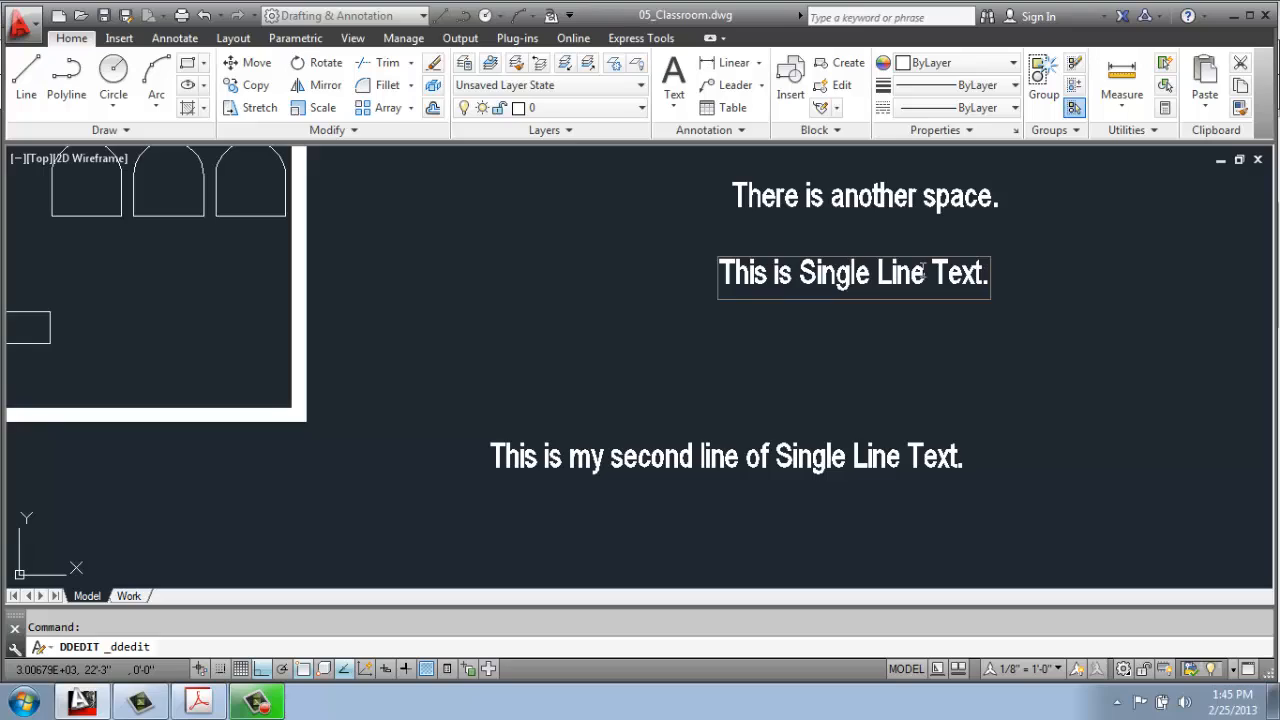
mouse_move(1012, 268)
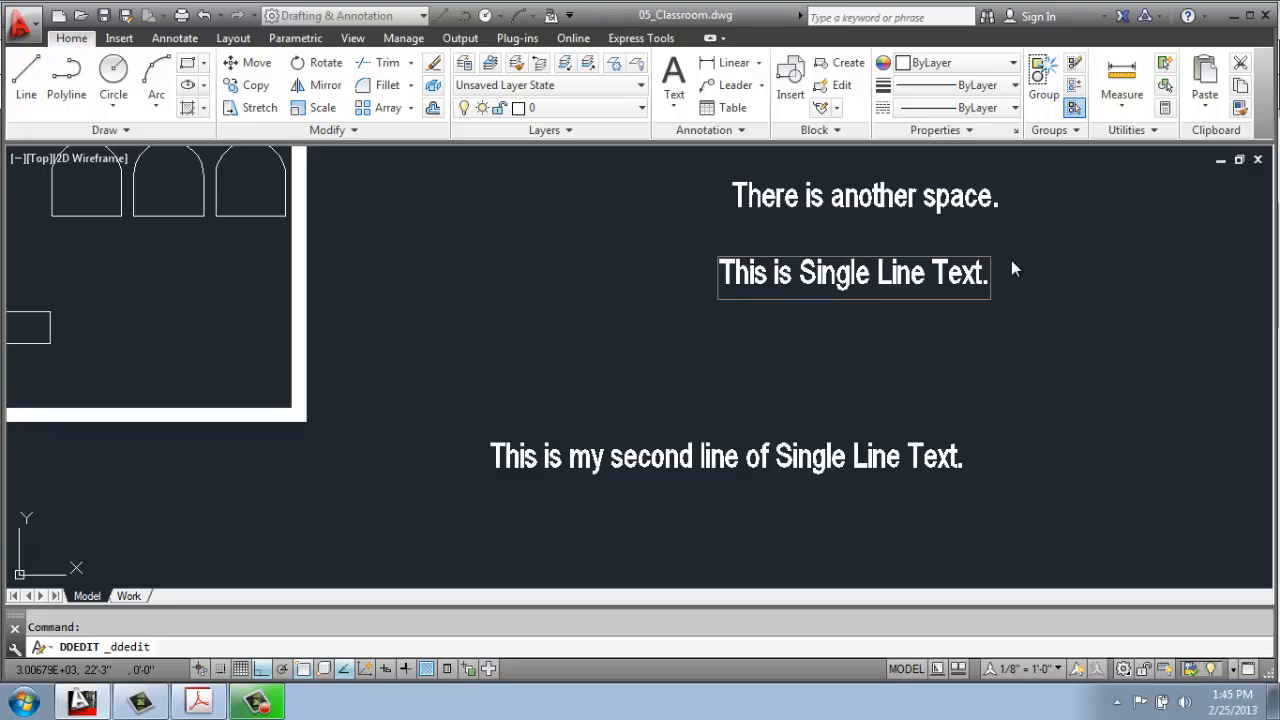
key("Backspace")
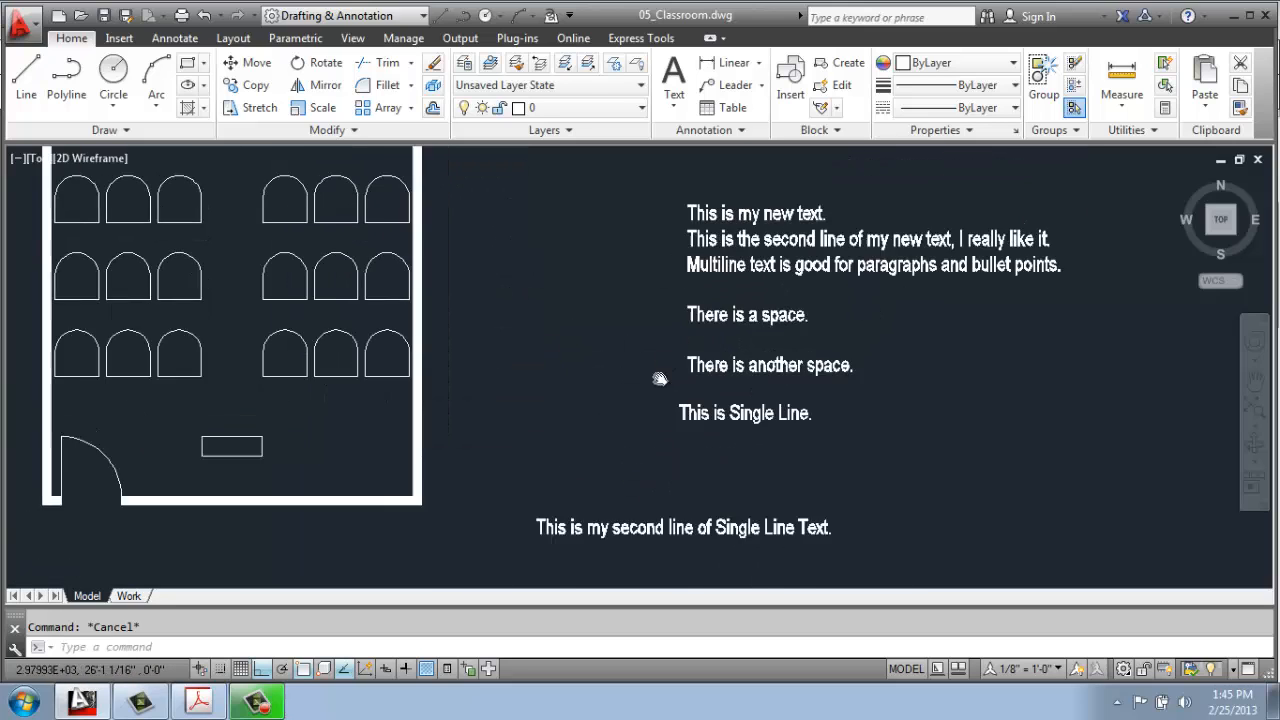
Step: Show the Annotate ribbon with Standard 9 as the current text style
left_click(174, 38)
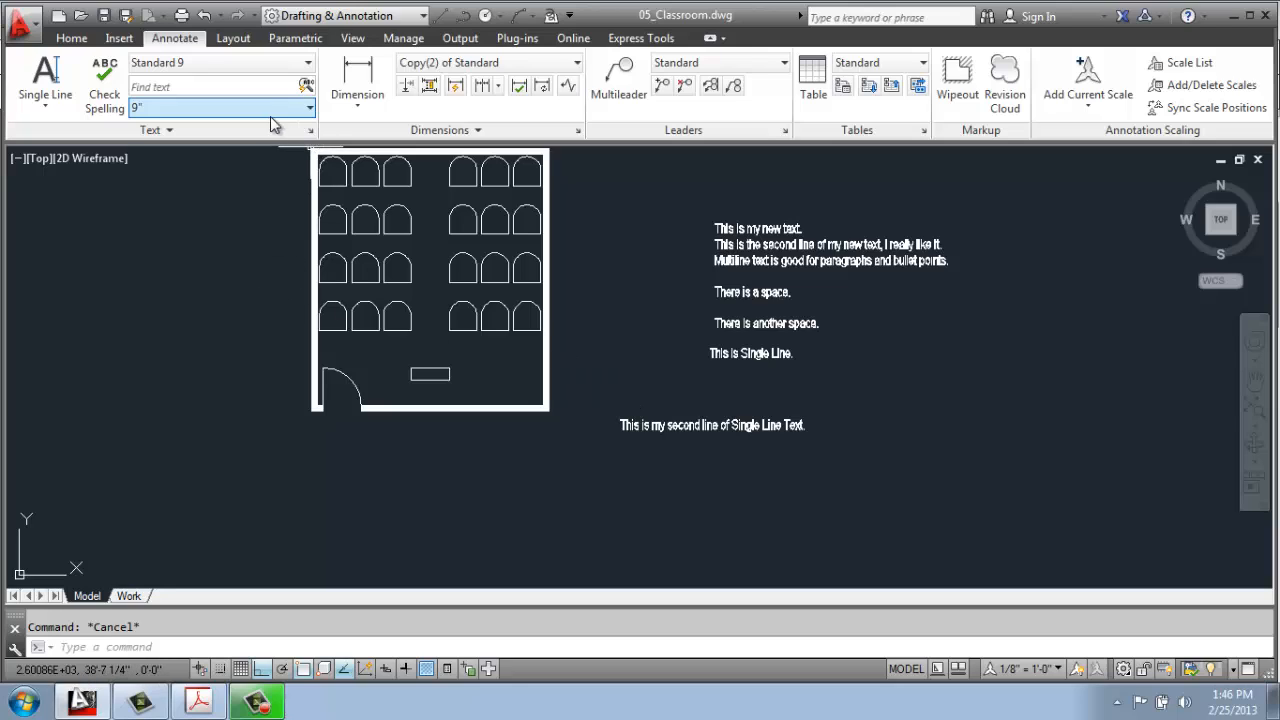
Step: Create a new text style named Standard 12
left_click(312, 130)
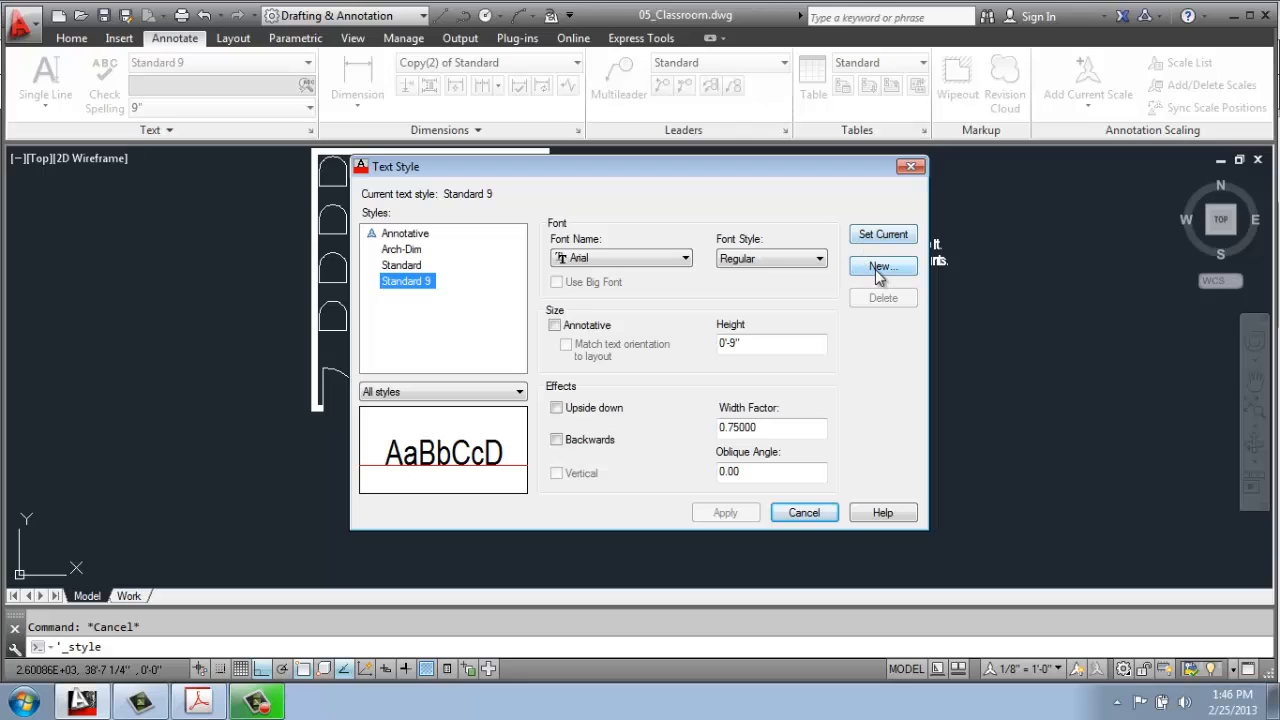
left_click(882, 266)
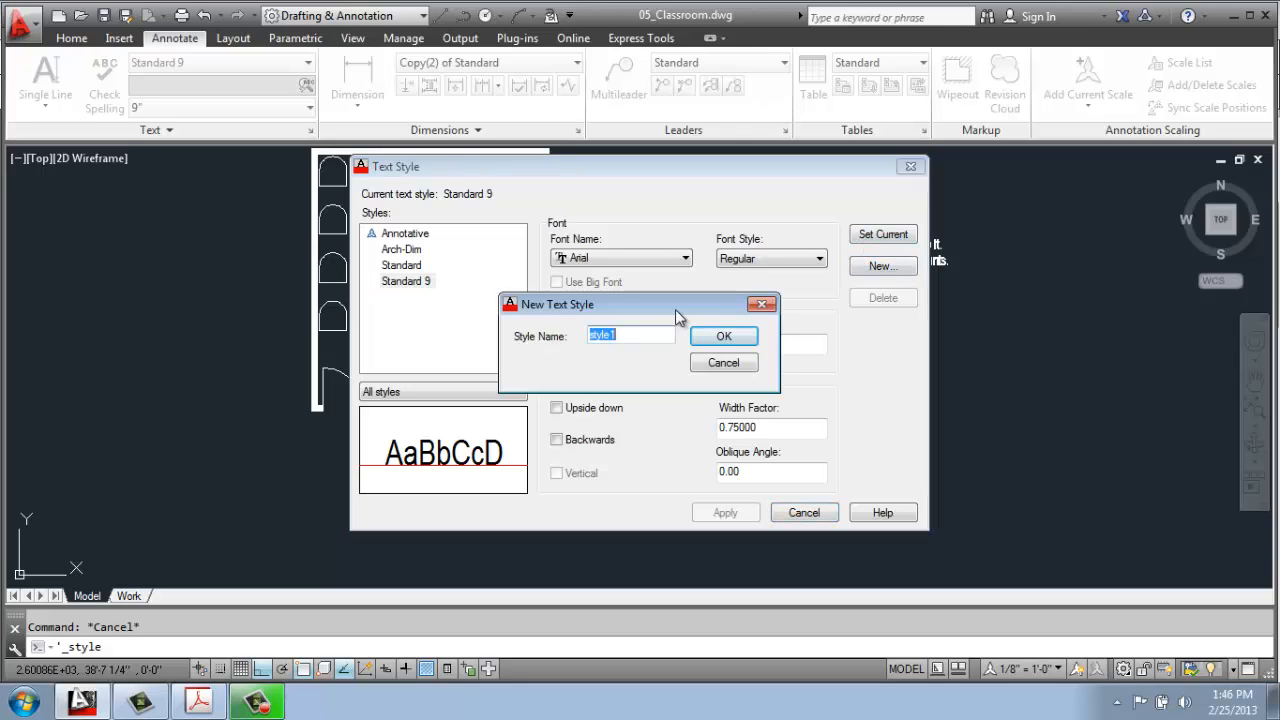
type("Standard")
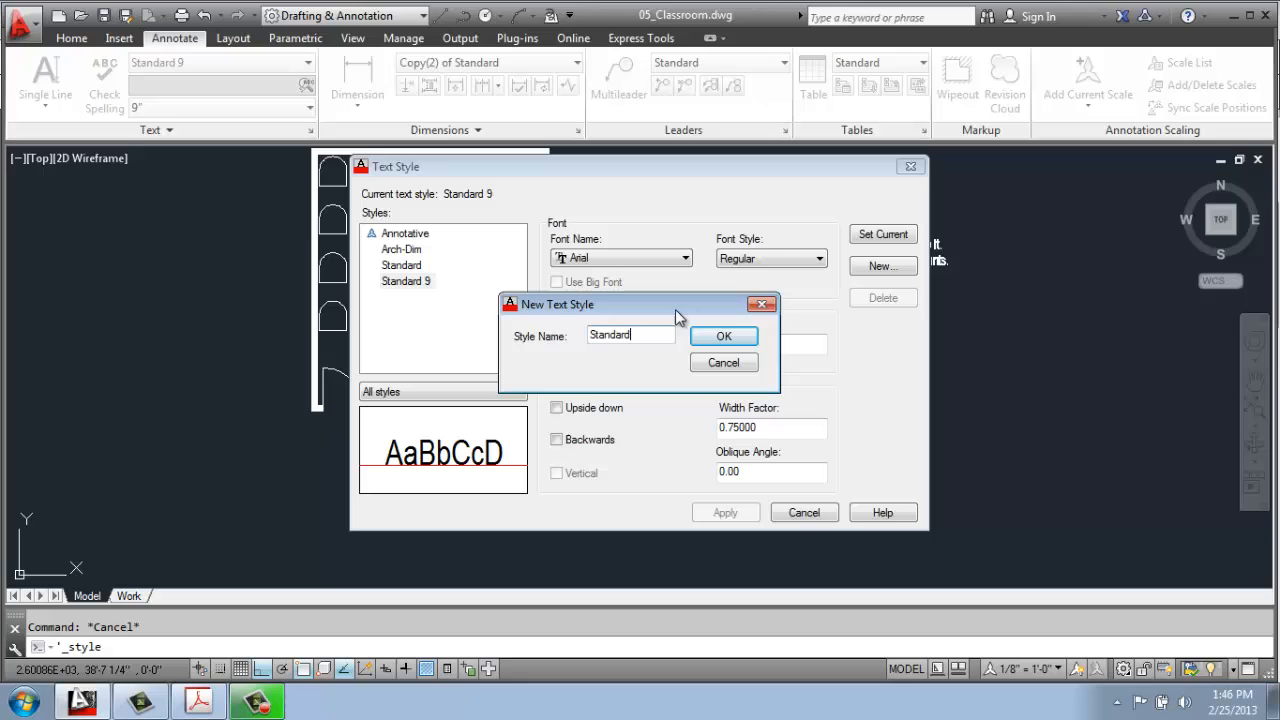
type("12")
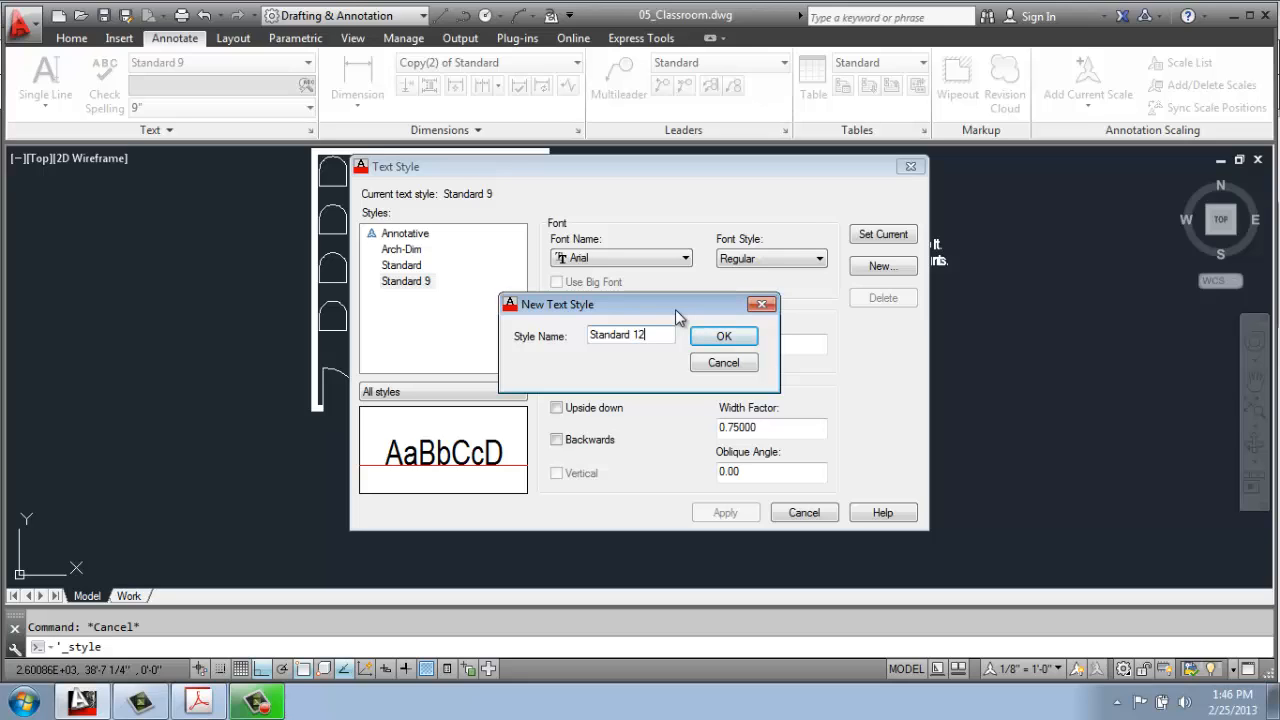
left_click(724, 336)
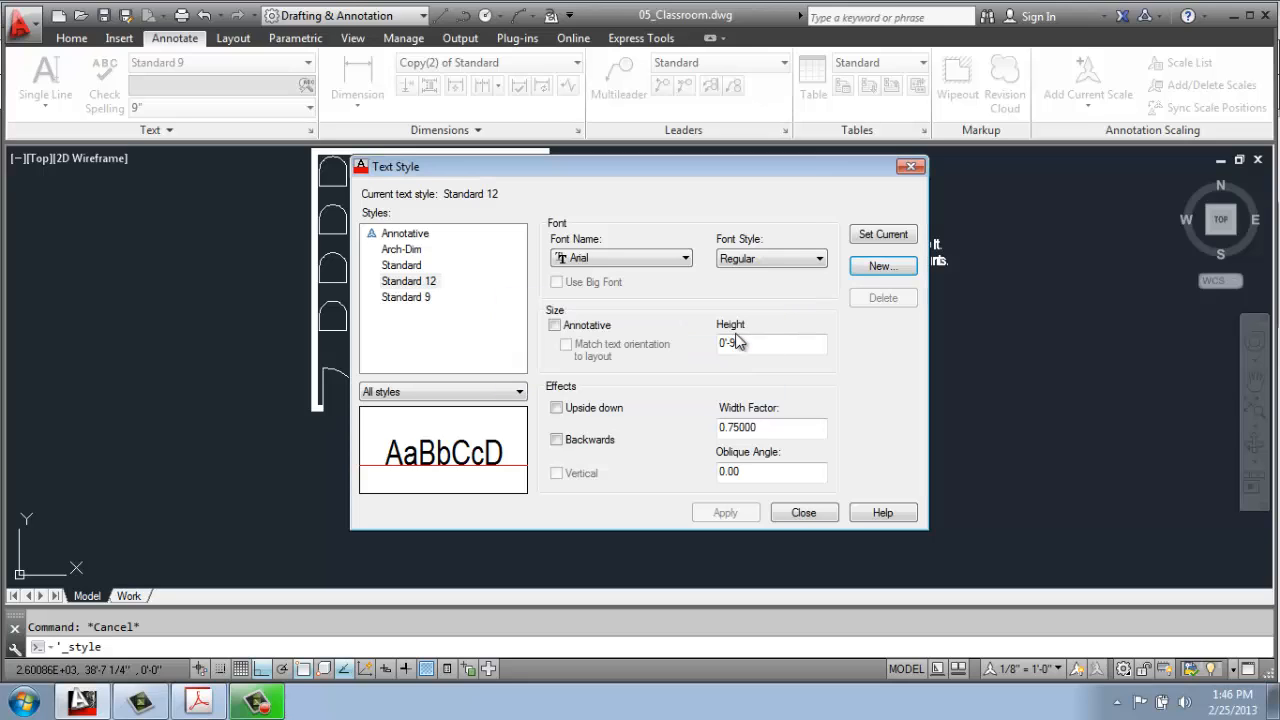
Step: Give Standard 12 the Baskerville Old Face font, 1'0" height and width factor 2, and apply it
left_click(684, 258)
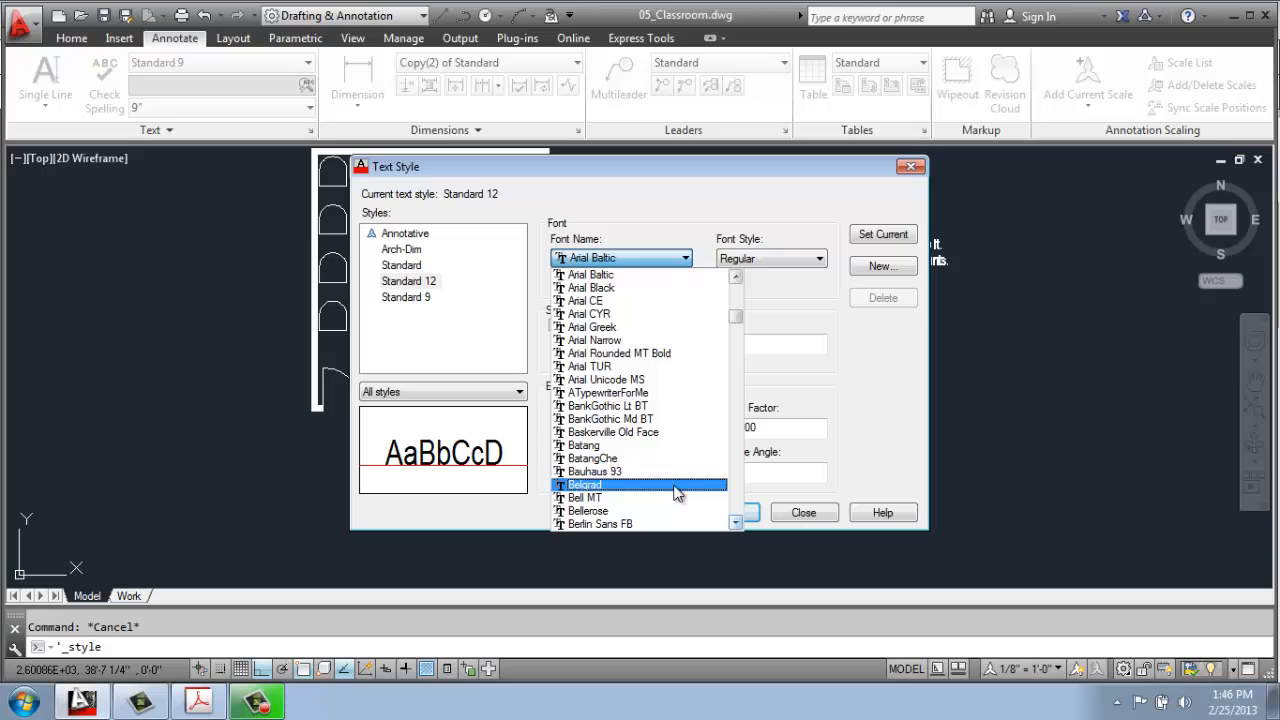
left_click(612, 432)
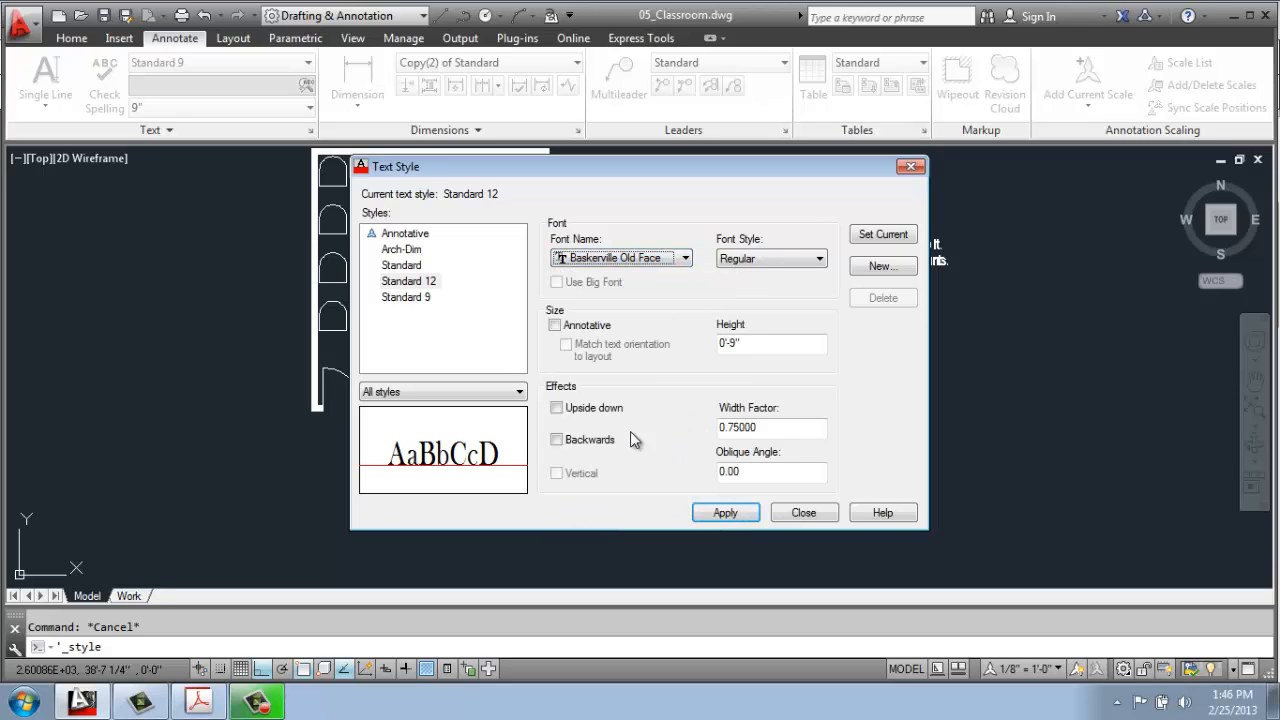
mouse_move(740, 336)
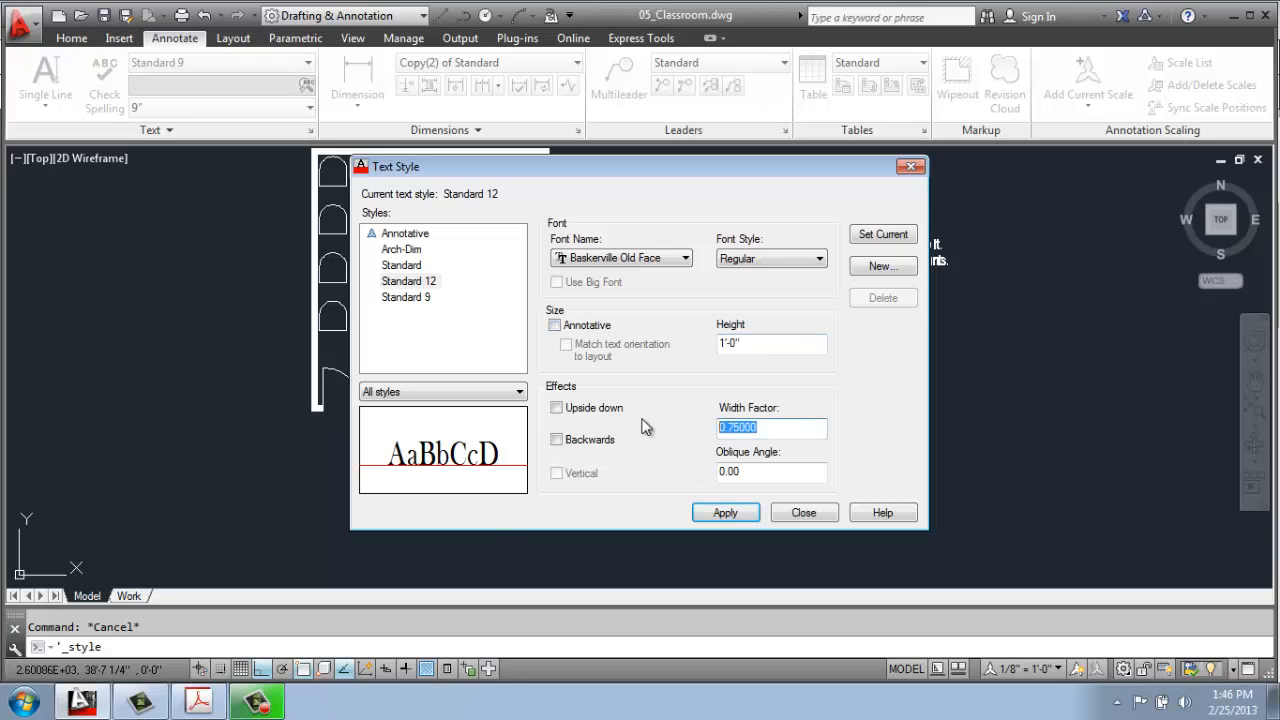
type("2.00000")
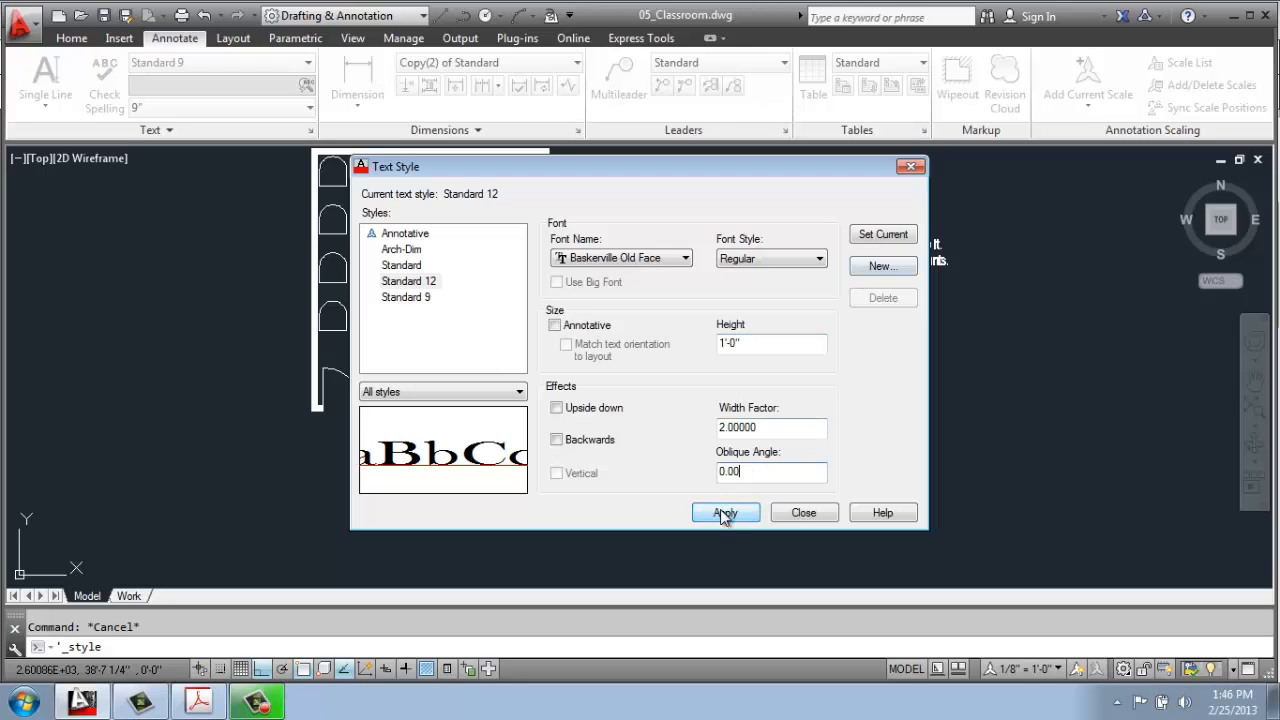
left_click(724, 512)
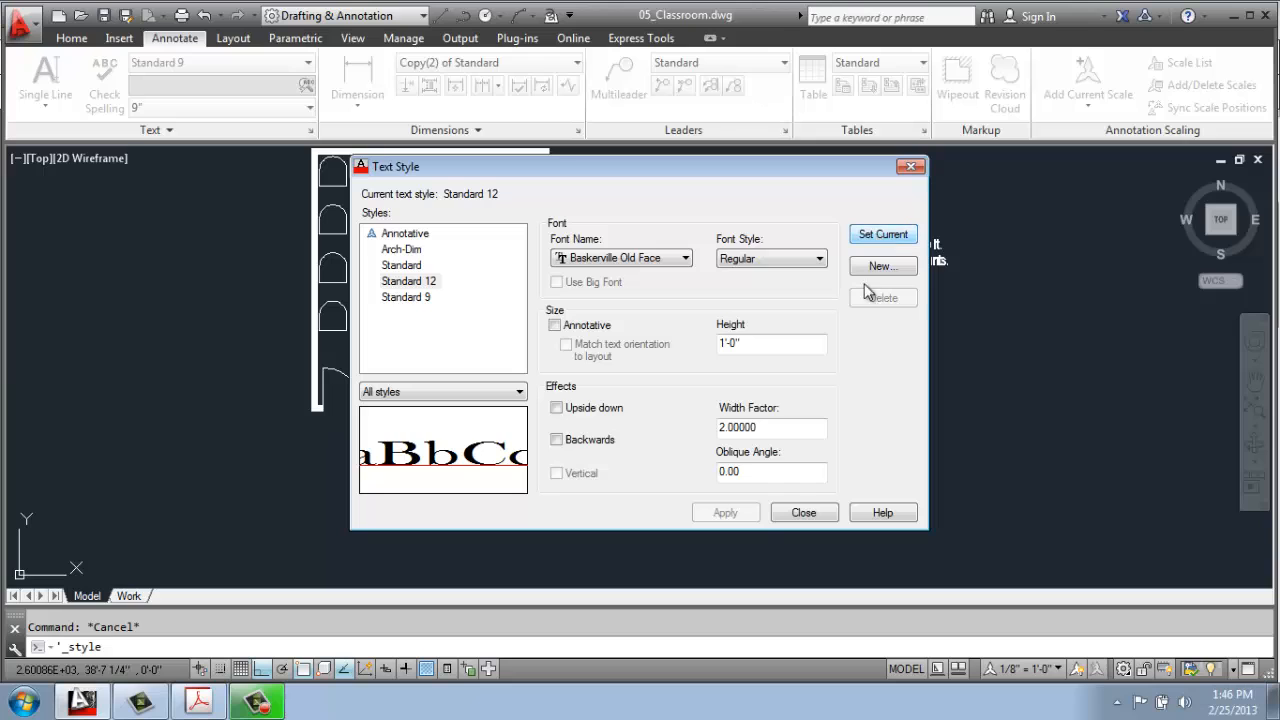
left_click(804, 512)
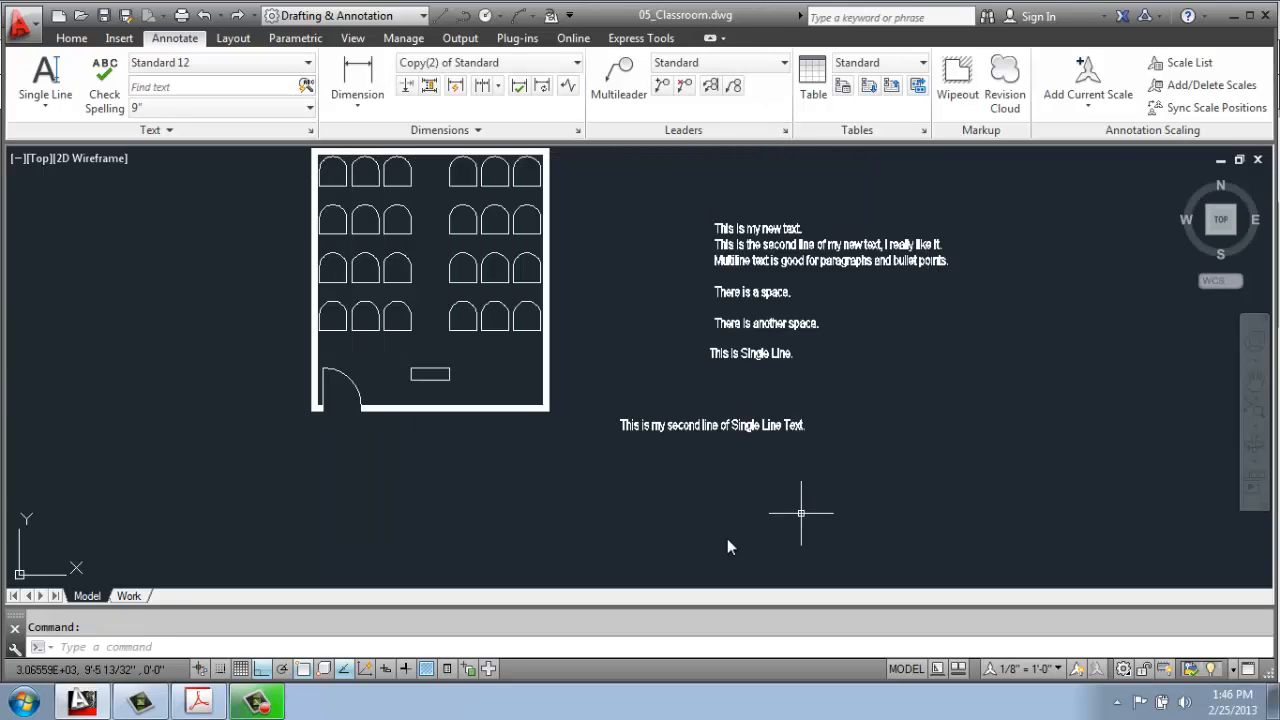
Step: Write the paragraph 'New multiline text.', 'Much Larger.', 'Much Wider.' on three lines in Standard 12
scroll("down", 3)
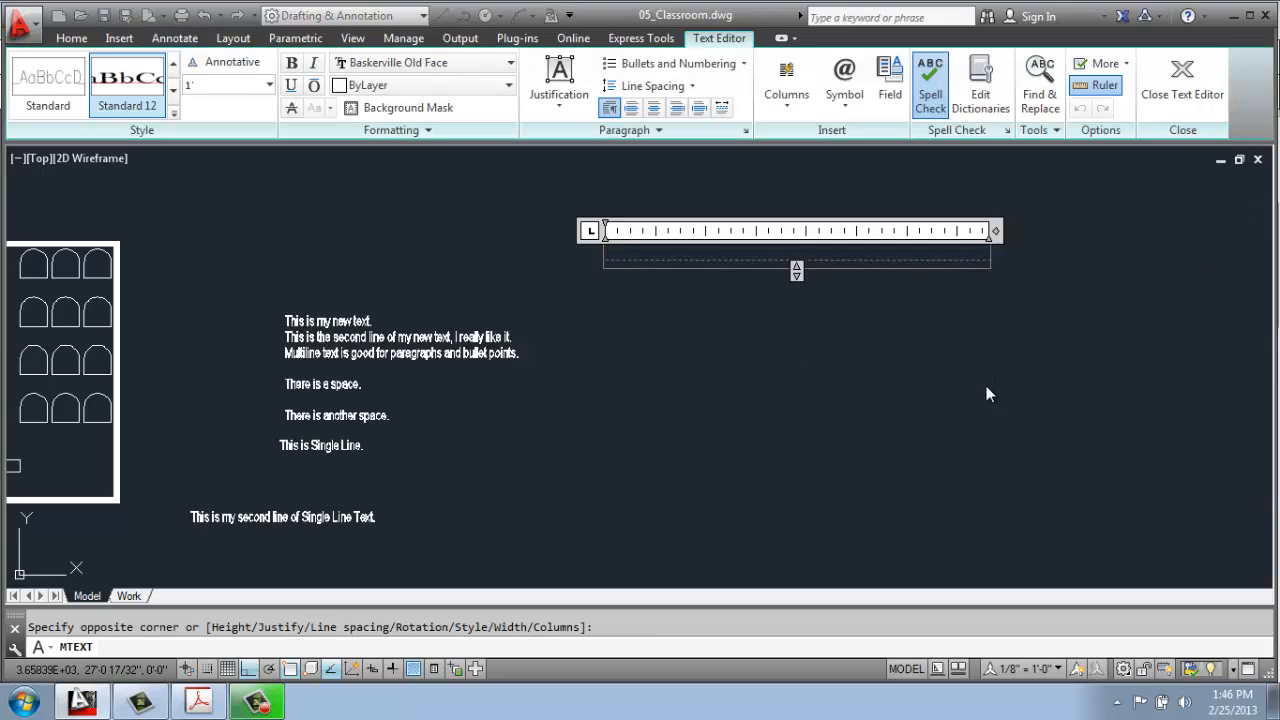
type("New mul")
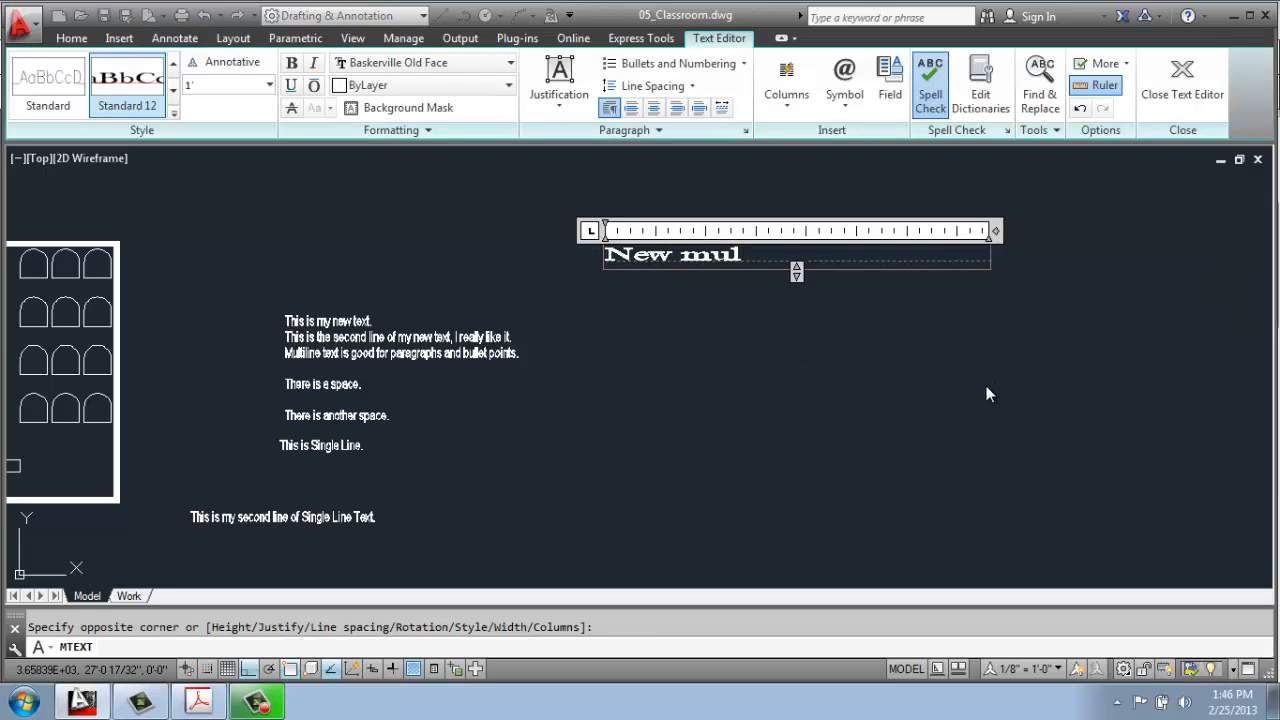
type("tiline text.")
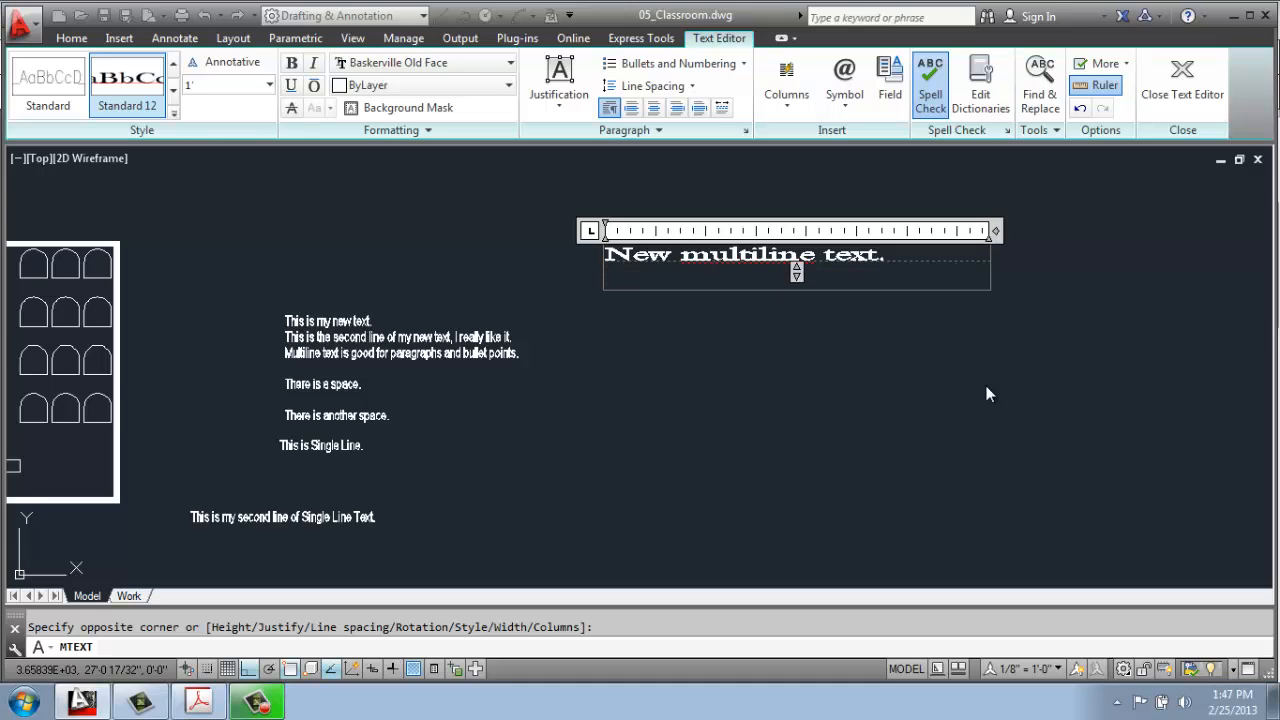
type("Much Larger.")
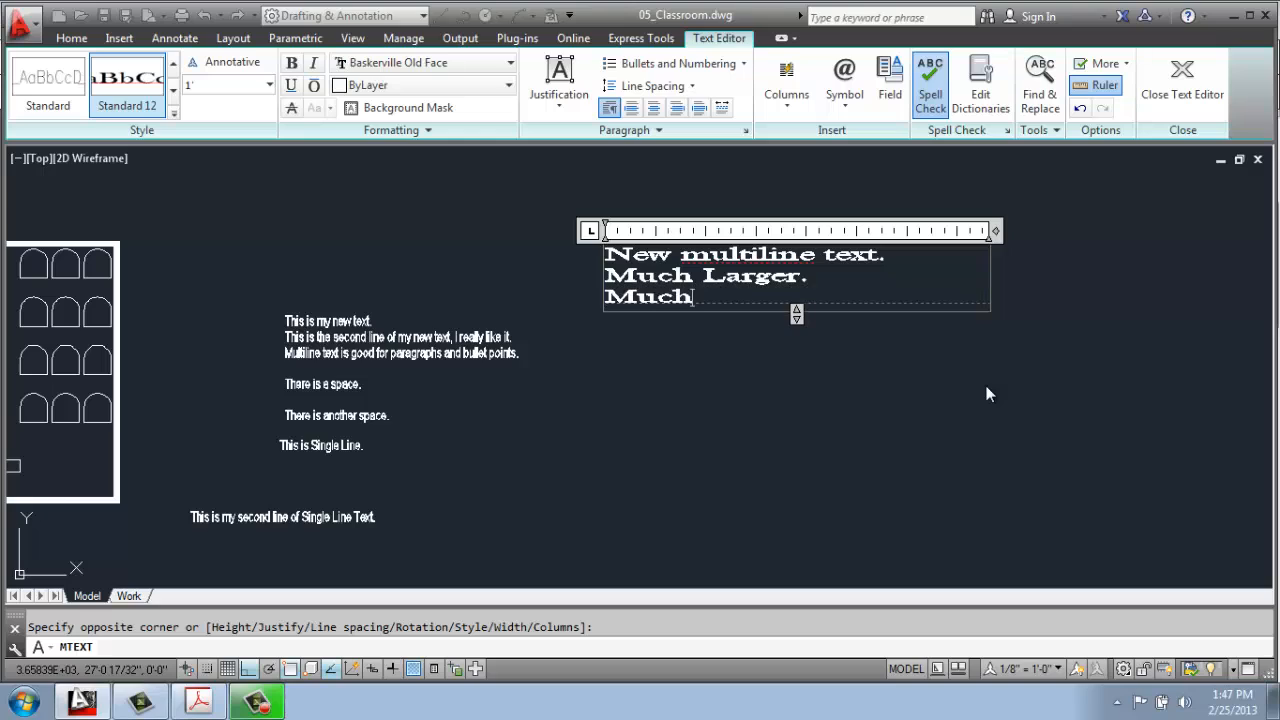
type("Wider.")
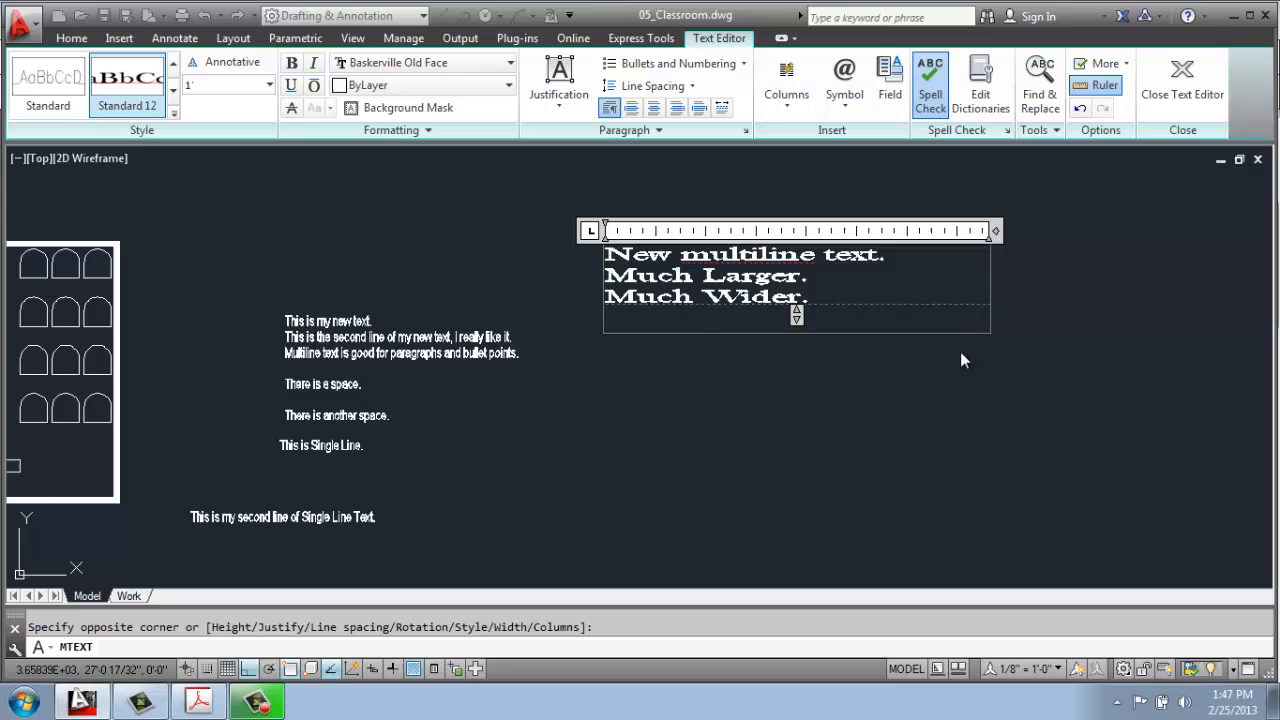
mouse_move(828, 428)
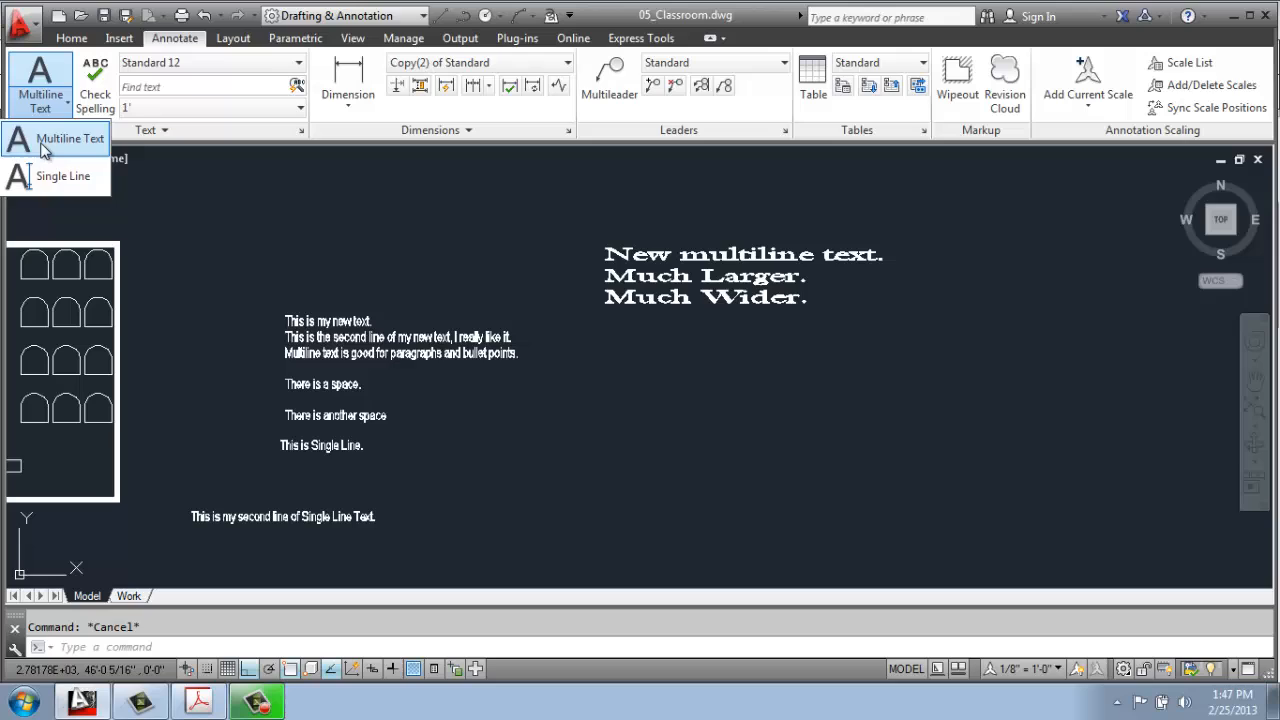
Step: Place single-line text 'Single Line Text at 30 degrees.' rotated 30°
left_click(64, 176)
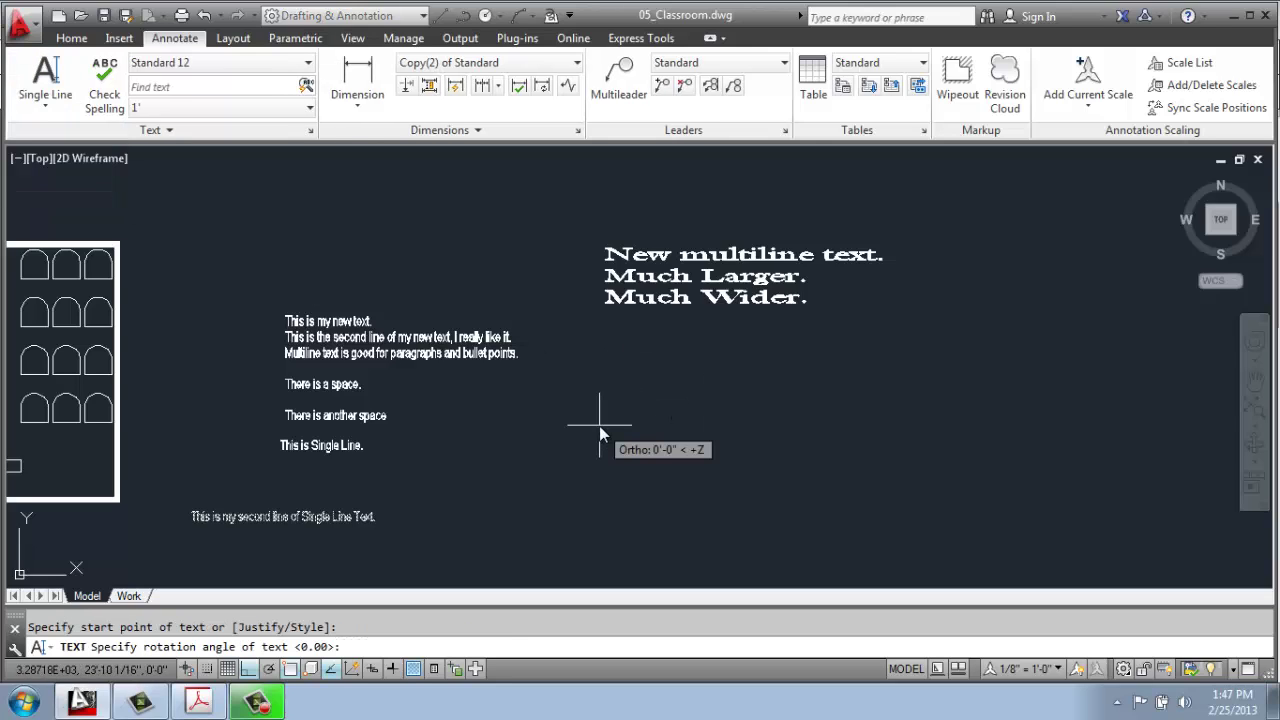
mouse_move(624, 440)
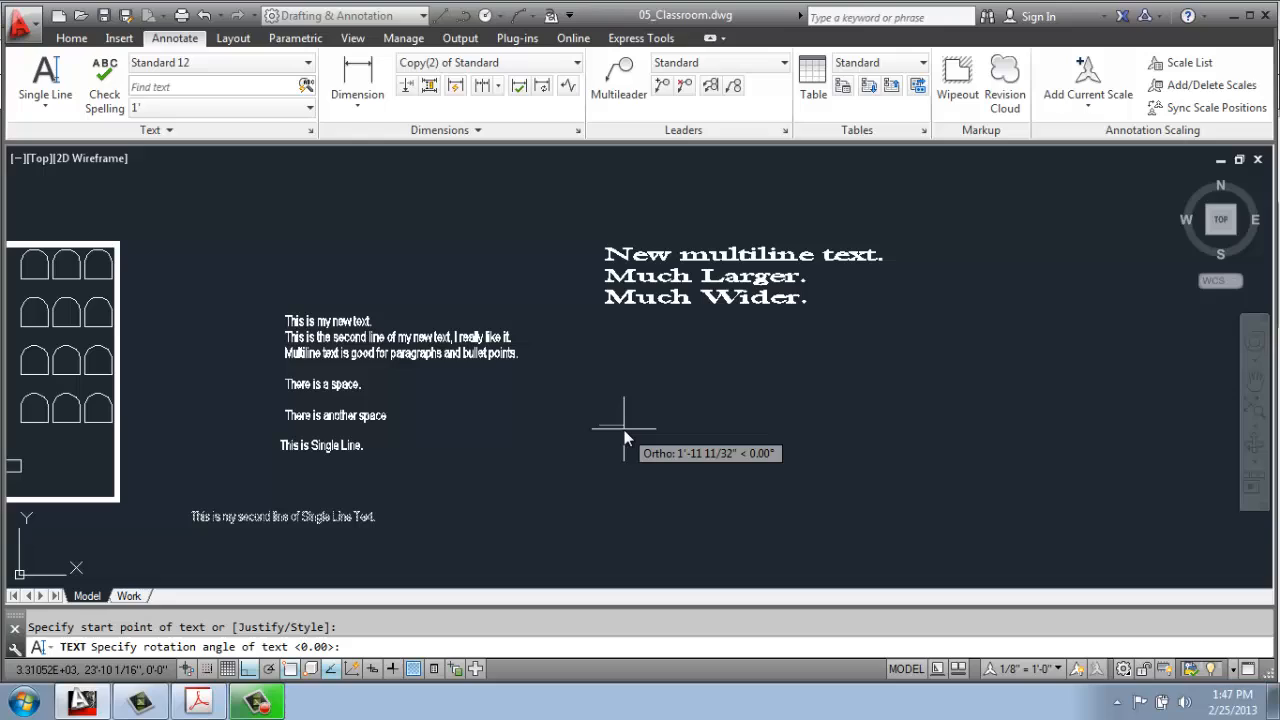
type("30")
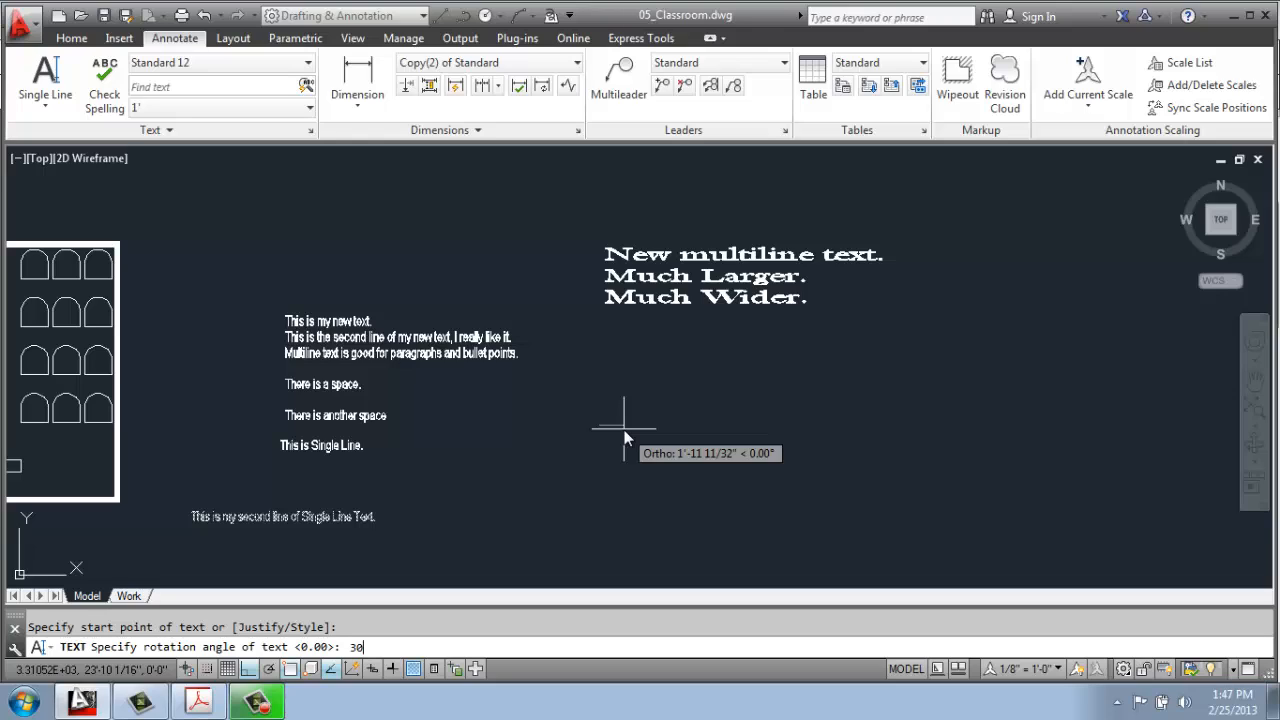
key("Return")
type("Single Line Text at 30")
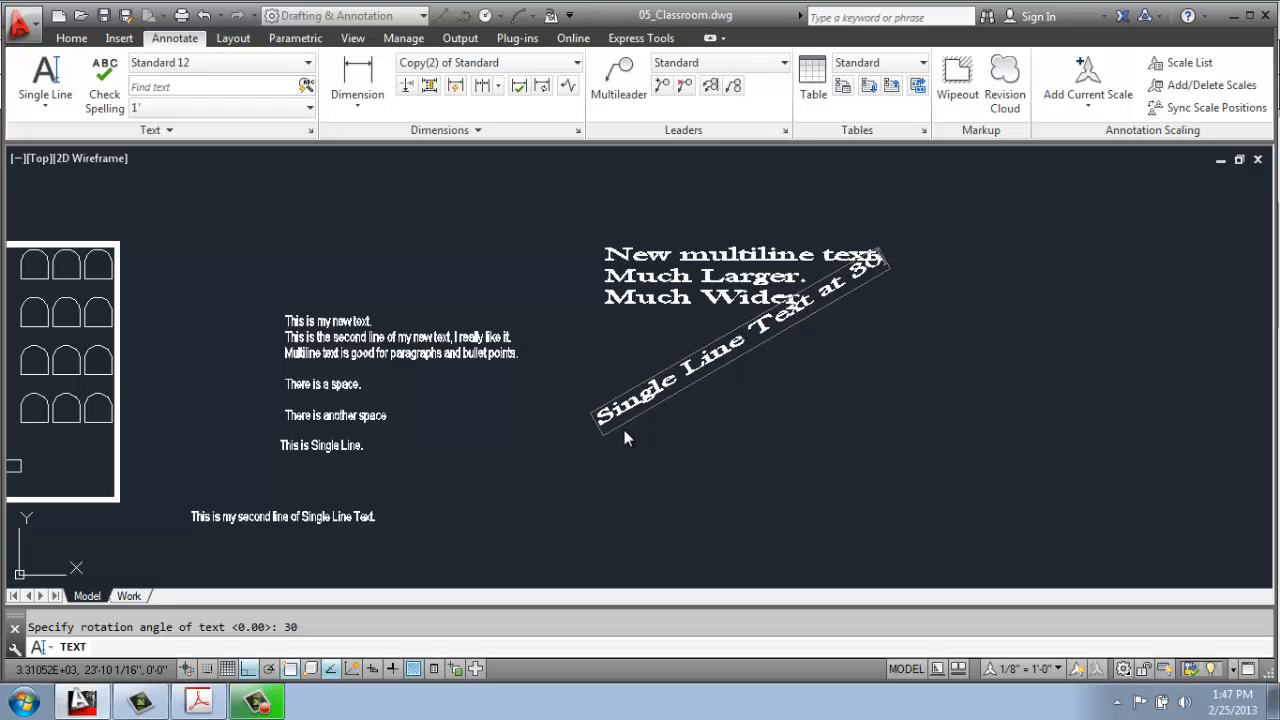
type("degrees.")
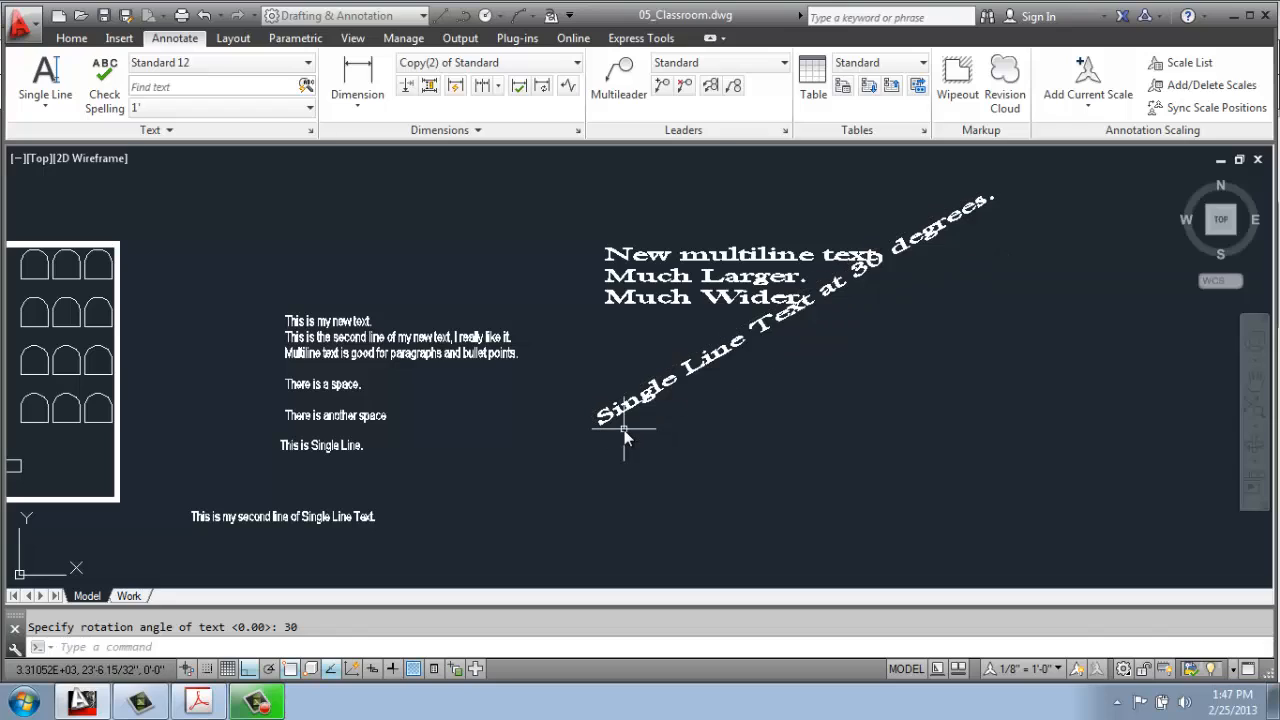
mouse_move(620, 248)
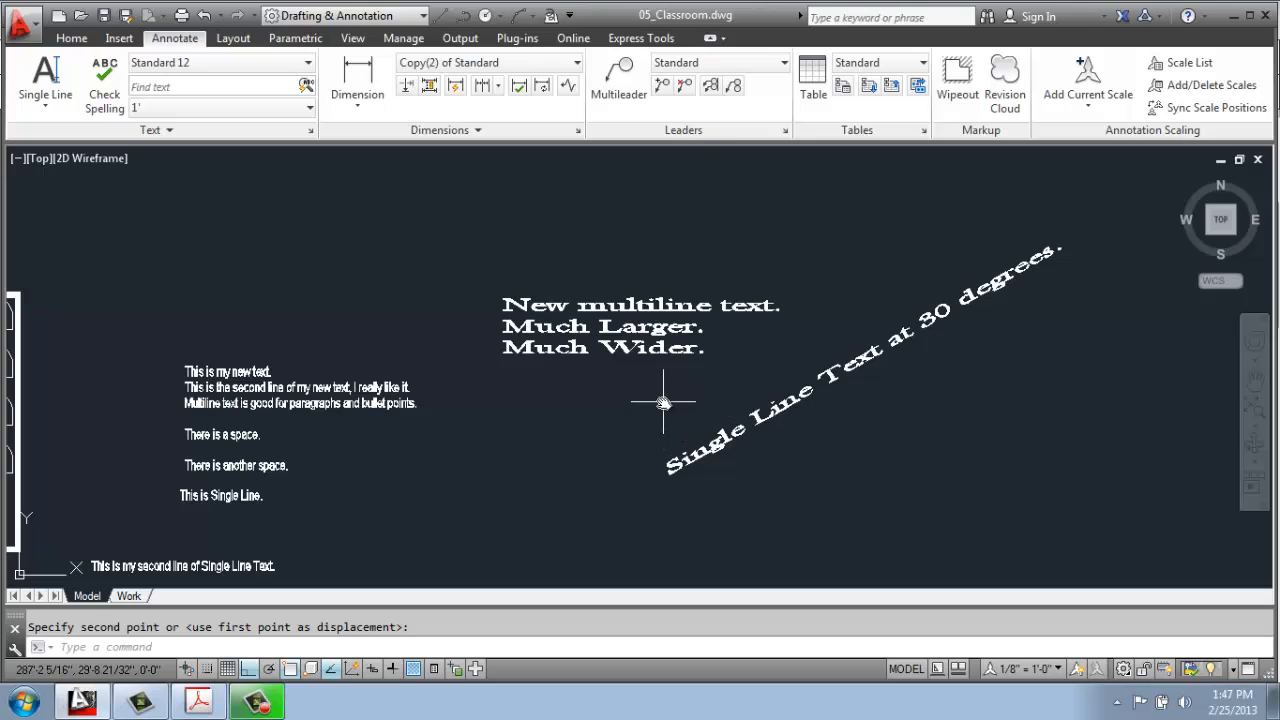
mouse_move(768, 436)
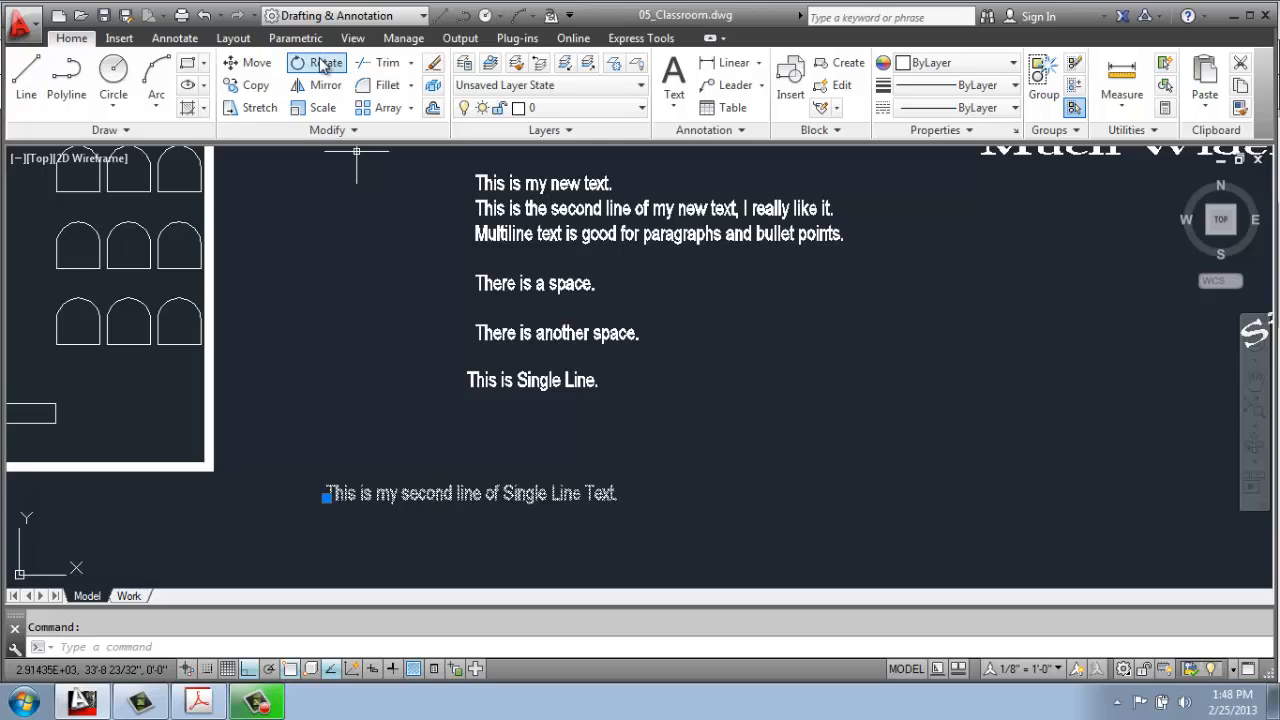
Step: Rotate 'This is my second line of Single Line Text.' by 30 degrees about its base point
left_click(318, 62)
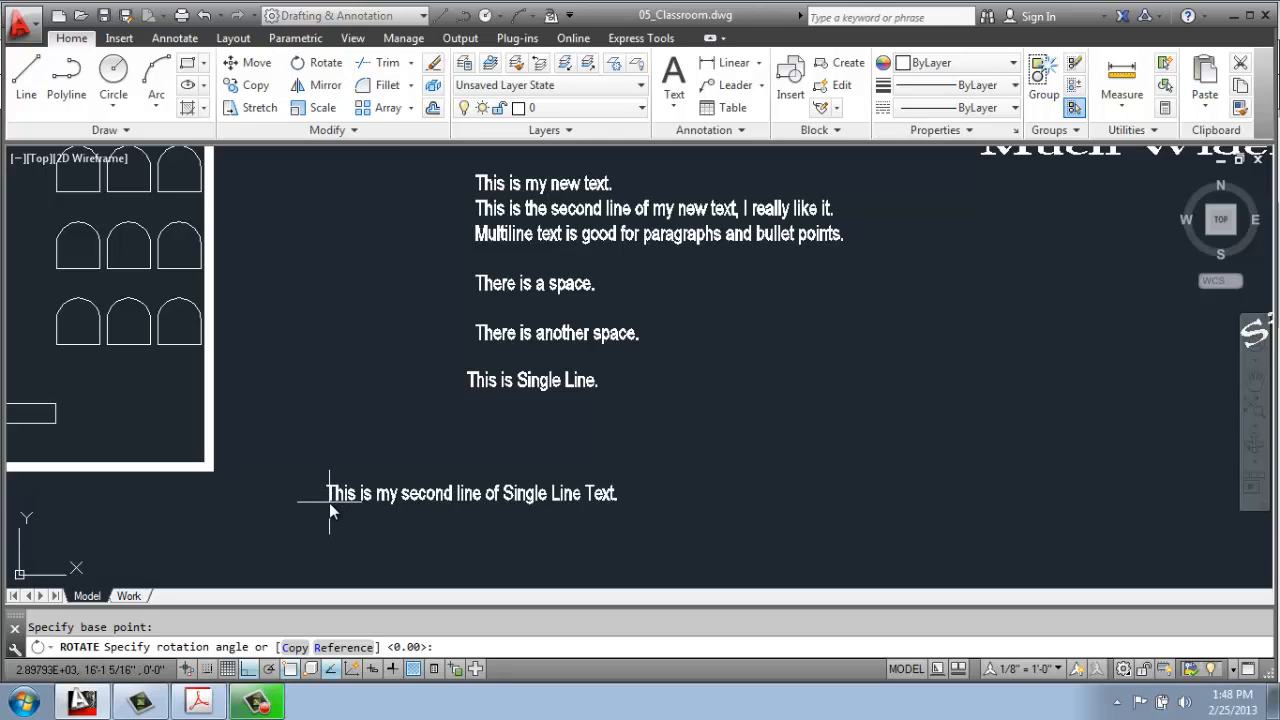
mouse_move(624, 440)
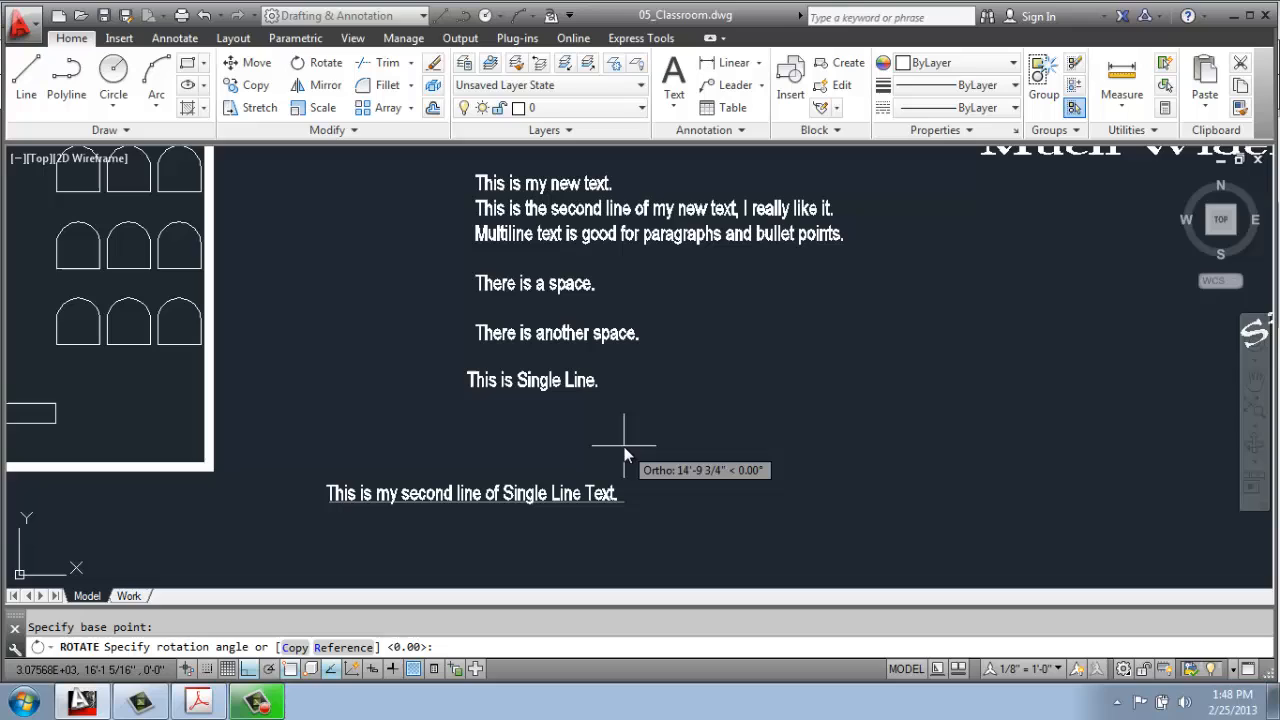
type("30")
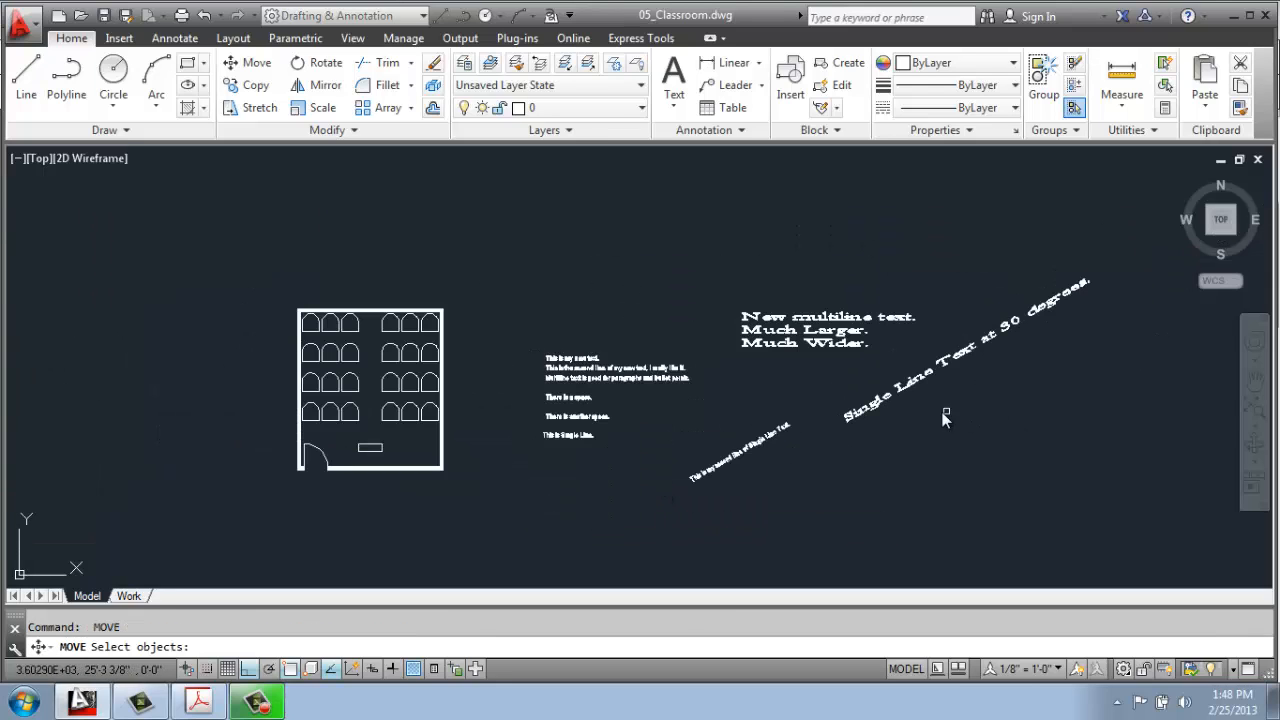
mouse_move(982, 410)
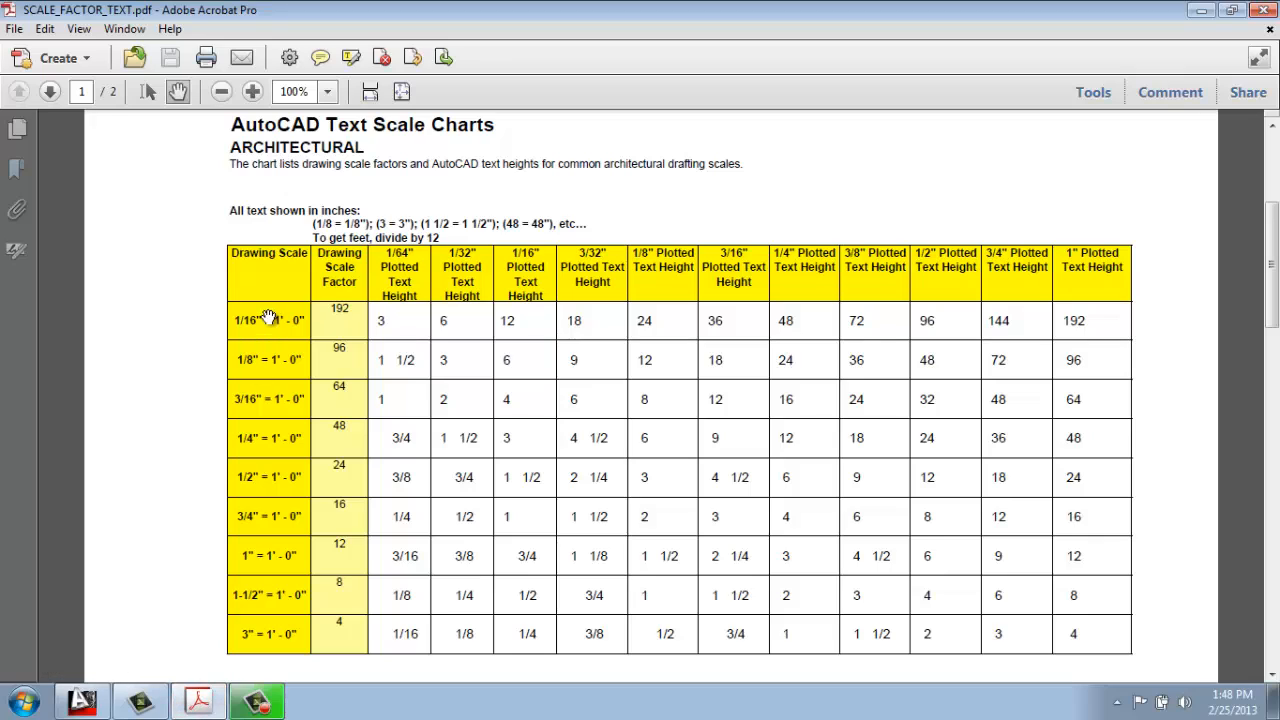
mouse_move(276, 348)
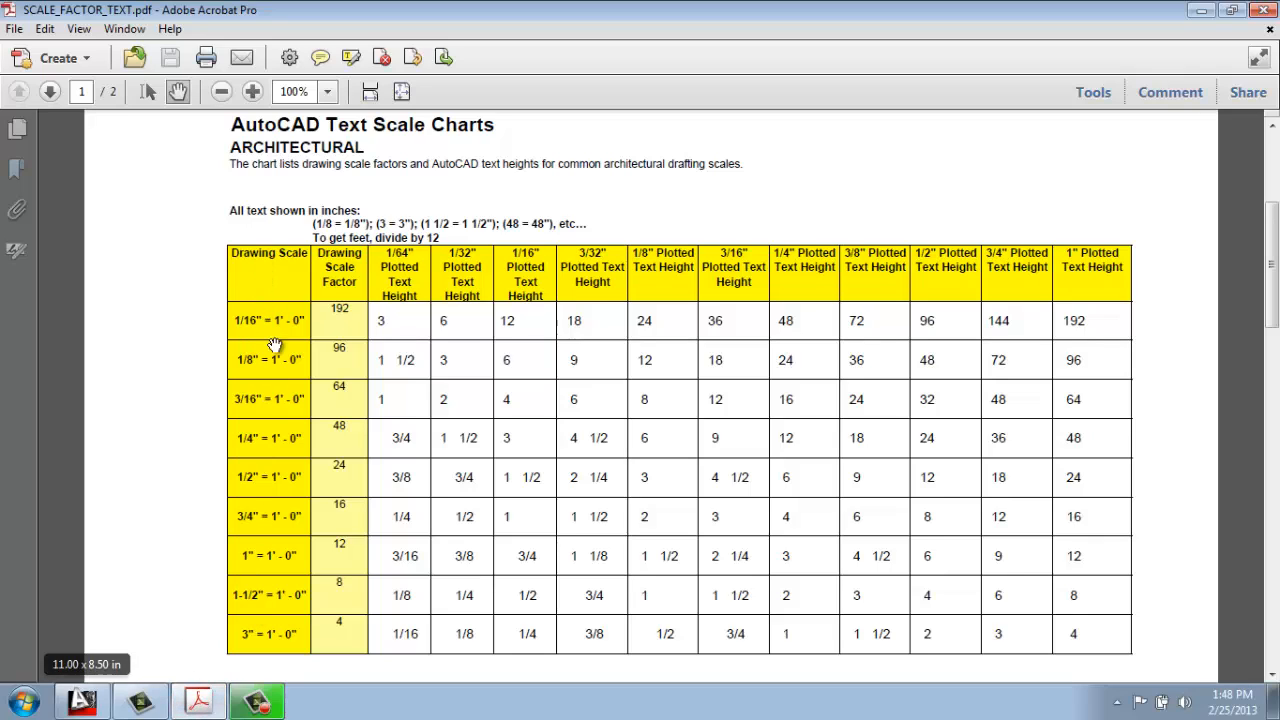
mouse_move(610, 264)
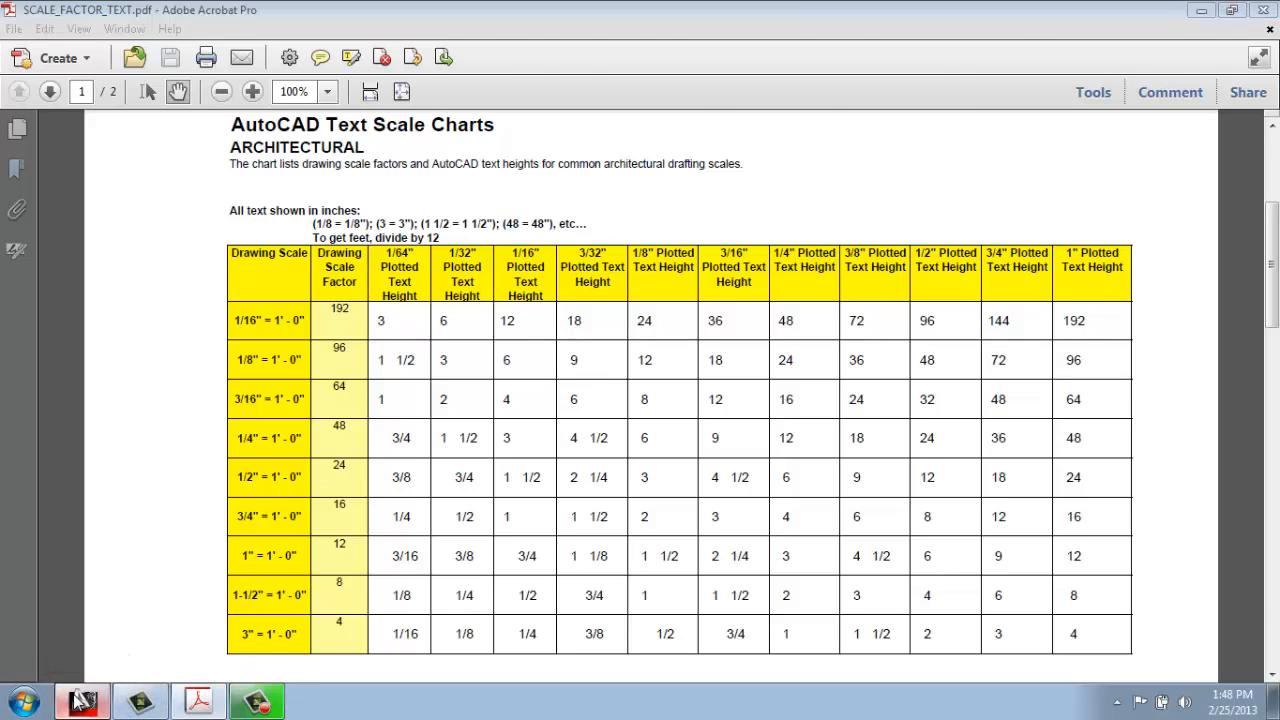
Step: Return from the Acrobat text scale chart to the classroom drawing
left_click(140, 700)
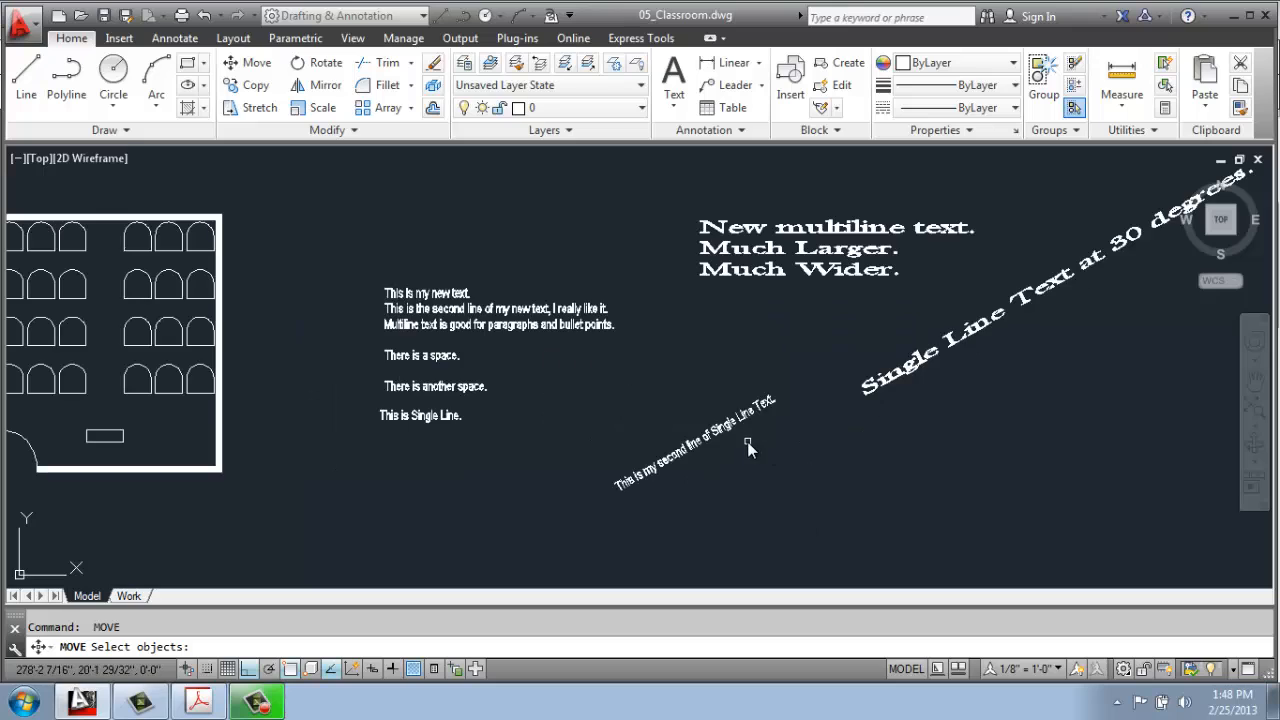
mouse_move(496, 340)
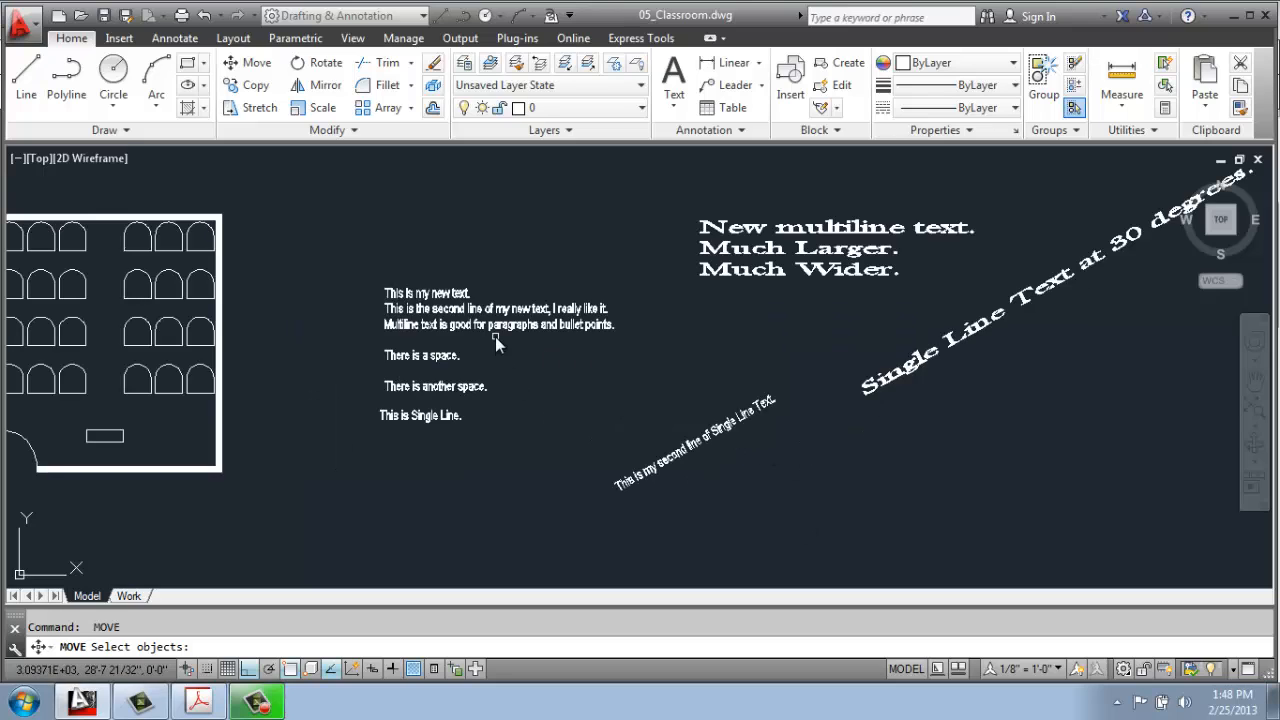
Step: Change the paragraph's second line to 'Much Much Larger.' and close the editor
left_click(174, 38)
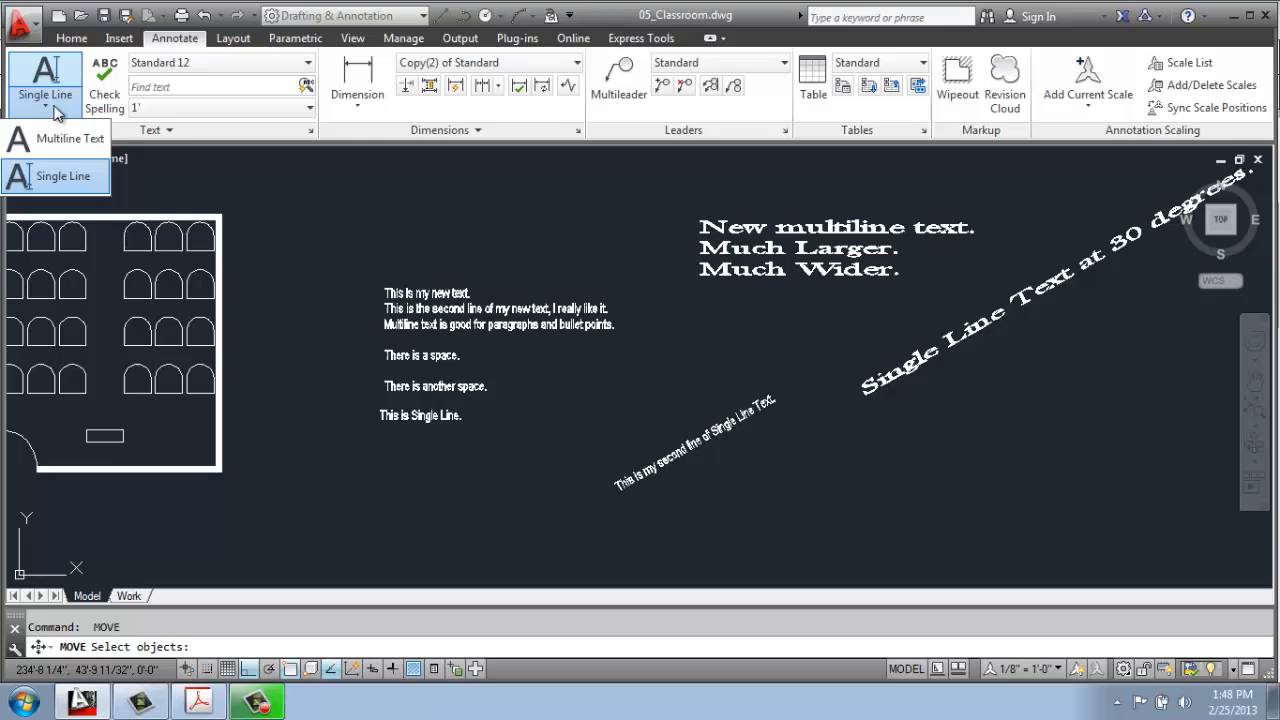
mouse_move(640, 332)
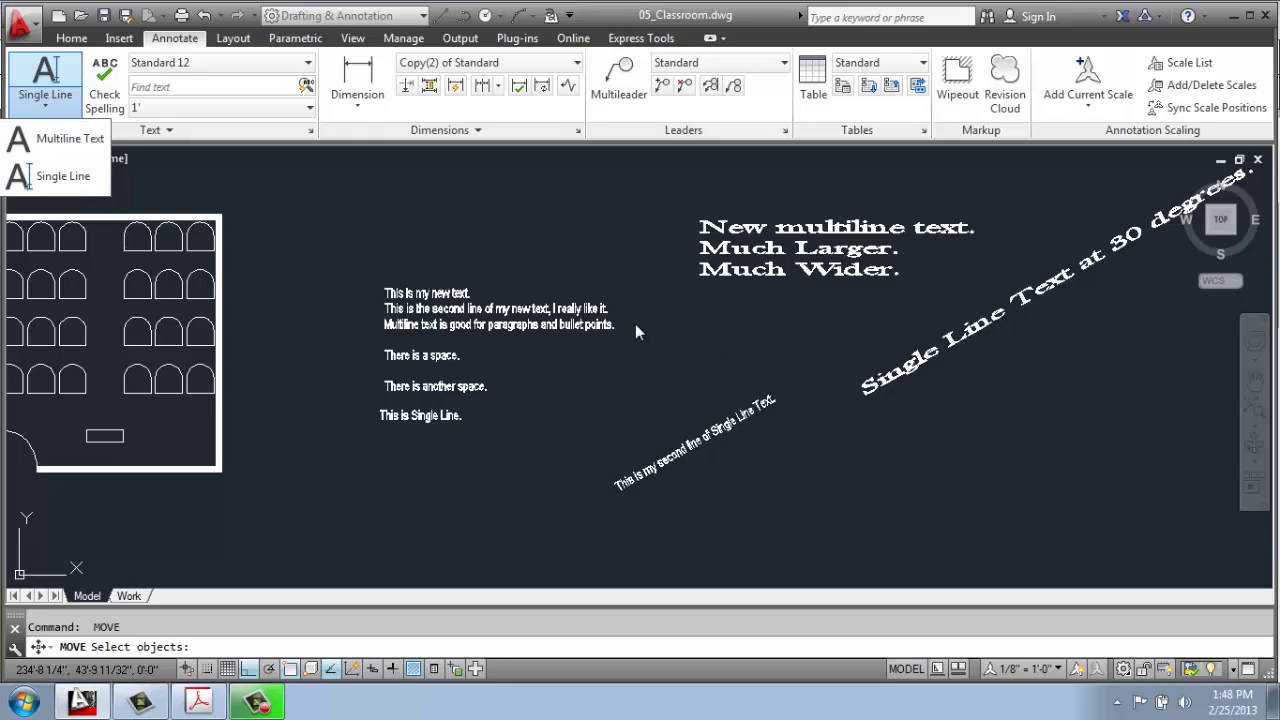
left_click(420, 414)
type("Much ")
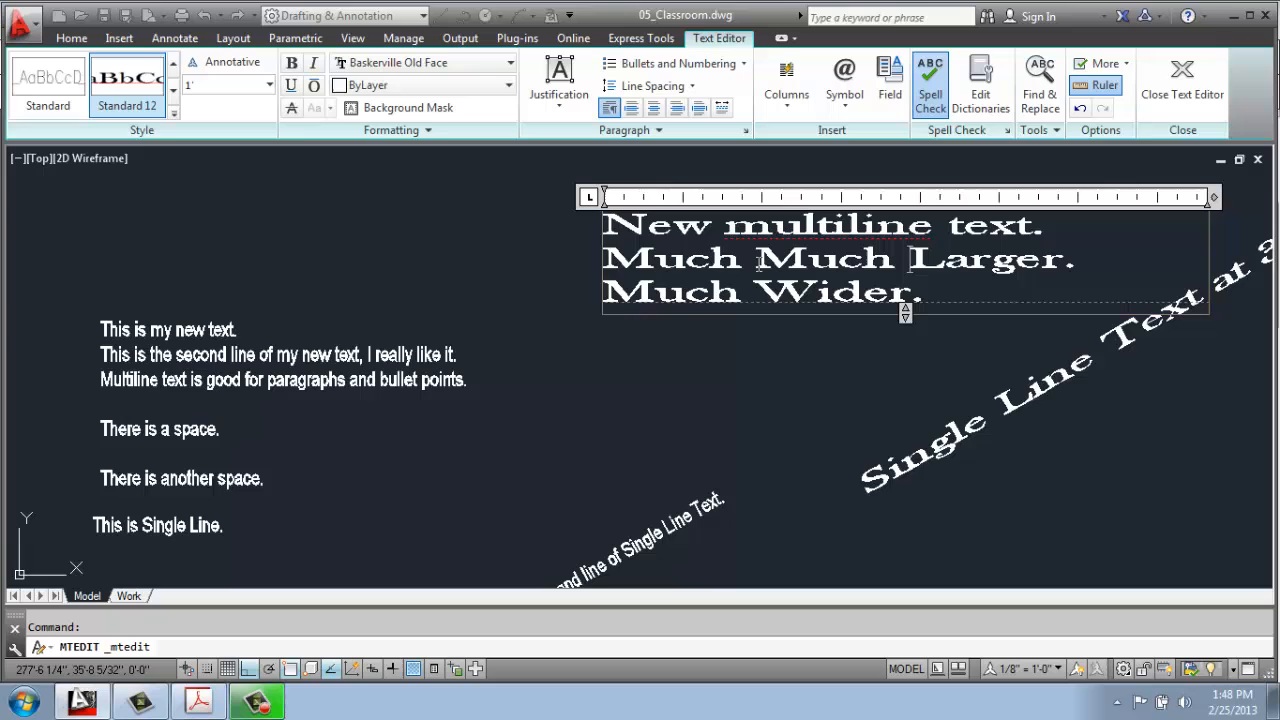
left_click(1182, 84)
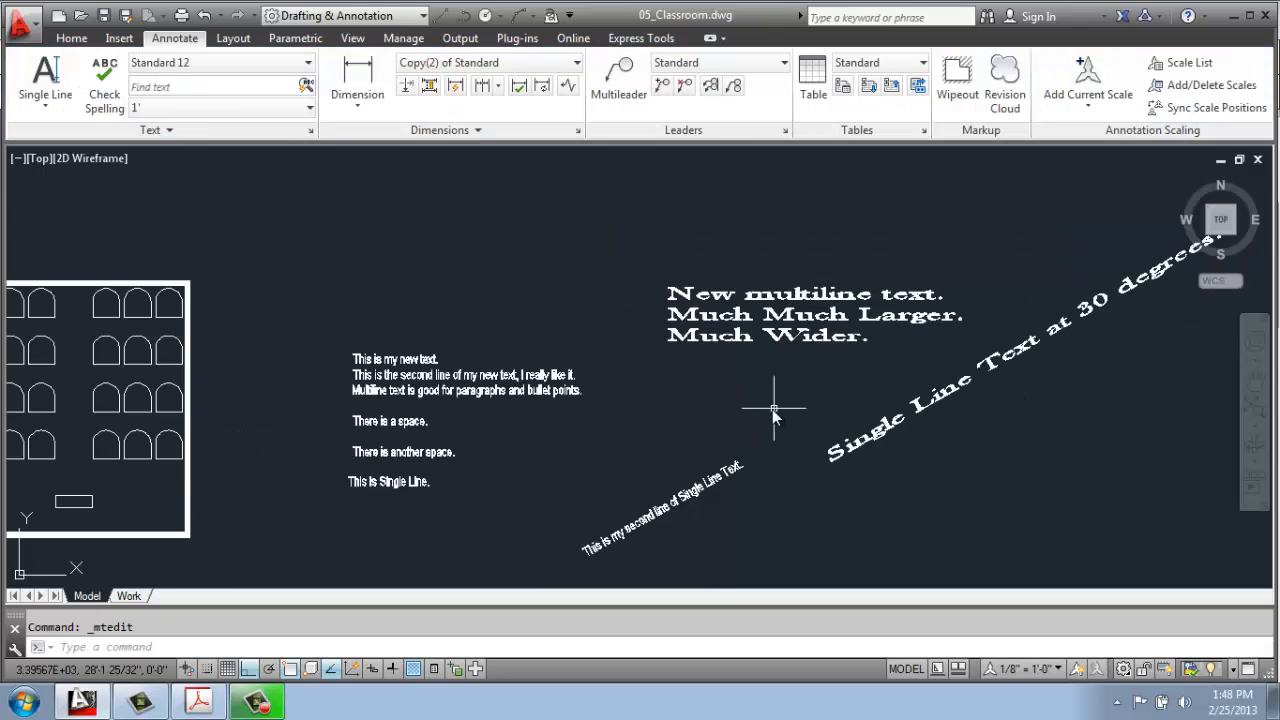
scroll("down", 3)
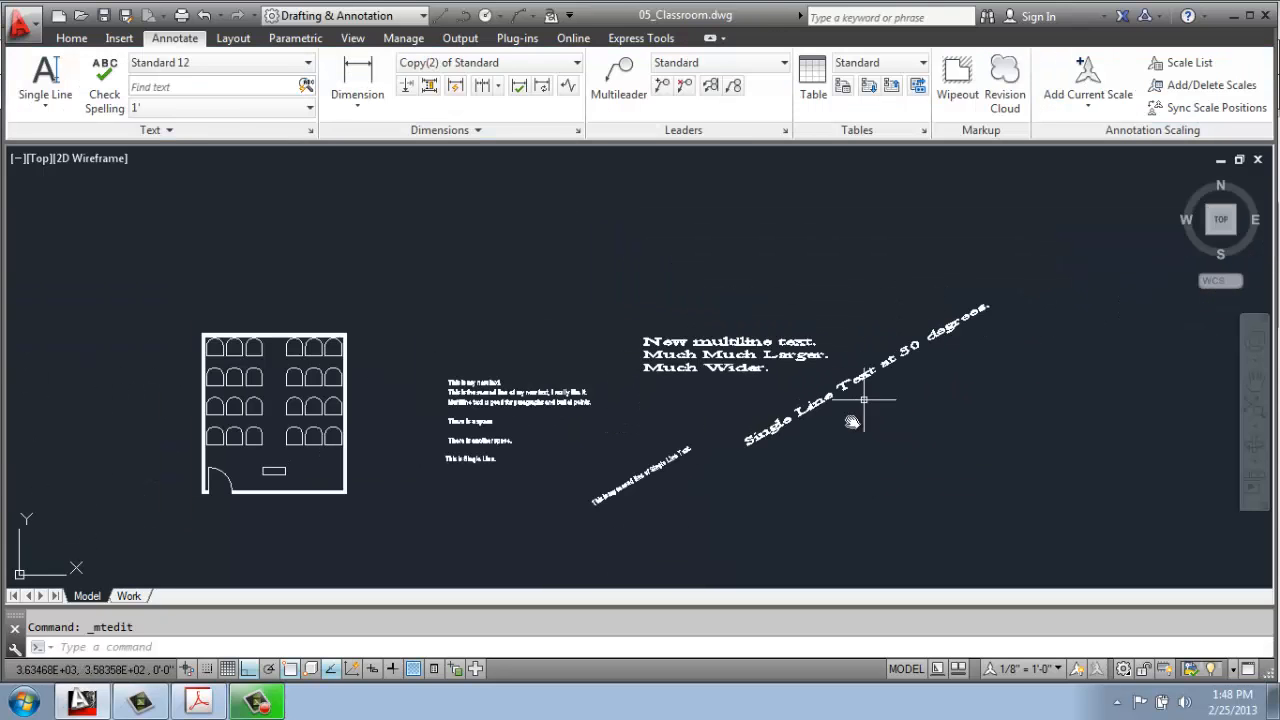